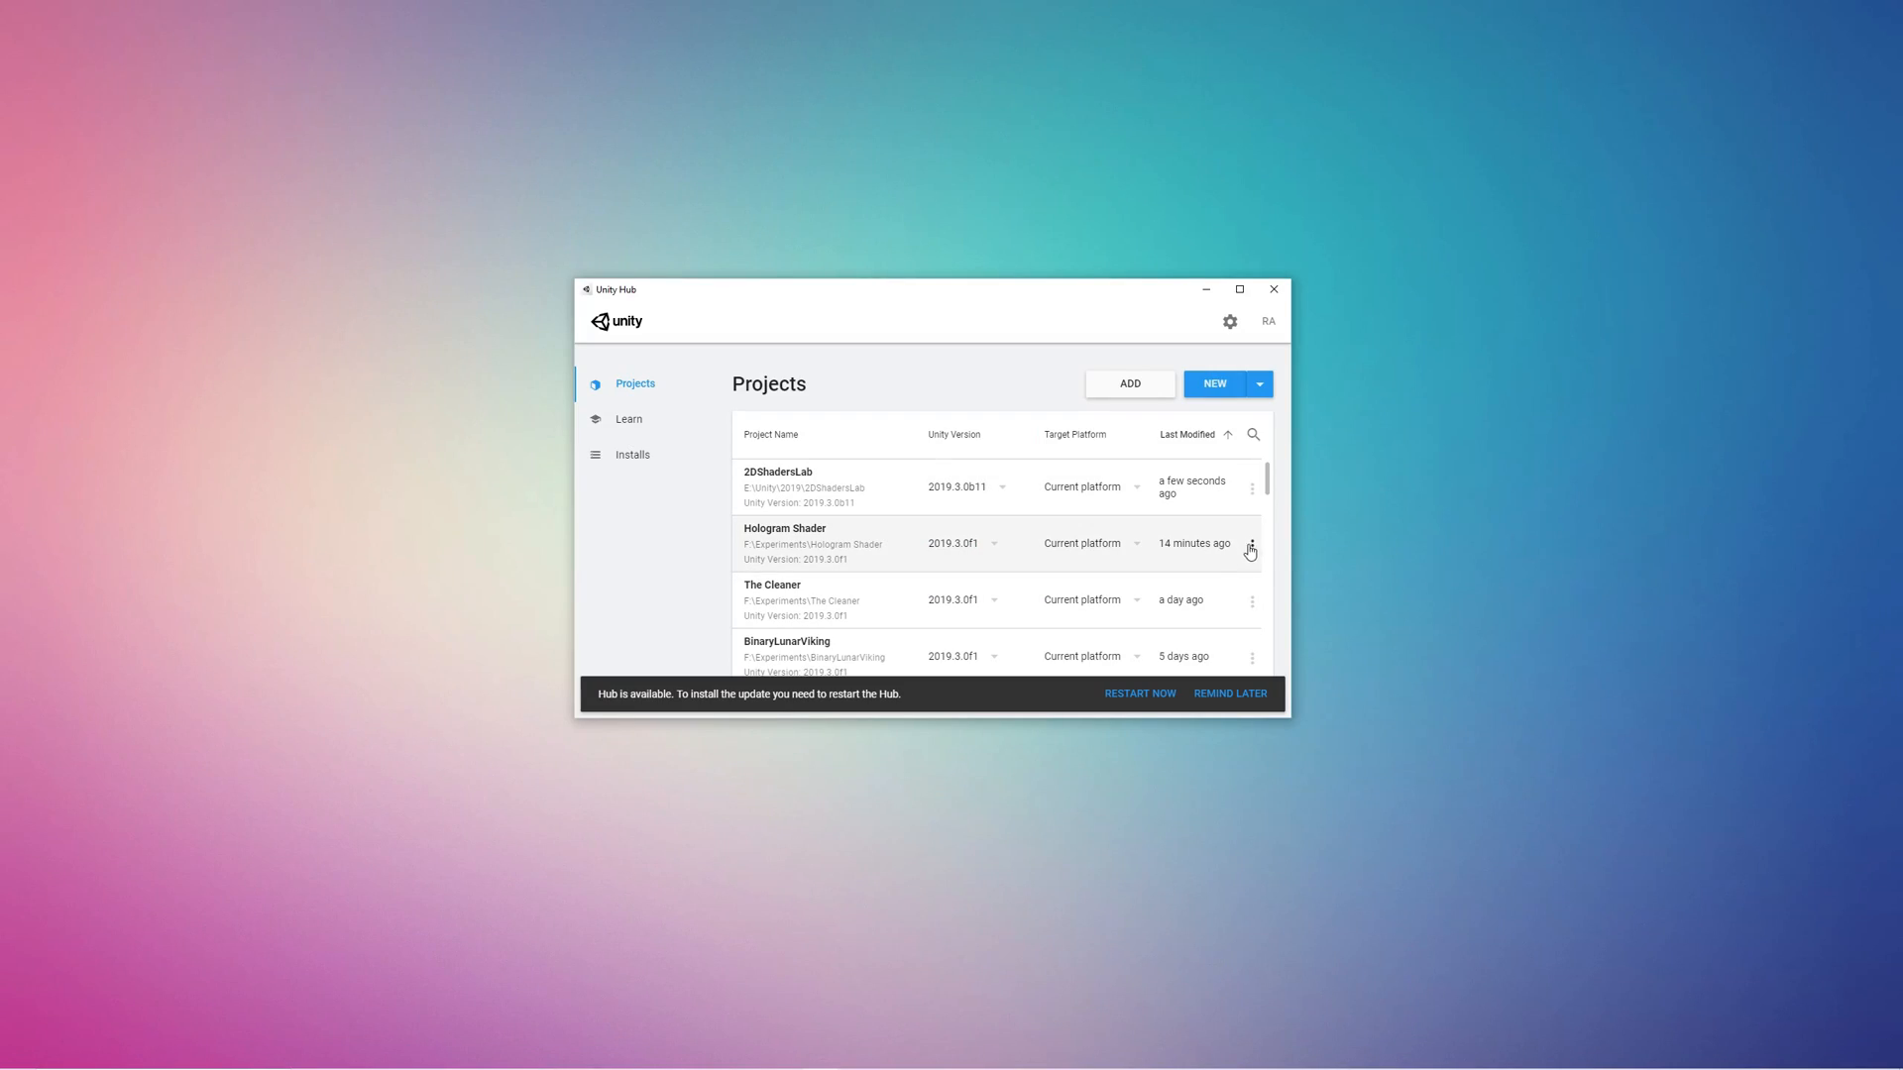
# Step: Create a new 2D project named 2D Hologram Shader from Unity Hub
pyautogui.click(1213, 382)
pyautogui.write('2')
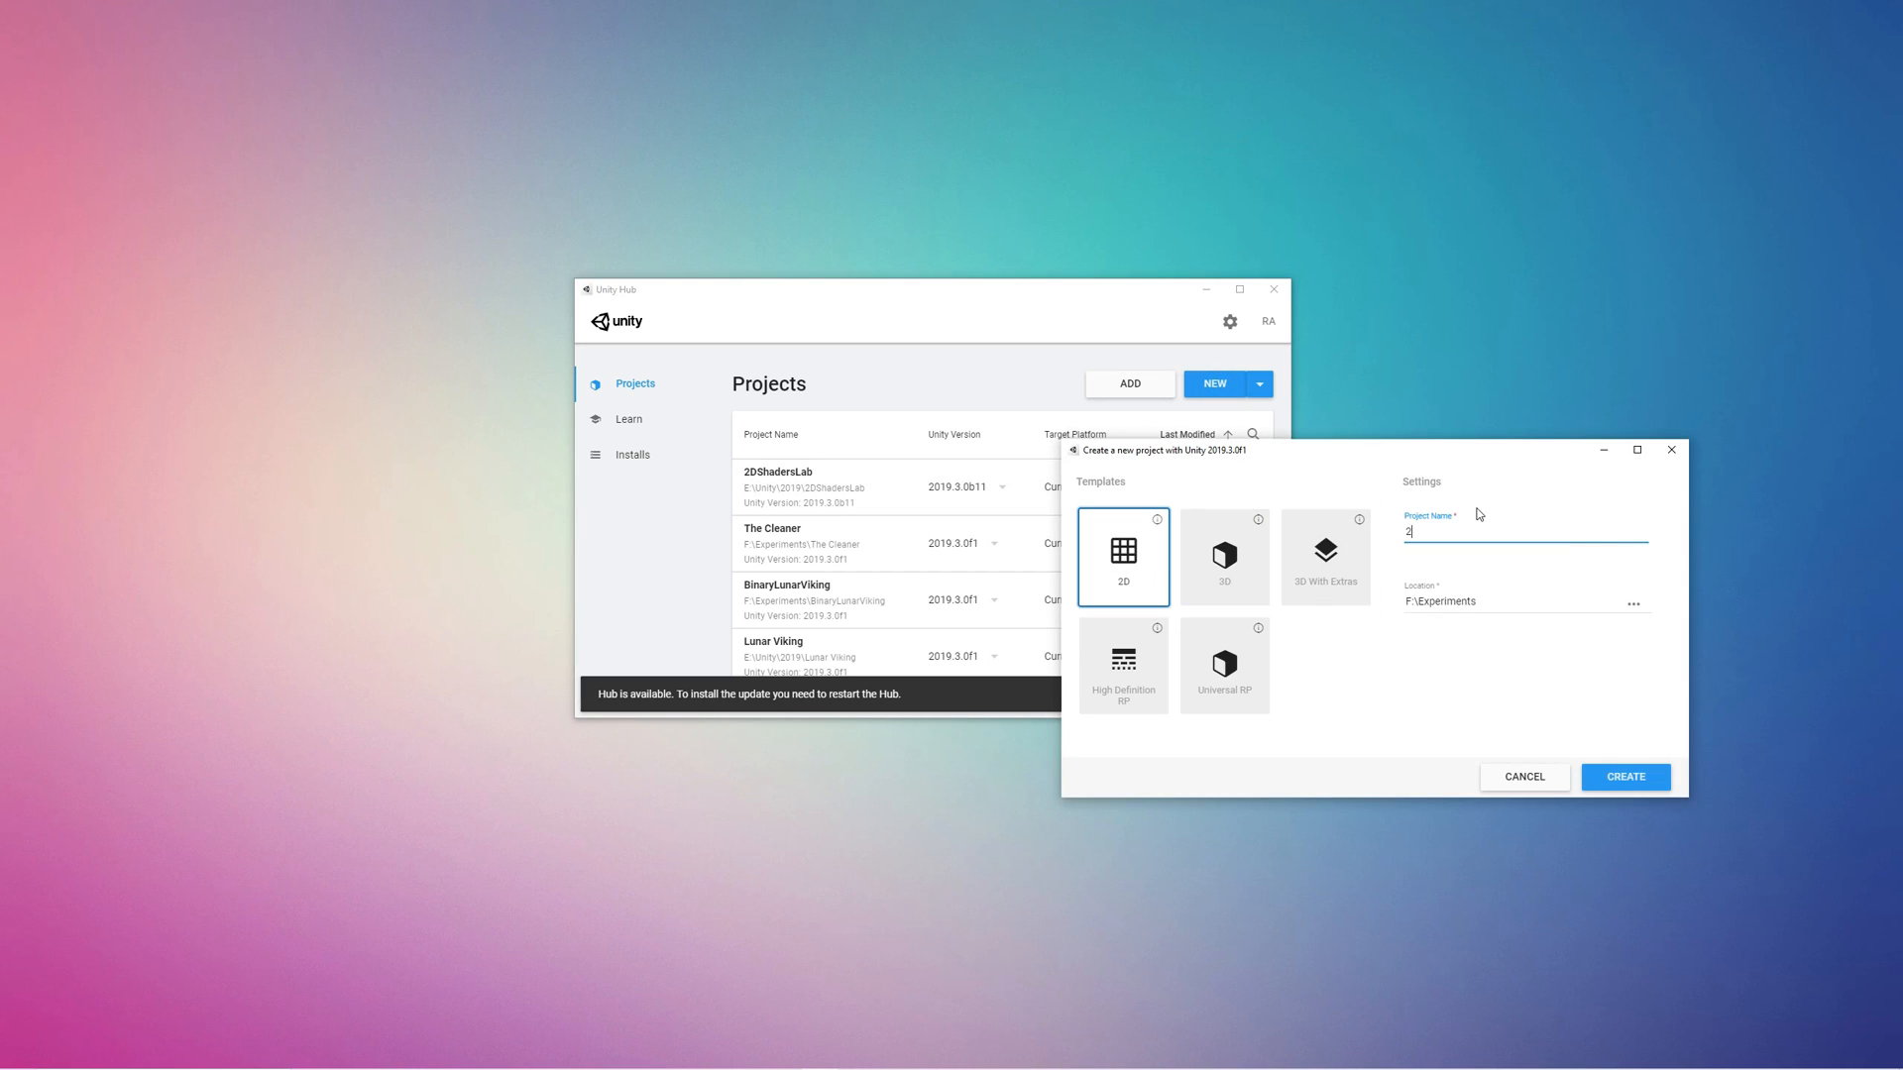
pyautogui.click(1624, 777)
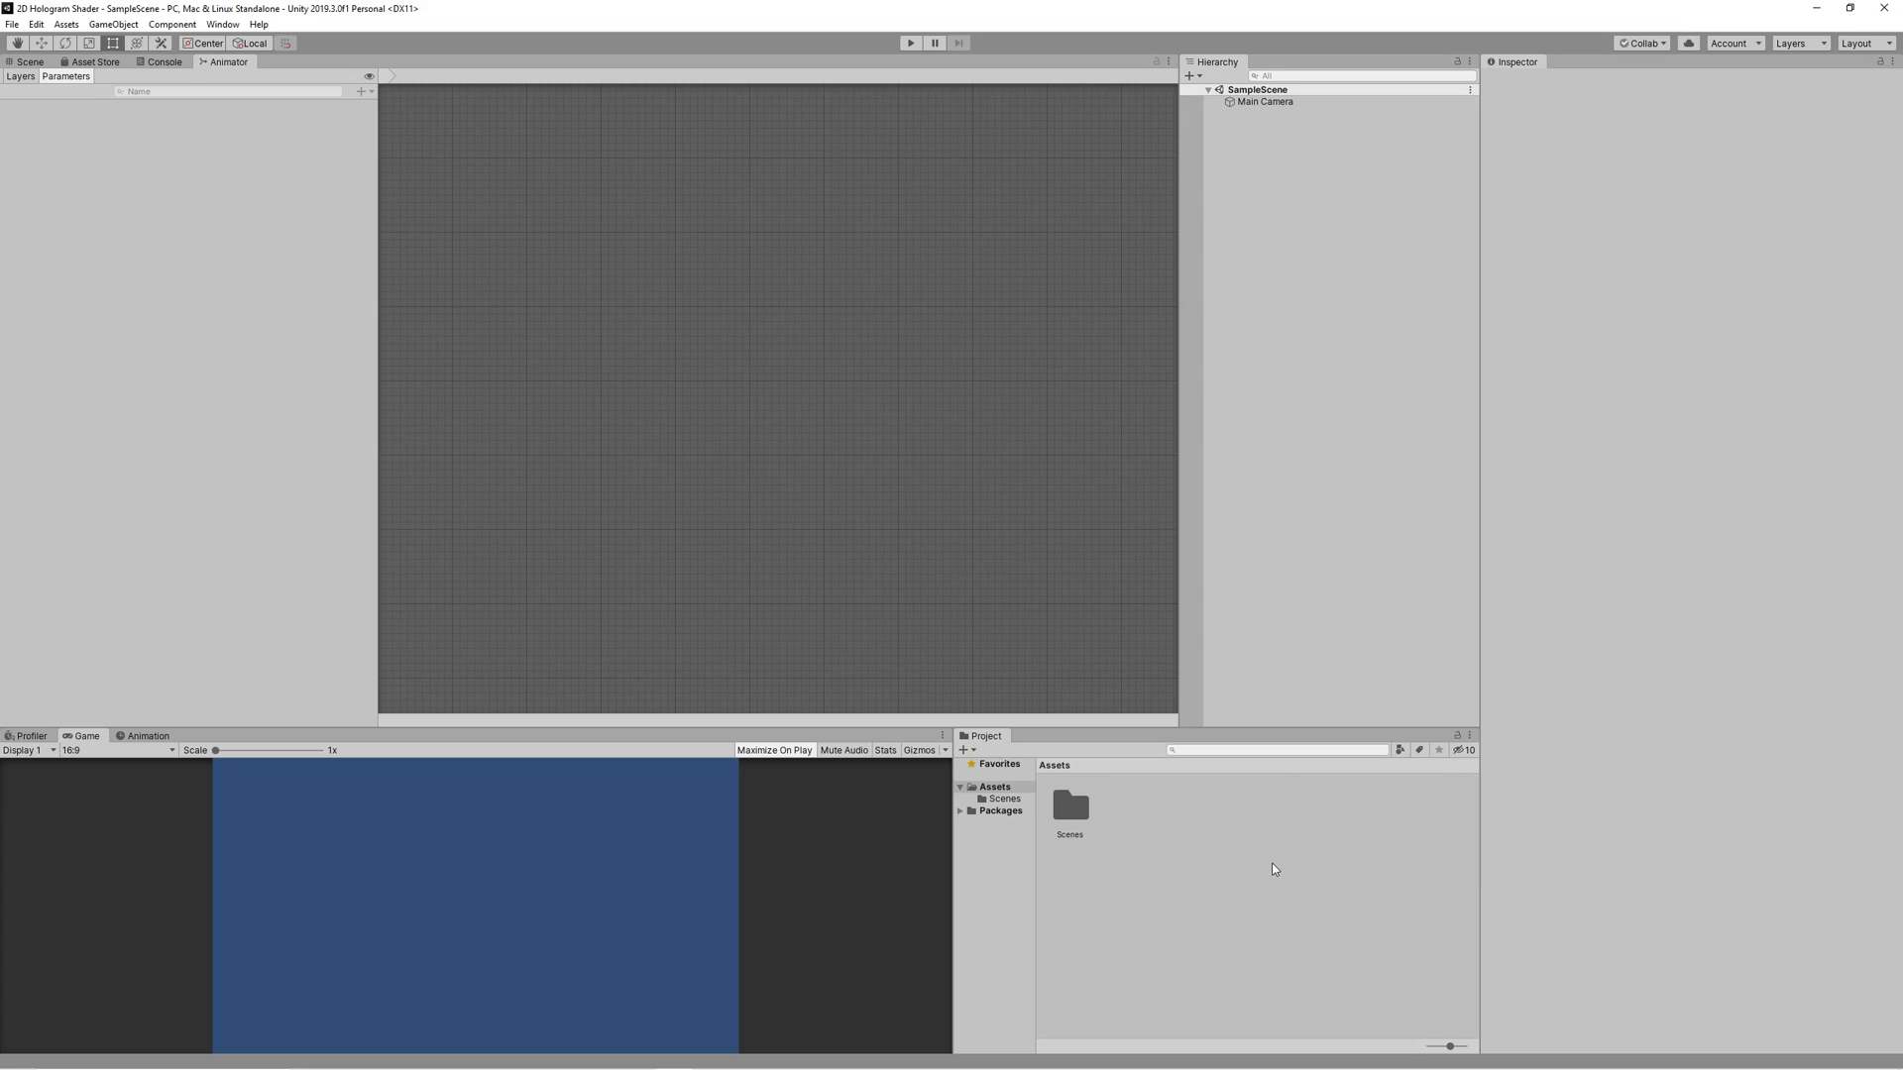
# Step: Bring up the Package Manager from the Window menu
pyautogui.click(222, 23)
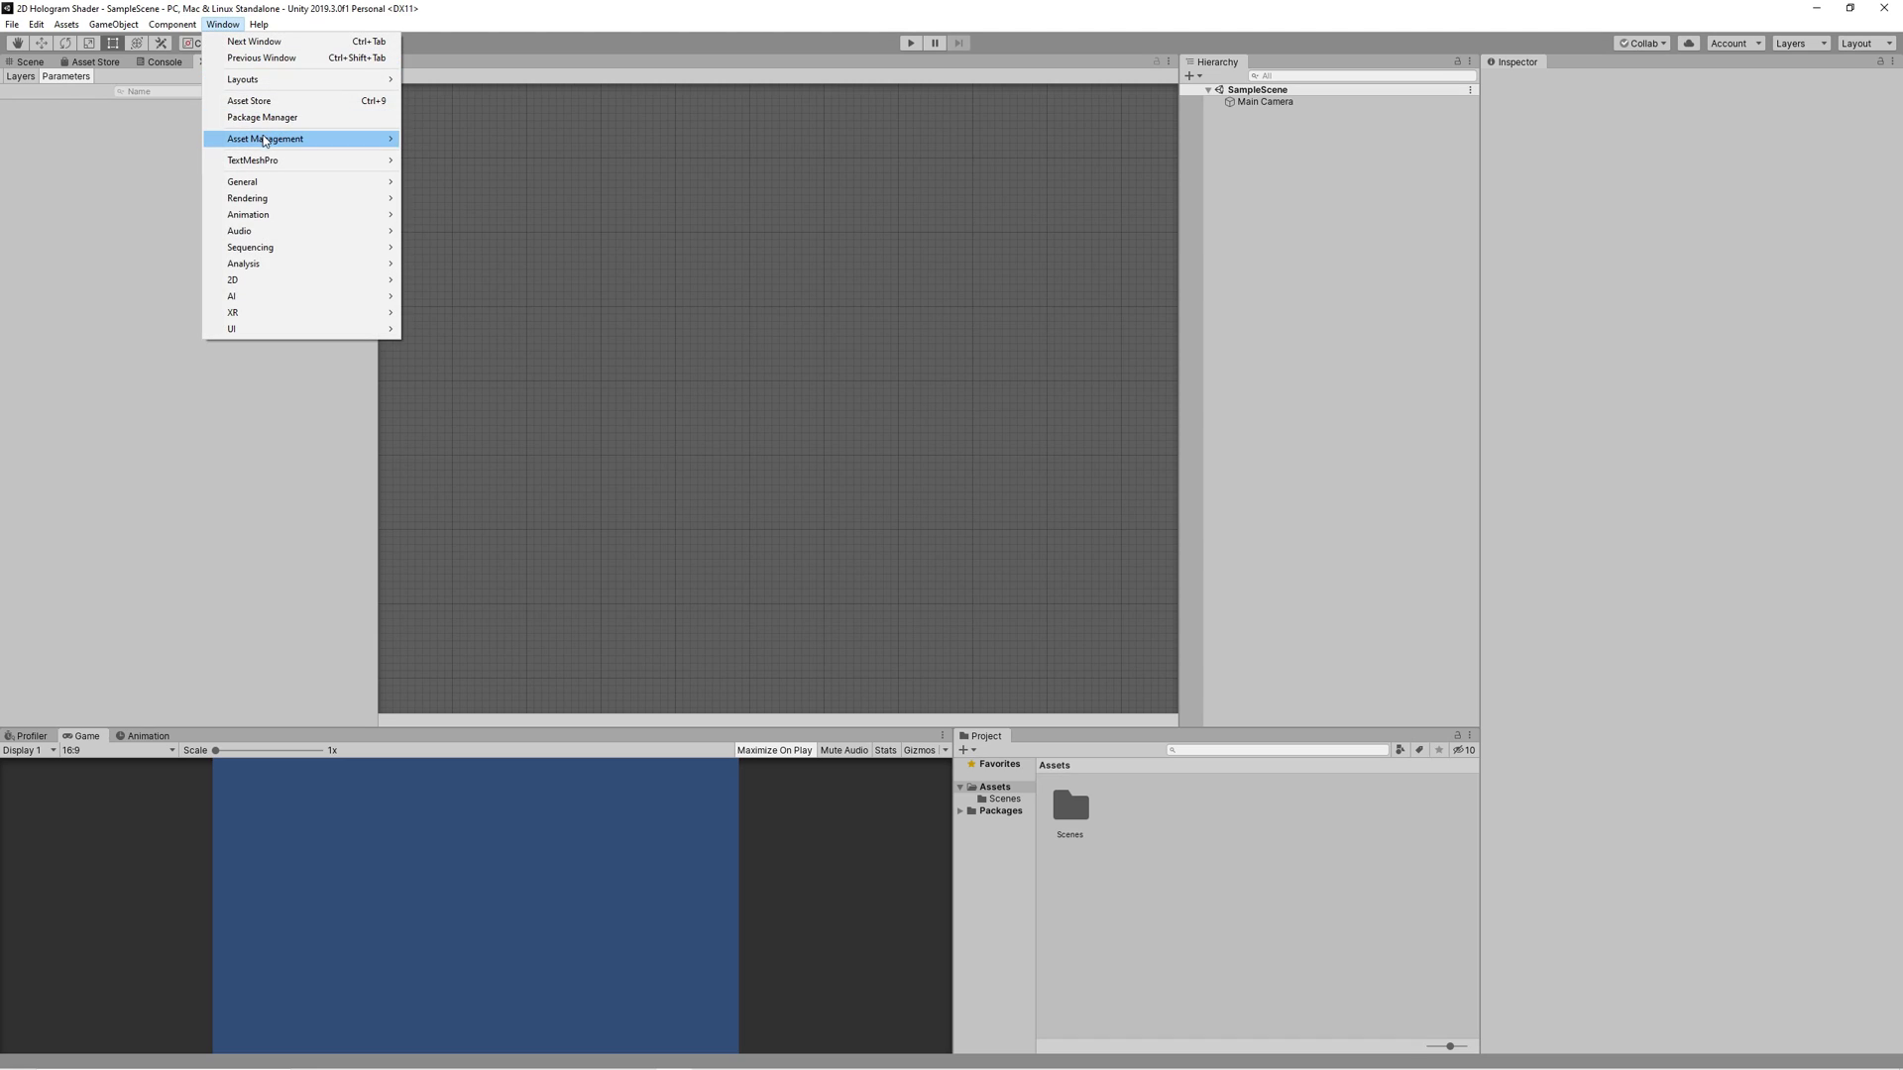
pyautogui.click(261, 117)
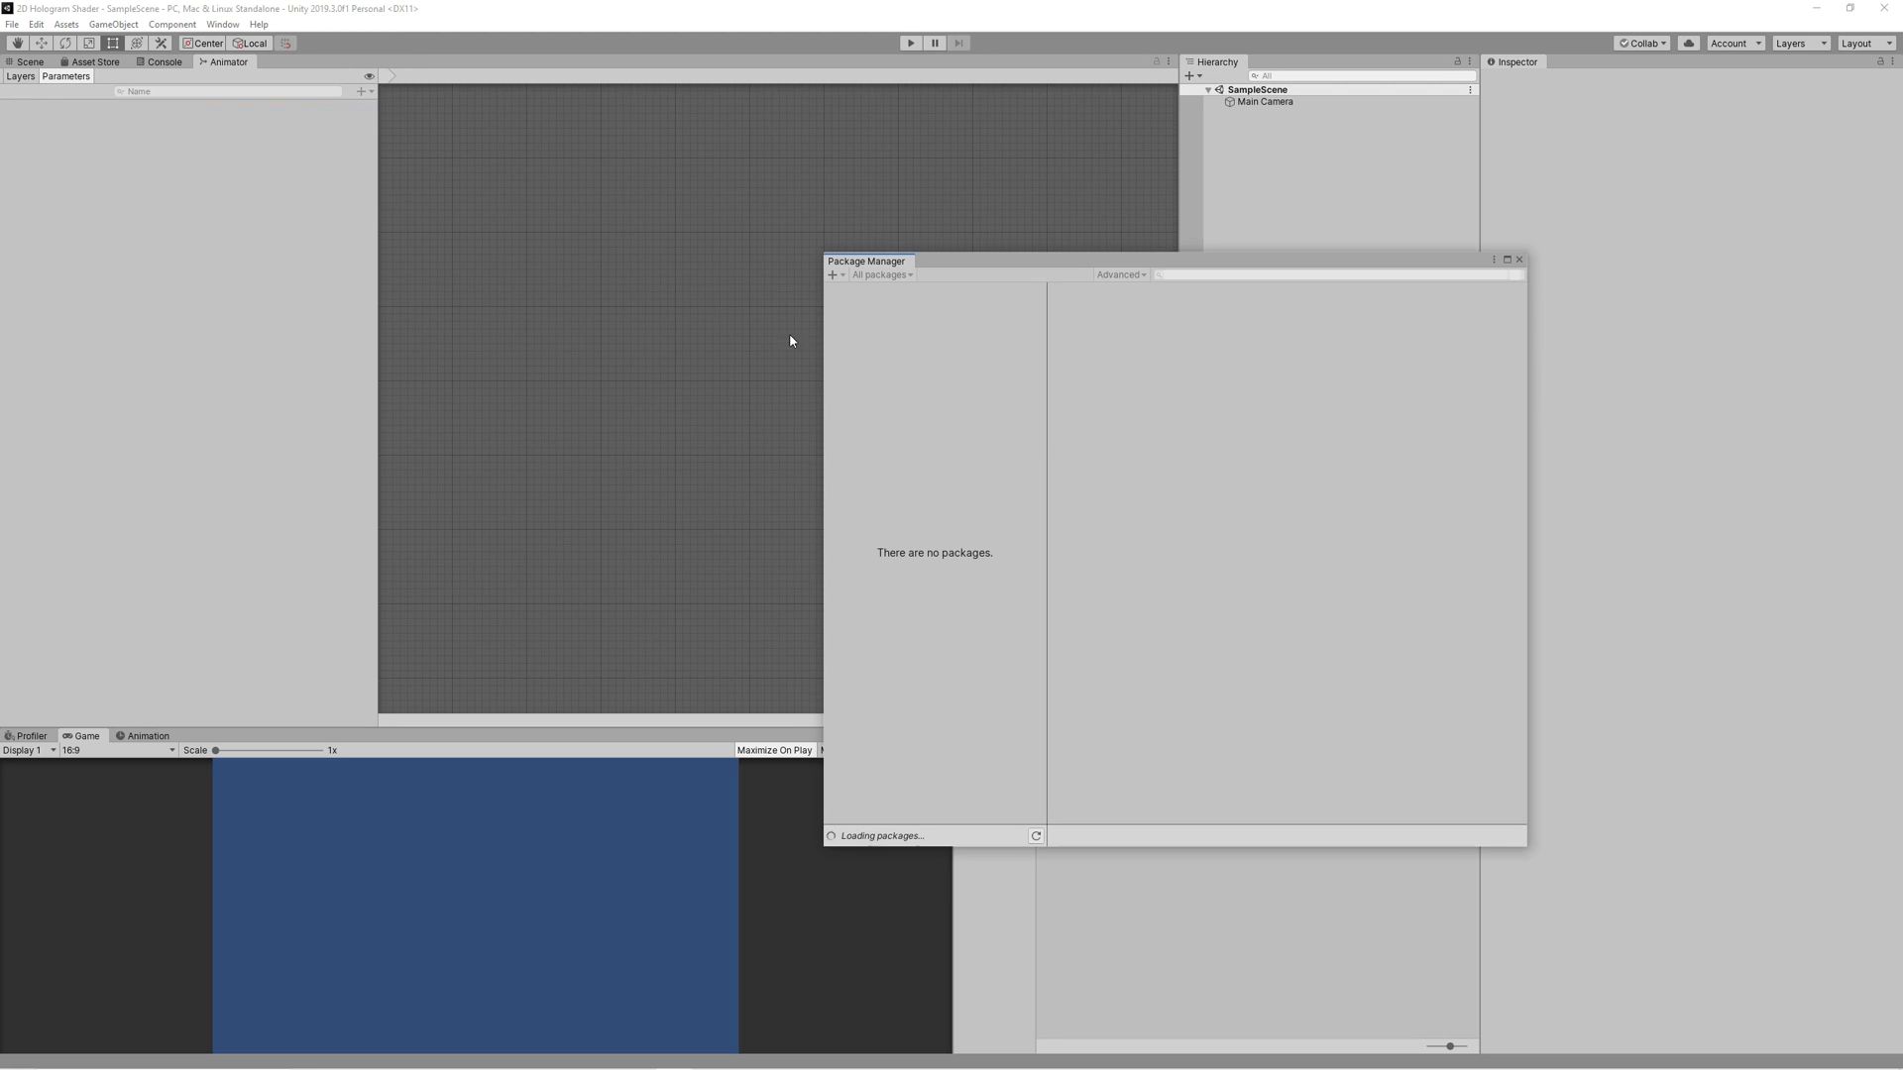
pyautogui.moveTo(1013, 785)
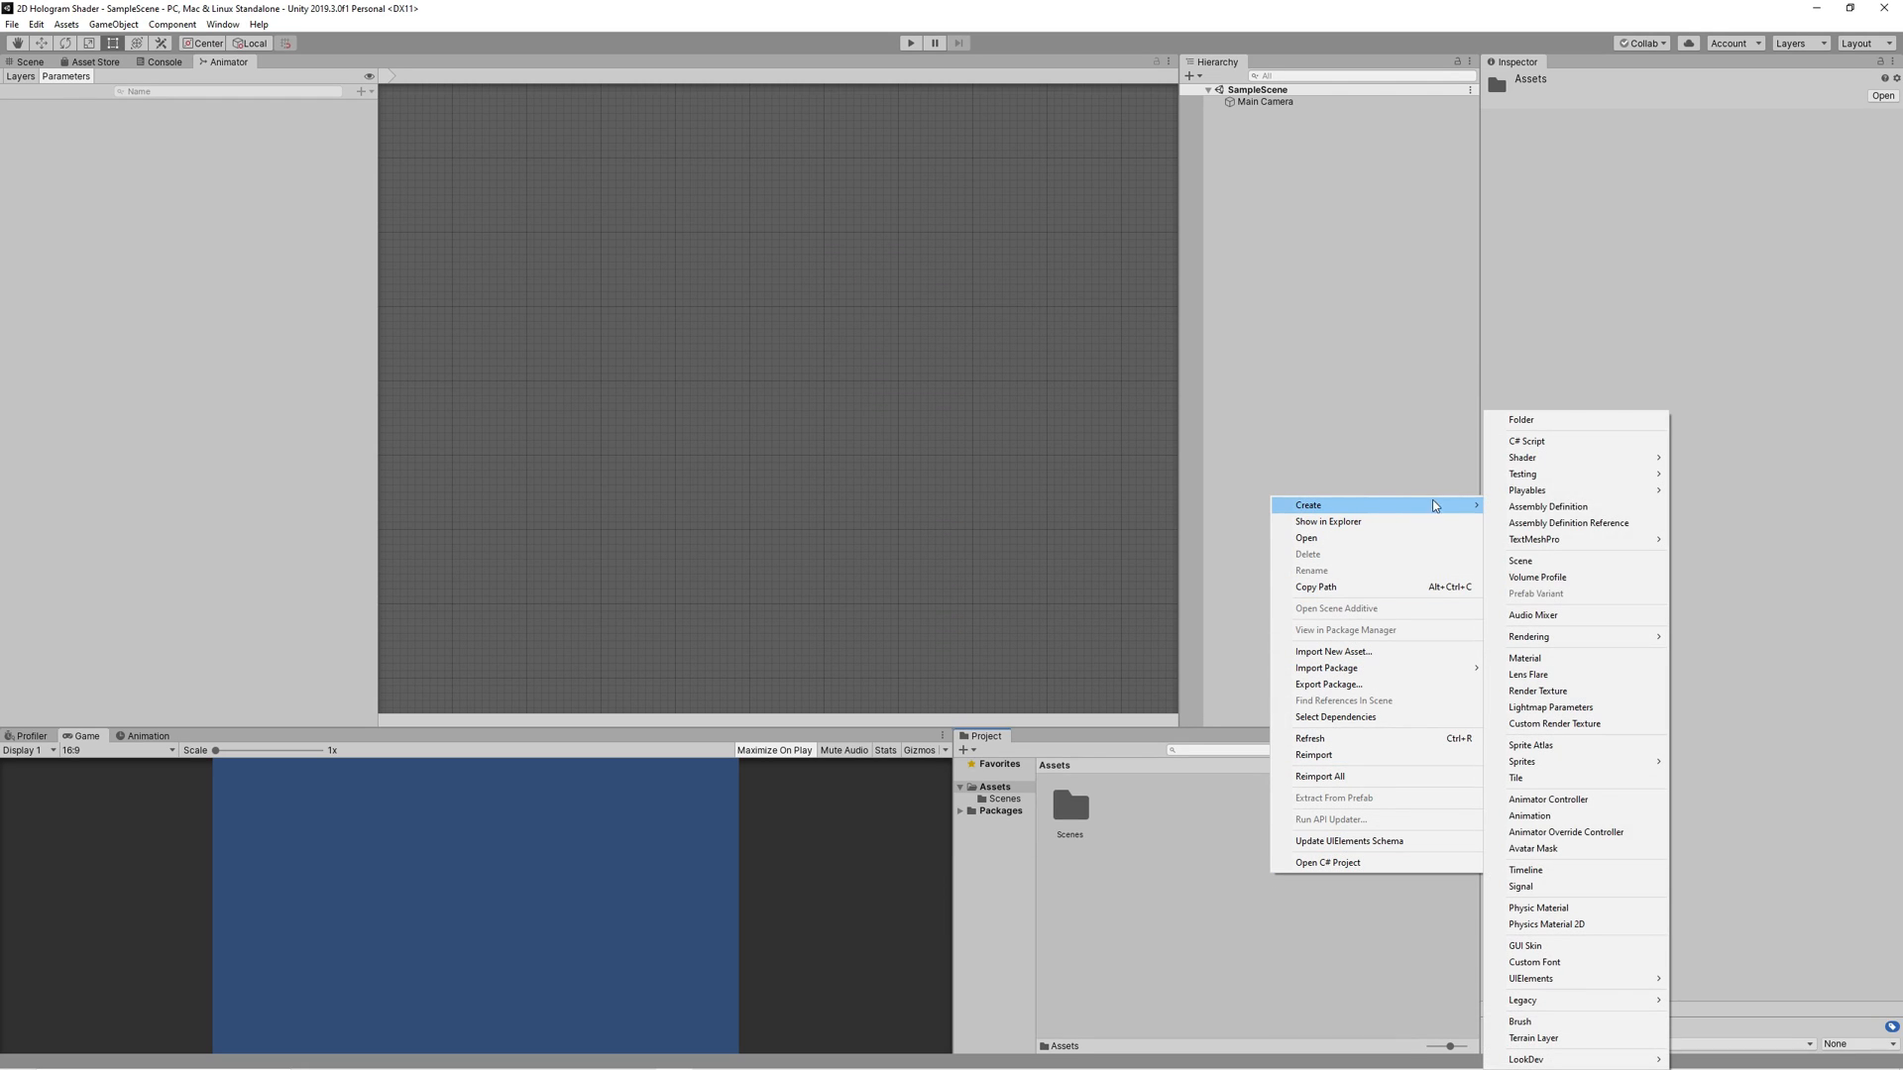
pyautogui.moveTo(1528, 636)
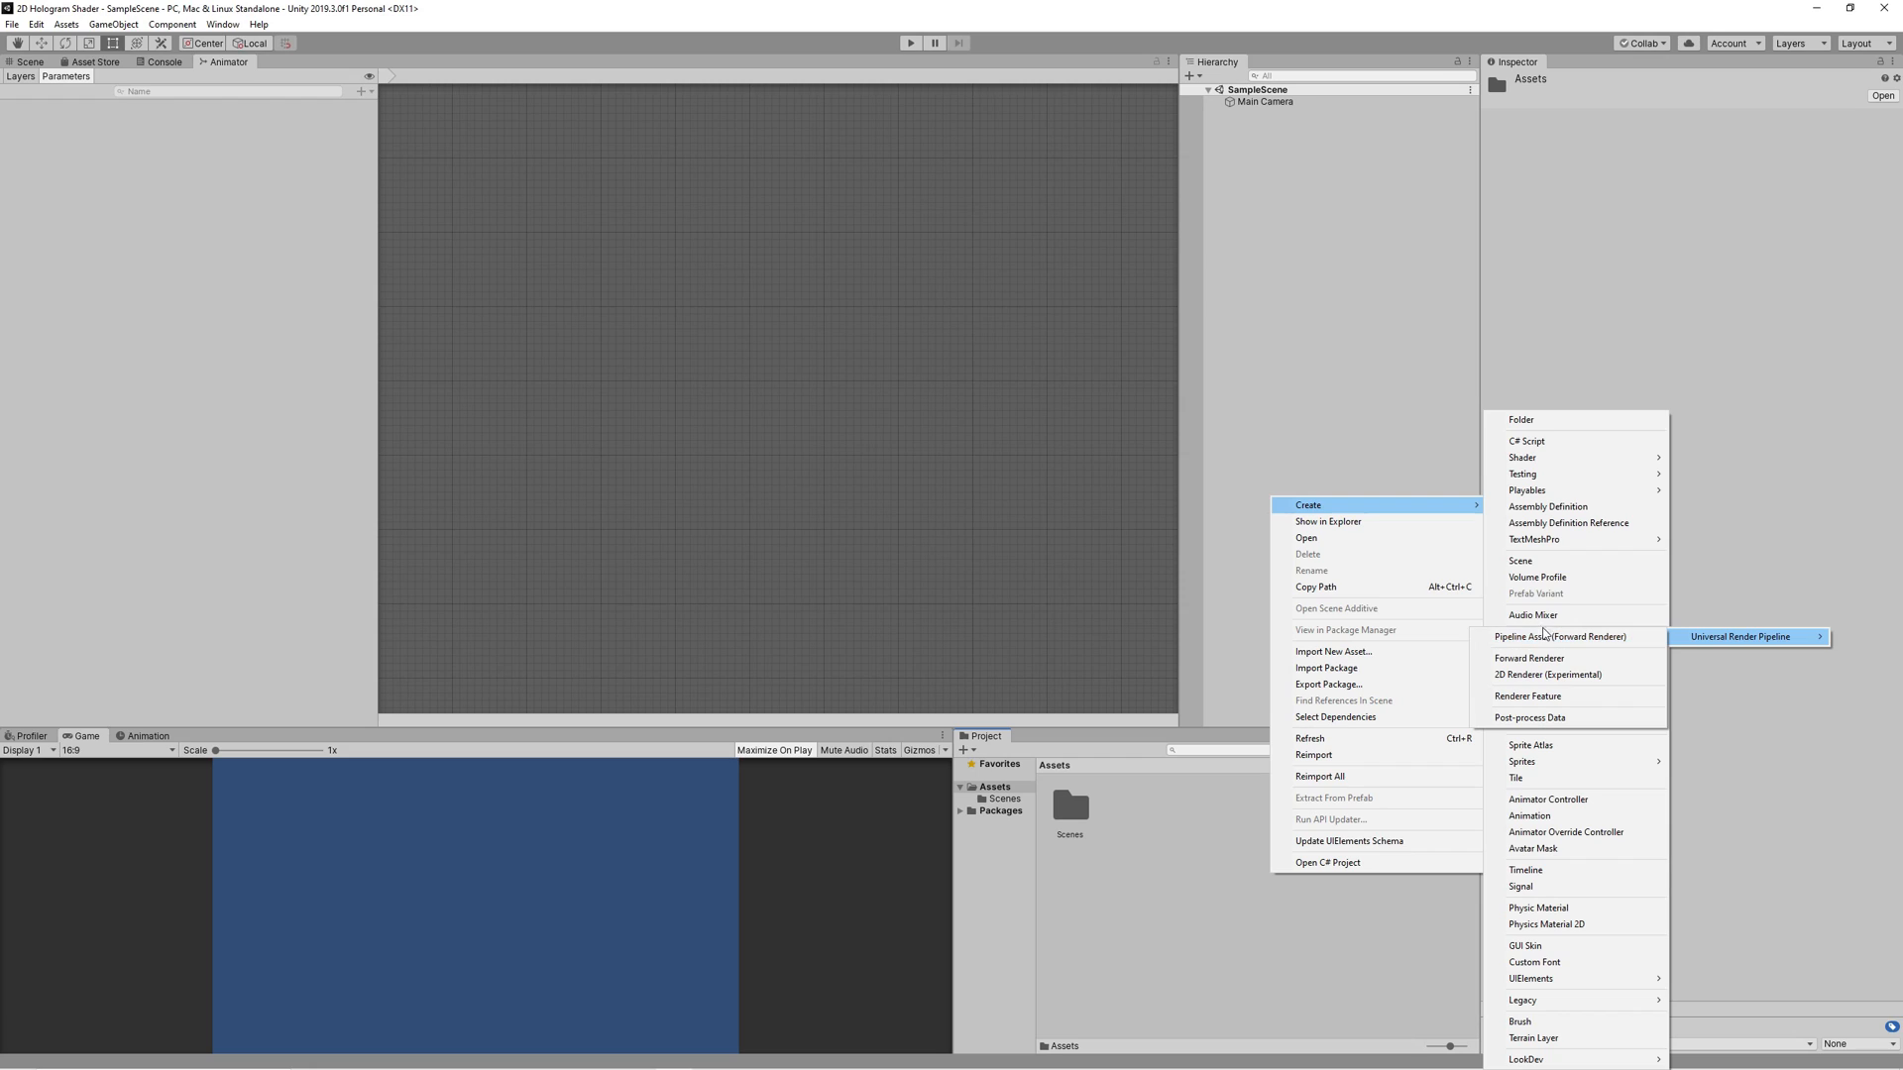
pyautogui.moveTo(1687, 644)
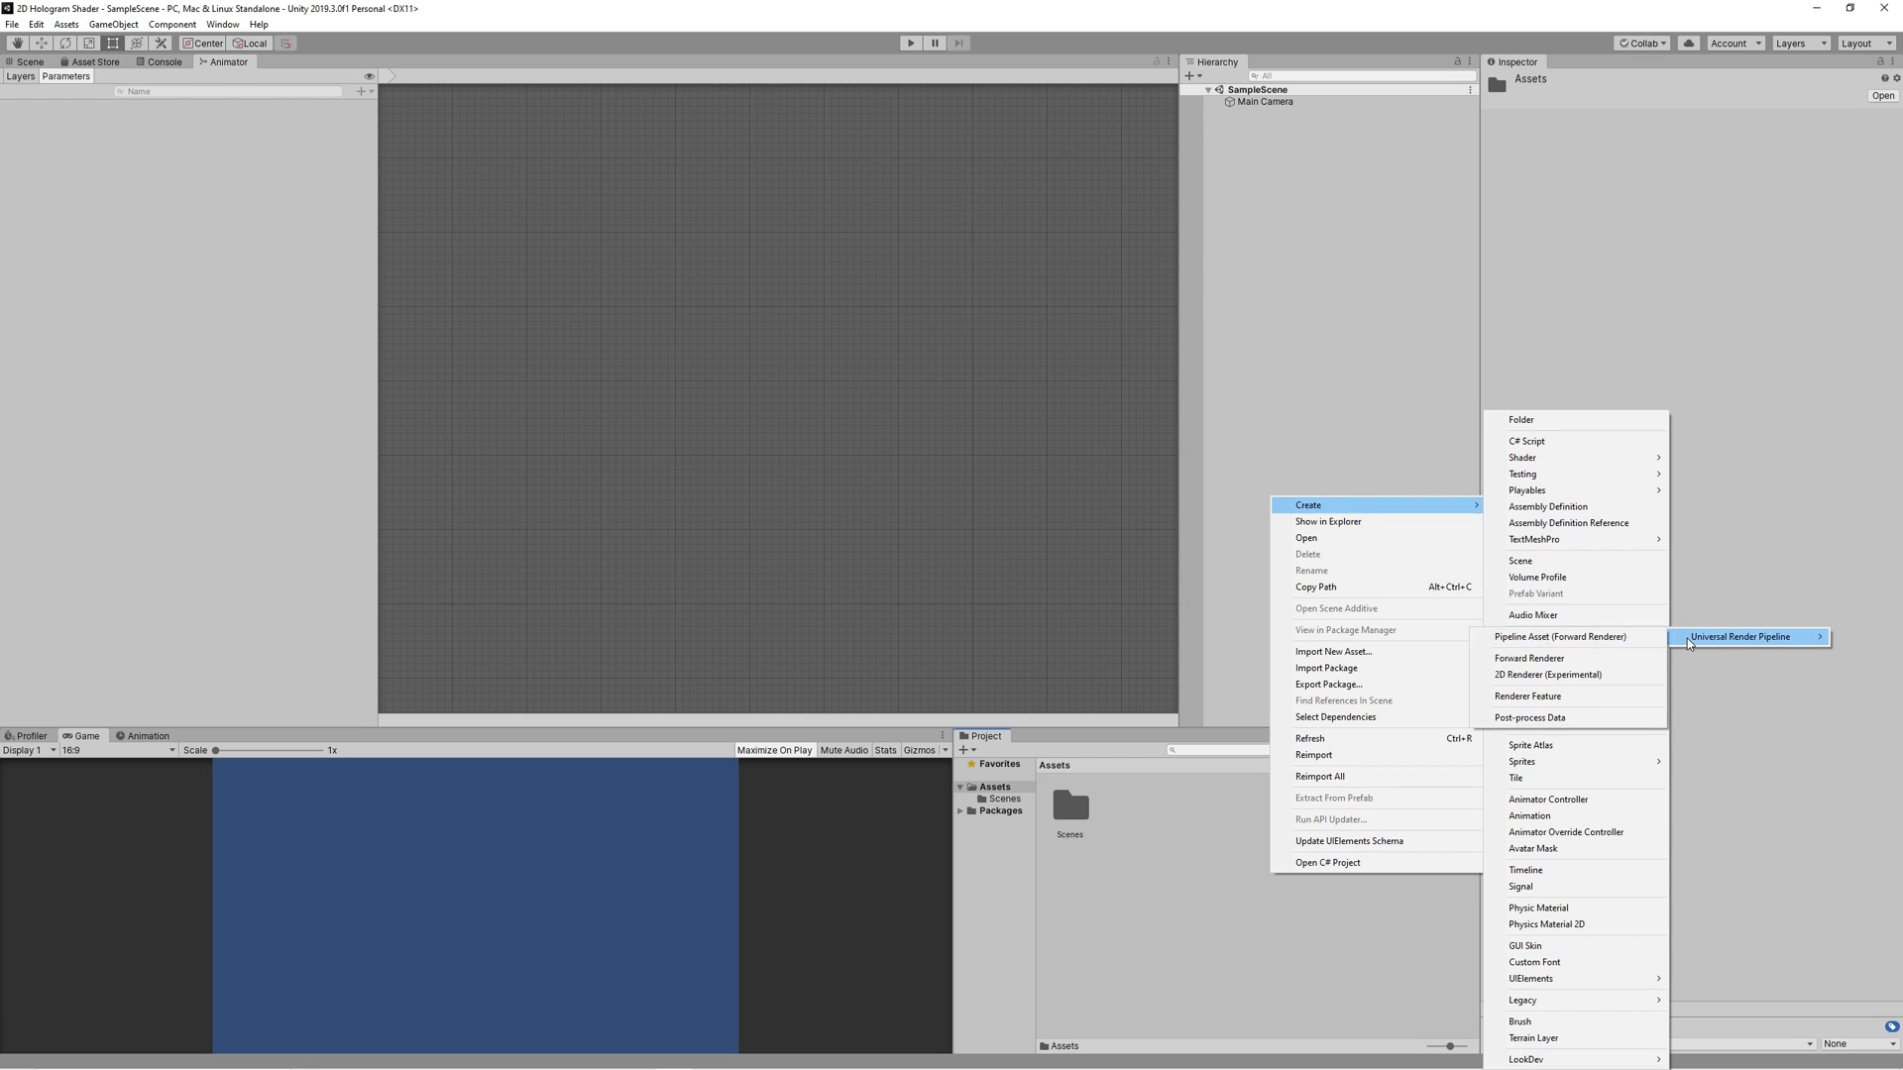
# Step: Create a URP forward-renderer pipeline asset named 2D Renderer and enable HDR on it
pyautogui.click(1740, 636)
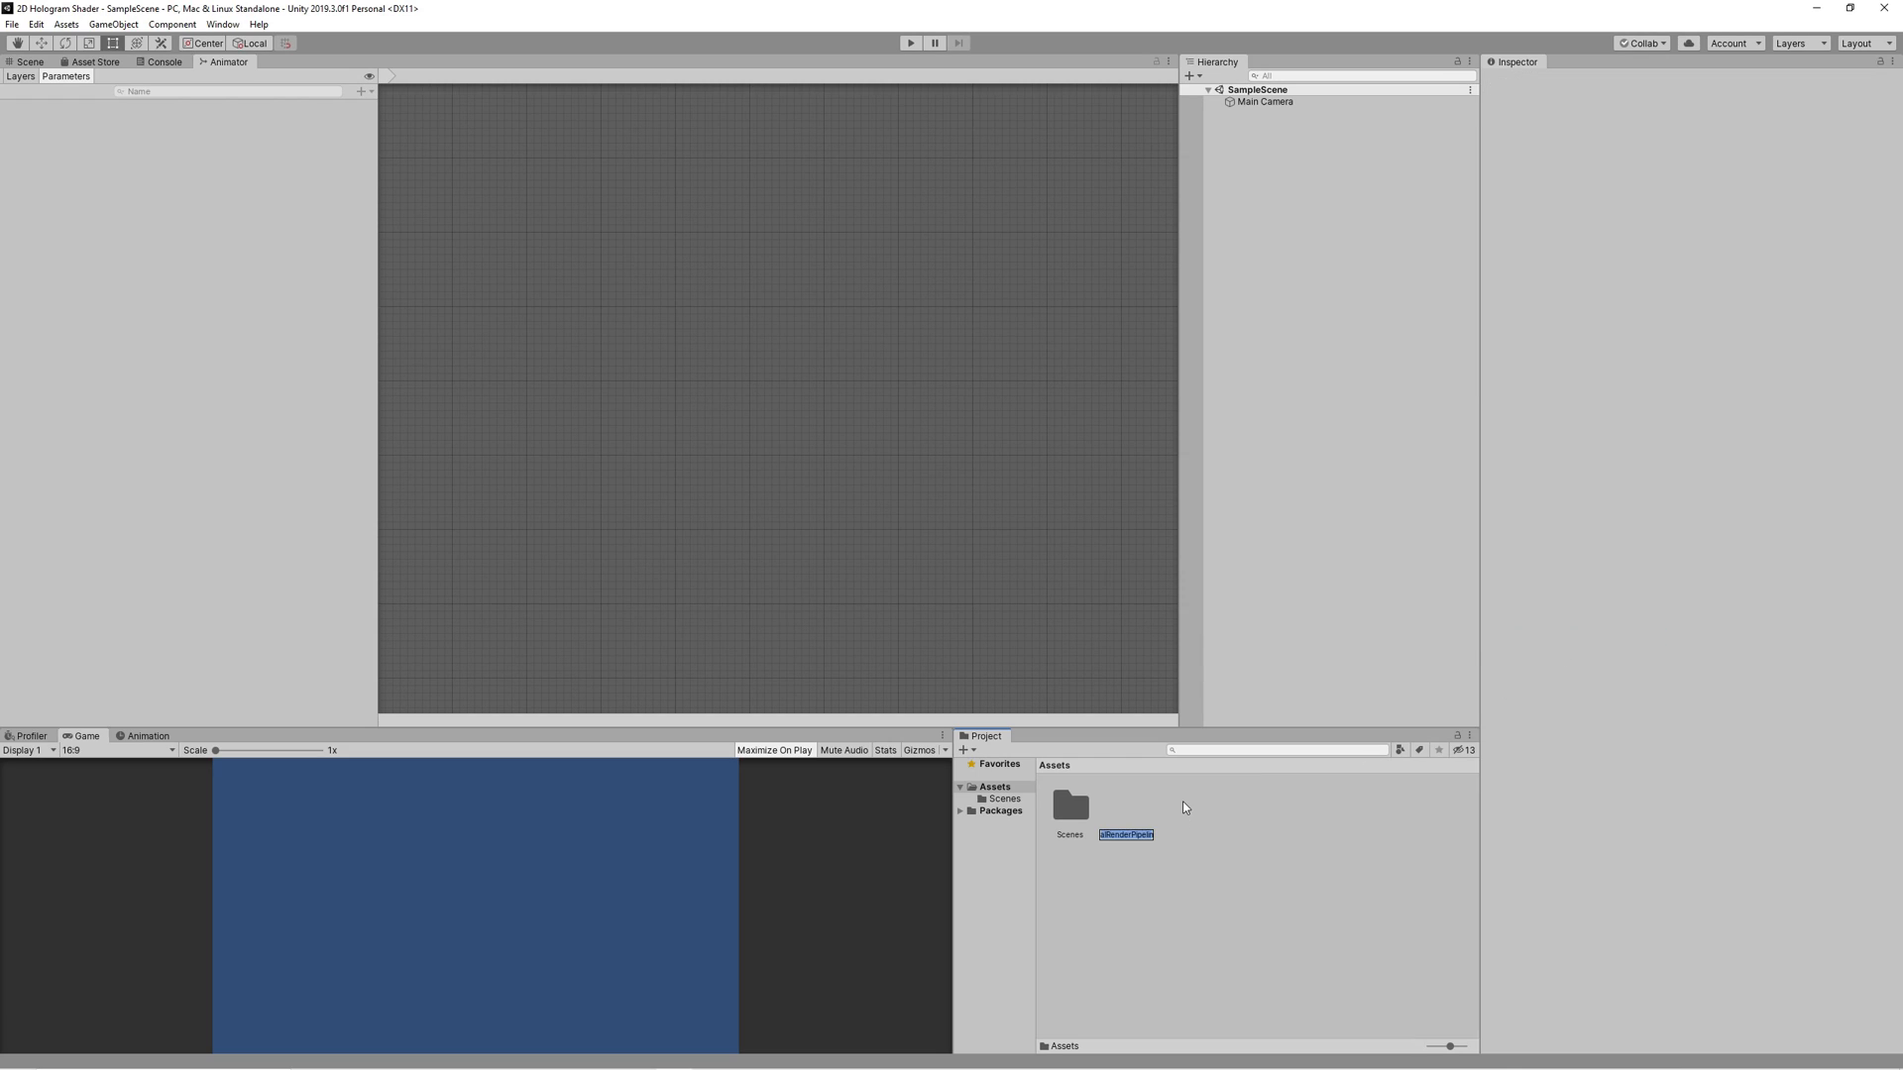
pyautogui.write('2D Render...')
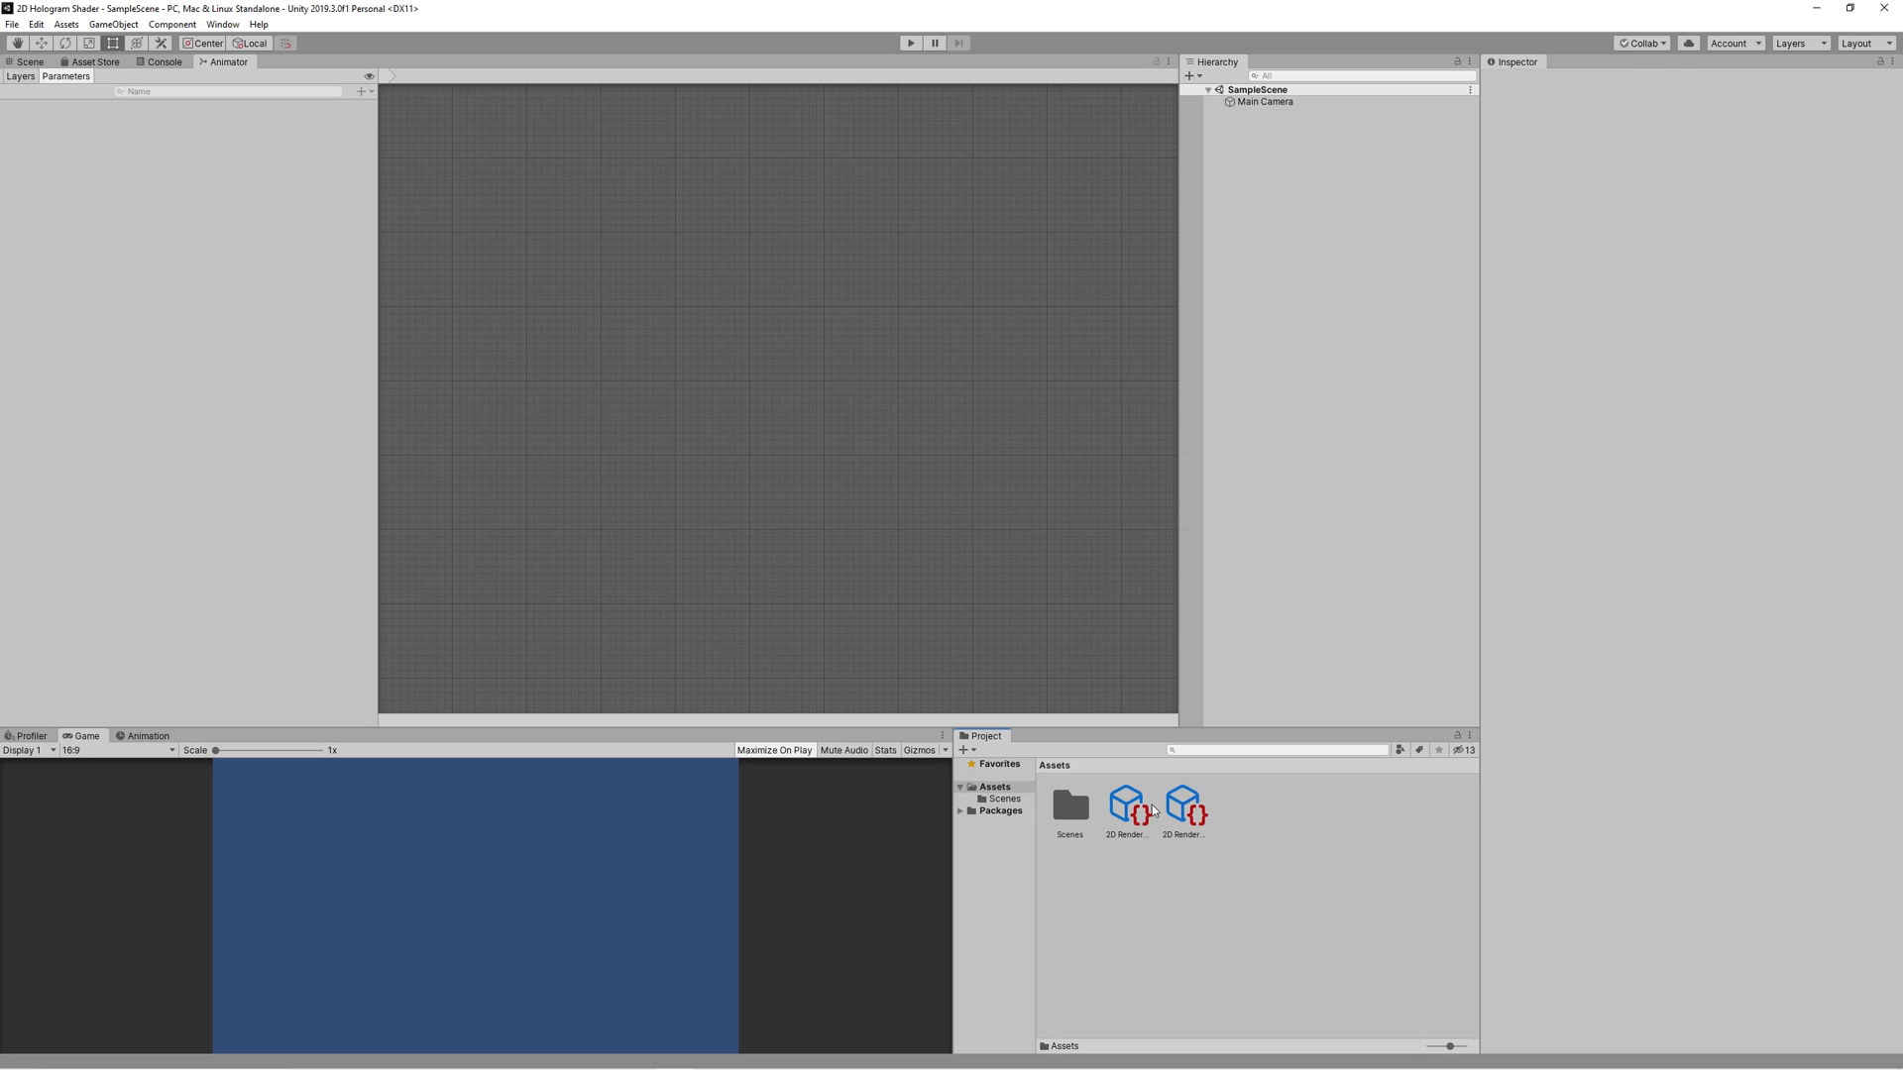
pyautogui.click(1125, 807)
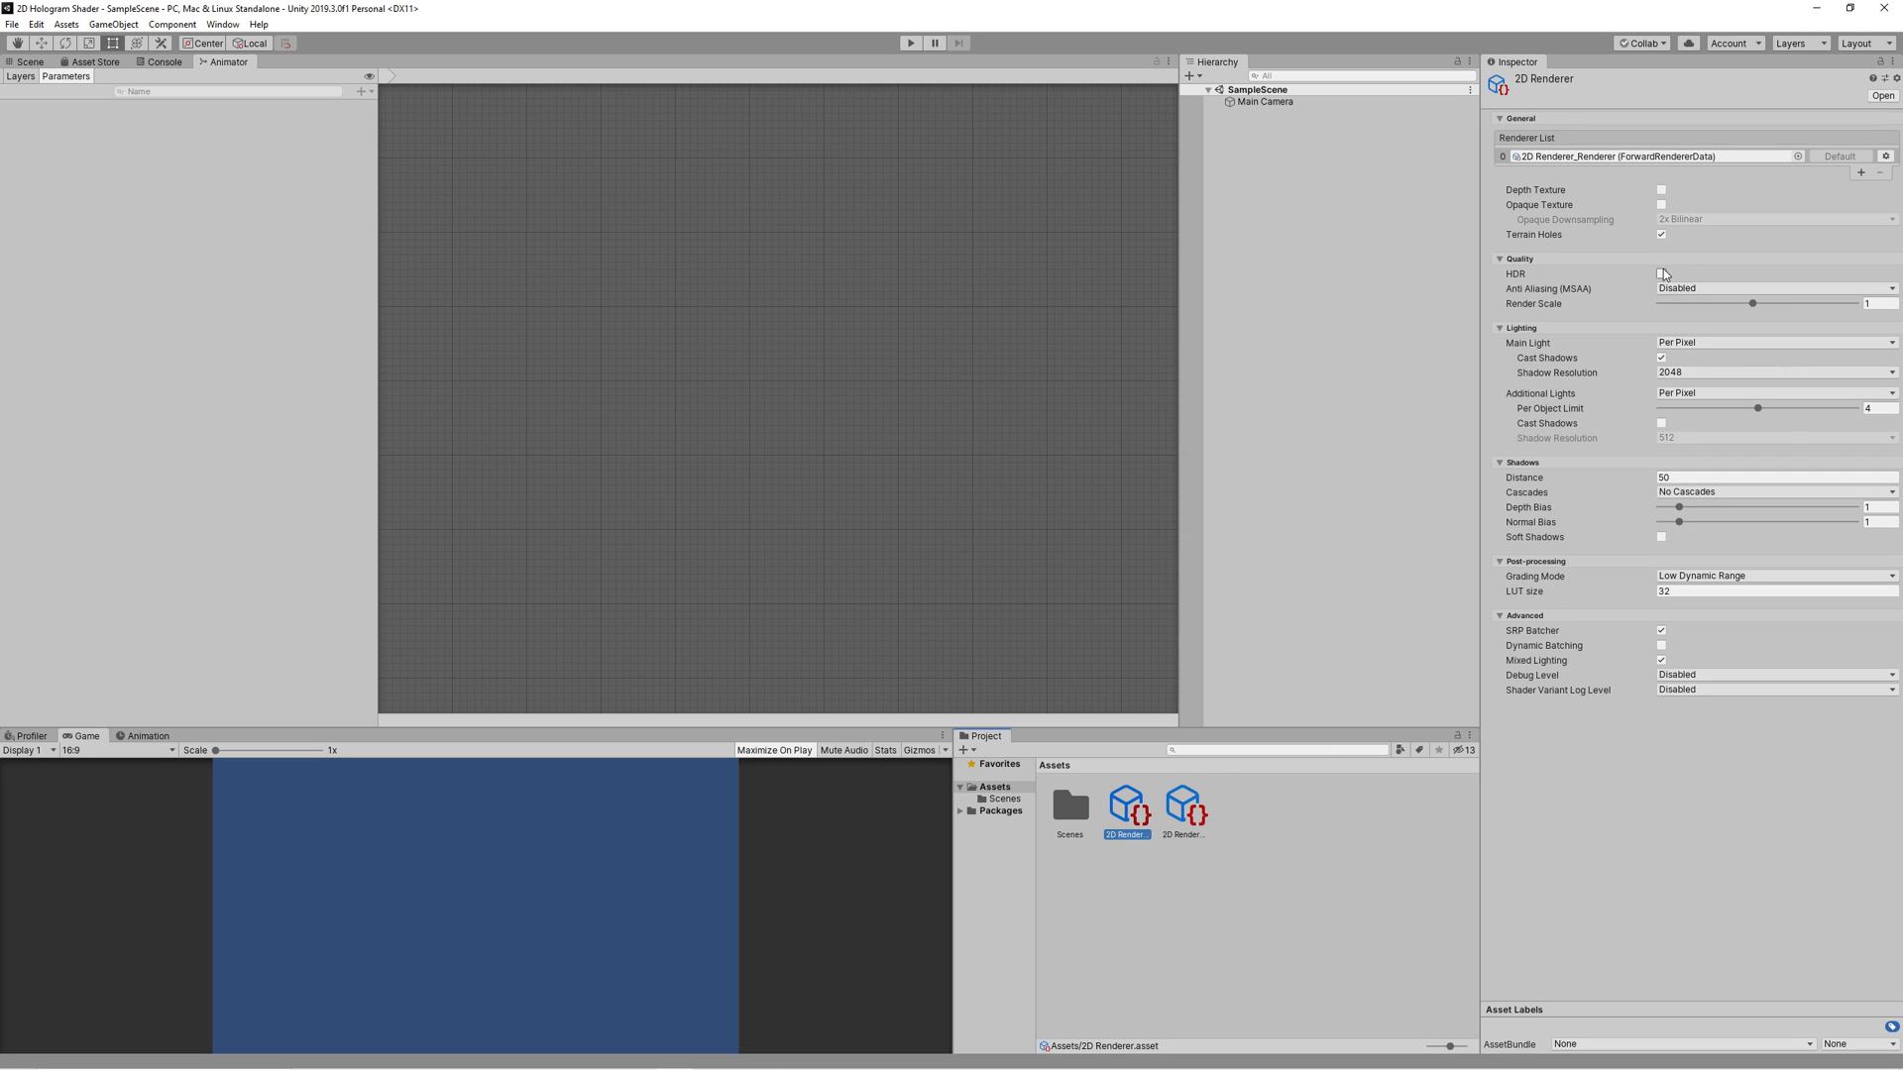
pyautogui.click(1661, 274)
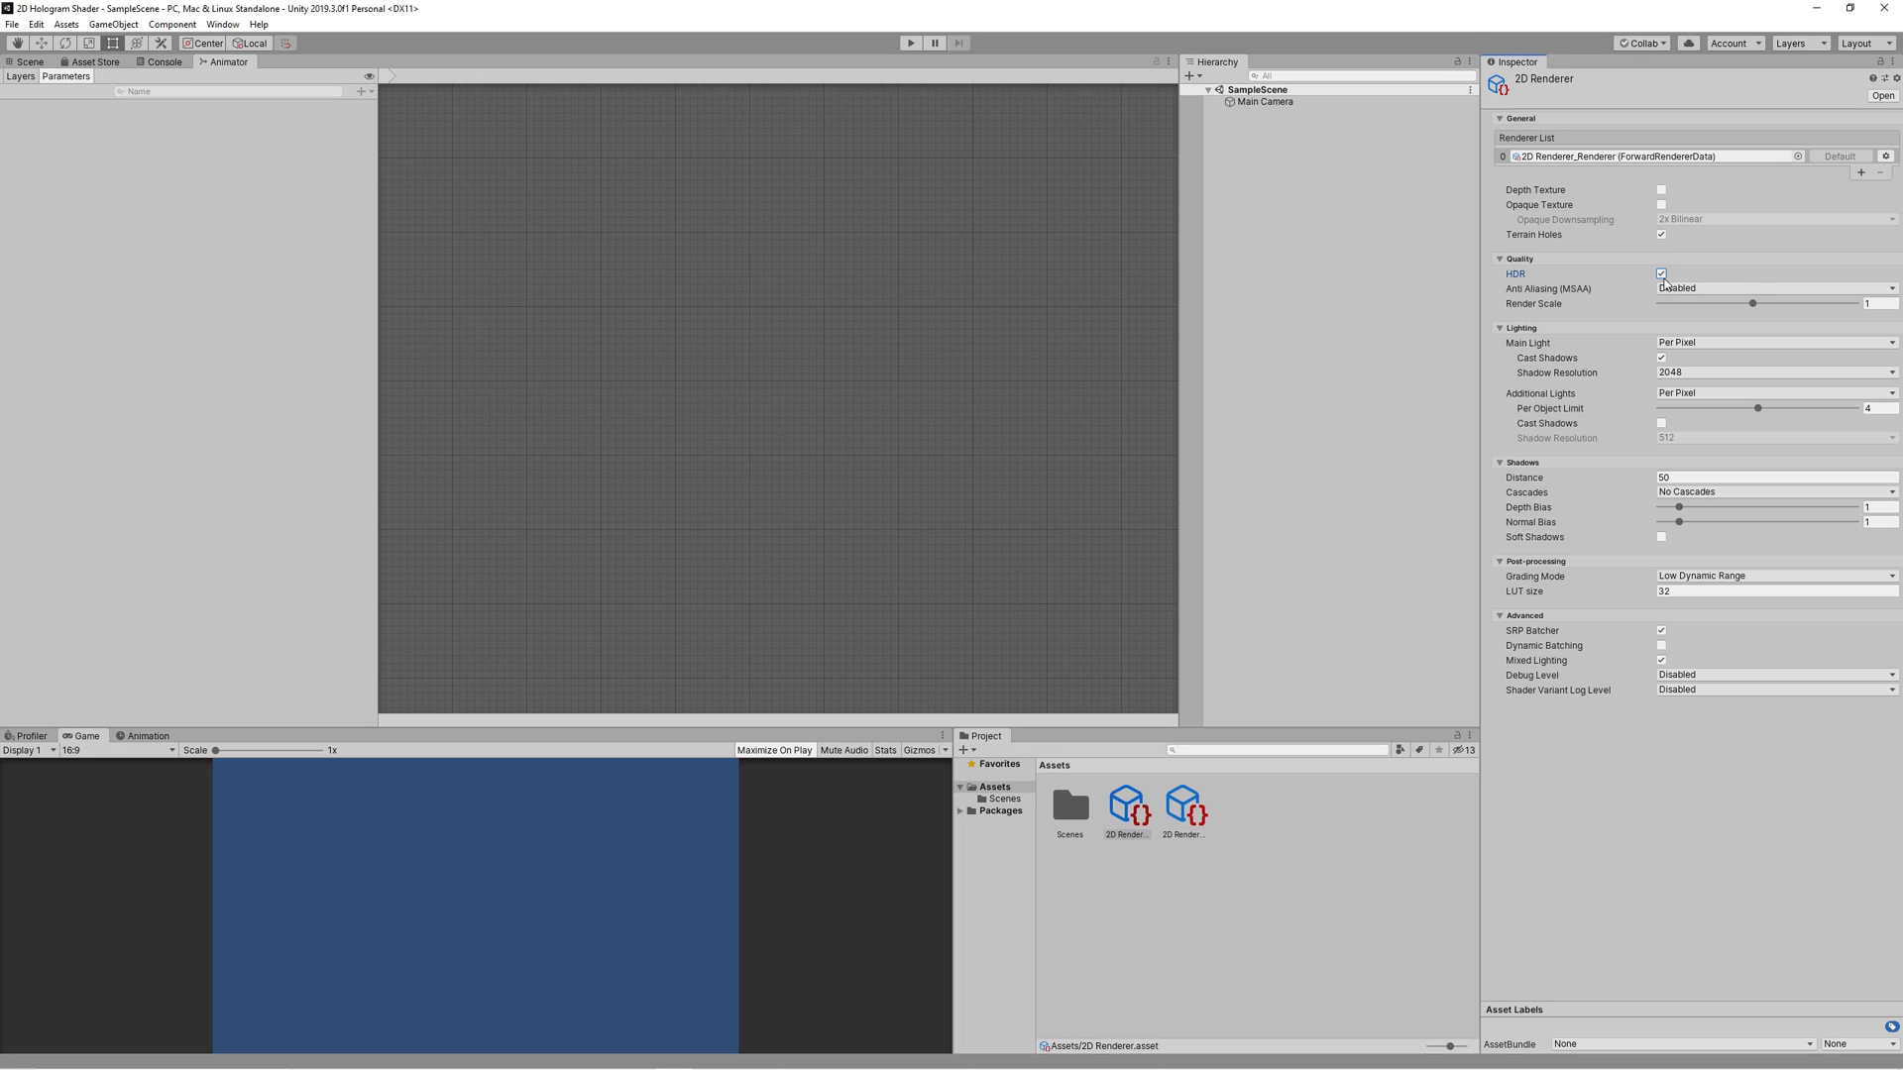
pyautogui.click(35, 23)
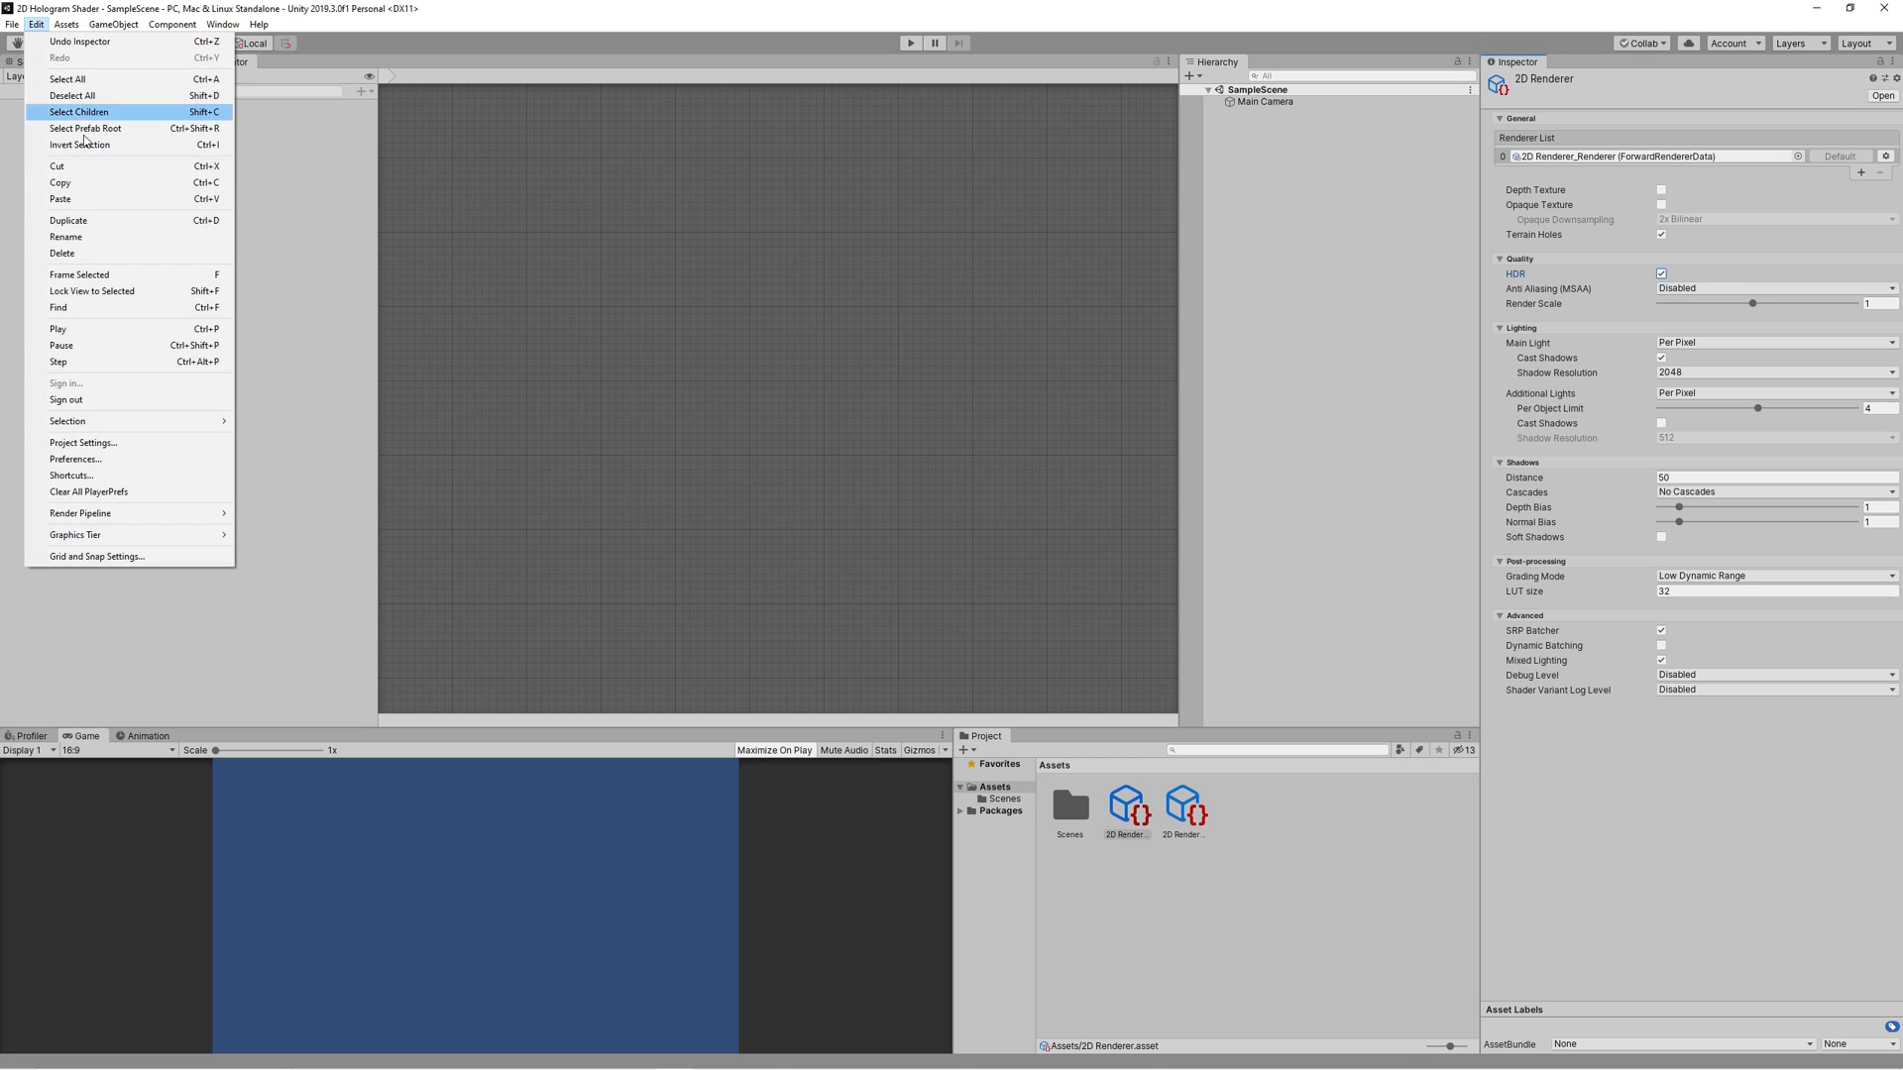
# Step: Assign 2D Renderer as the render pipeline in Project Settings Graphics and Quality
pyautogui.click(84, 442)
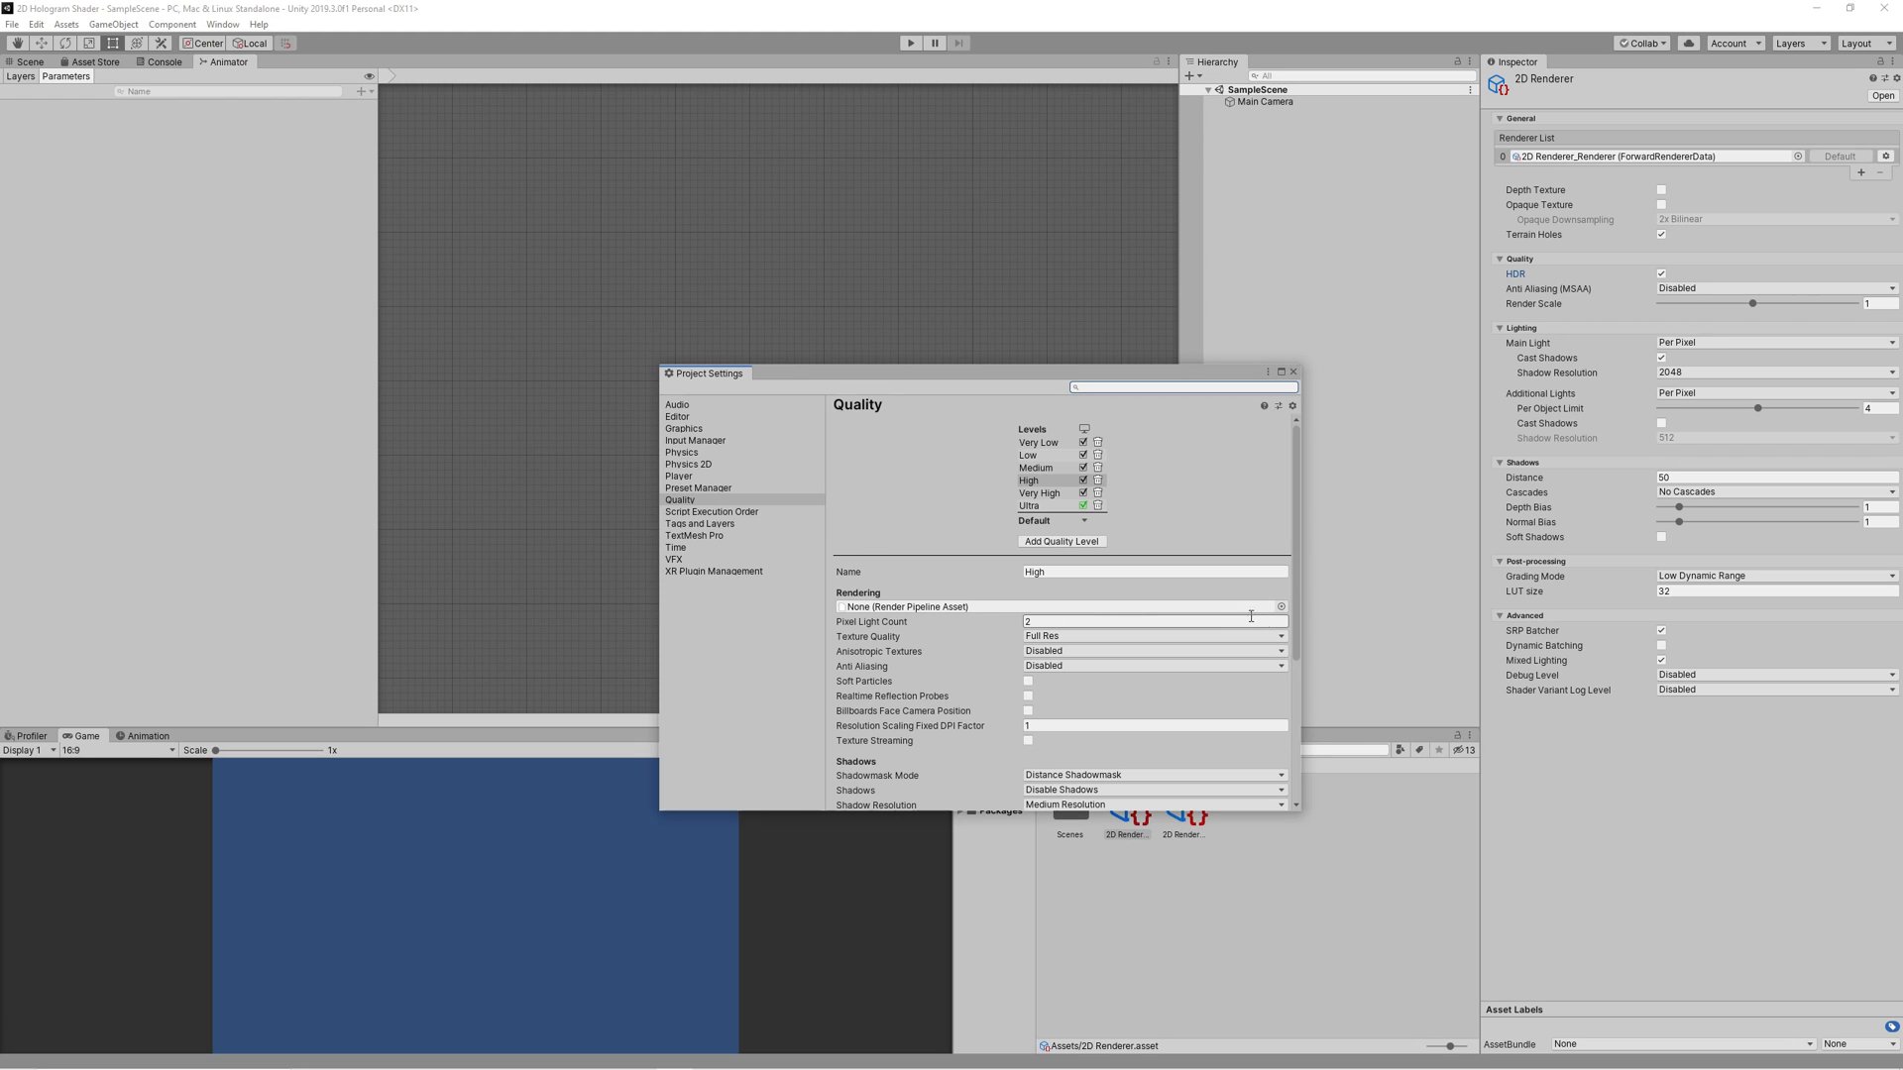
pyautogui.click(682, 428)
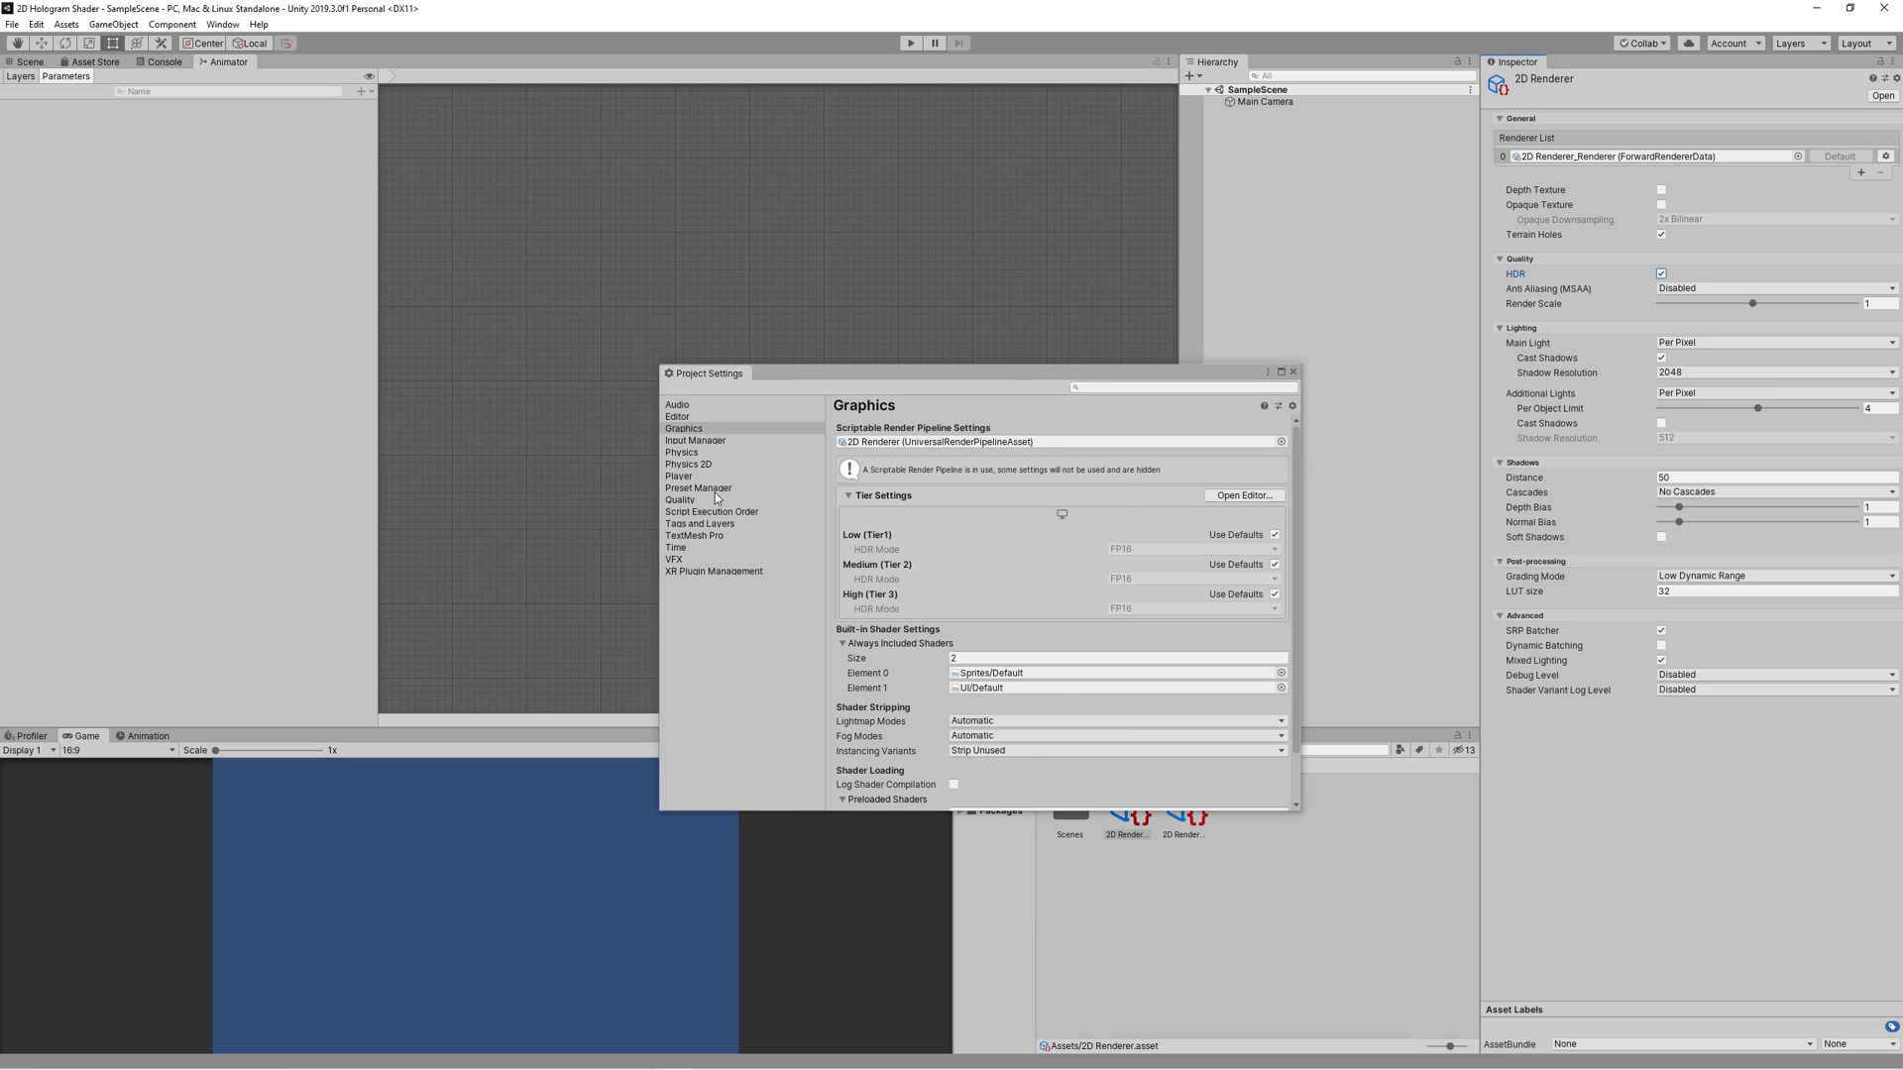
pyautogui.click(1284, 440)
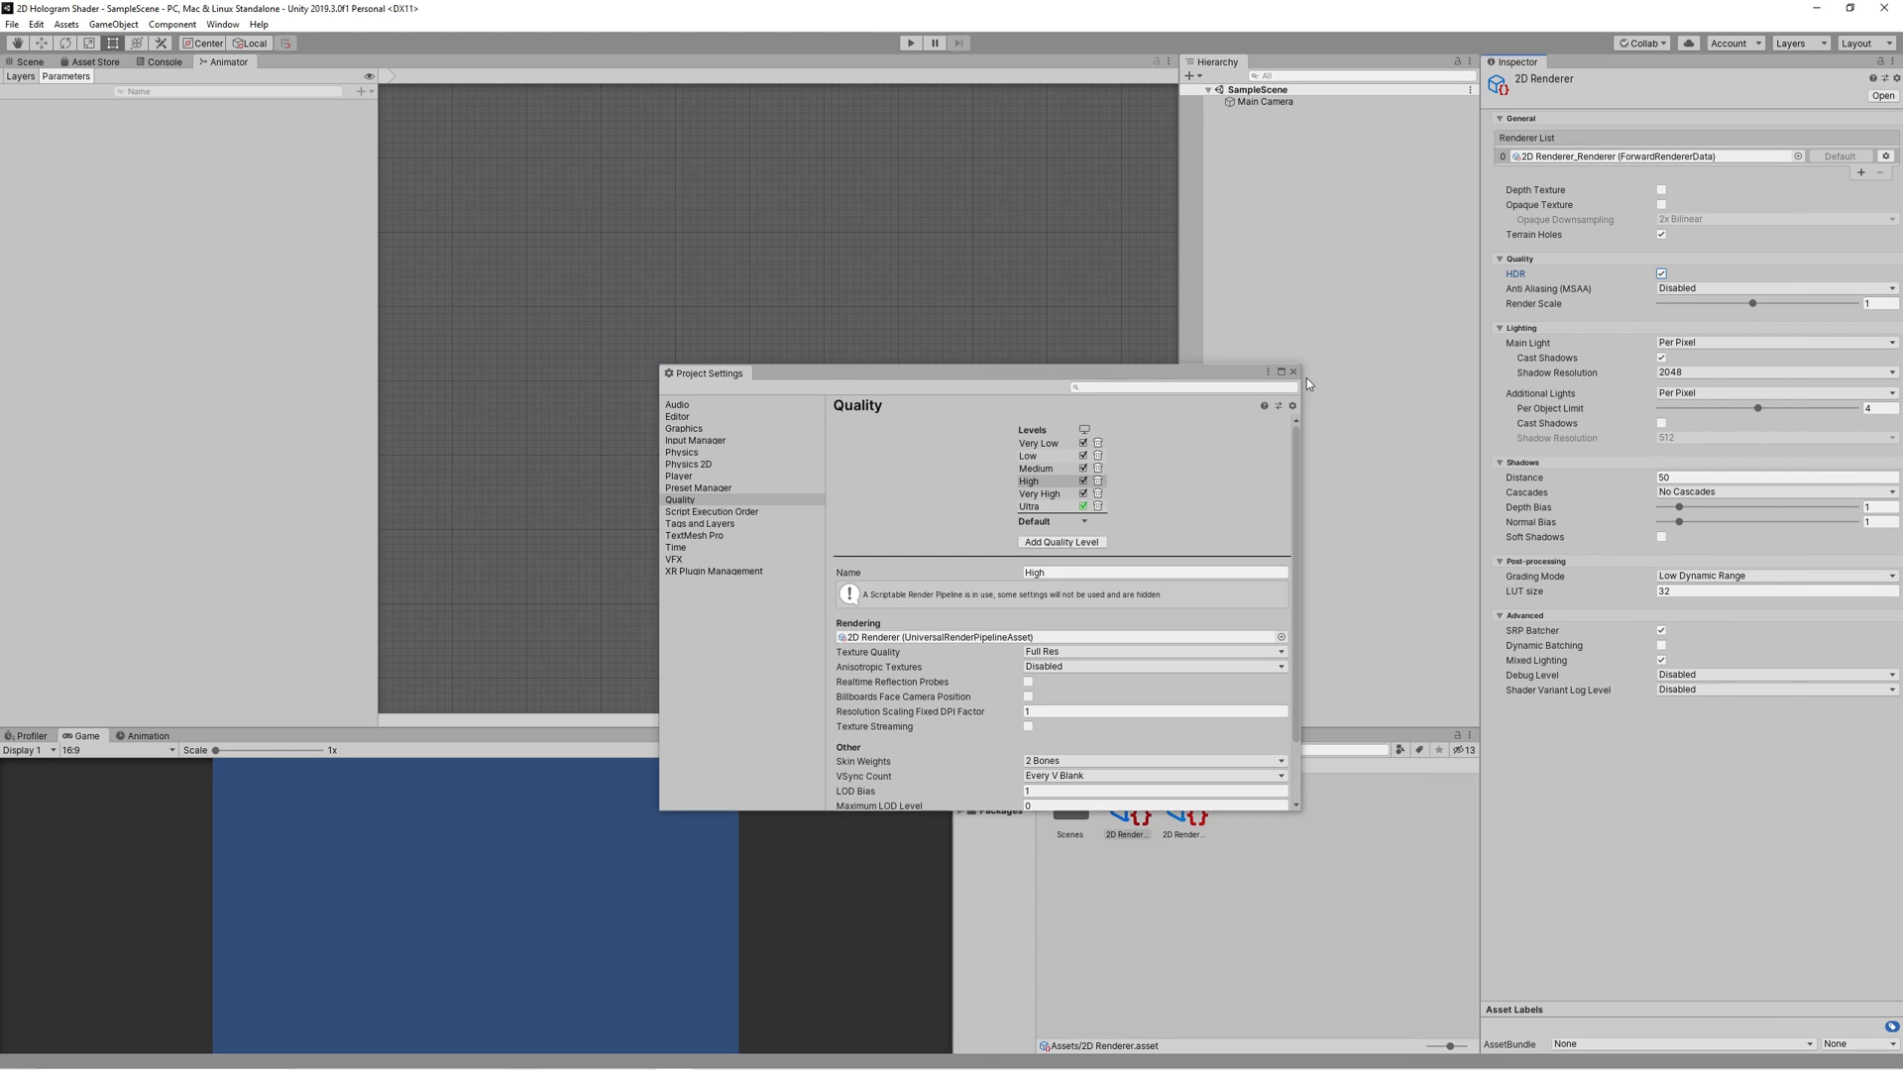
pyautogui.click(1292, 370)
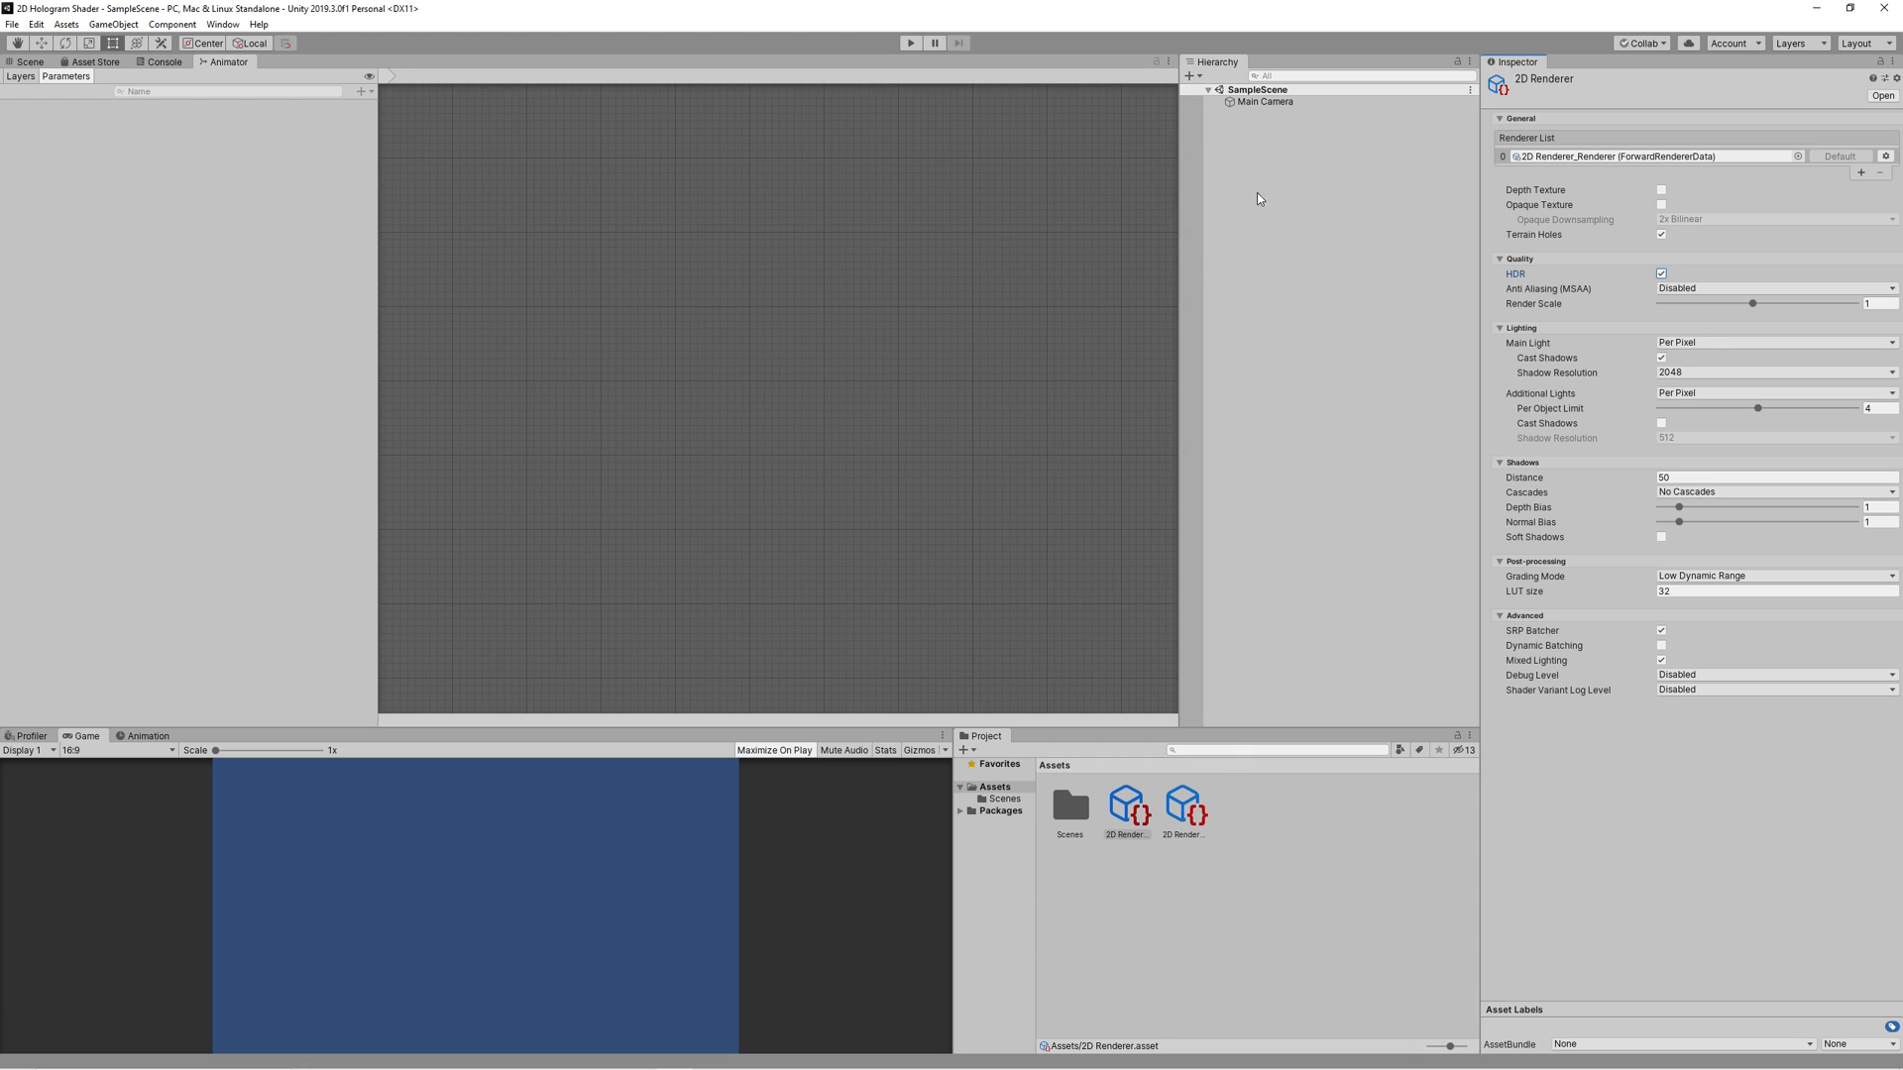
# Step: Set the Main Camera background to solid black (000000)
pyautogui.click(1264, 102)
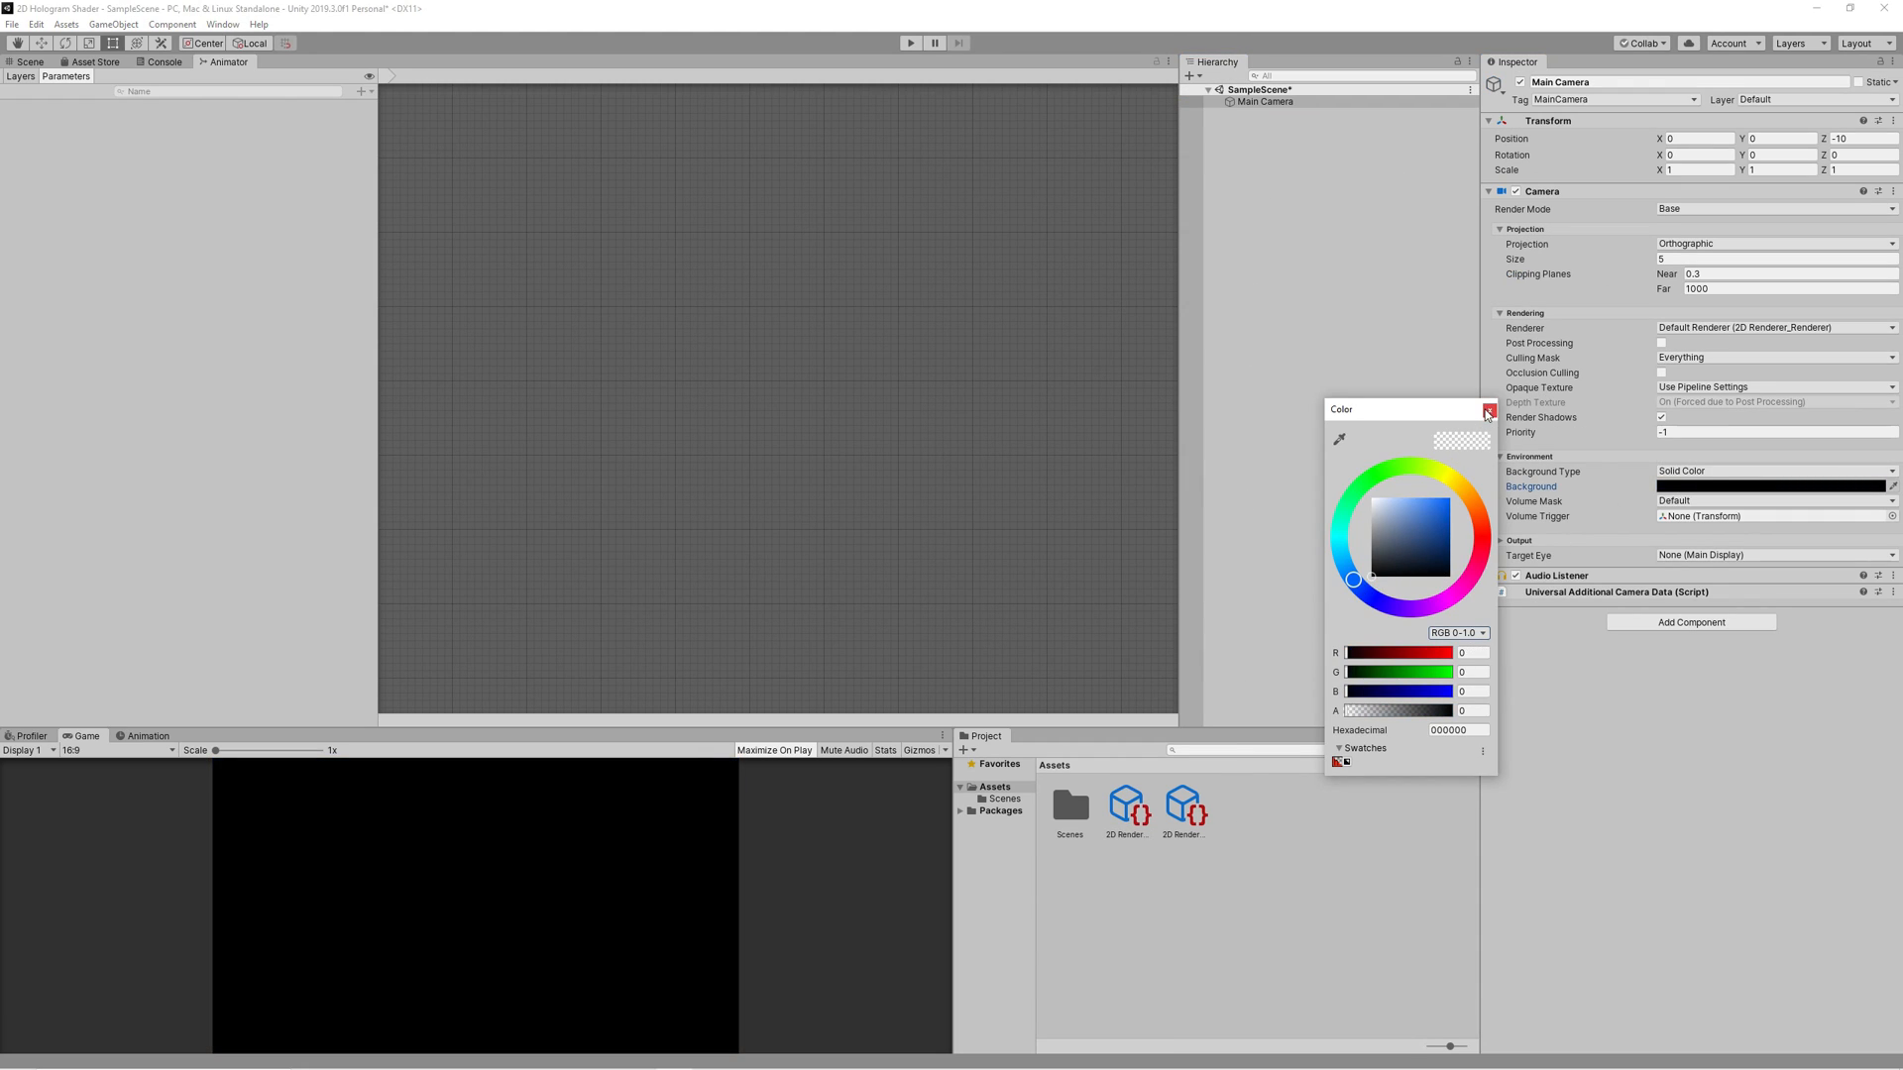
pyautogui.click(1484, 410)
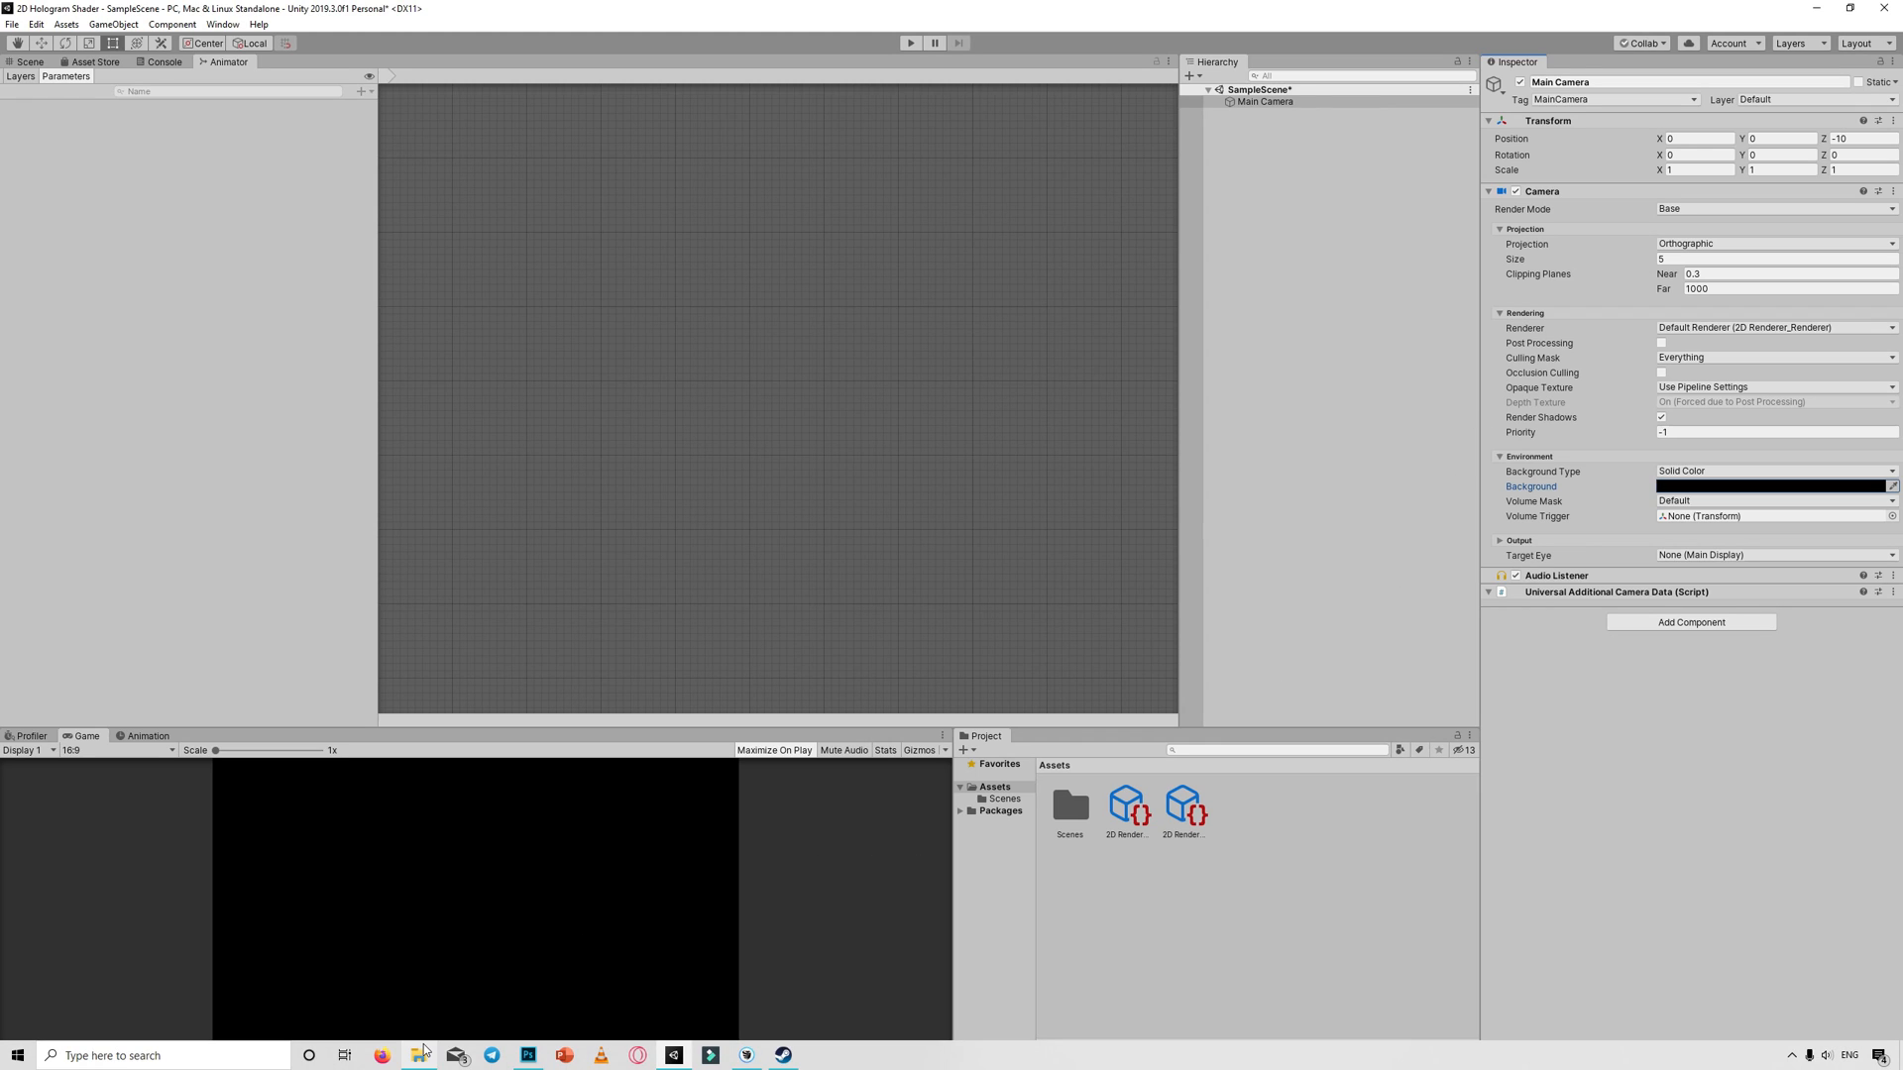
pyautogui.moveTo(420, 1055)
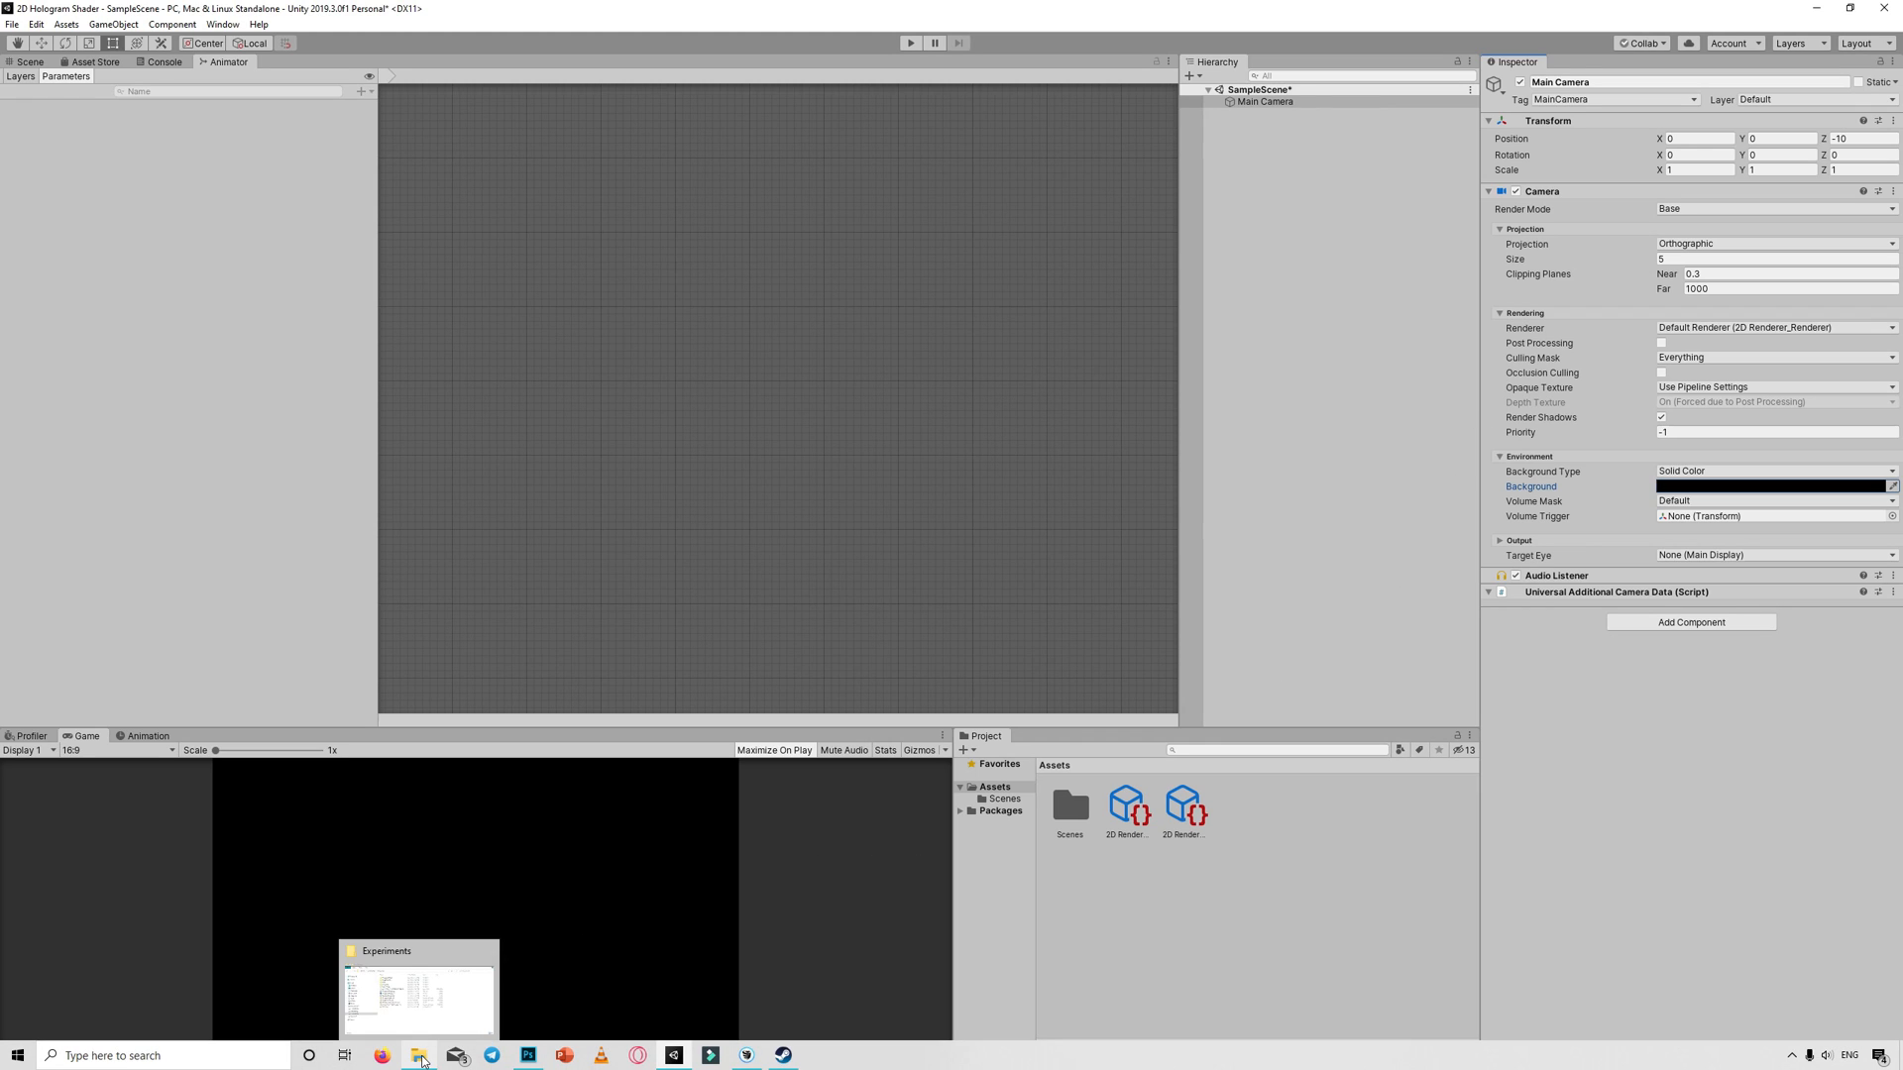
# Step: Drag BinaryLunarViking.png from the Experiments folder into the project Assets
pyautogui.click(418, 995)
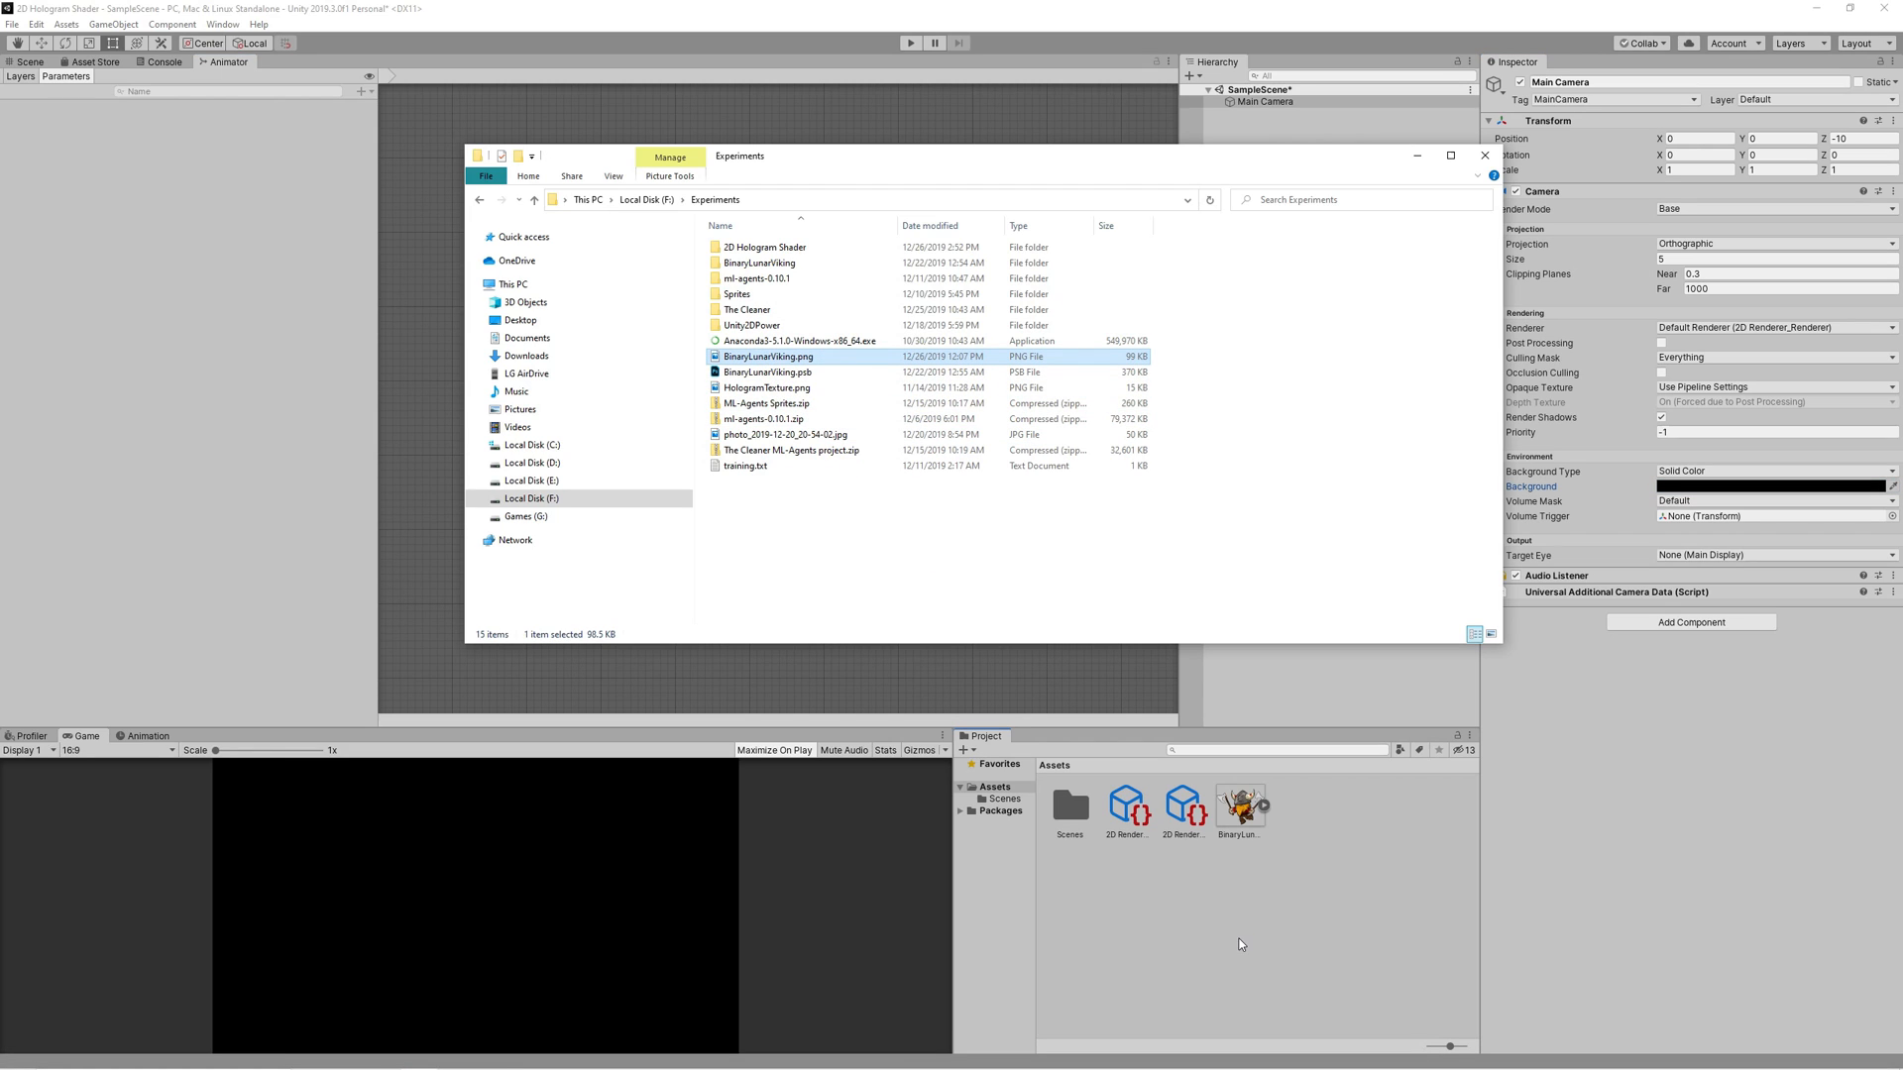
pyautogui.click(767, 386)
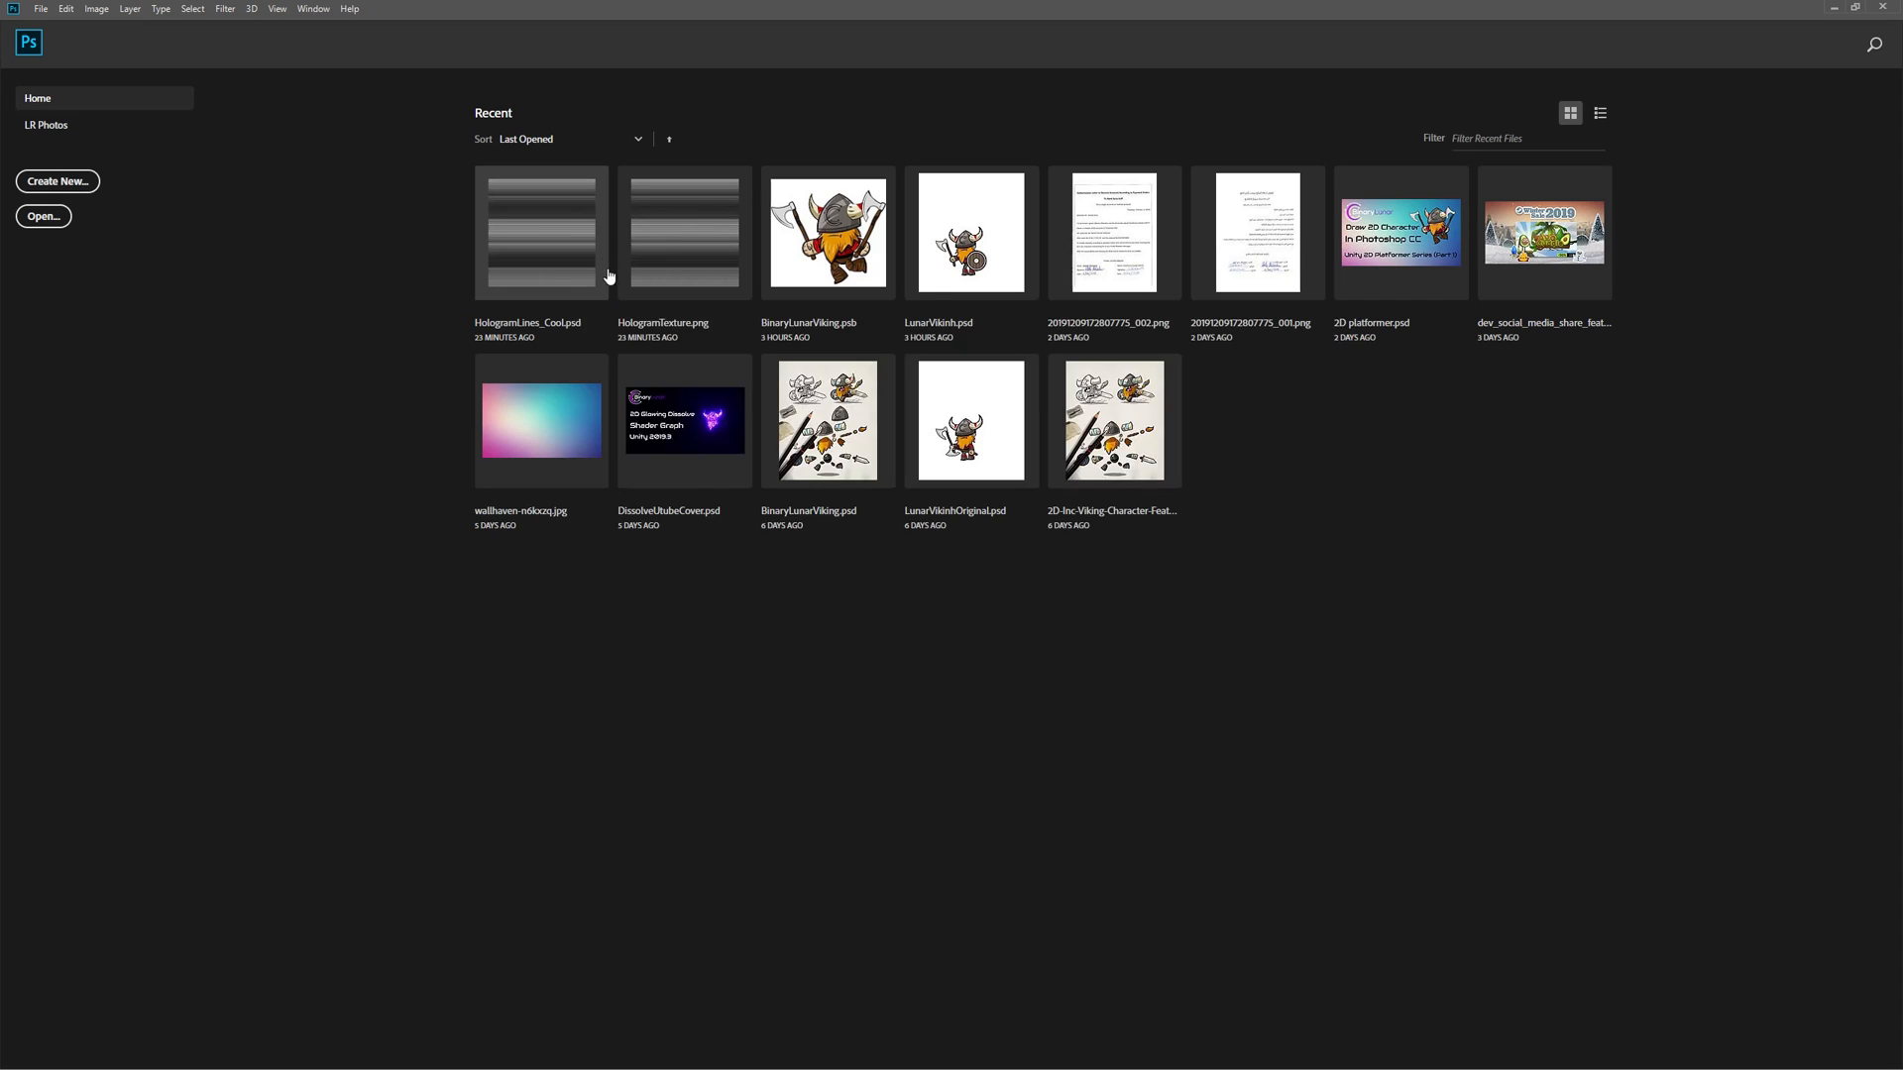
# Step: Create a new blank 512 by 512 pixel Photoshop document
pyautogui.click(56, 180)
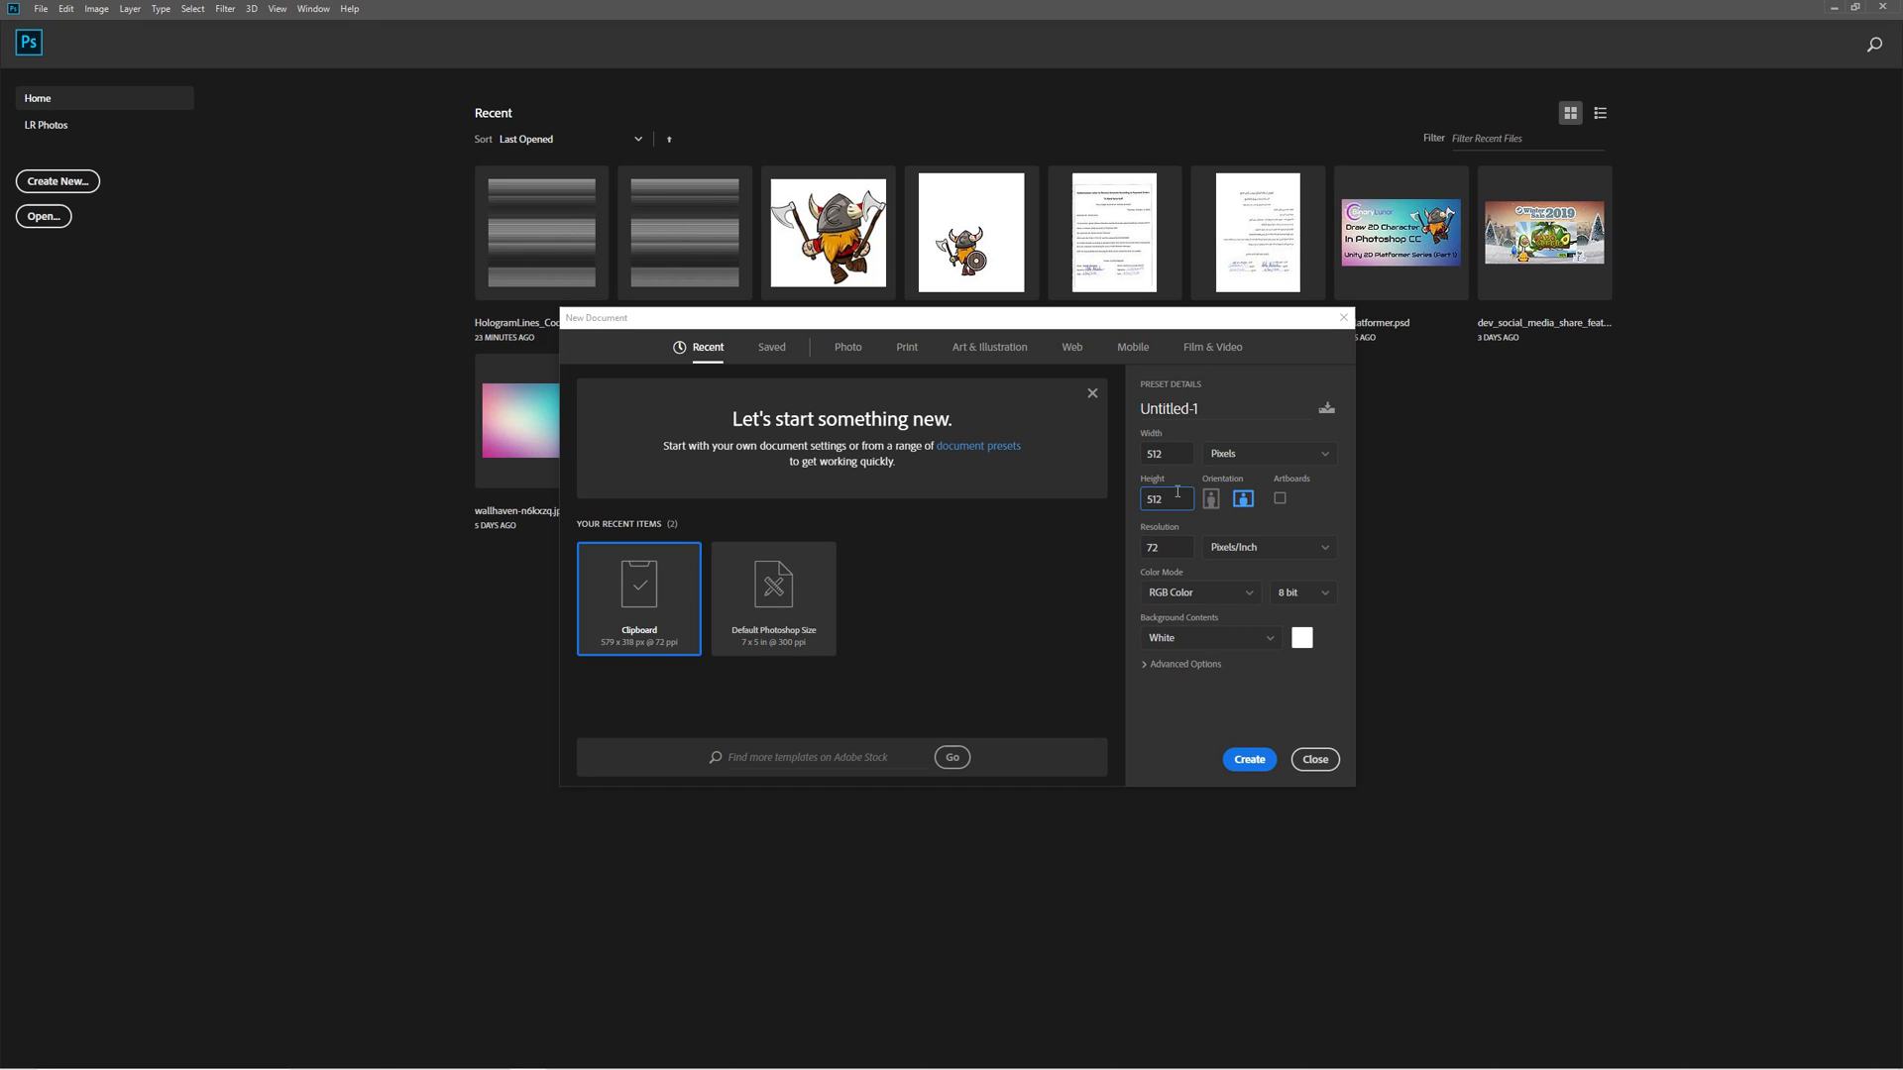
pyautogui.click(1247, 759)
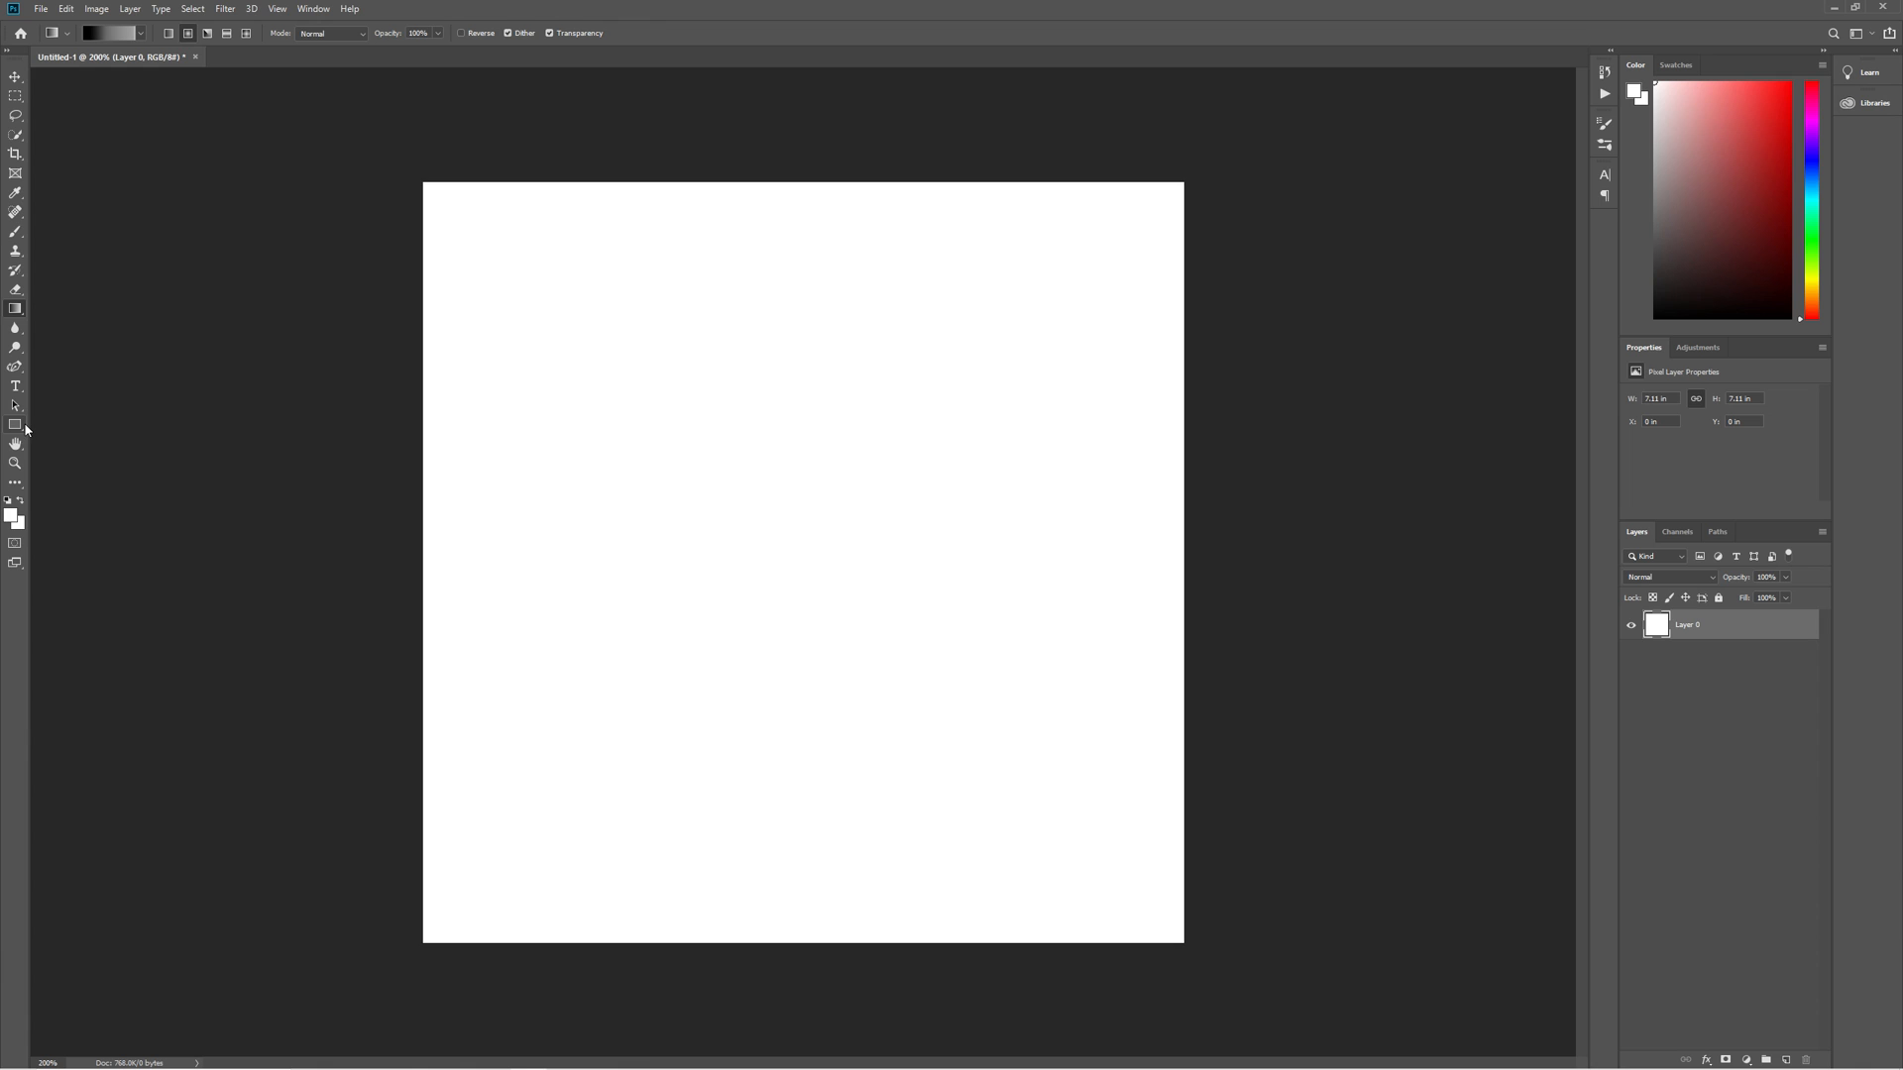
# Step: Give the top stripe rectangle a light-grey-to-black gradient fill with an adjusted stop near 80%
pyautogui.click(14, 424)
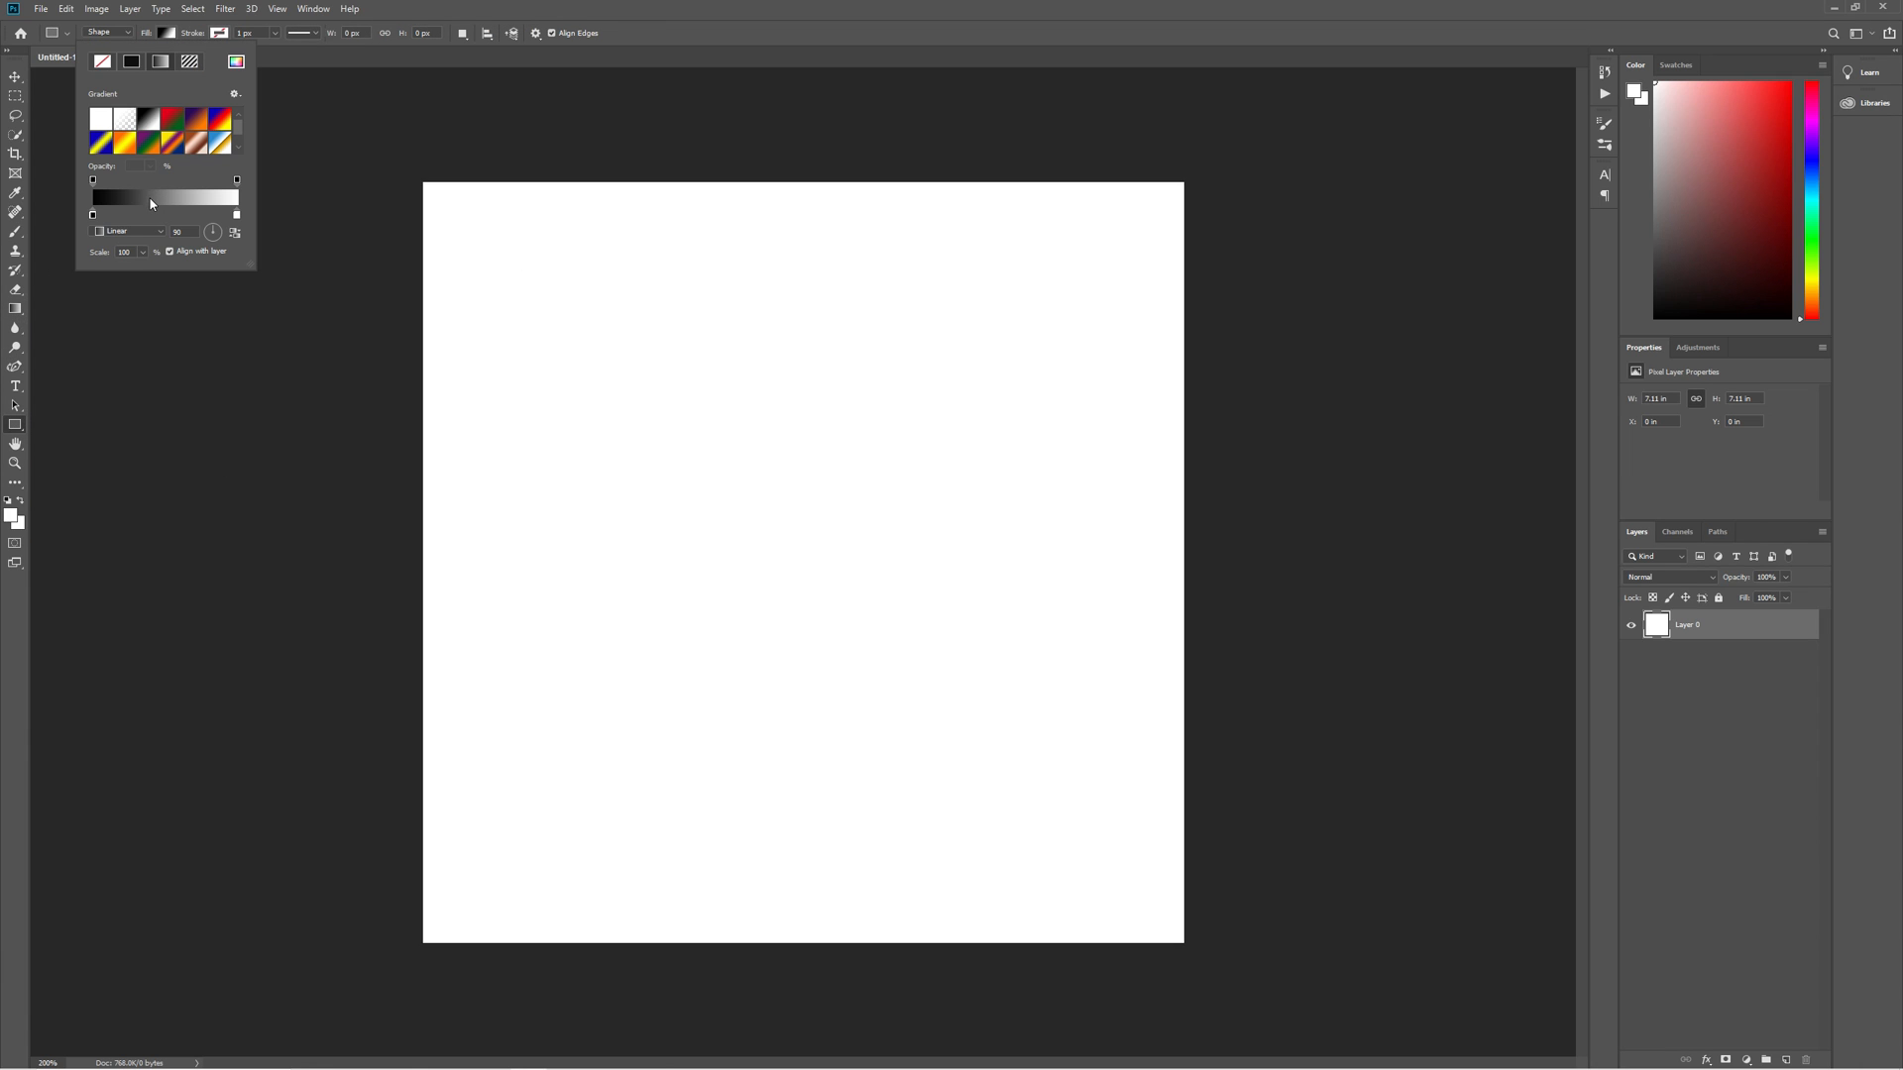
pyautogui.click(165, 199)
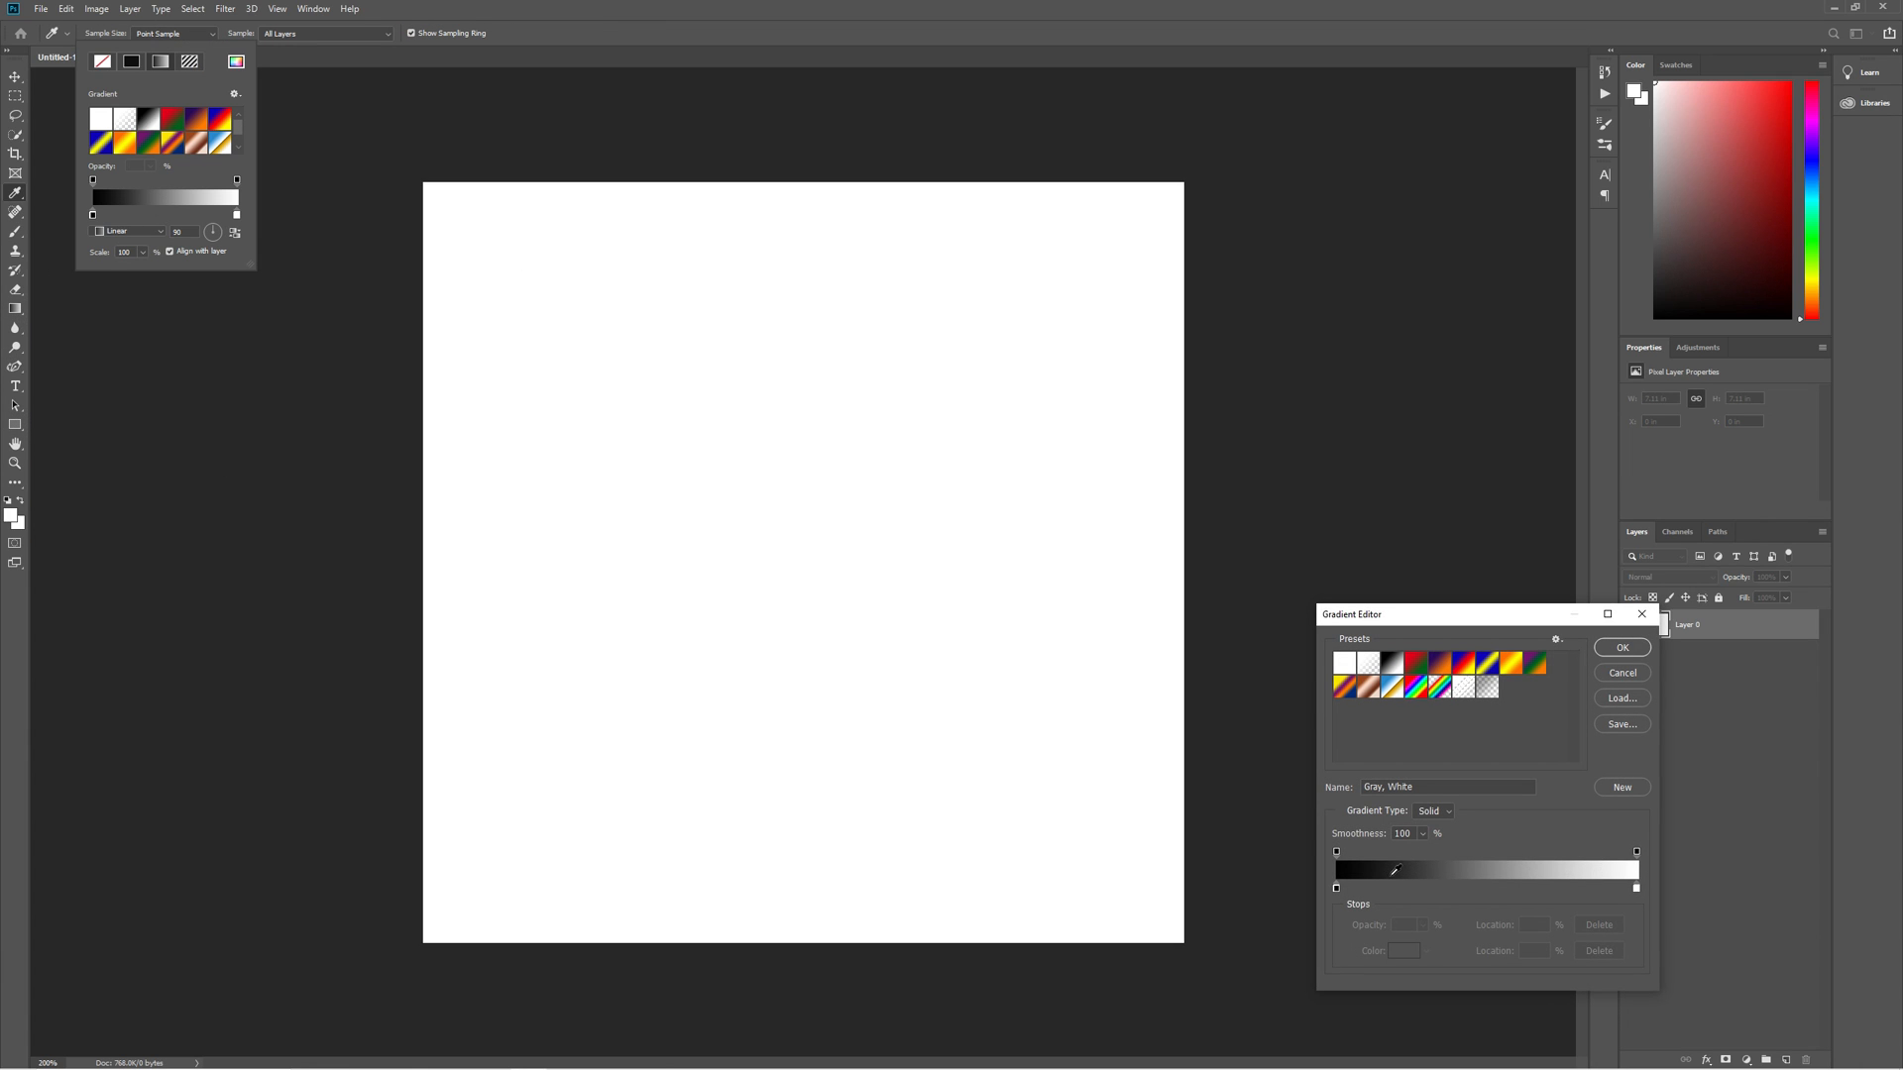
pyautogui.click(1380, 886)
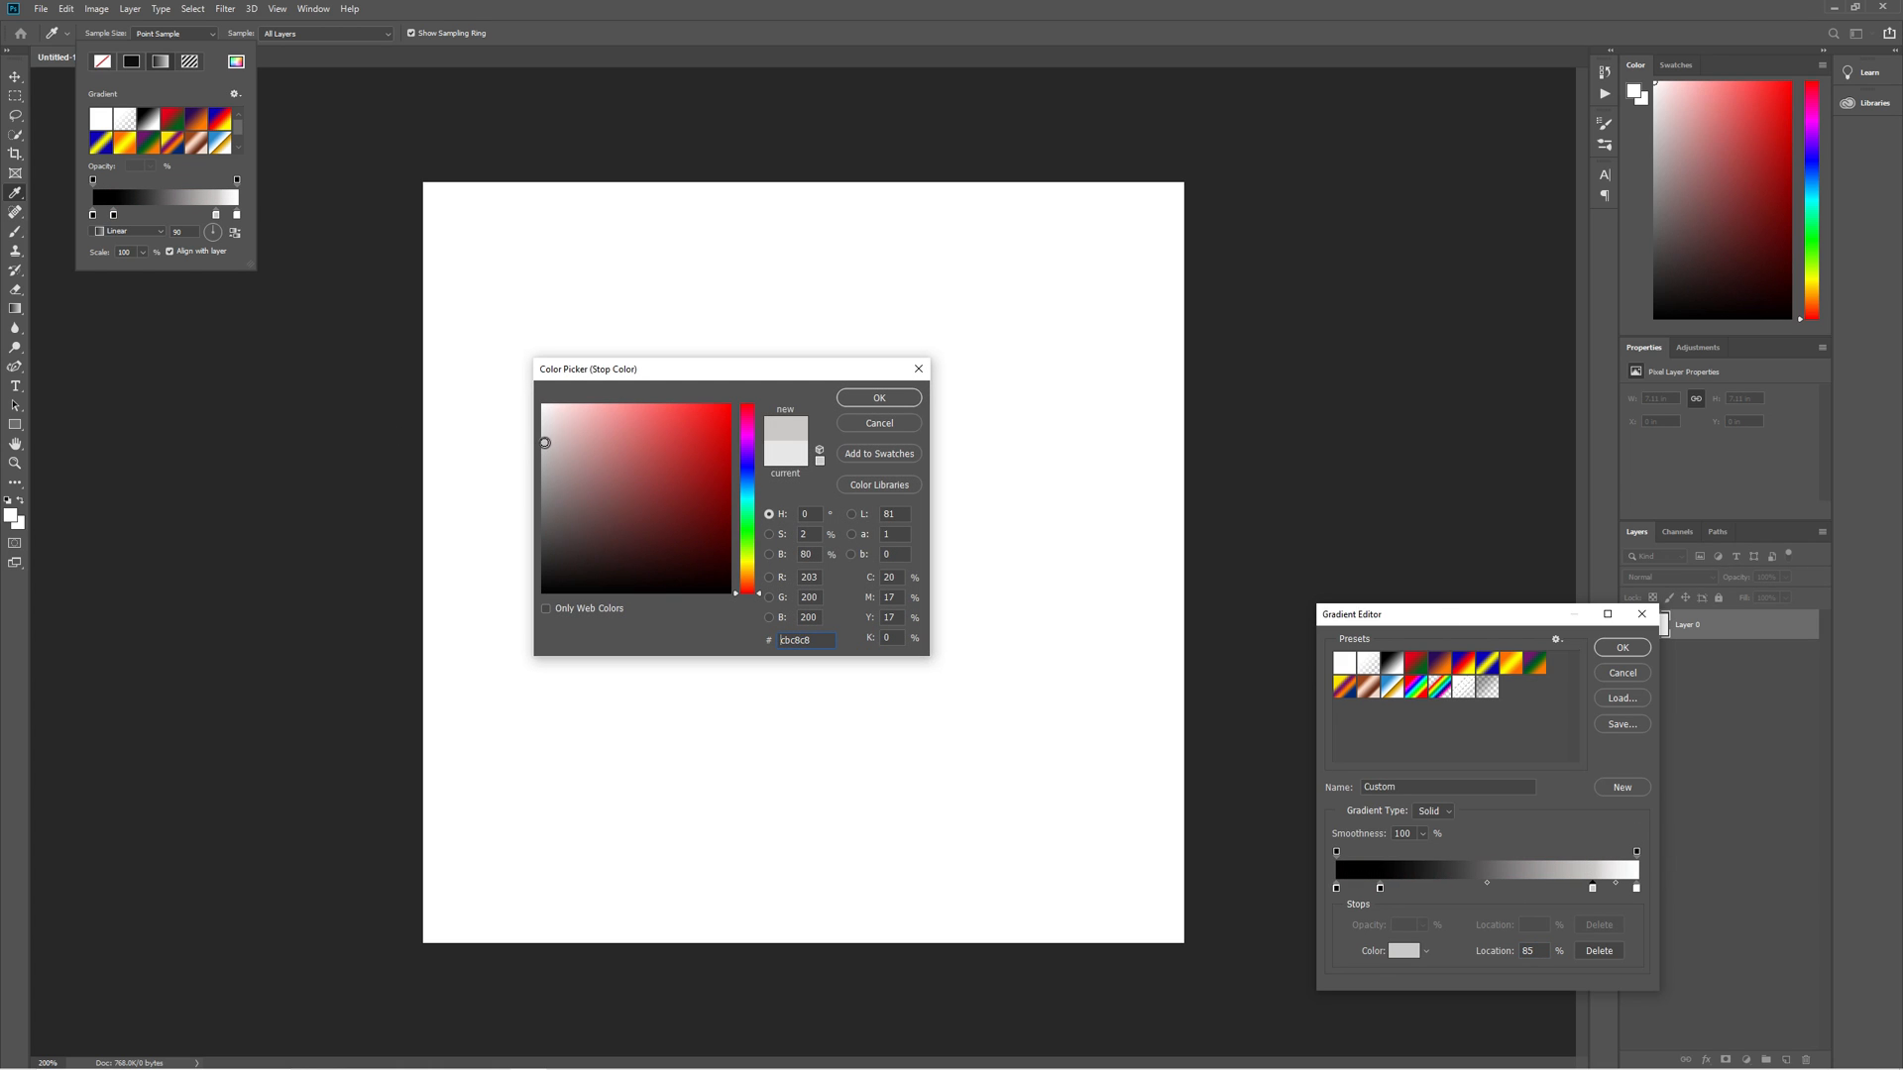
pyautogui.click(878, 396)
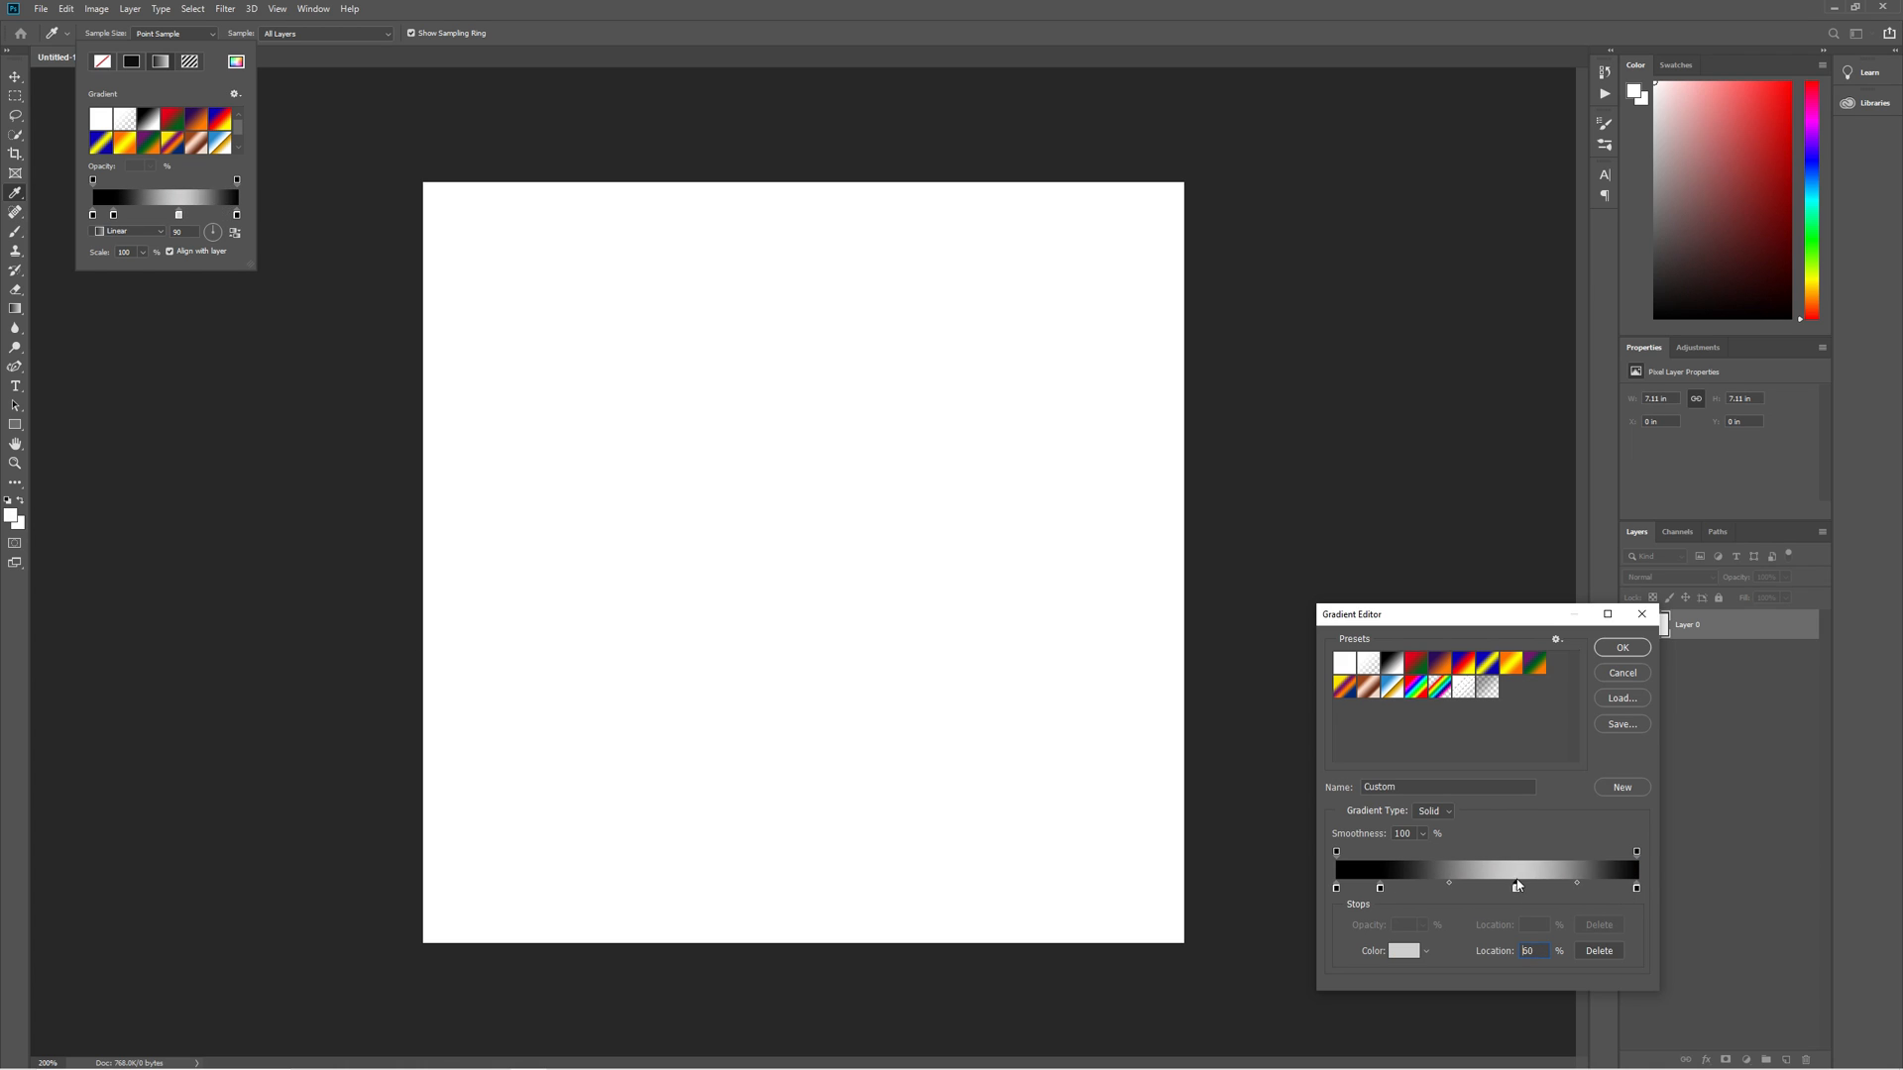
pyautogui.doubleClick(1399, 951)
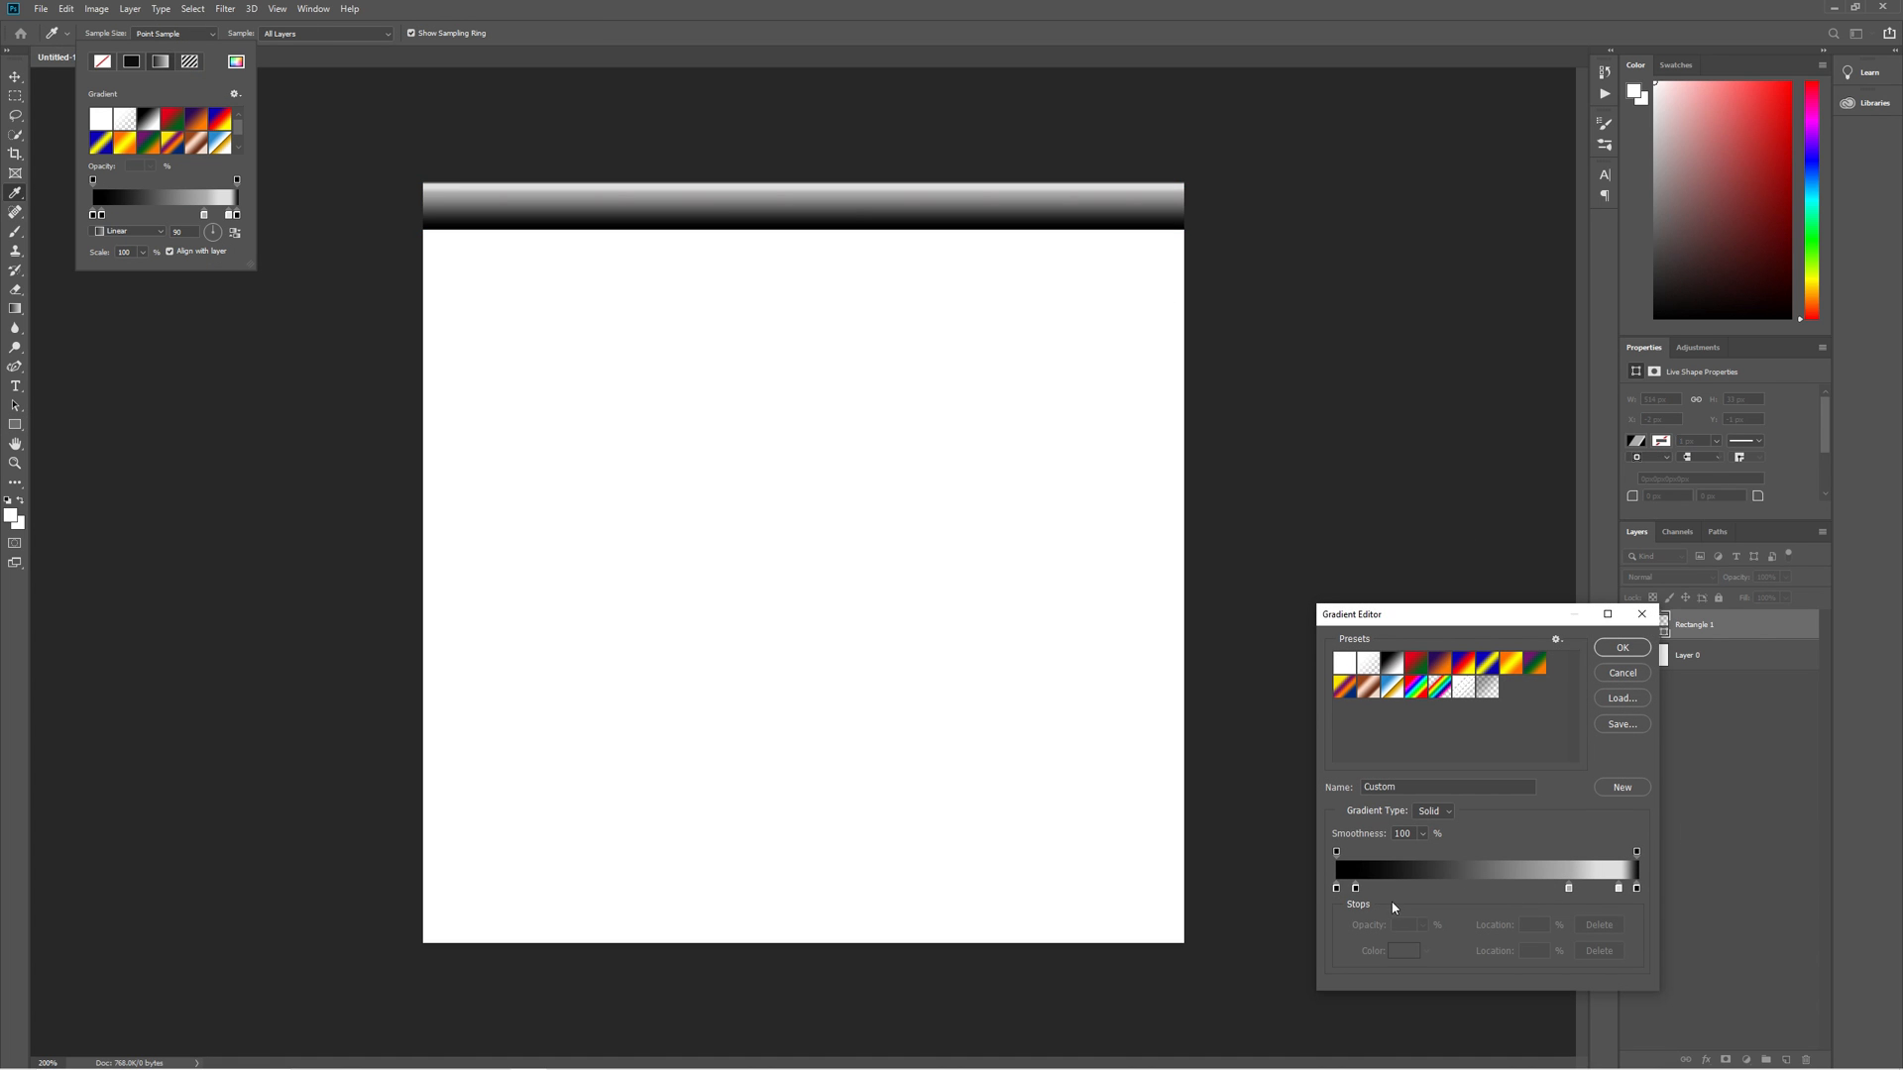
pyautogui.click(1490, 878)
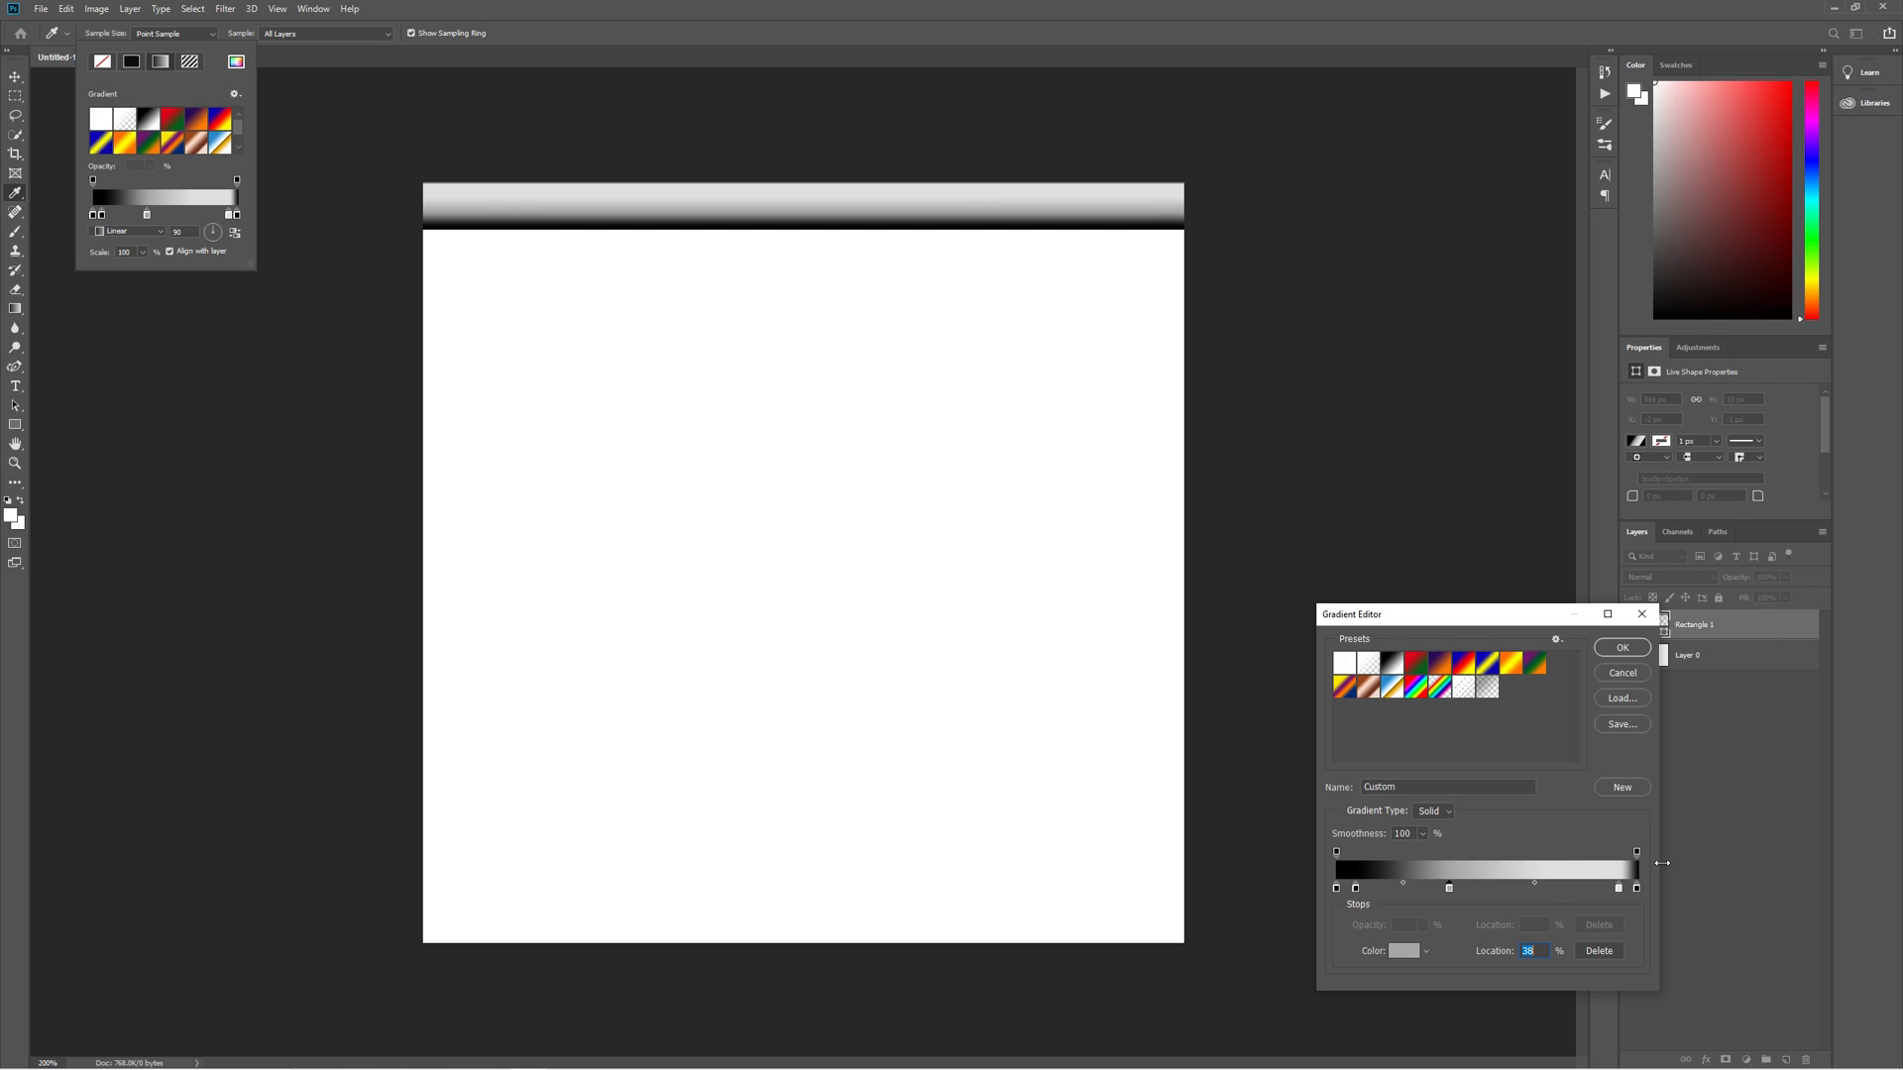
pyautogui.click(1621, 646)
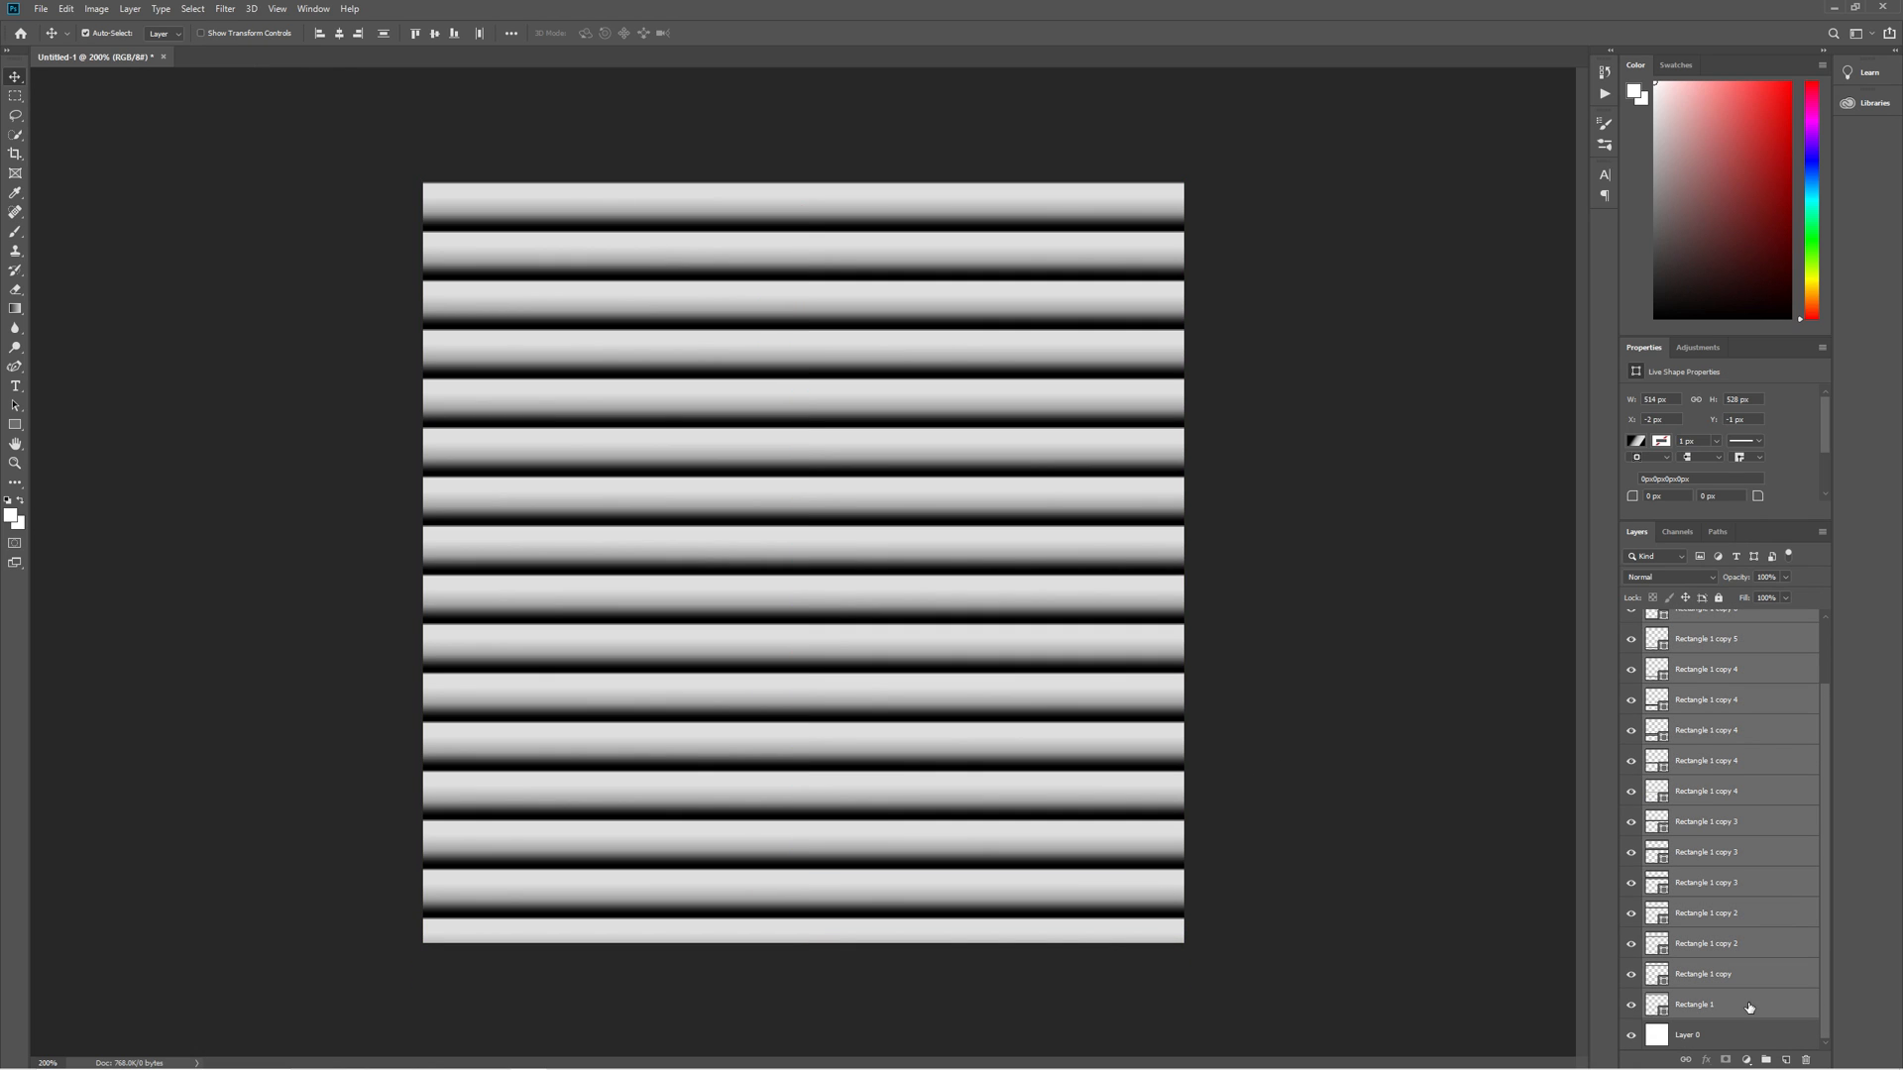
# Step: Bring up the layer options for the duplicated stripe layers
pyautogui.rightClick(1694, 1002)
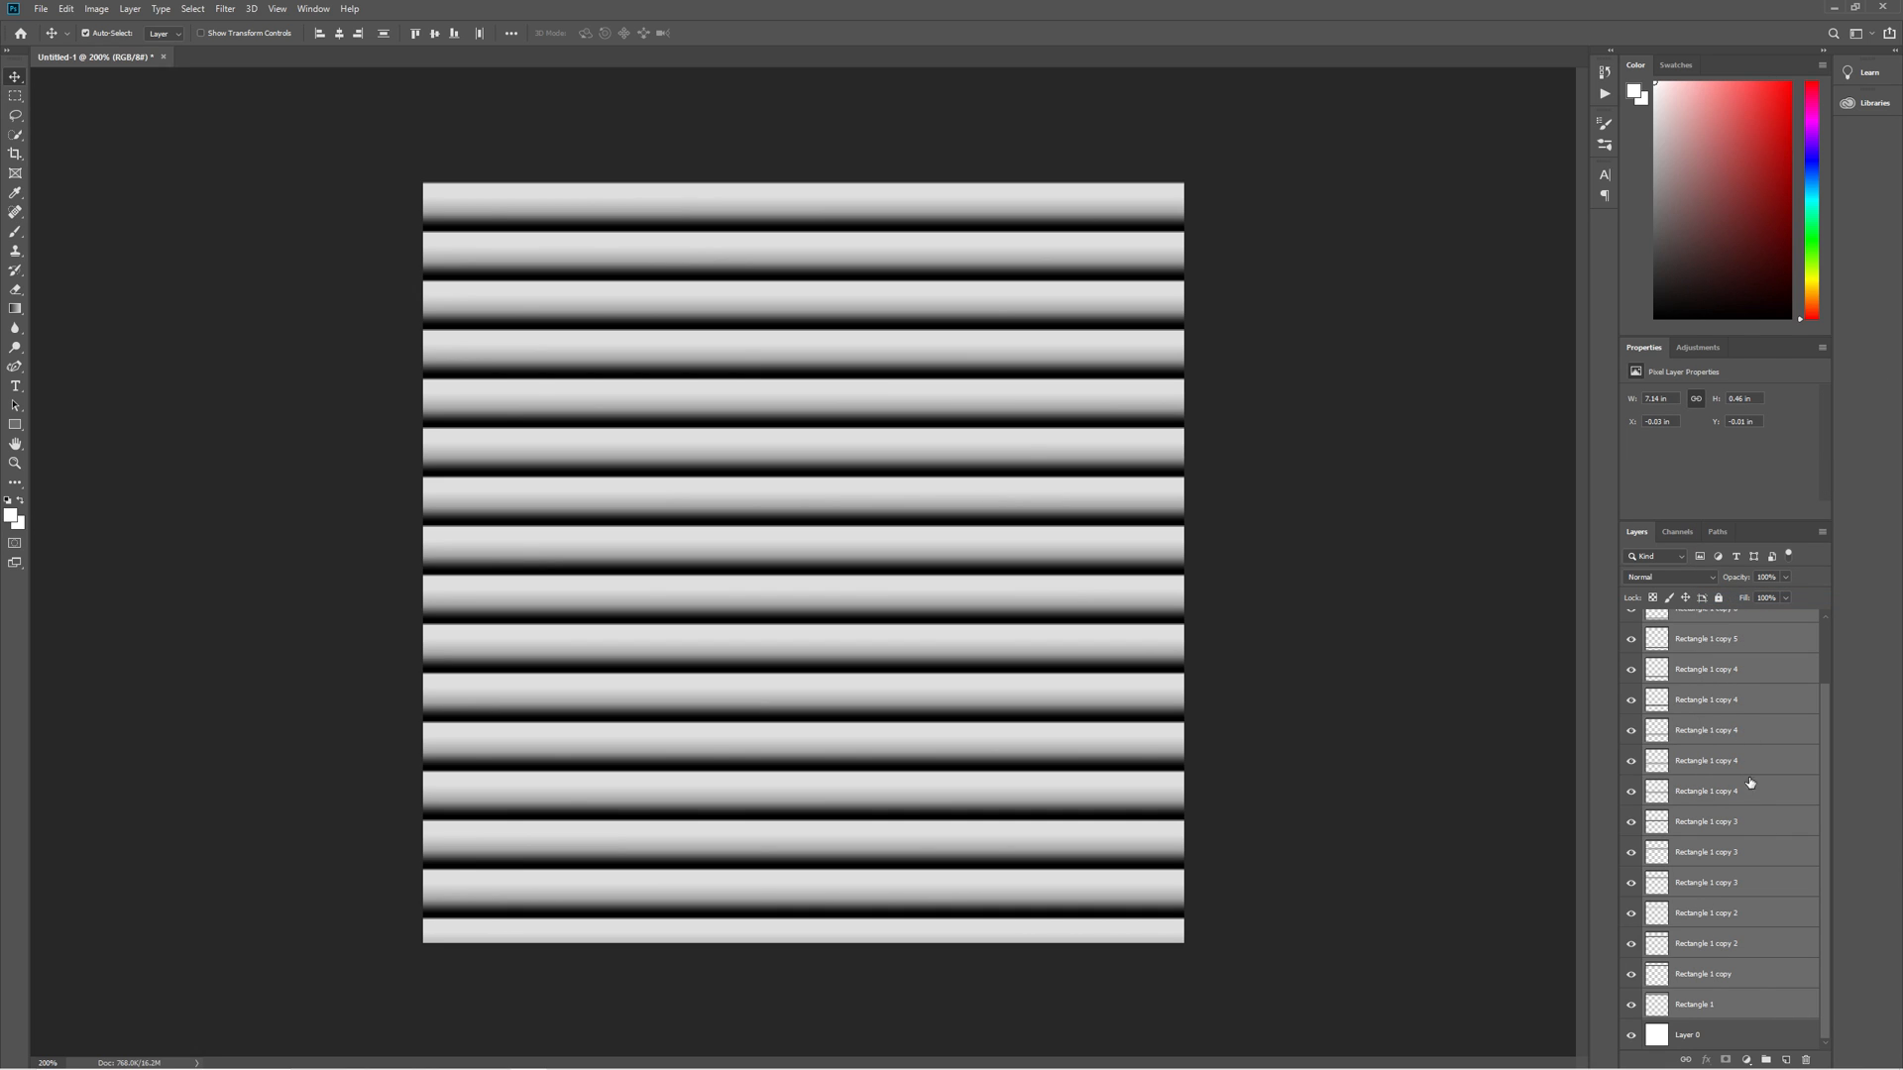
# Step: Merge the stripe layers into one layer and rename it Main Texture
pyautogui.rightClick(1704, 791)
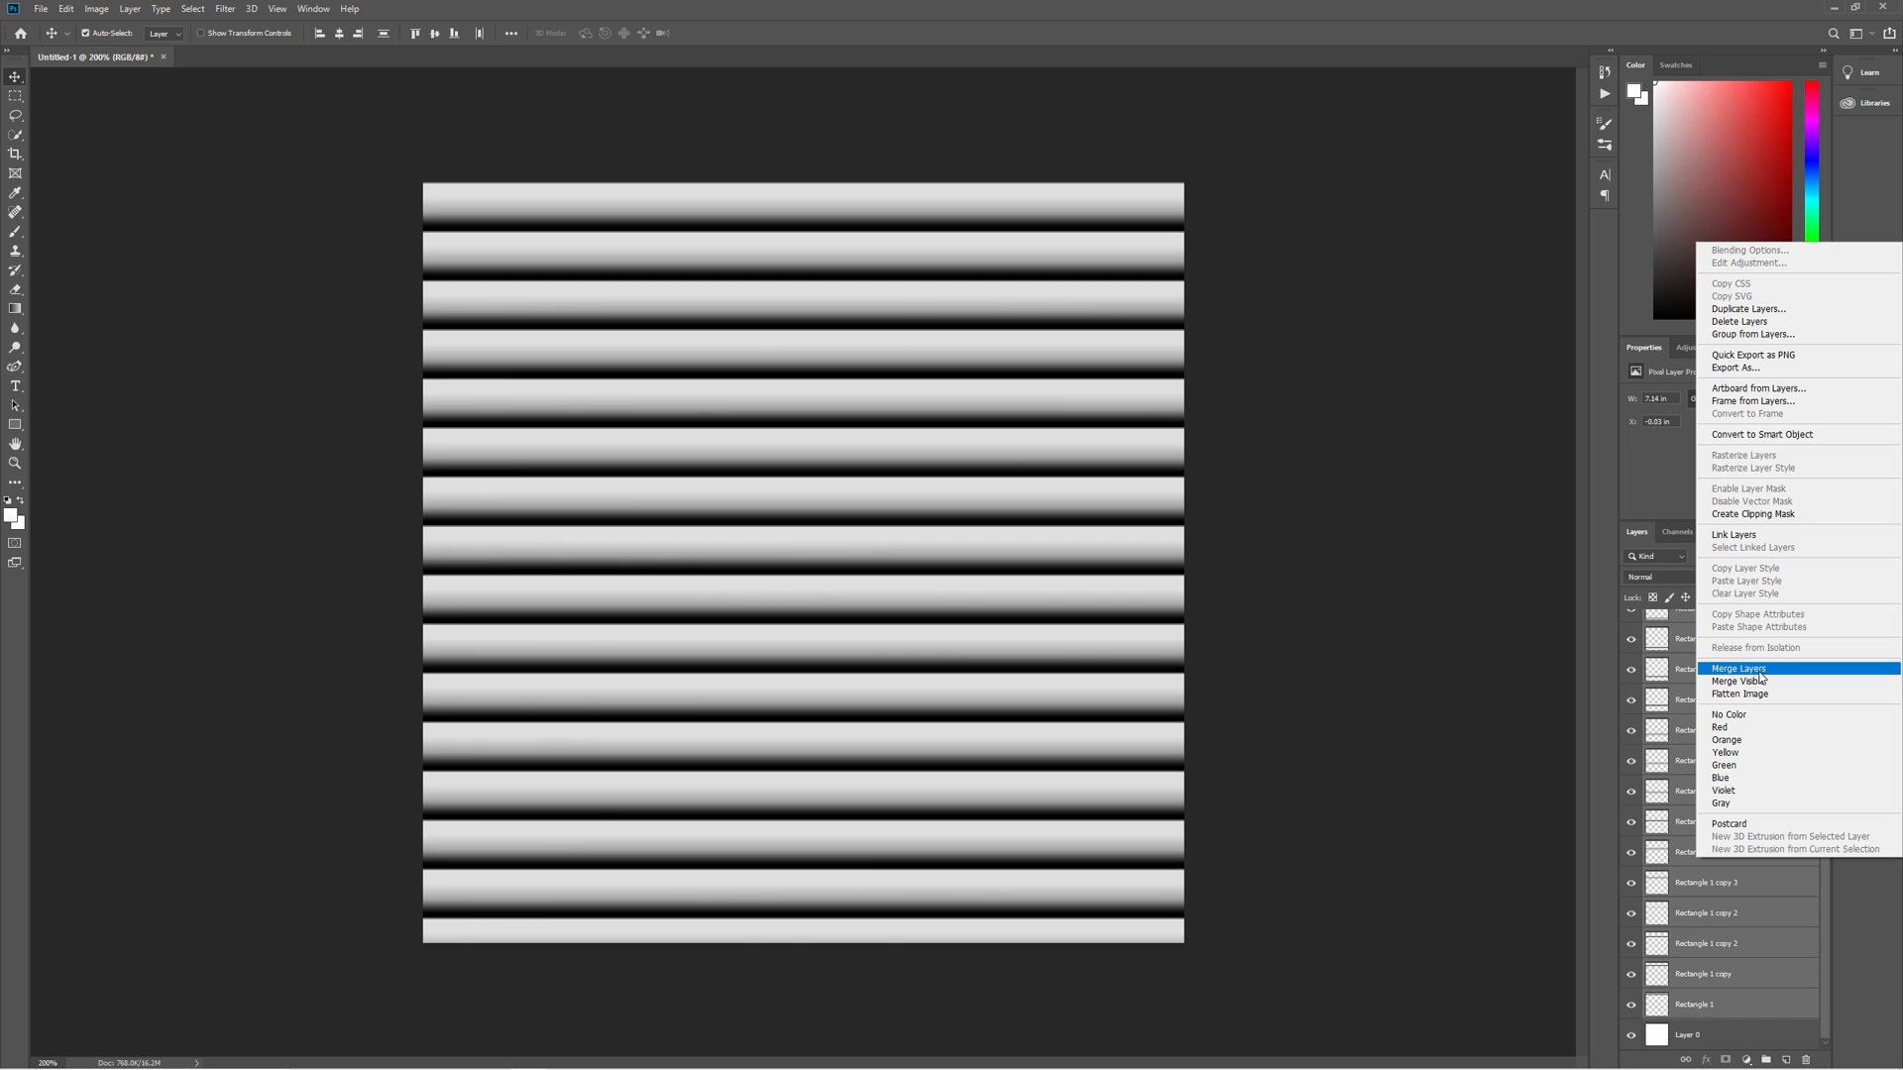
pyautogui.click(1738, 668)
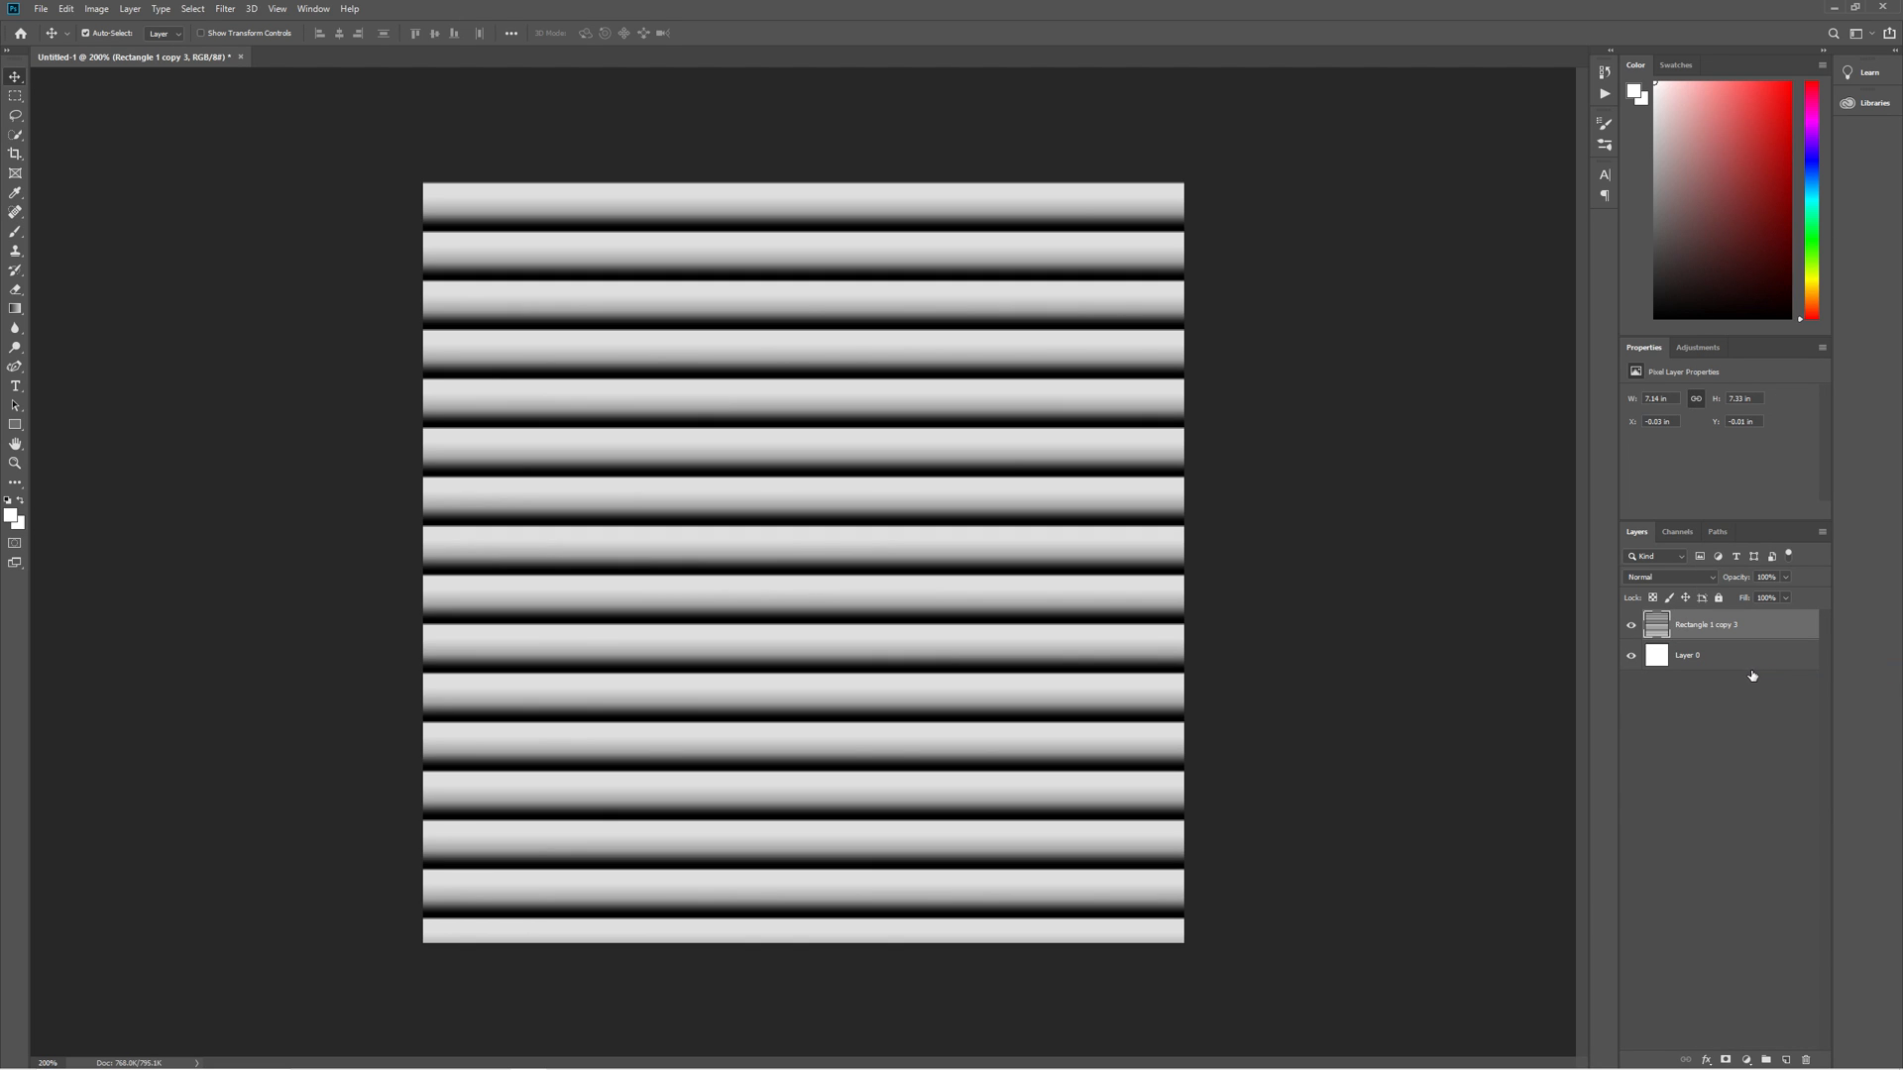
pyautogui.doubleClick(1706, 624)
pyautogui.write('Pa')
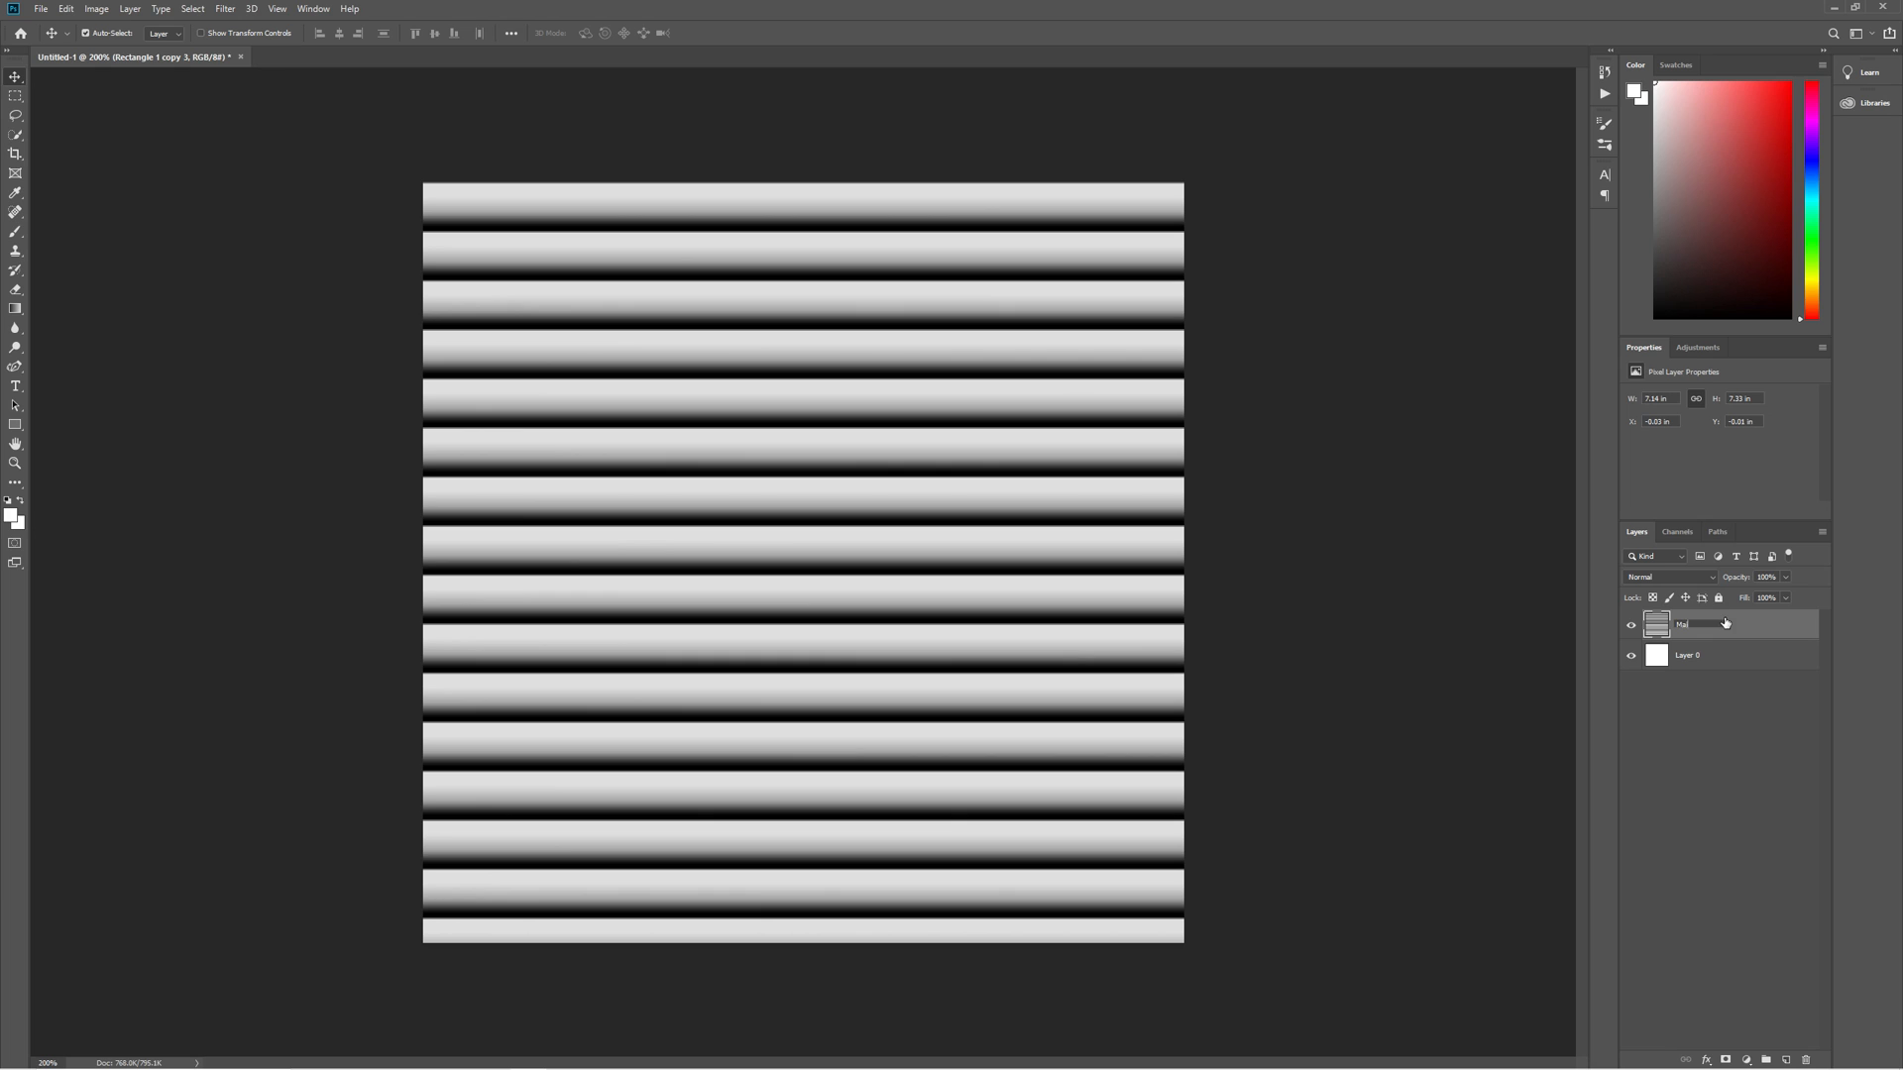
pyautogui.write('Main Texture')
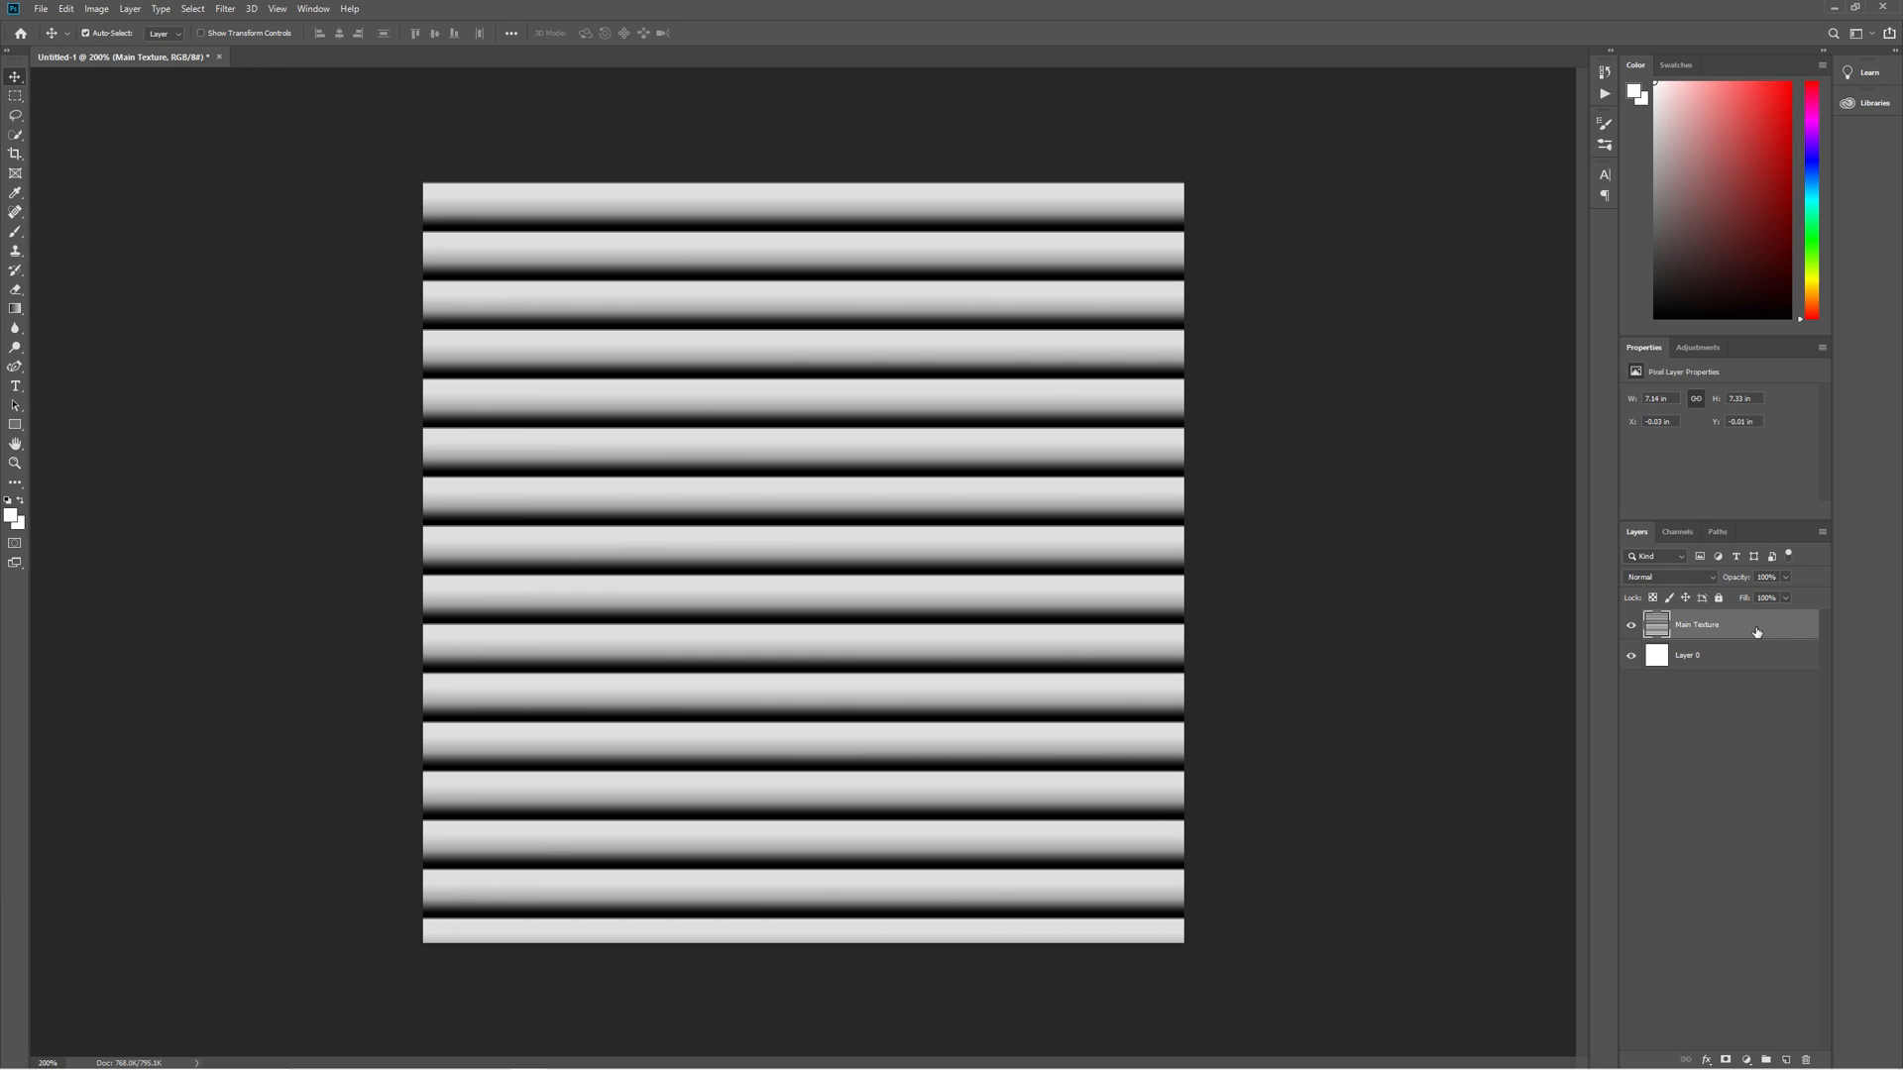
# Step: Duplicate Main Texture as a layer named section and hide the original Main Texture
pyautogui.press('ctrl+j')
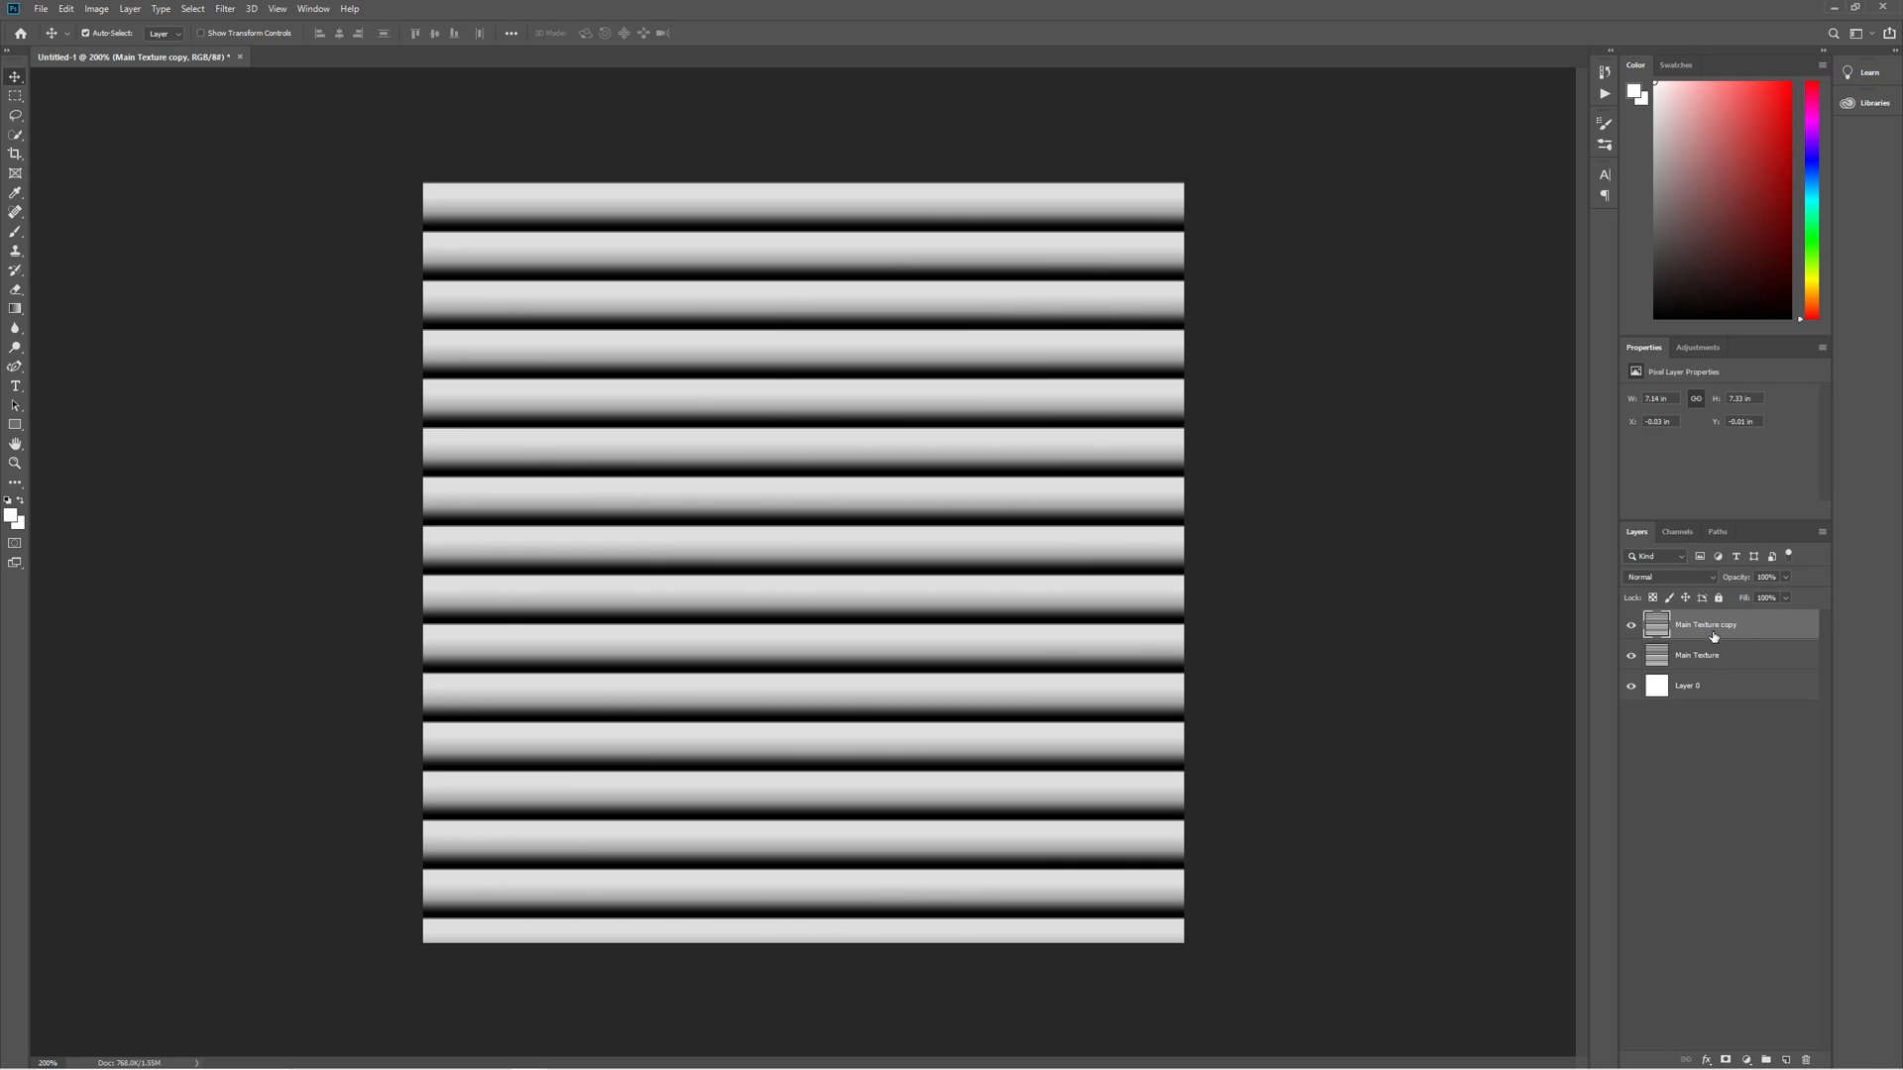
pyautogui.doubleClick(1704, 625)
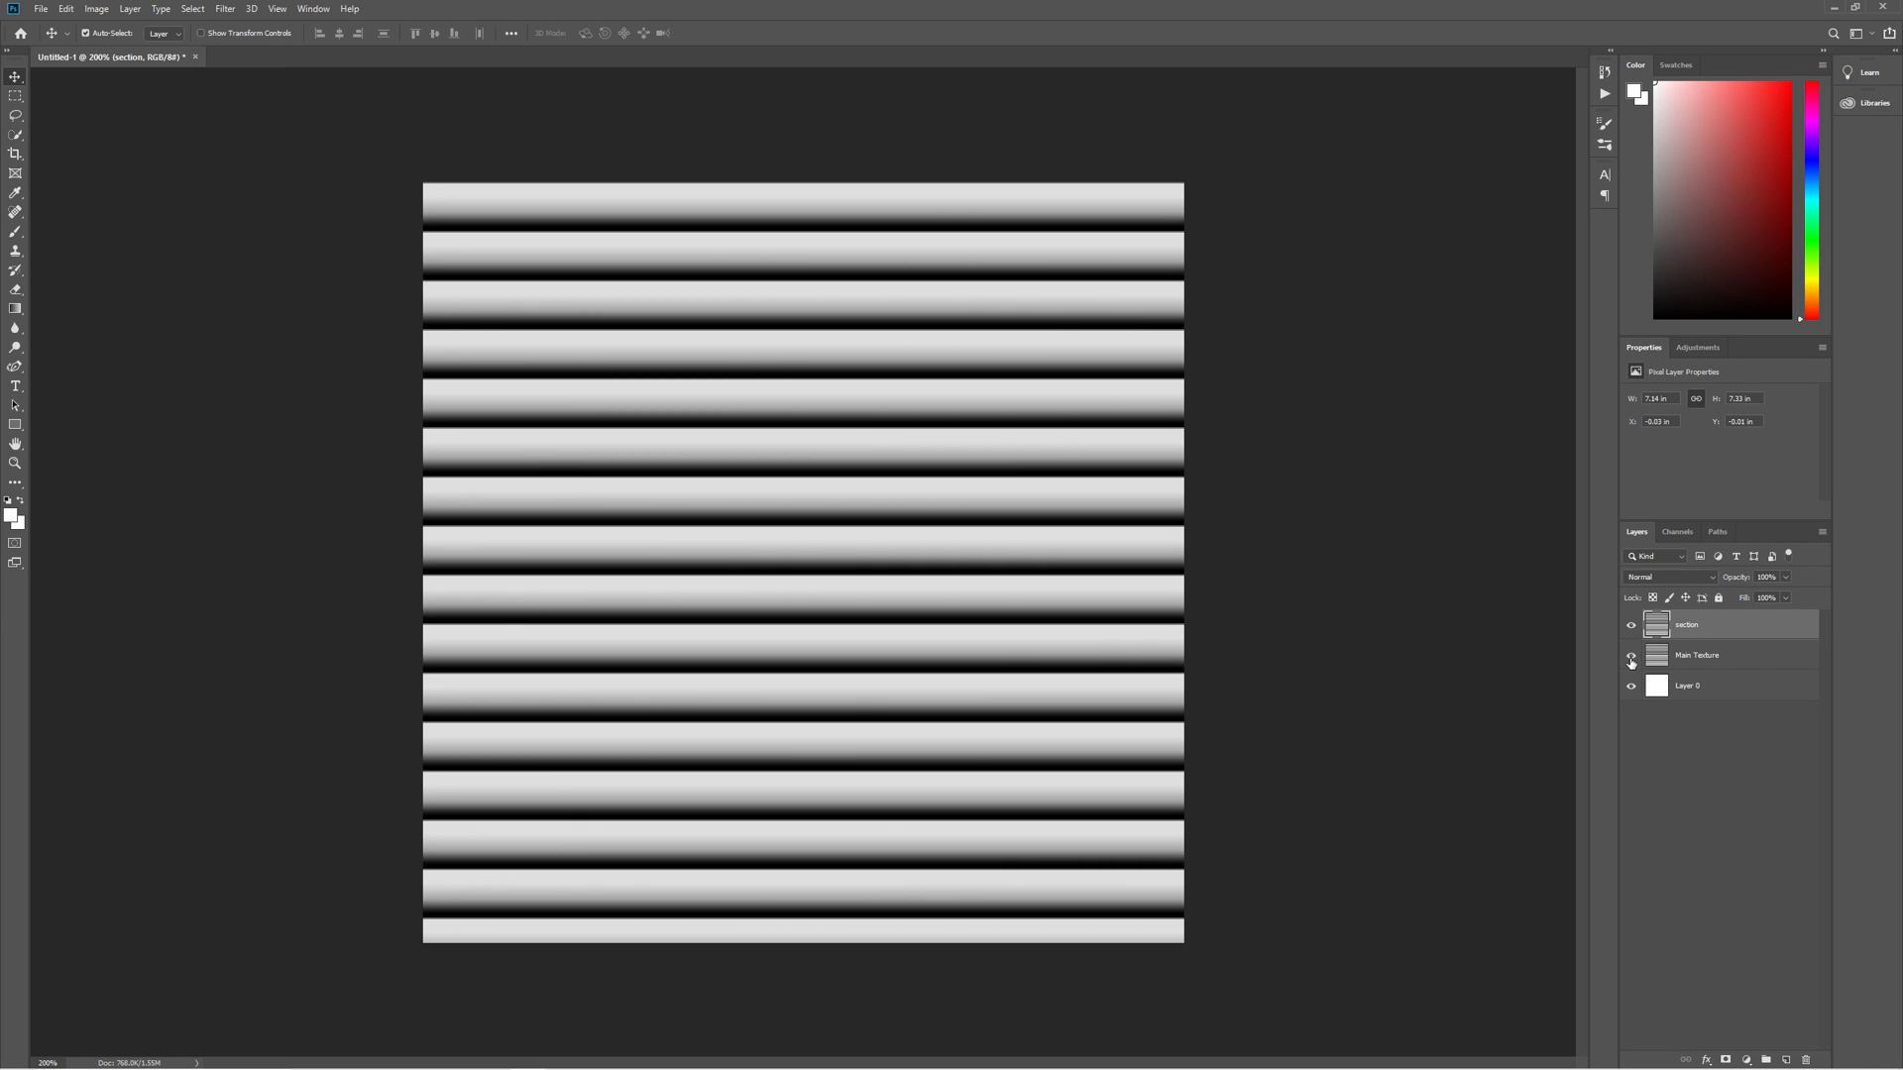
pyautogui.click(1631, 656)
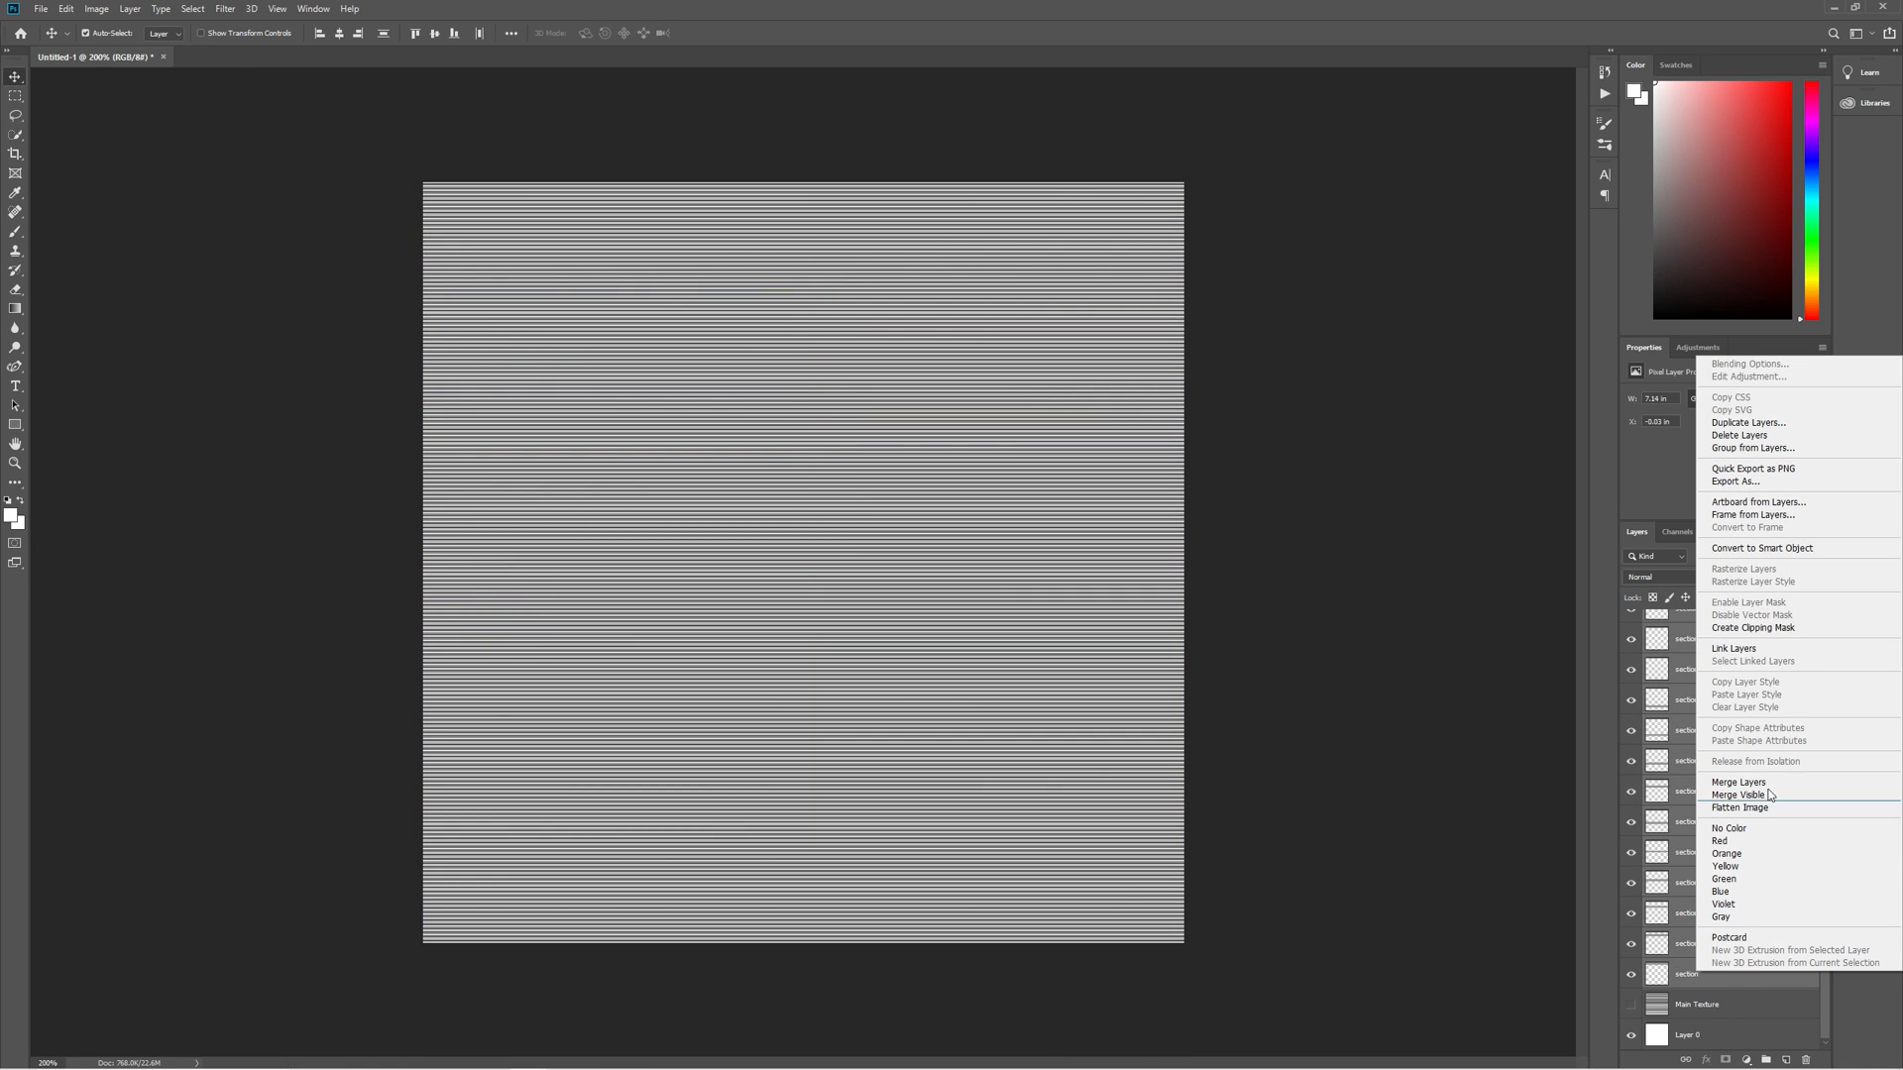
# Step: Merge the section copies into a detailed Texture layer and show Main Texture again above it
pyautogui.click(1739, 795)
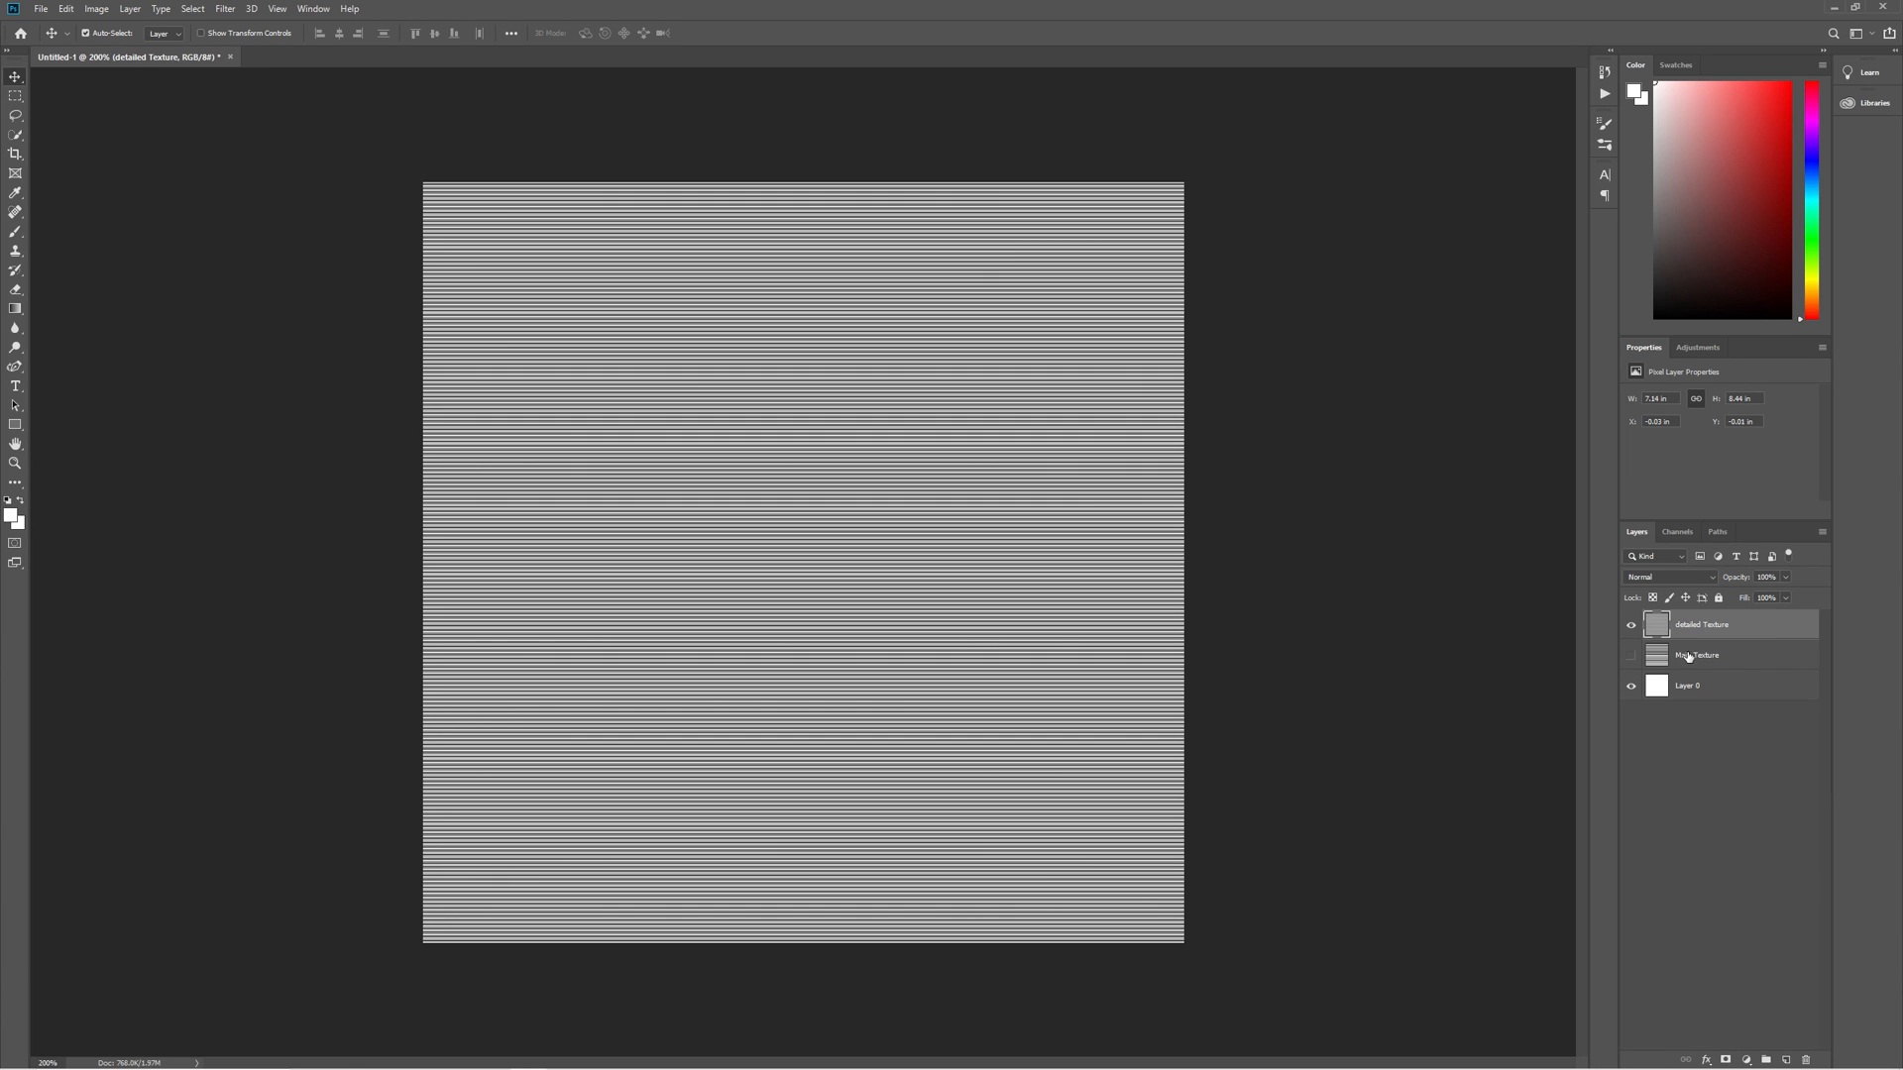
pyautogui.click(1632, 624)
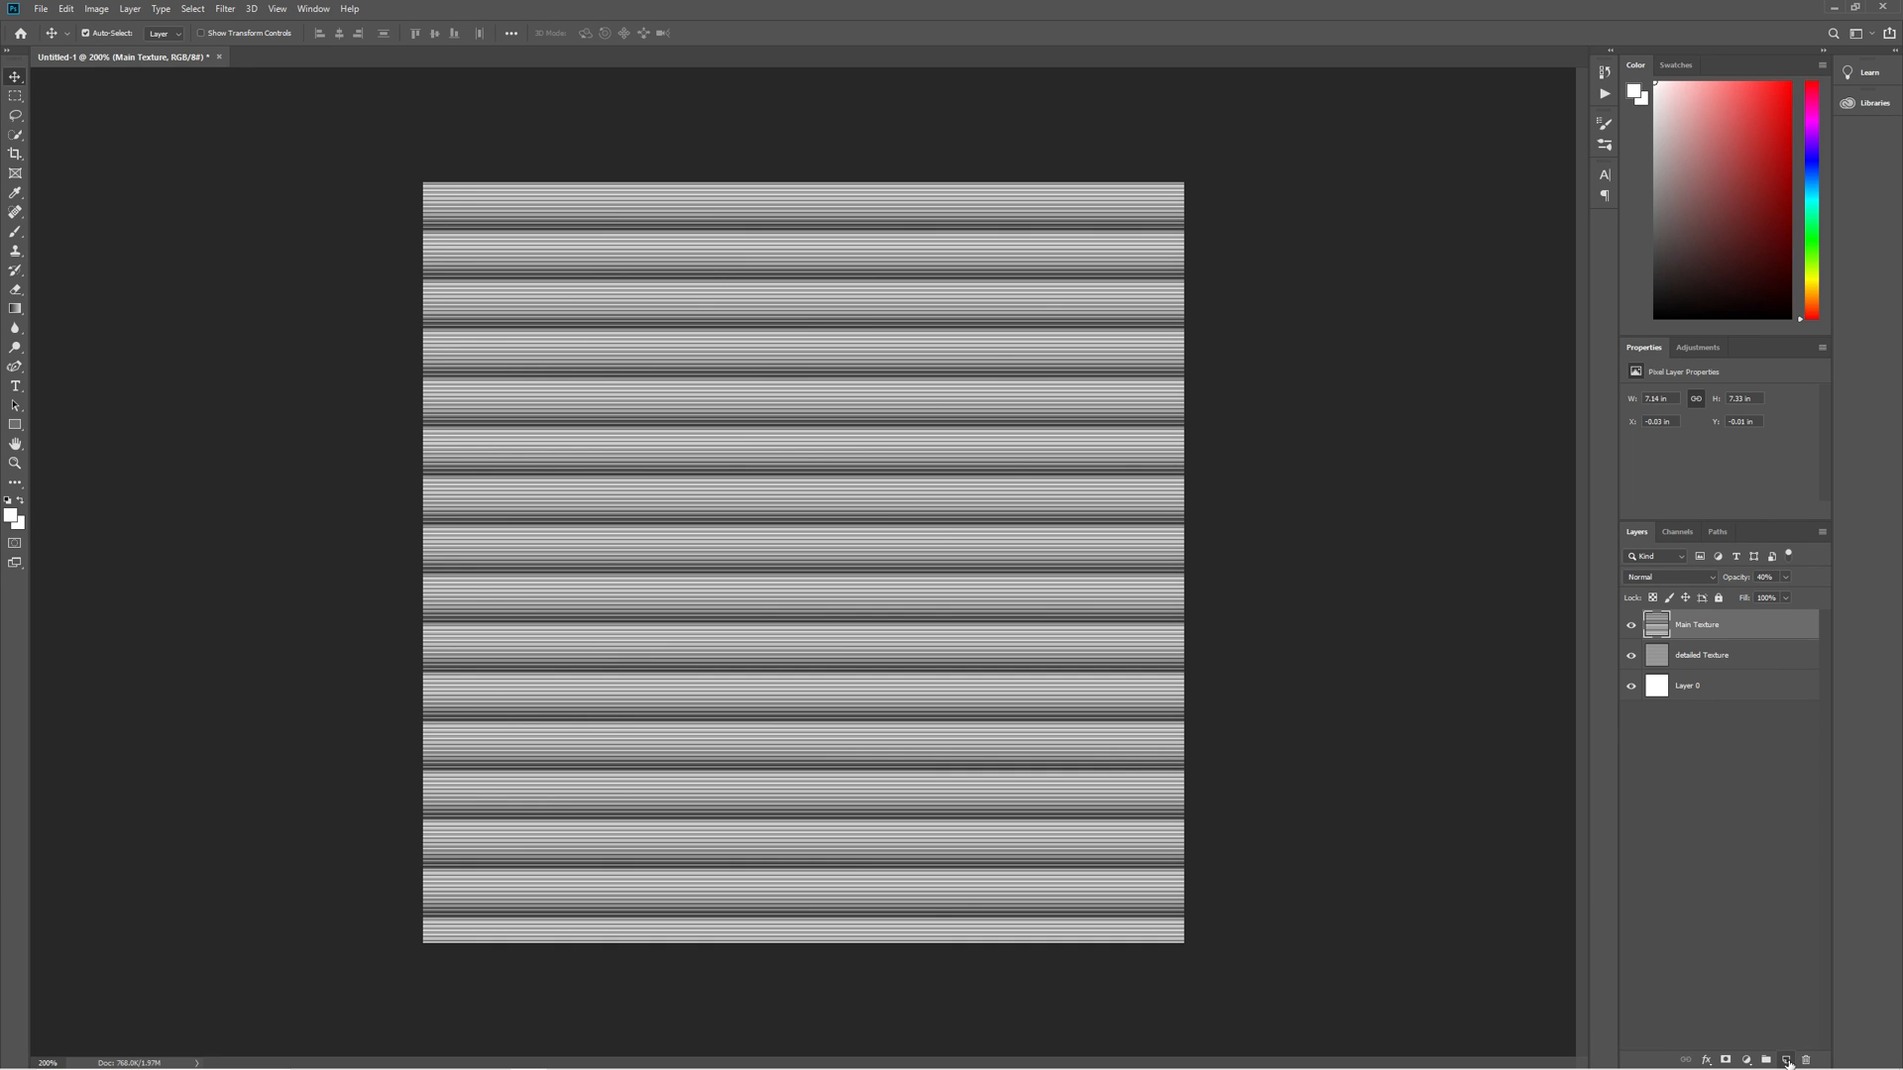
# Step: Add a layer for darker bands over the stripes and start File > Export of the texture
pyautogui.click(1786, 1059)
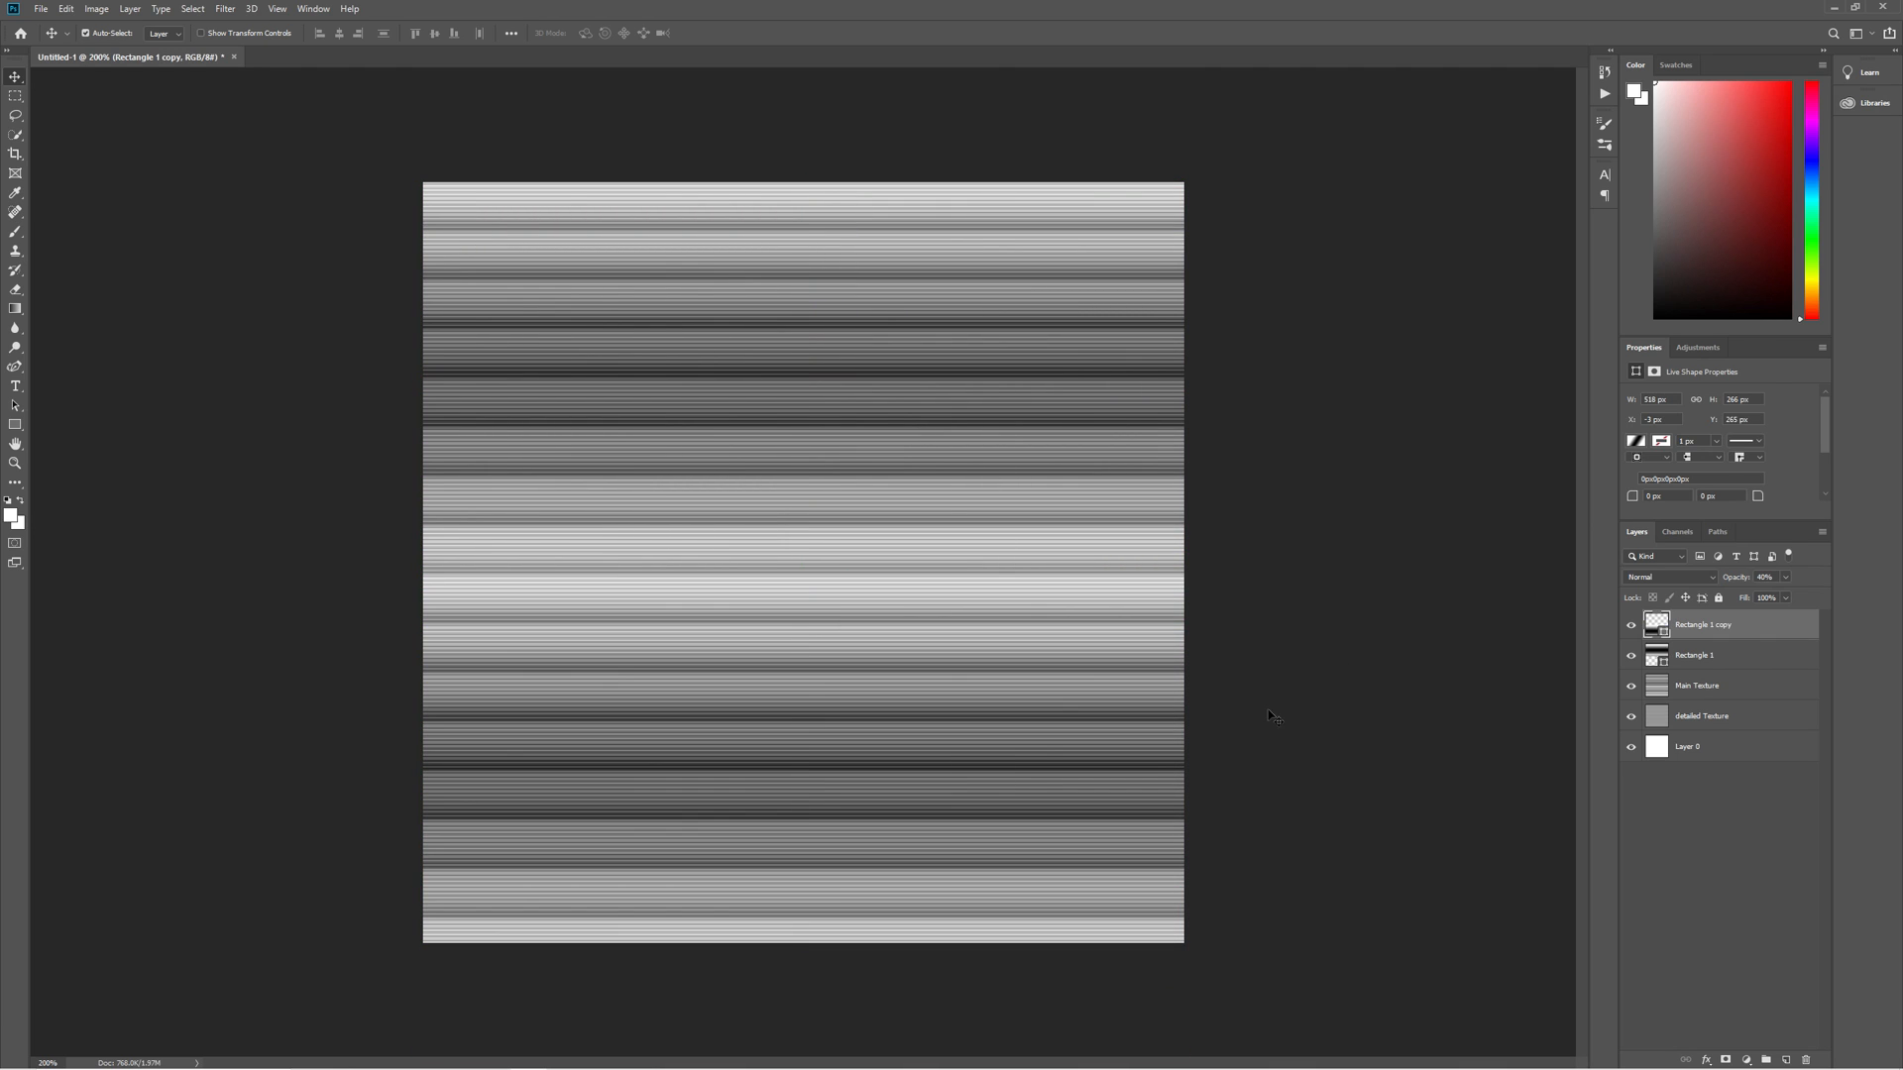
pyautogui.click(39, 8)
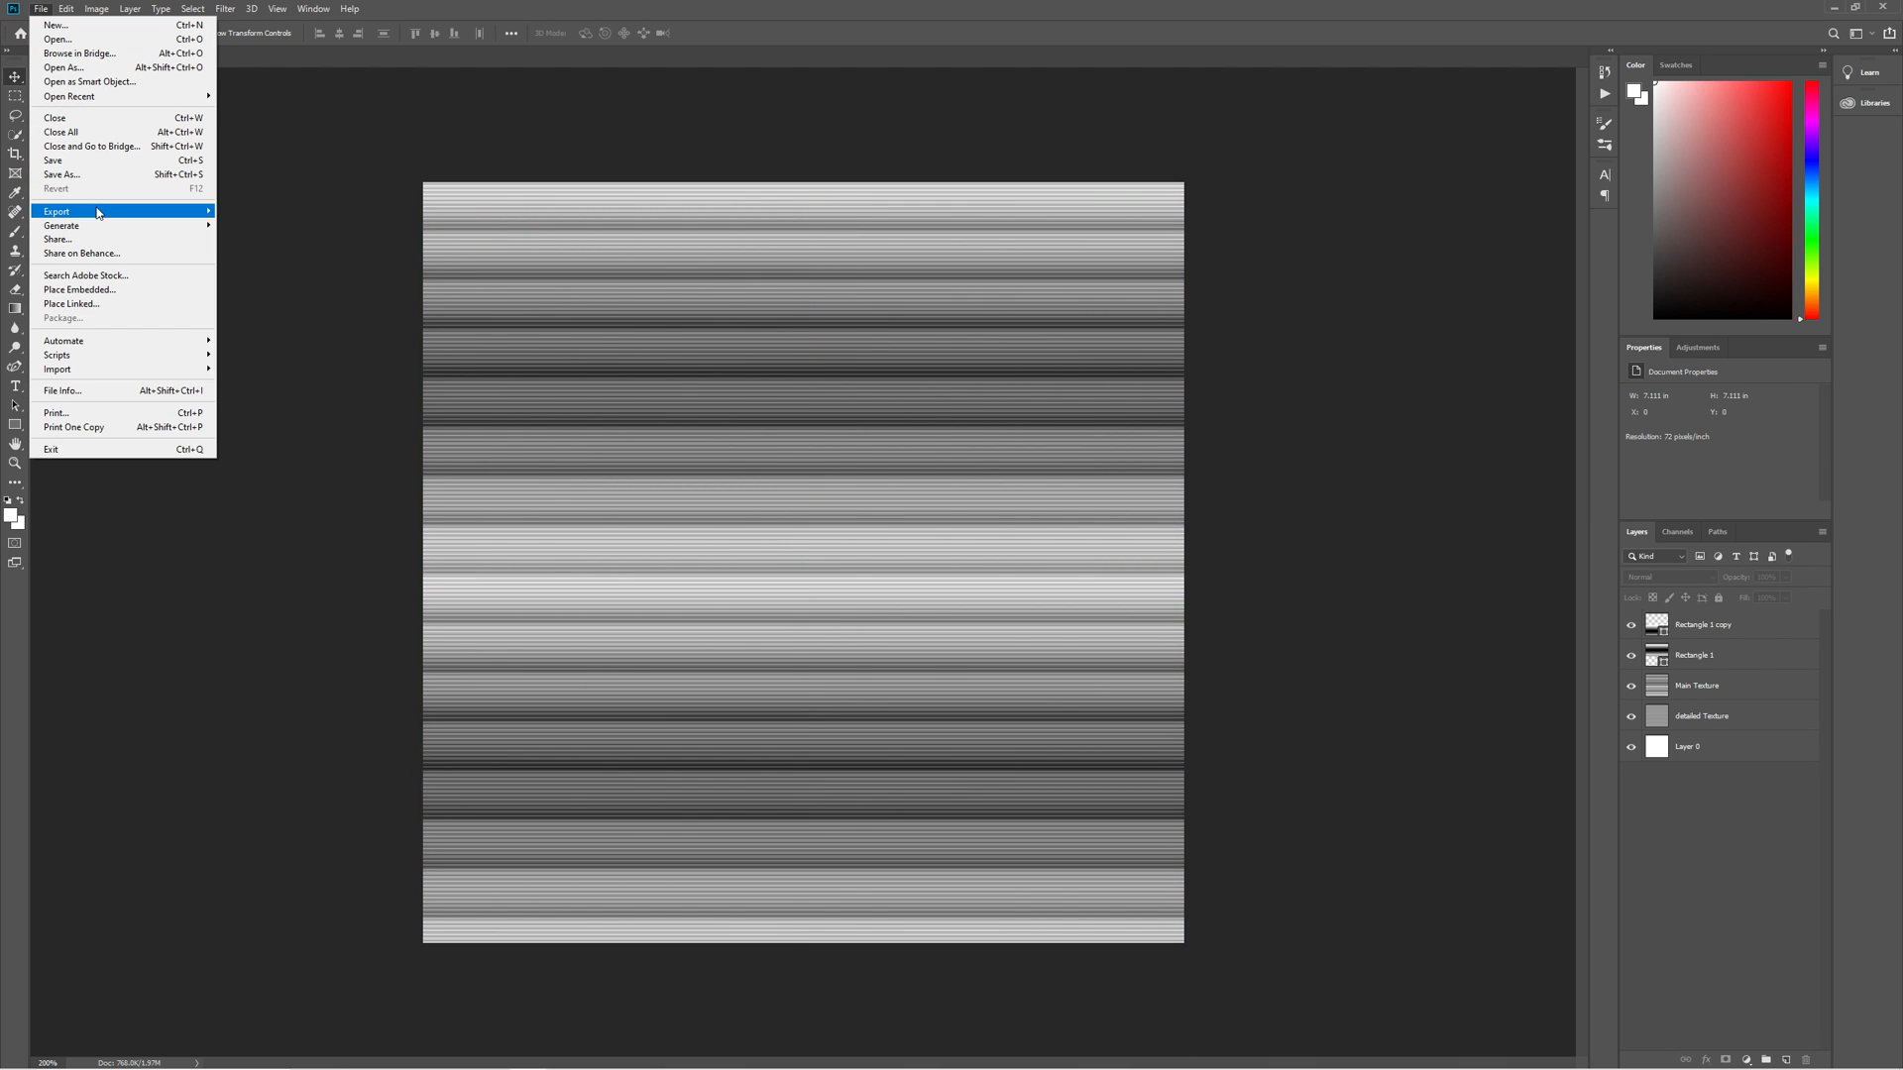
pyautogui.click(62, 175)
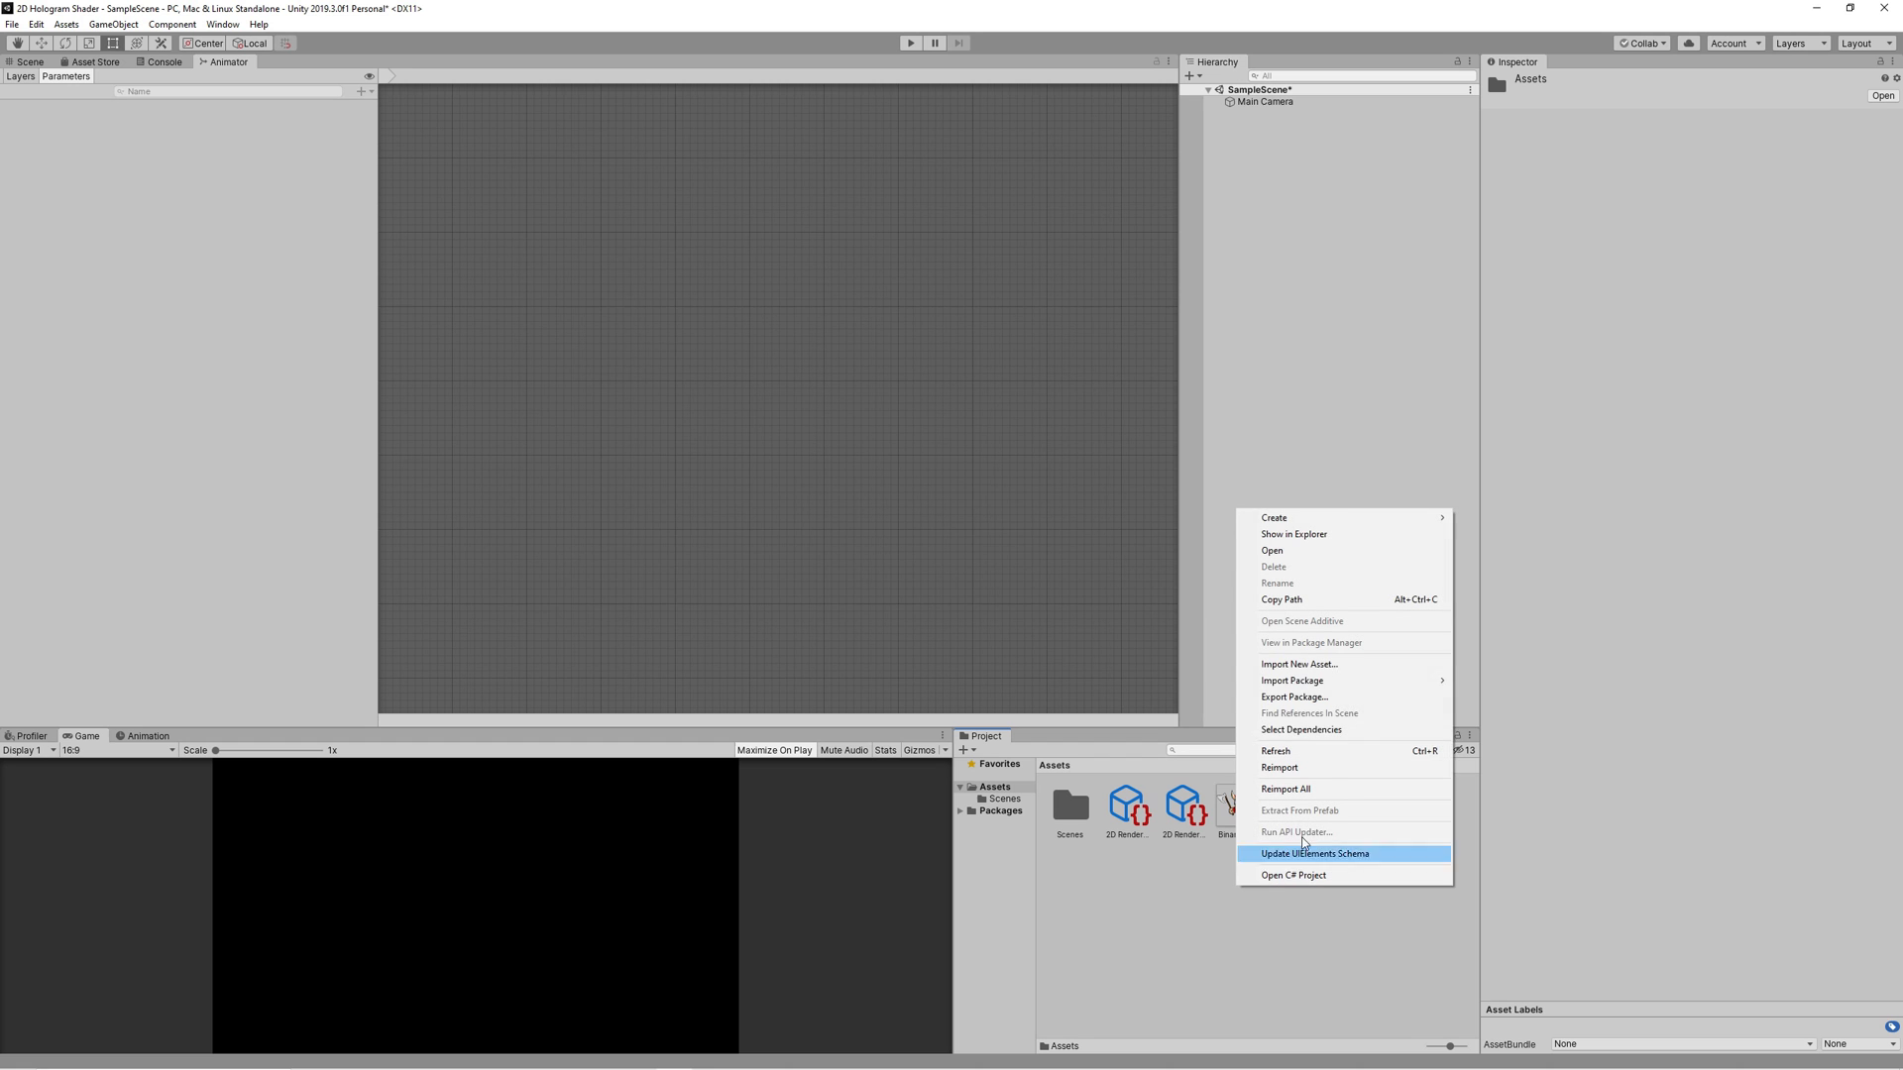
# Step: Create a HoloMat material in Assets and assign the Shader Graphs/HologramShader to it
pyautogui.click(1273, 517)
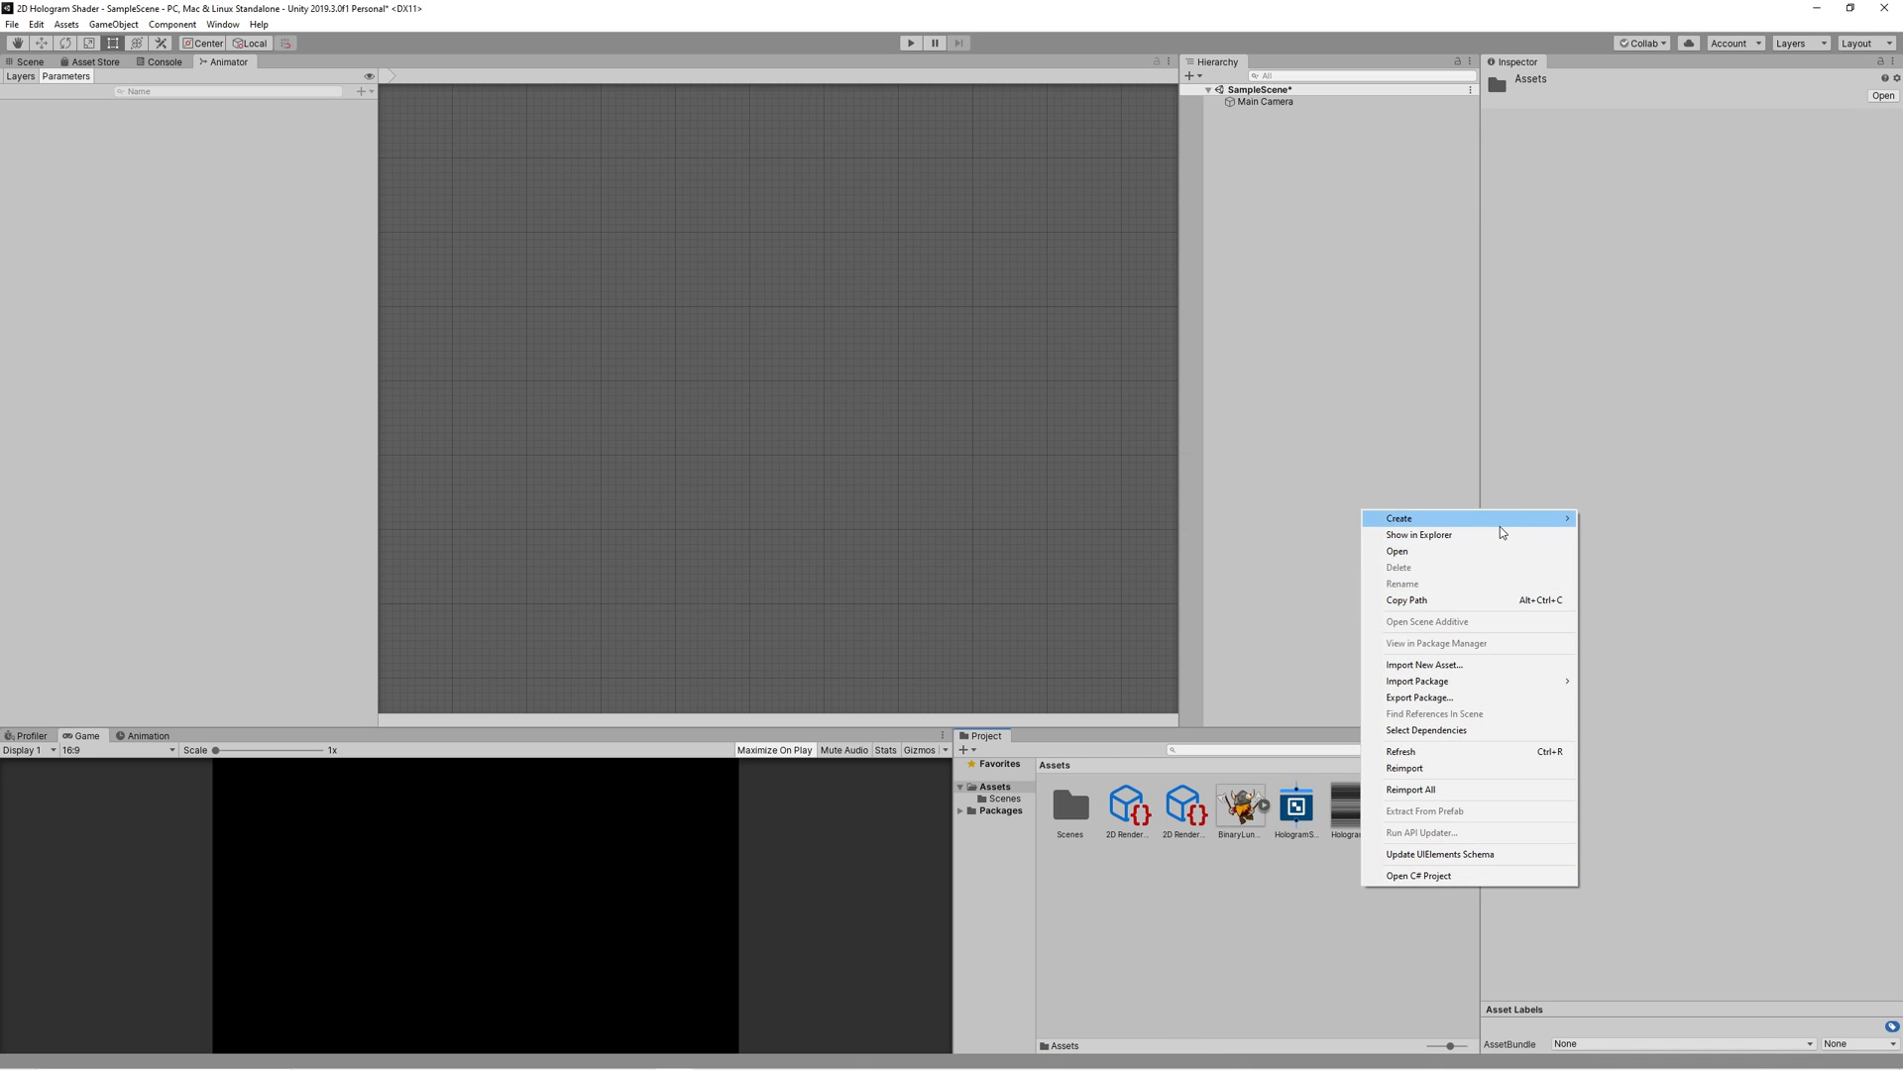
pyautogui.click(1397, 519)
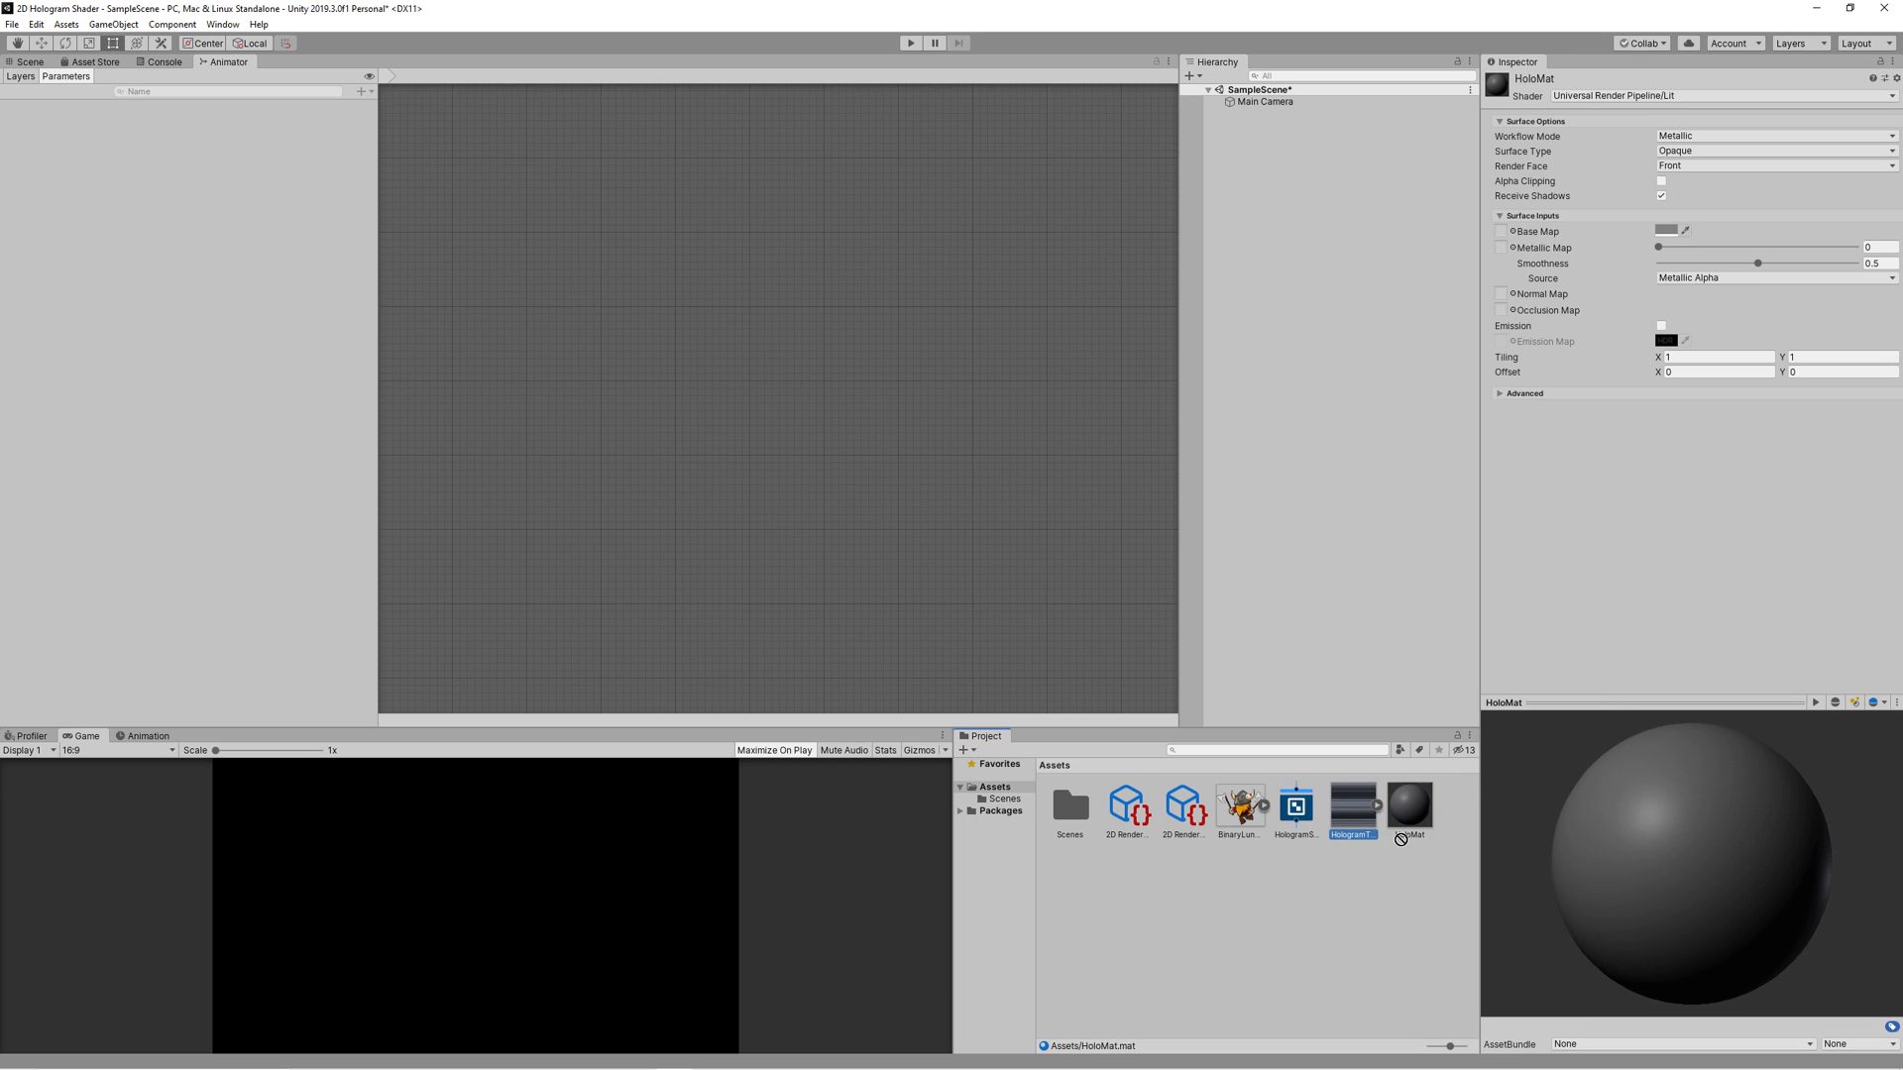
pyautogui.click(1409, 806)
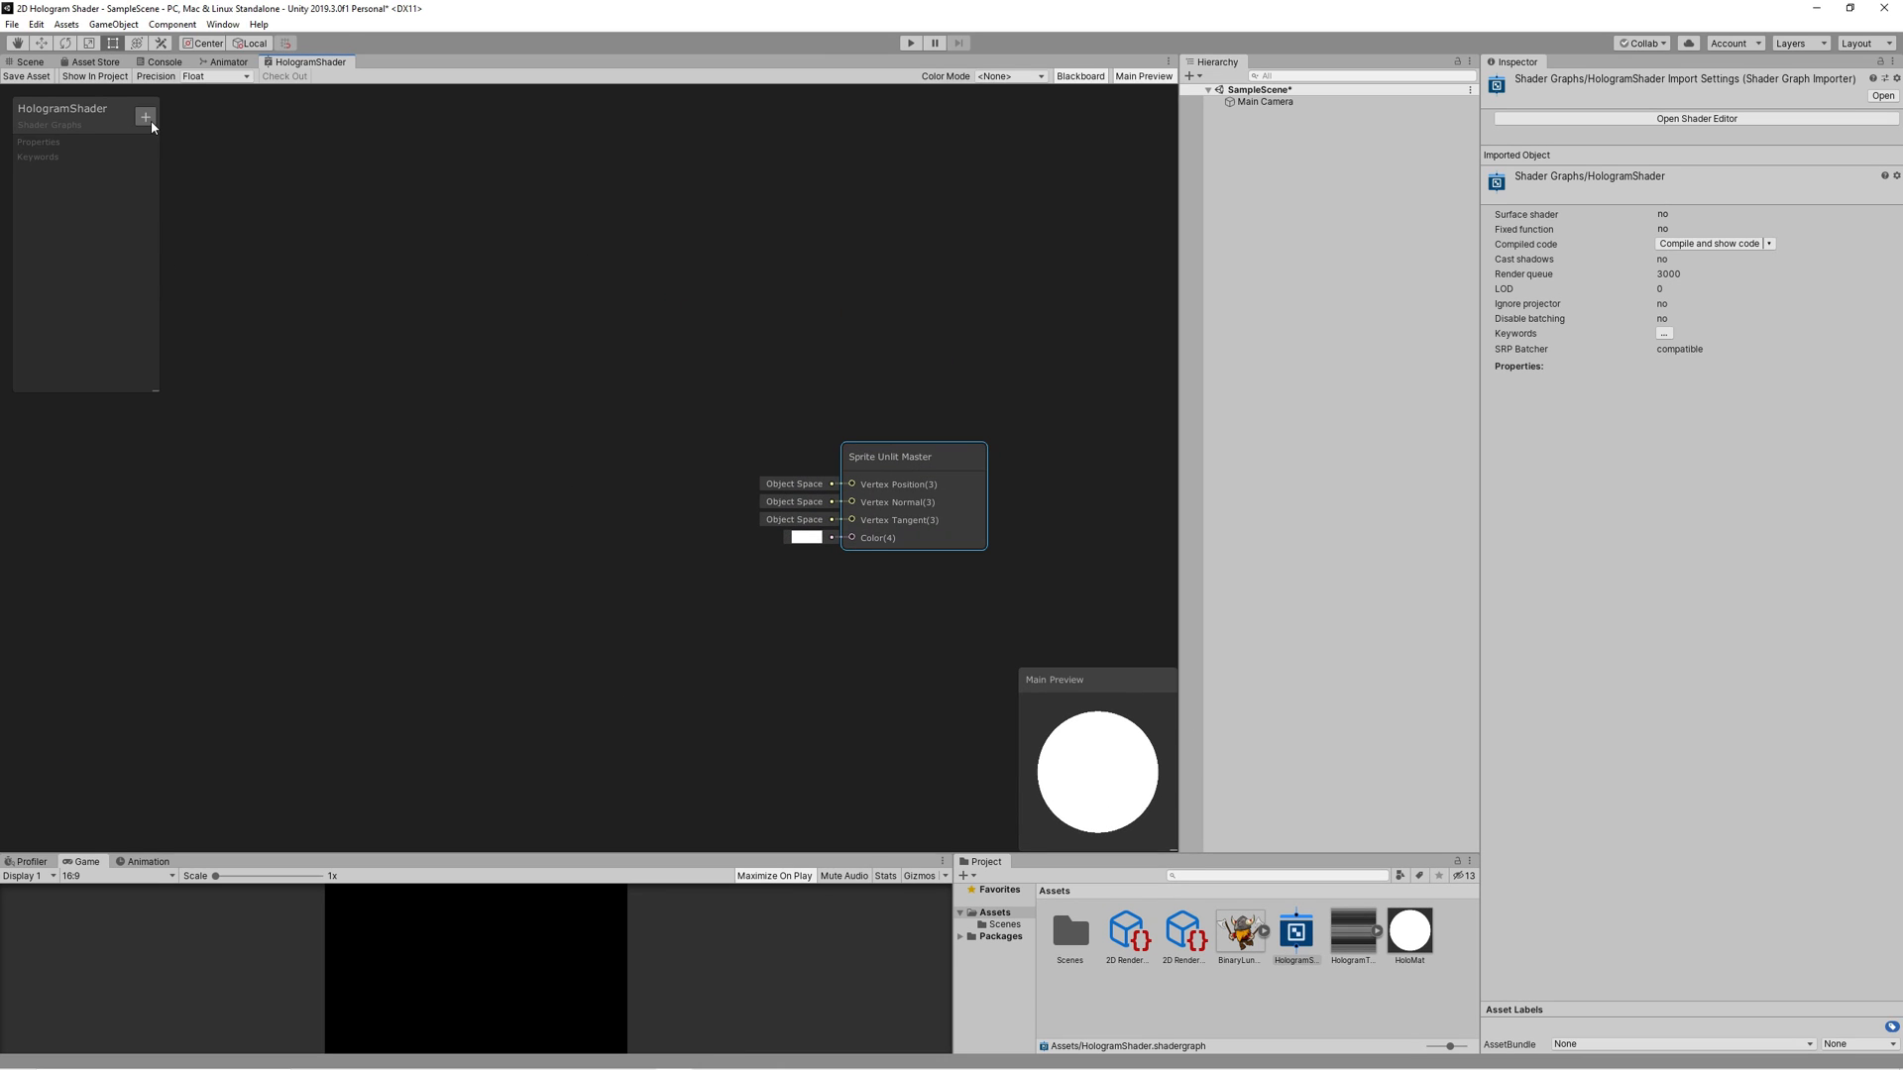
# Step: Add a Sample Texture 2D node to the HologramShader graph and place it to the left
pyautogui.rightClick(456, 246)
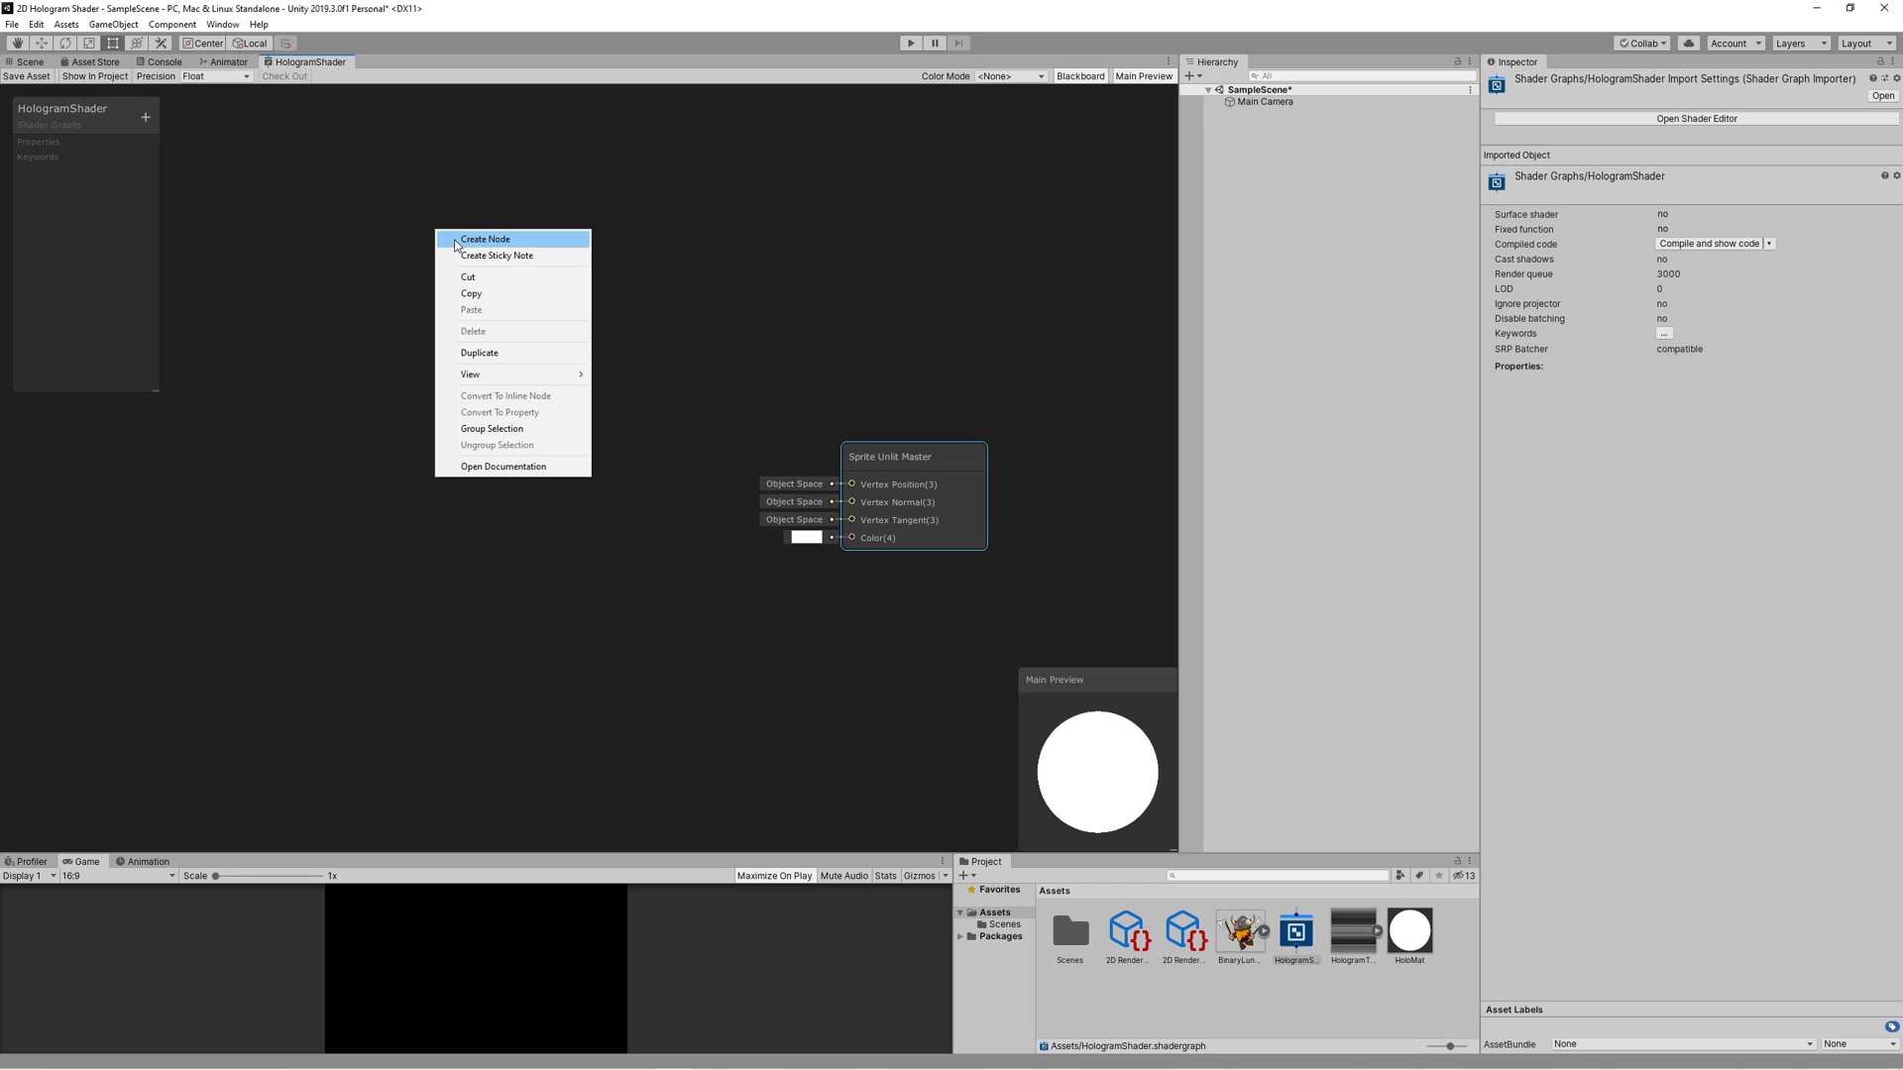
pyautogui.click(484, 238)
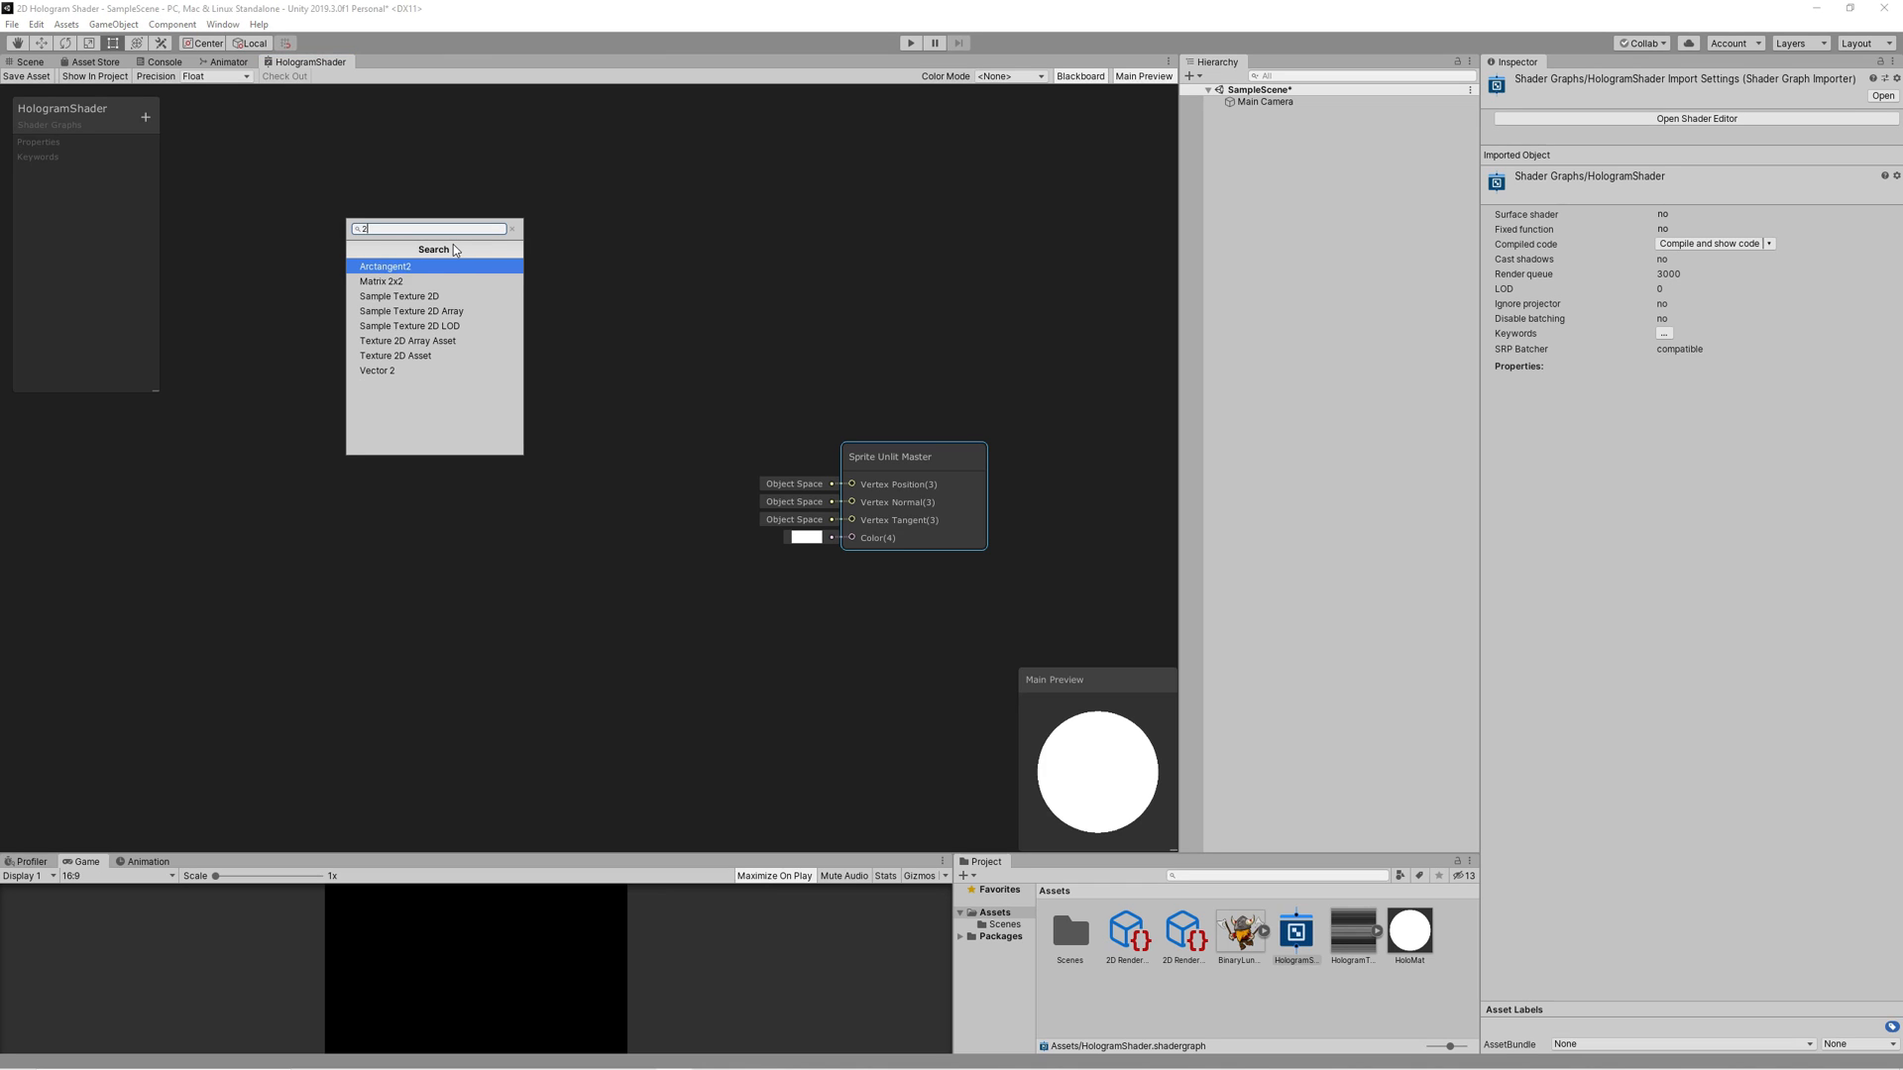
pyautogui.click(398, 296)
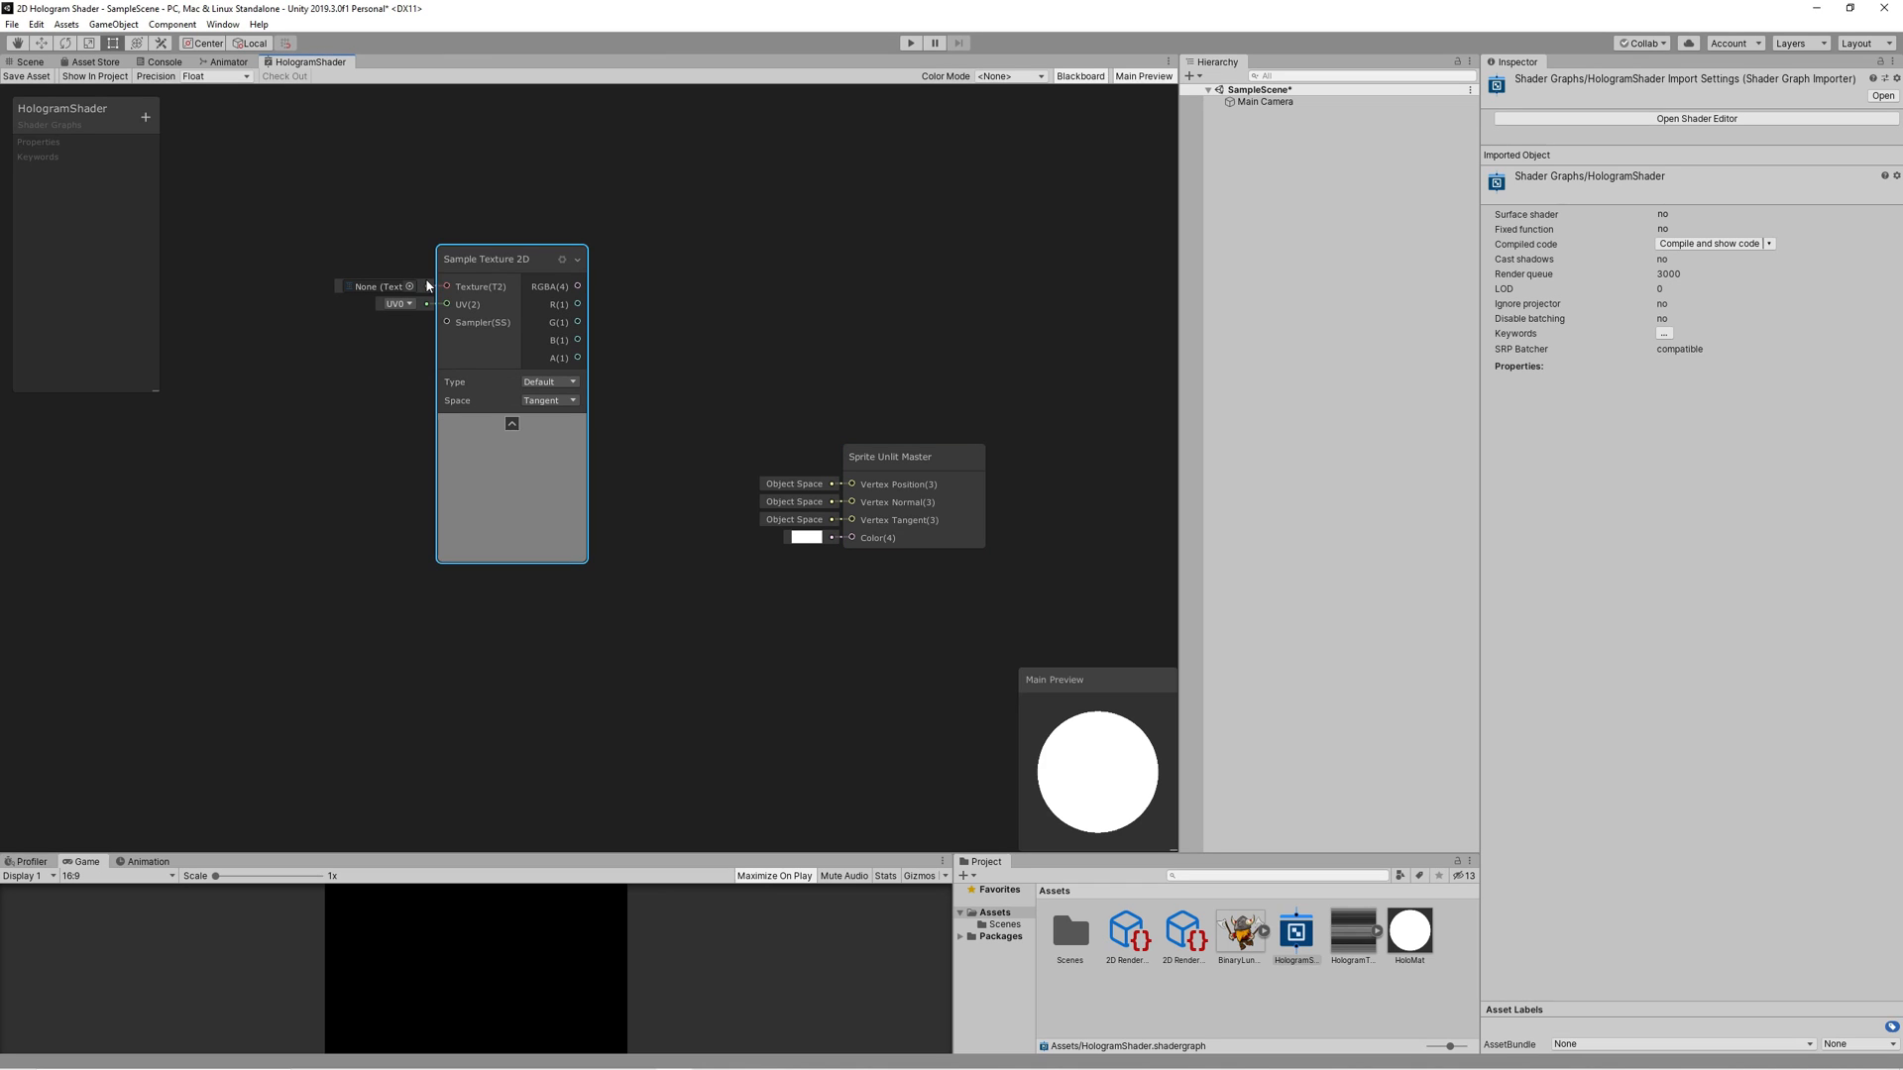
pyautogui.moveTo(488, 257); pyautogui.dragTo(361, 202)
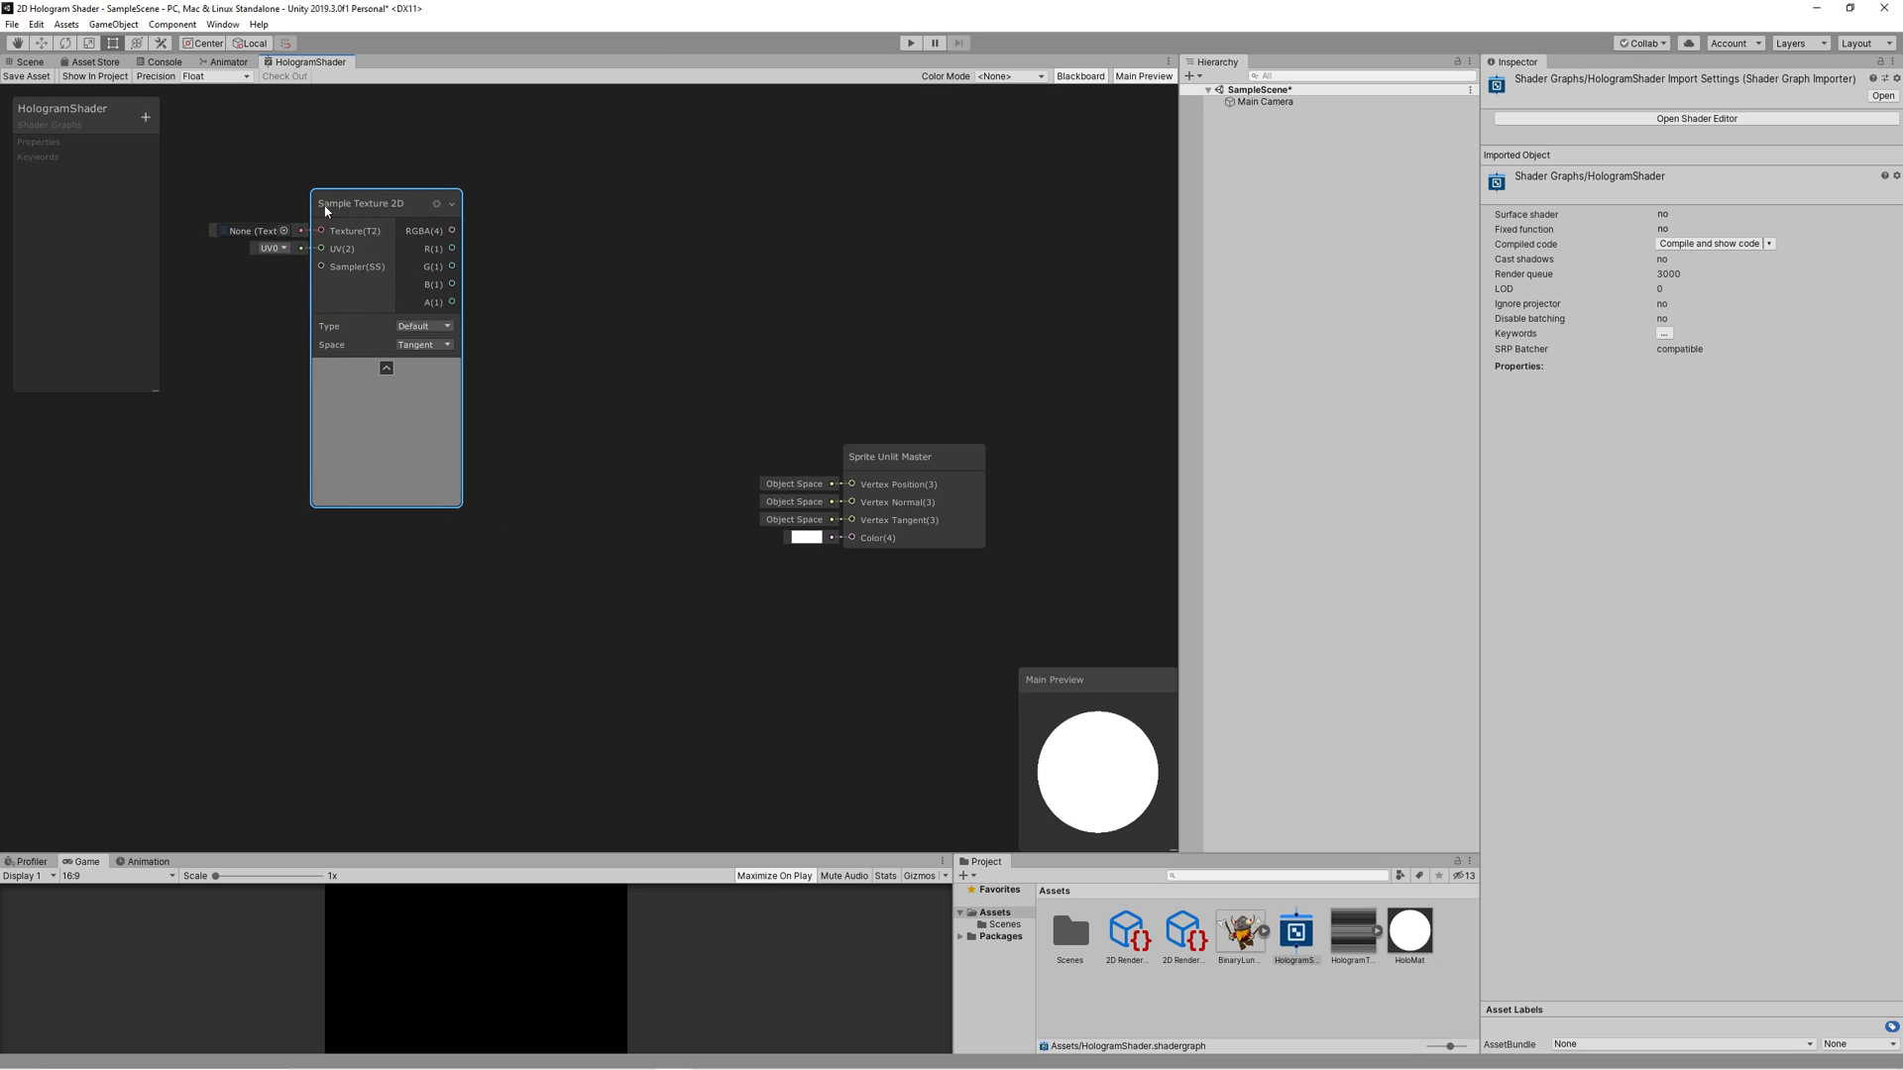
# Step: Add a Texture2D property CurrentSprite with reference _MainTex and wire it into the sampler's texture input
pyautogui.click(144, 117)
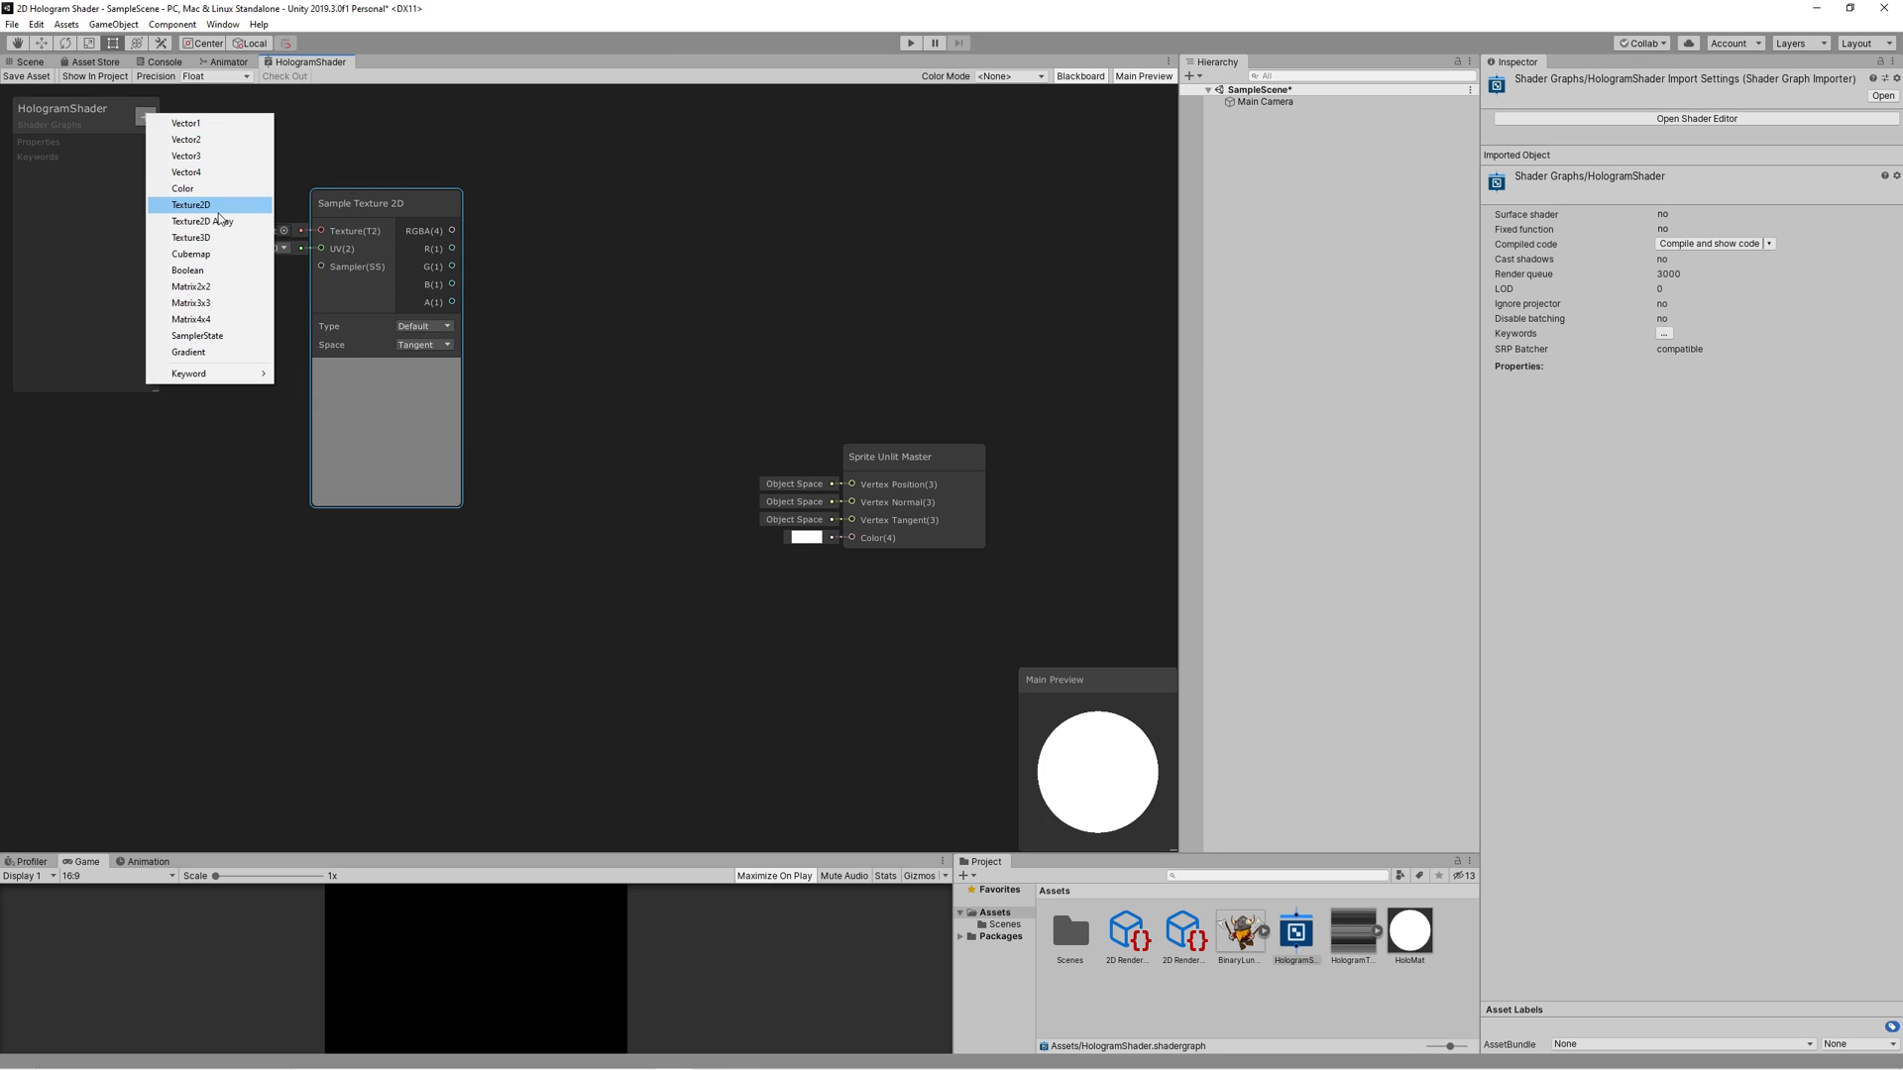
pyautogui.click(190, 204)
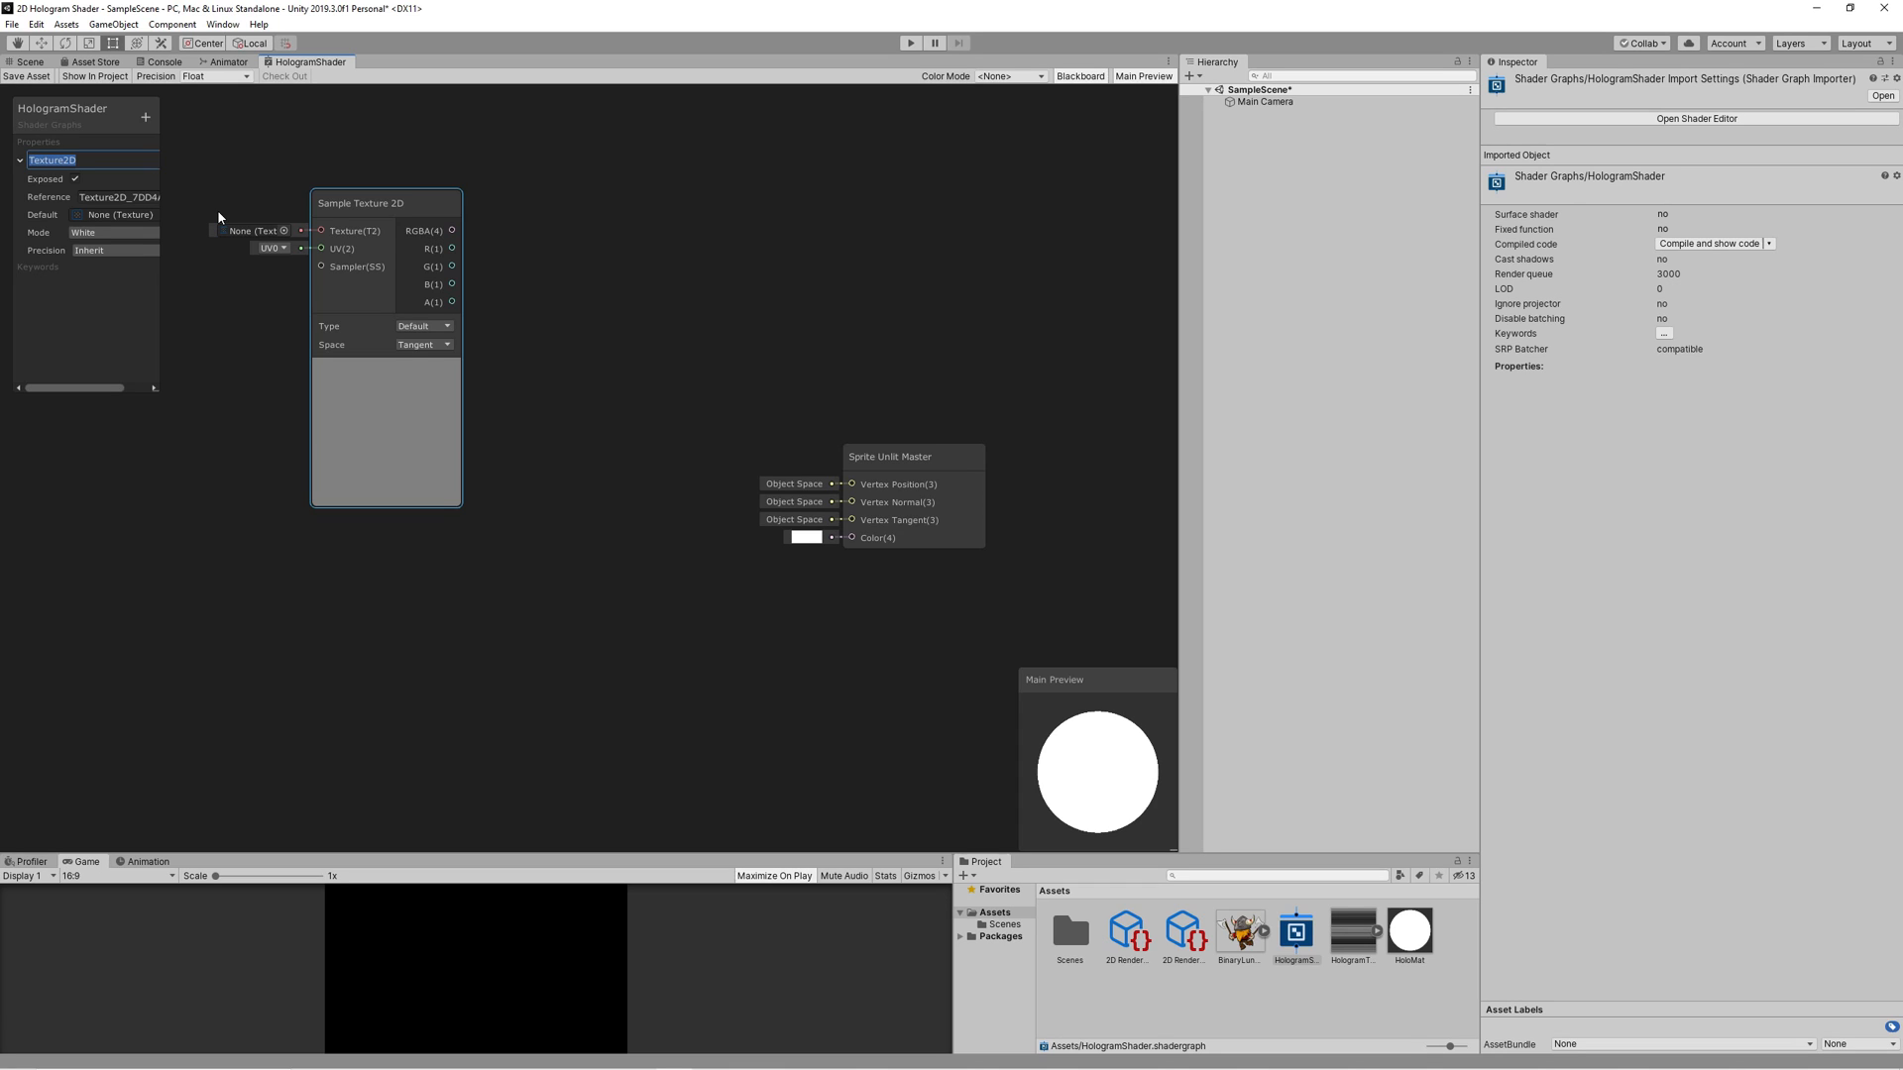
pyautogui.write('CurrentS')
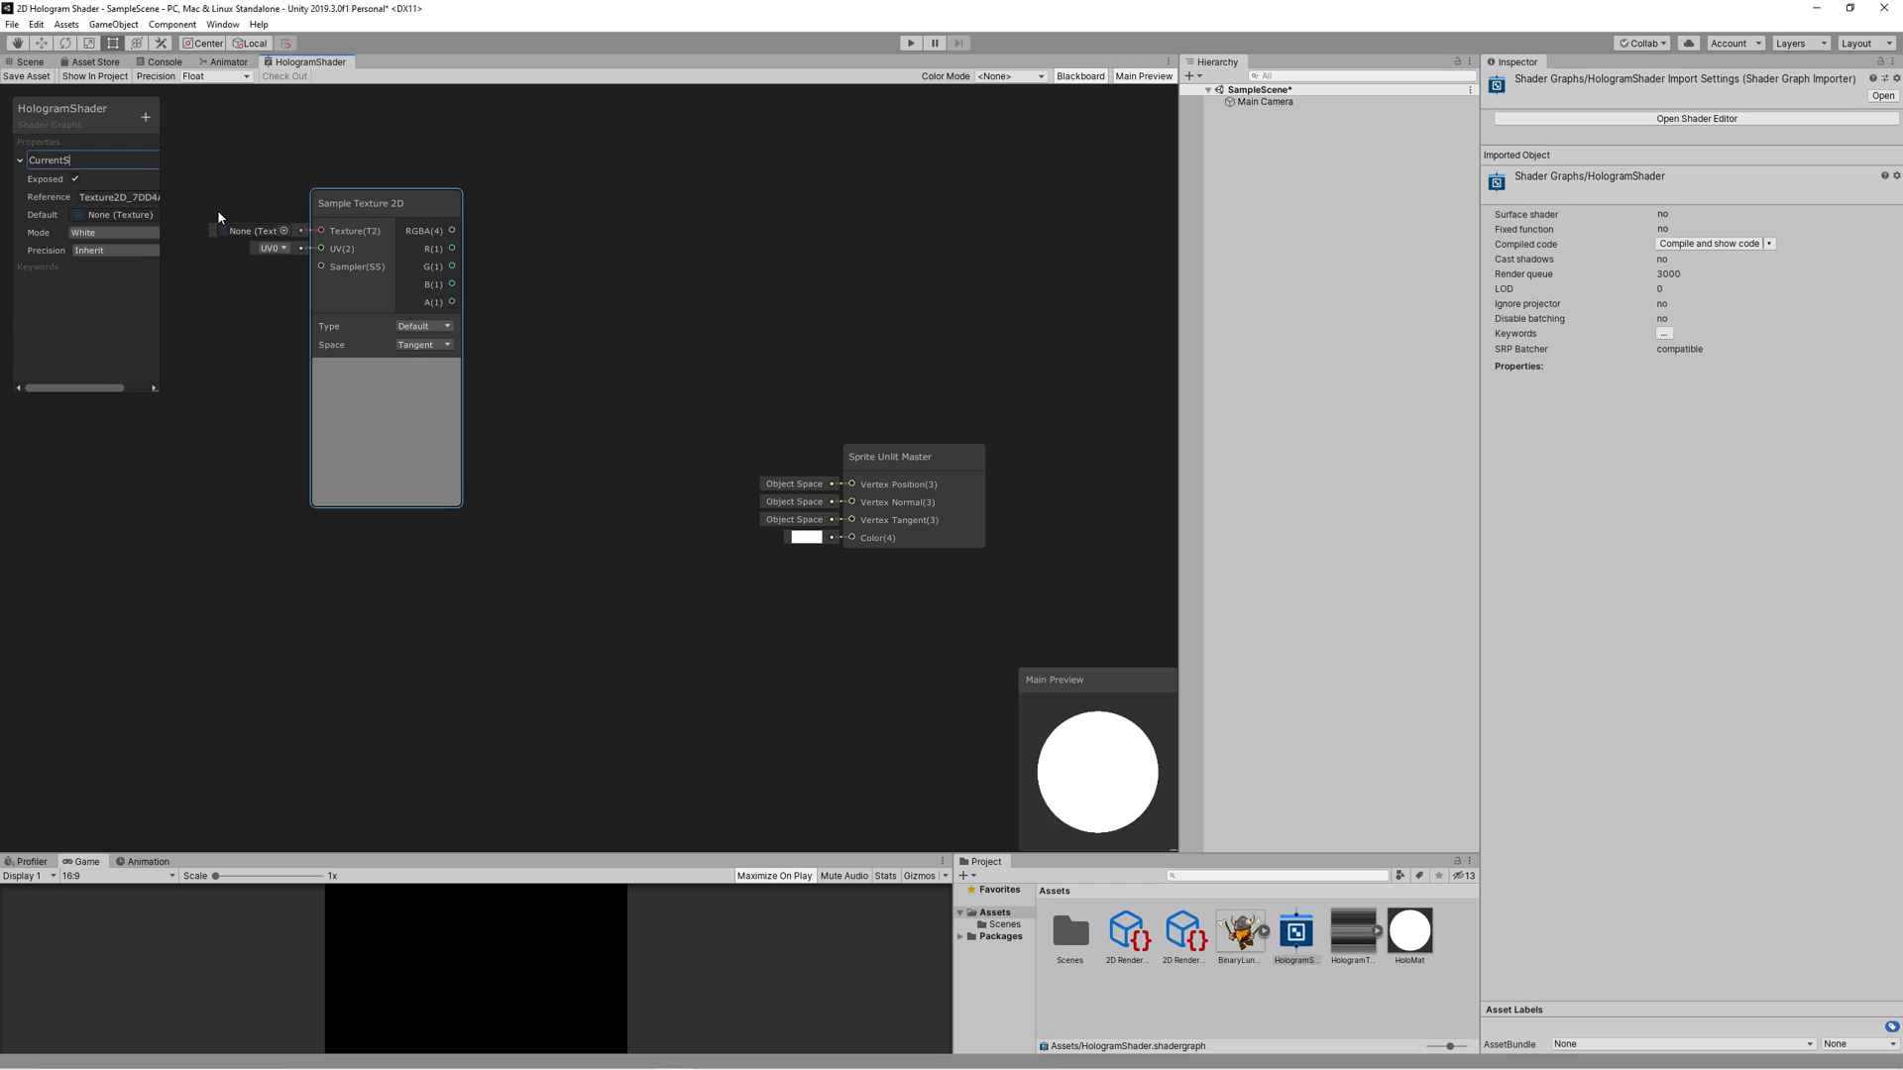
pyautogui.write('prite')
pyautogui.click(117, 196)
pyautogui.write('_')
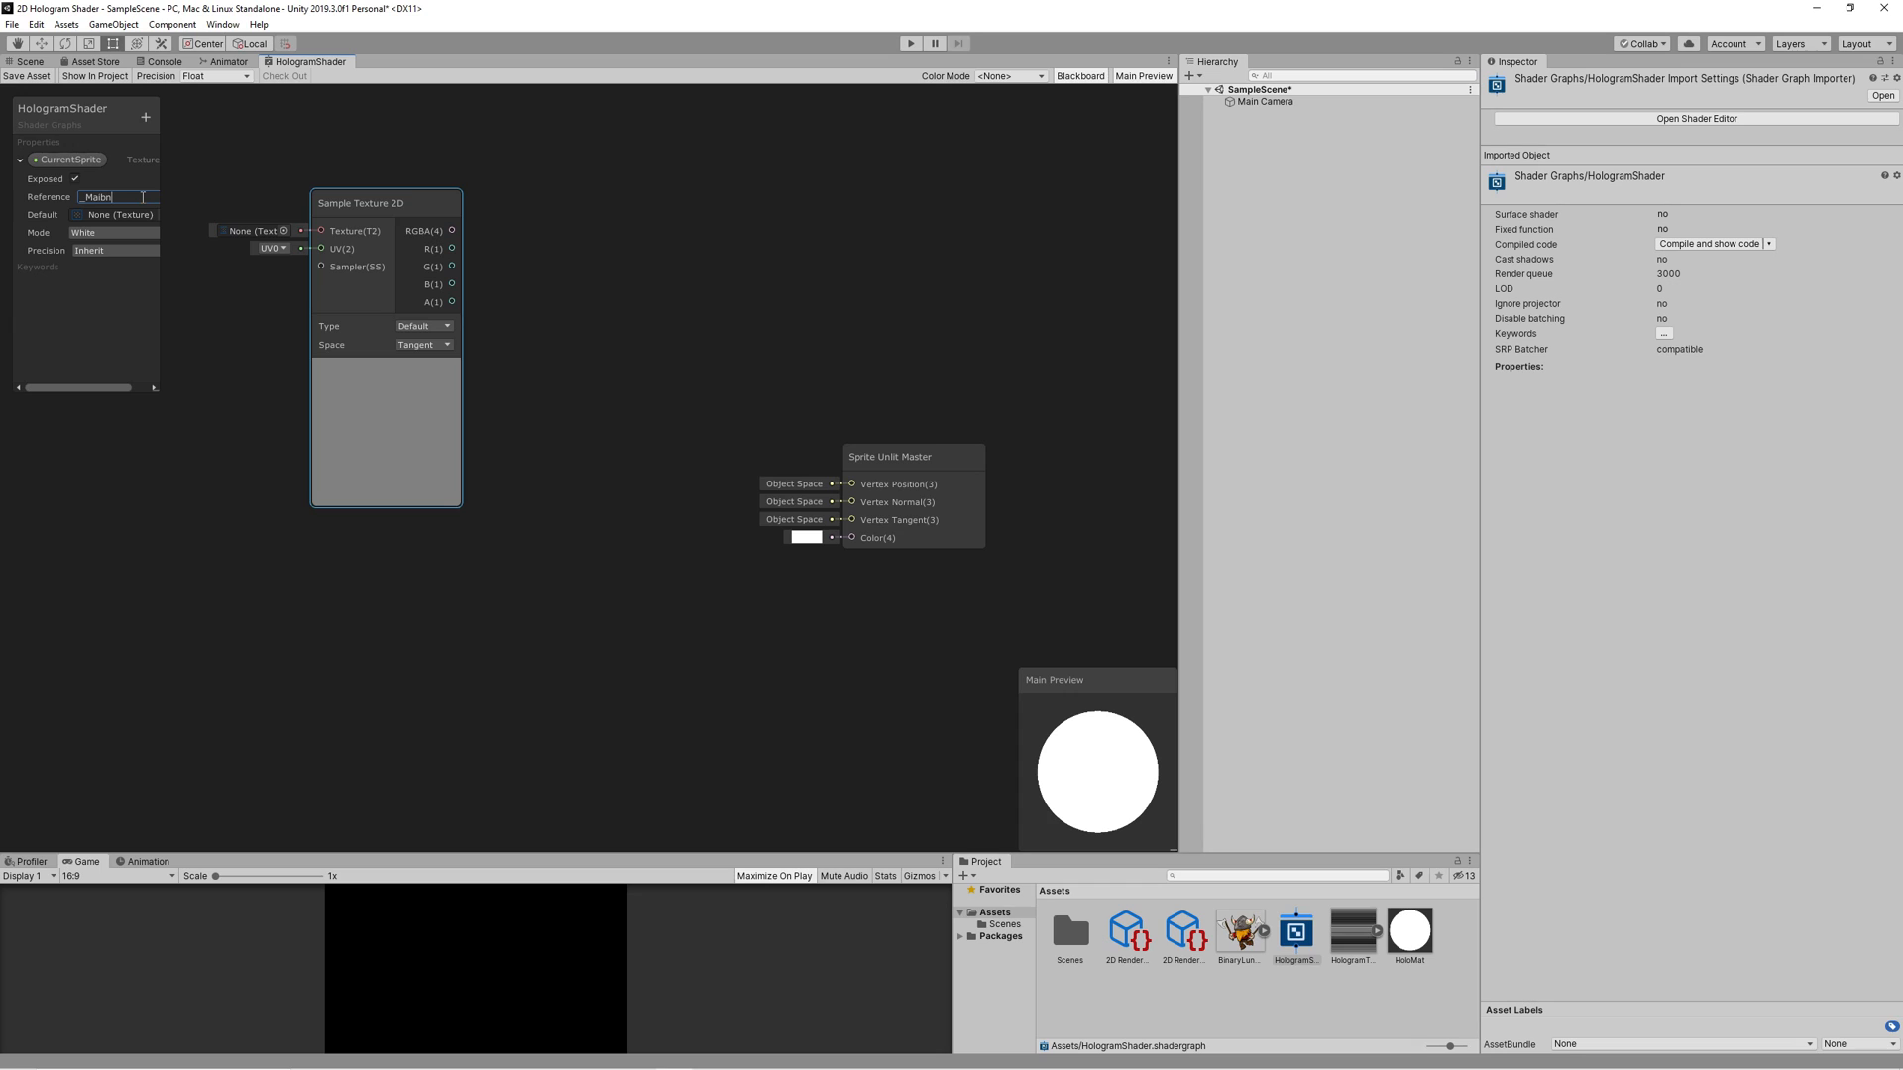
pyautogui.write('MainTex')
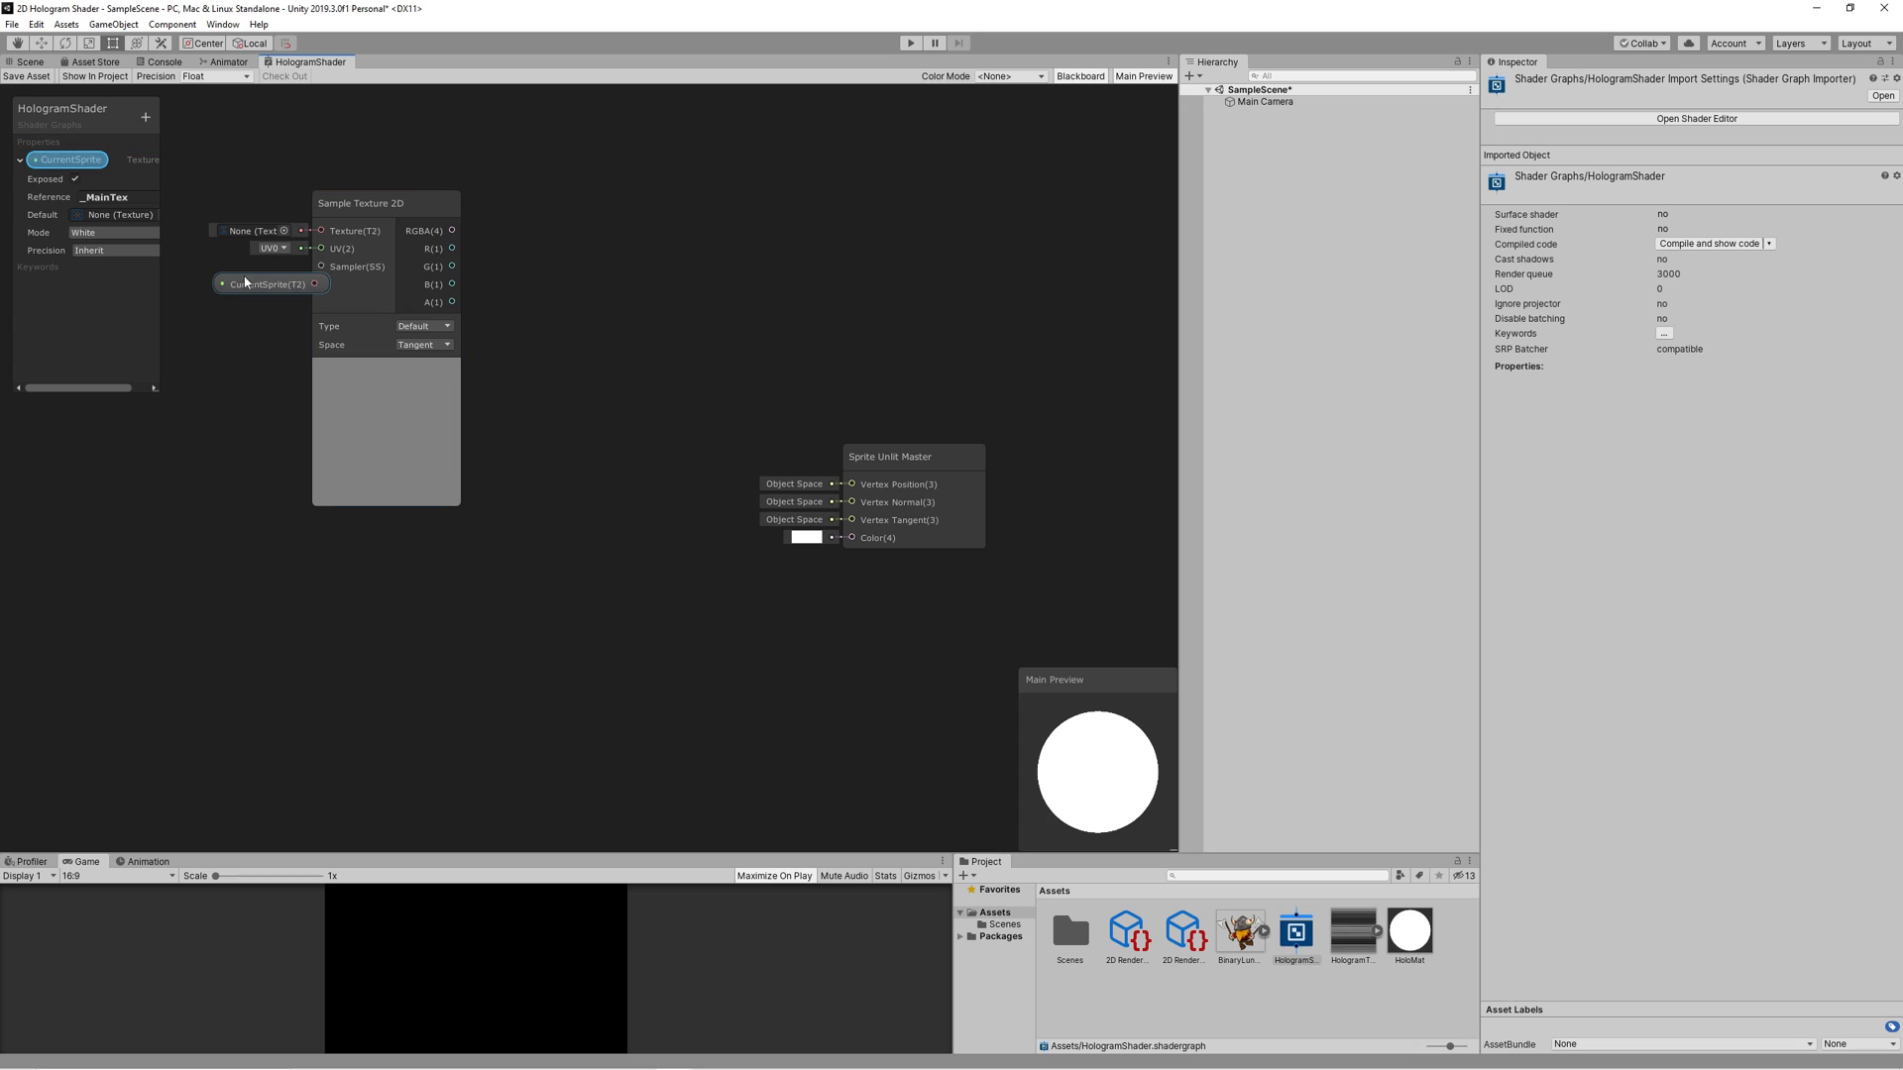
pyautogui.moveTo(261, 283); pyautogui.dragTo(224, 170)
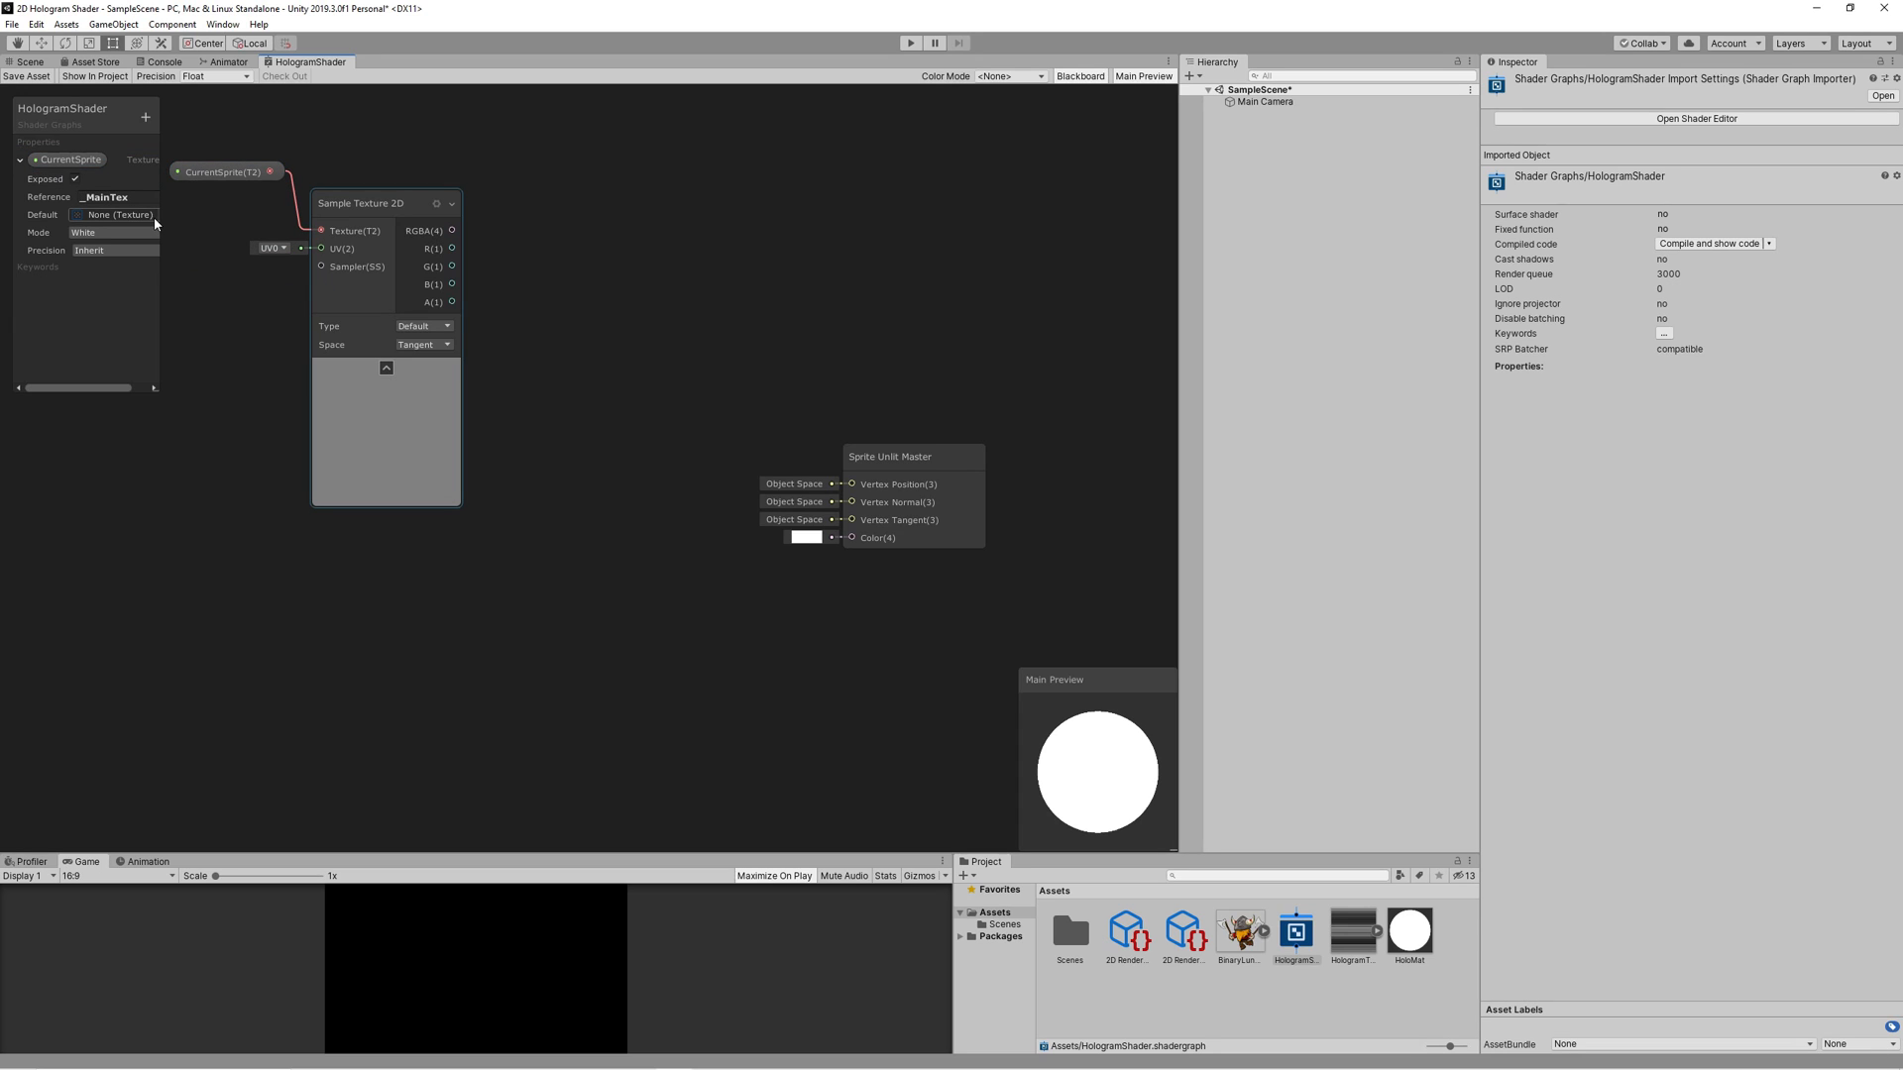
pyautogui.moveTo(164, 390)
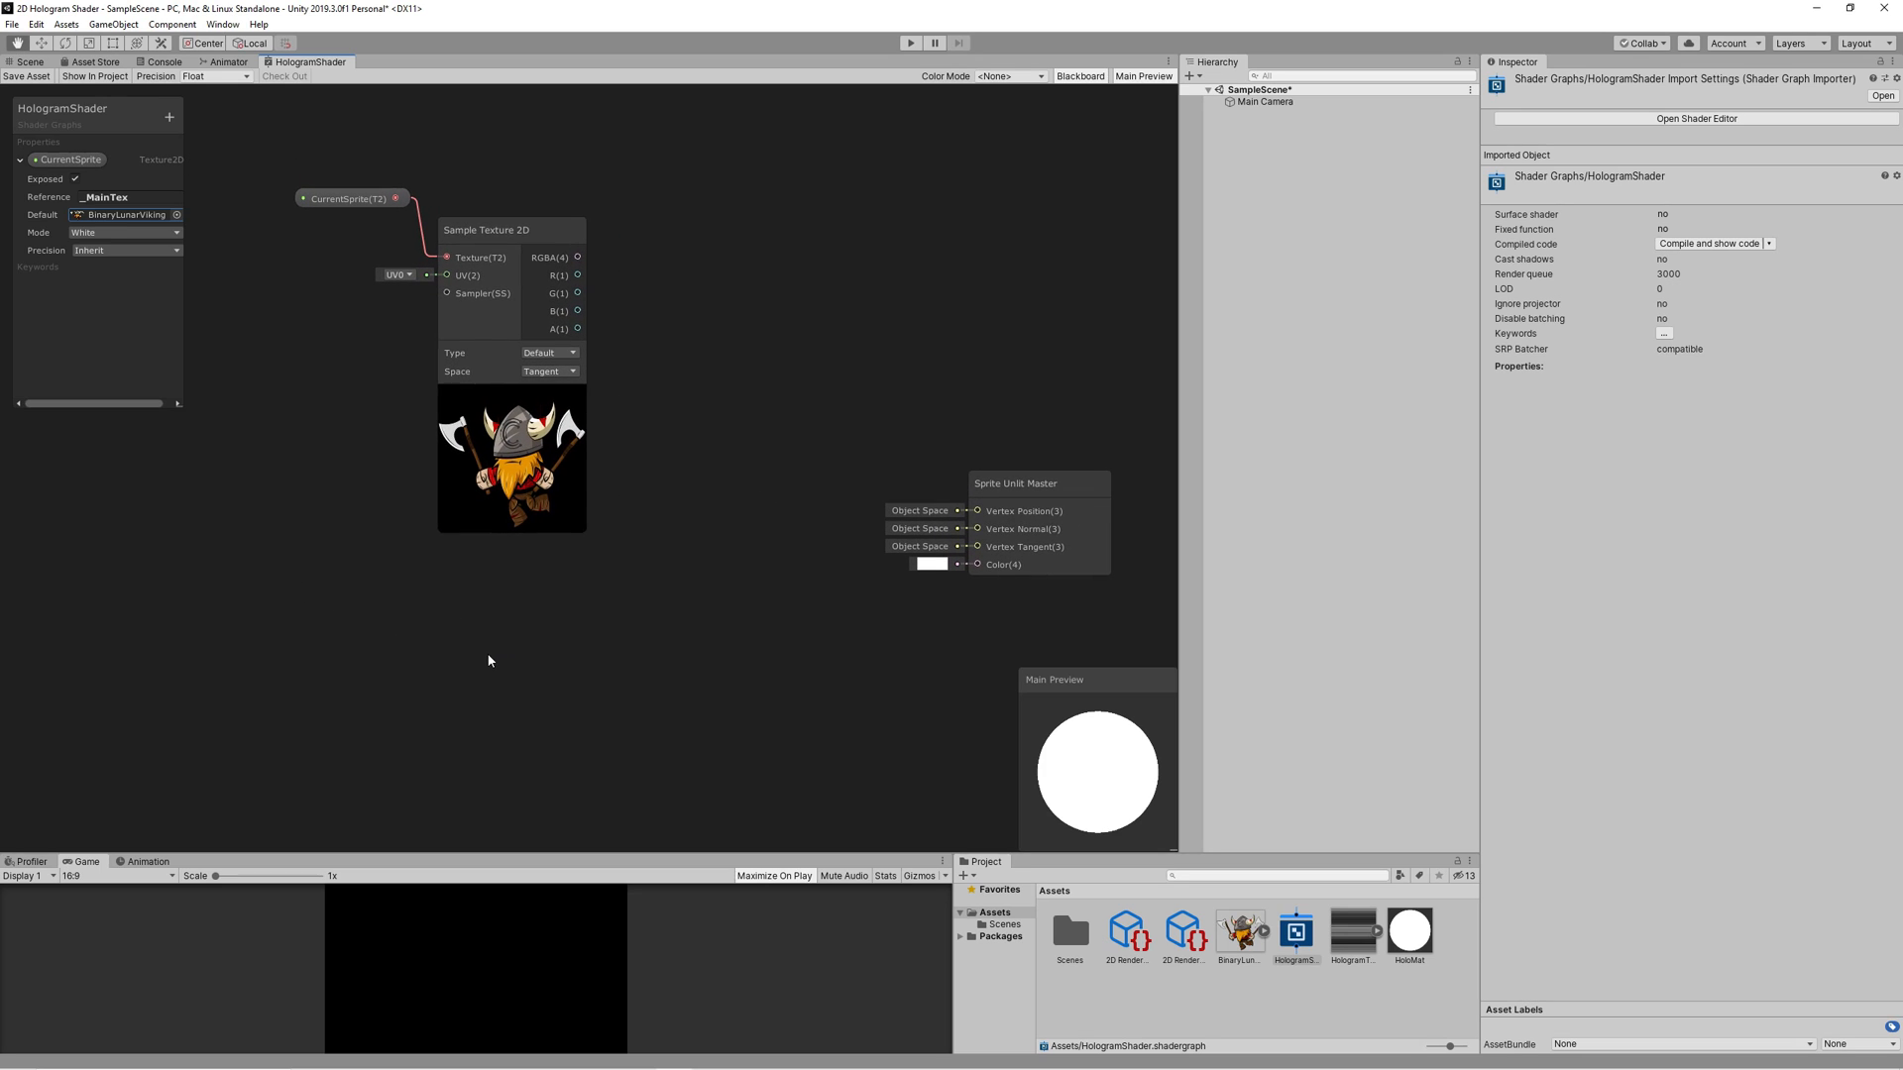
pyautogui.rightClick(490, 658)
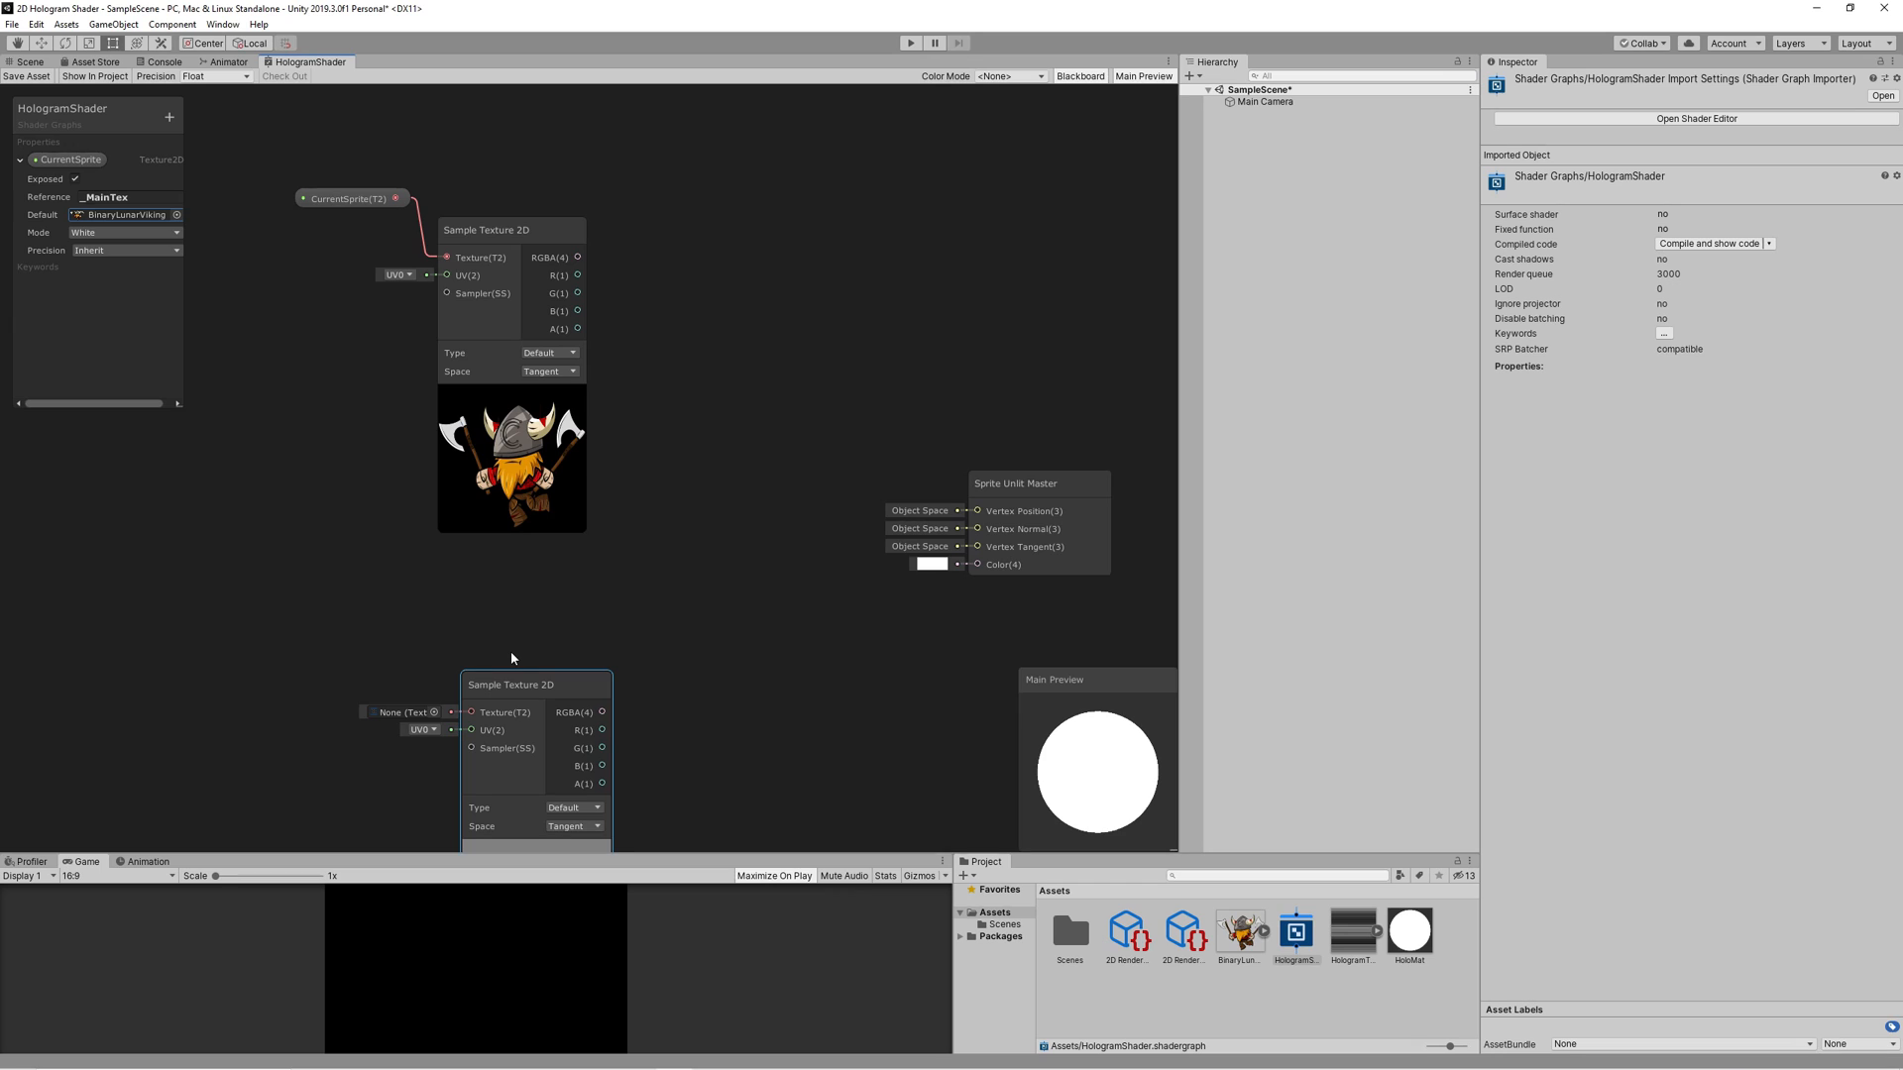
# Step: Position the second sampler and add a Texture2D property named HologramTexture
pyautogui.moveTo(511, 684); pyautogui.dragTo(462, 579)
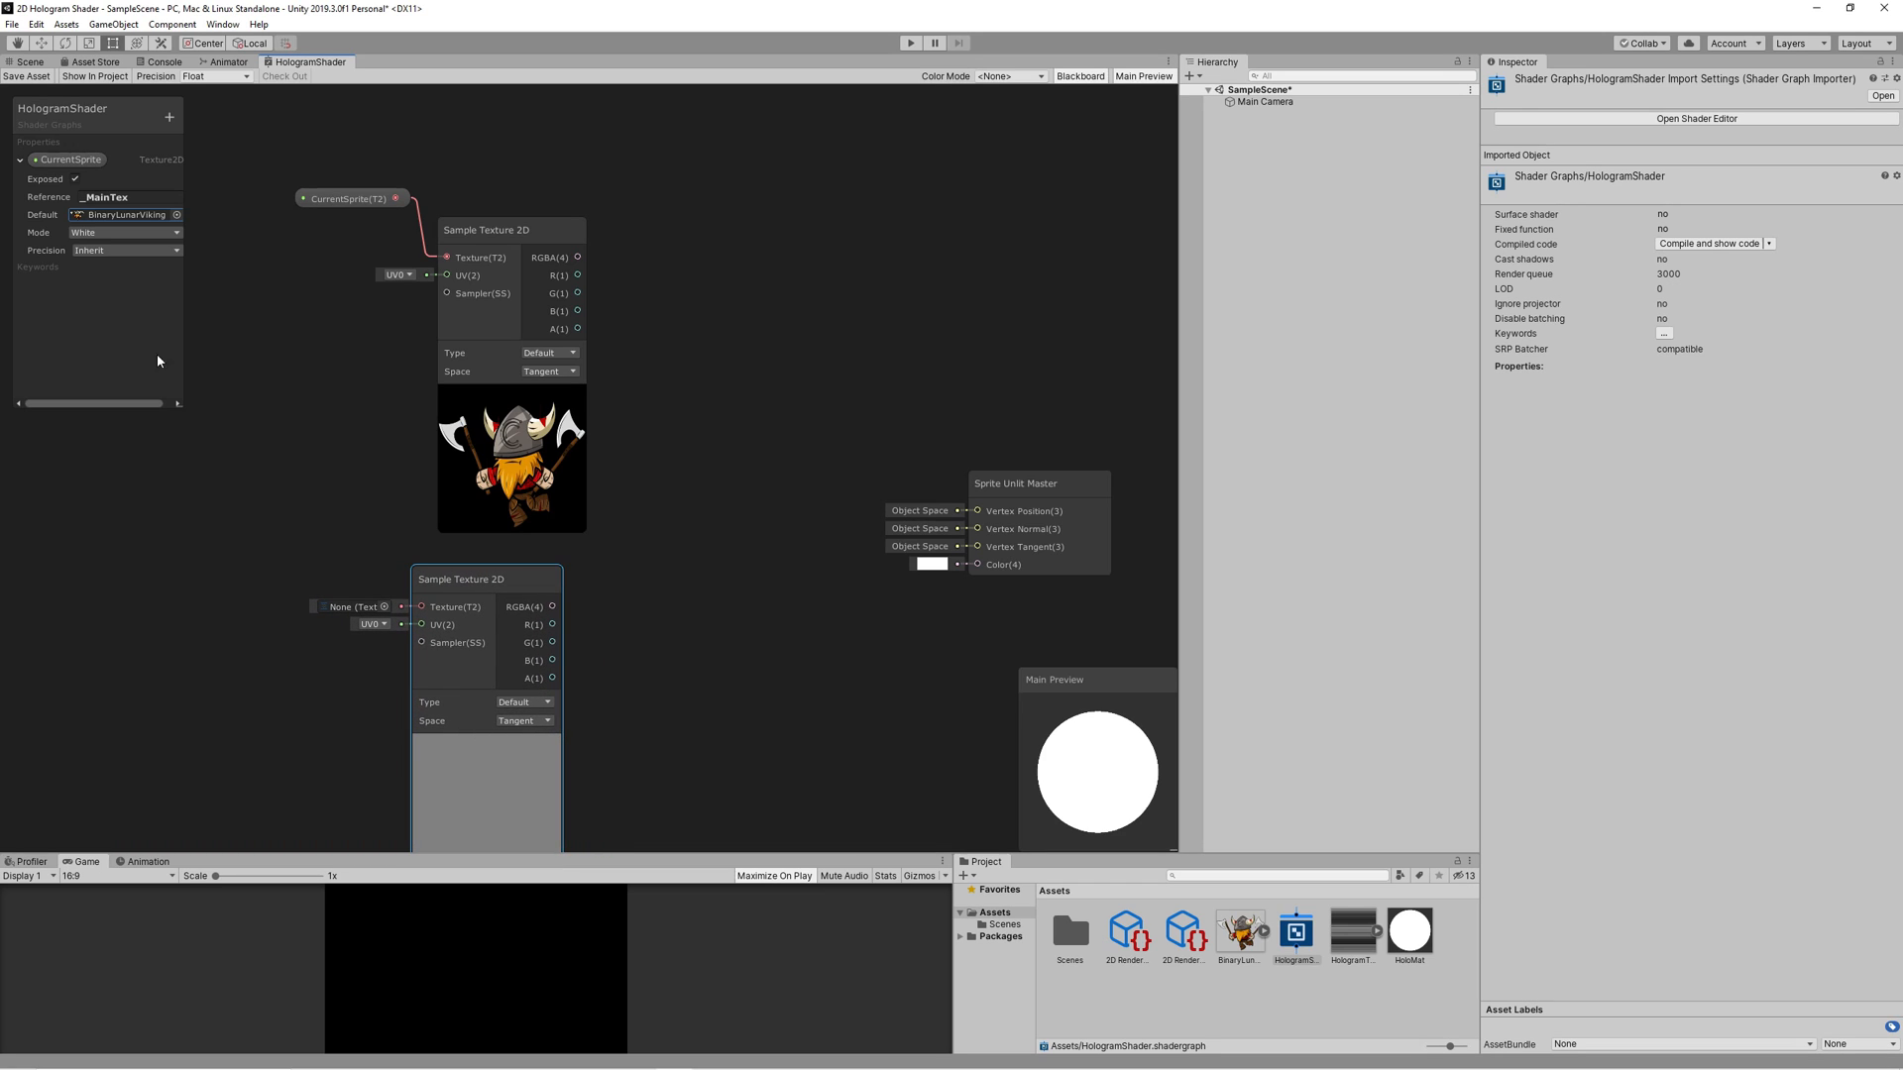
pyautogui.click(168, 115)
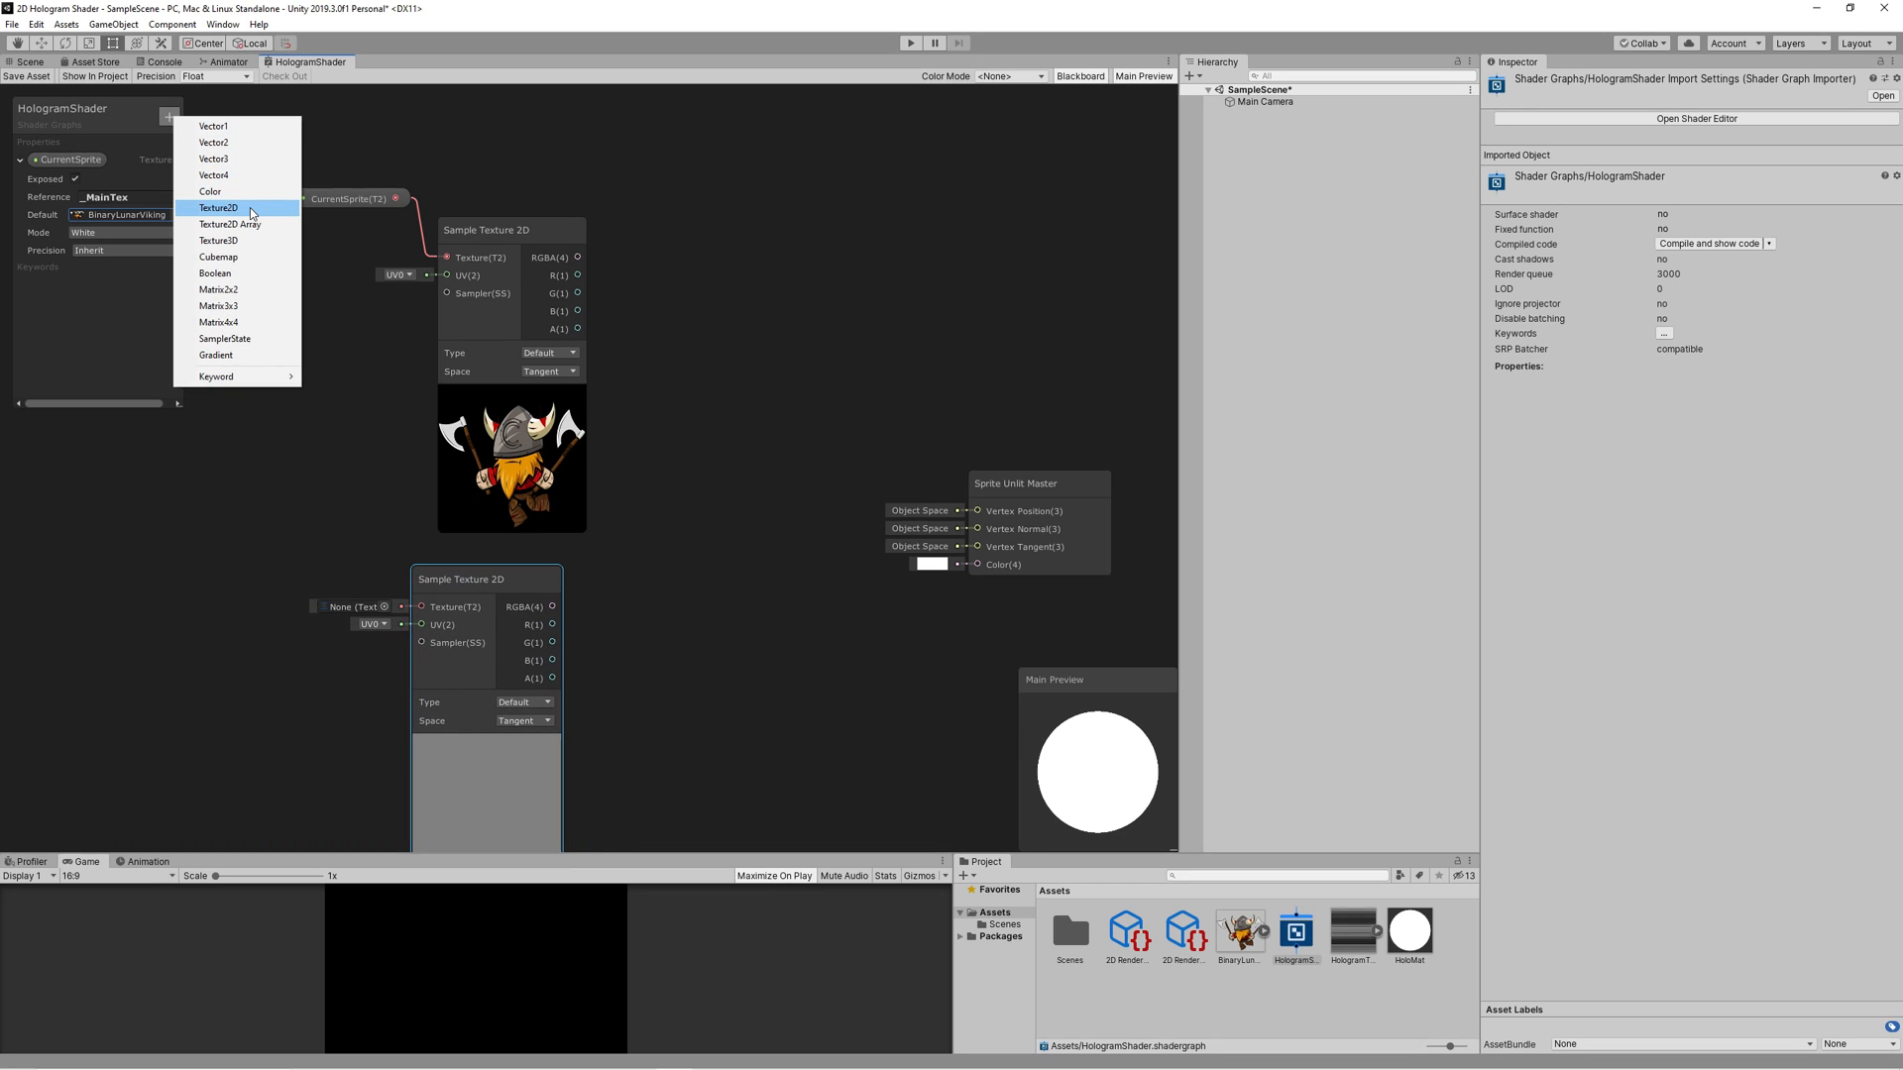
pyautogui.click(218, 208)
pyautogui.write('Hologra')
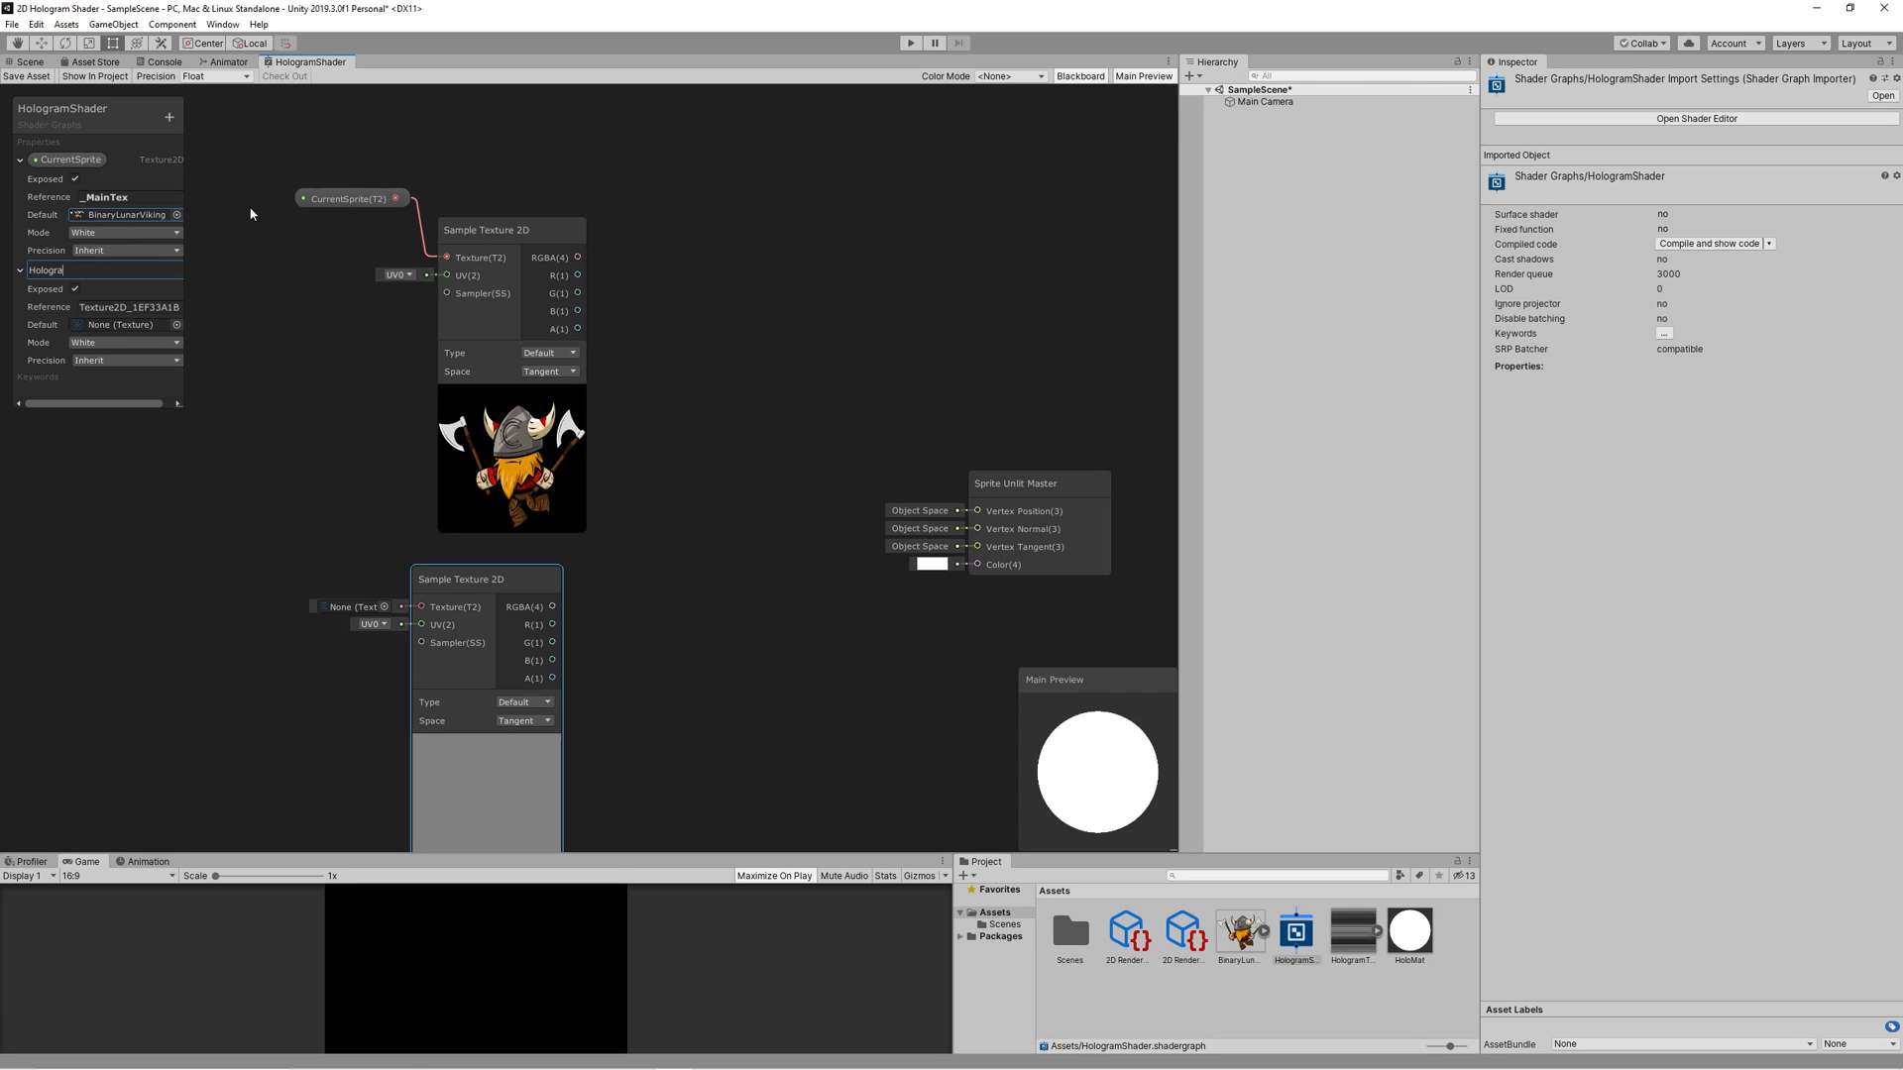
pyautogui.write('Texture')
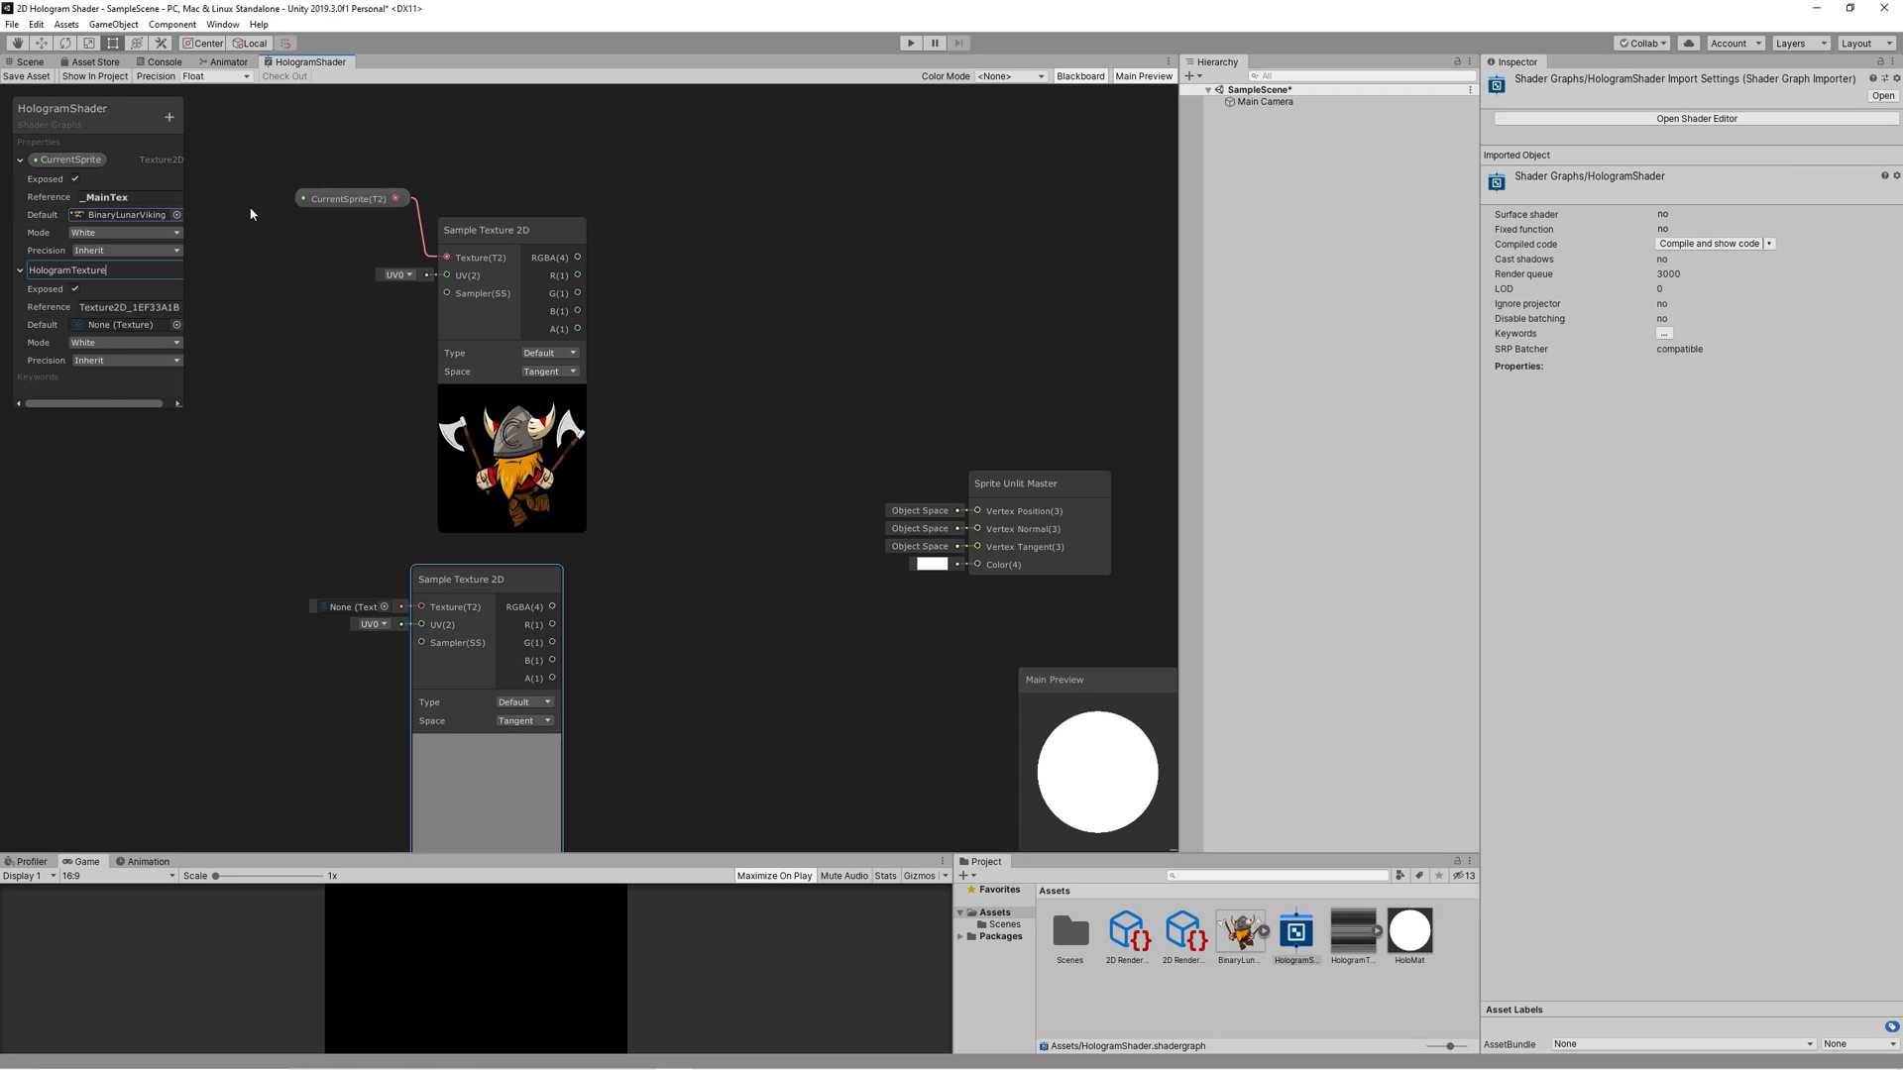
pyautogui.click(121, 325)
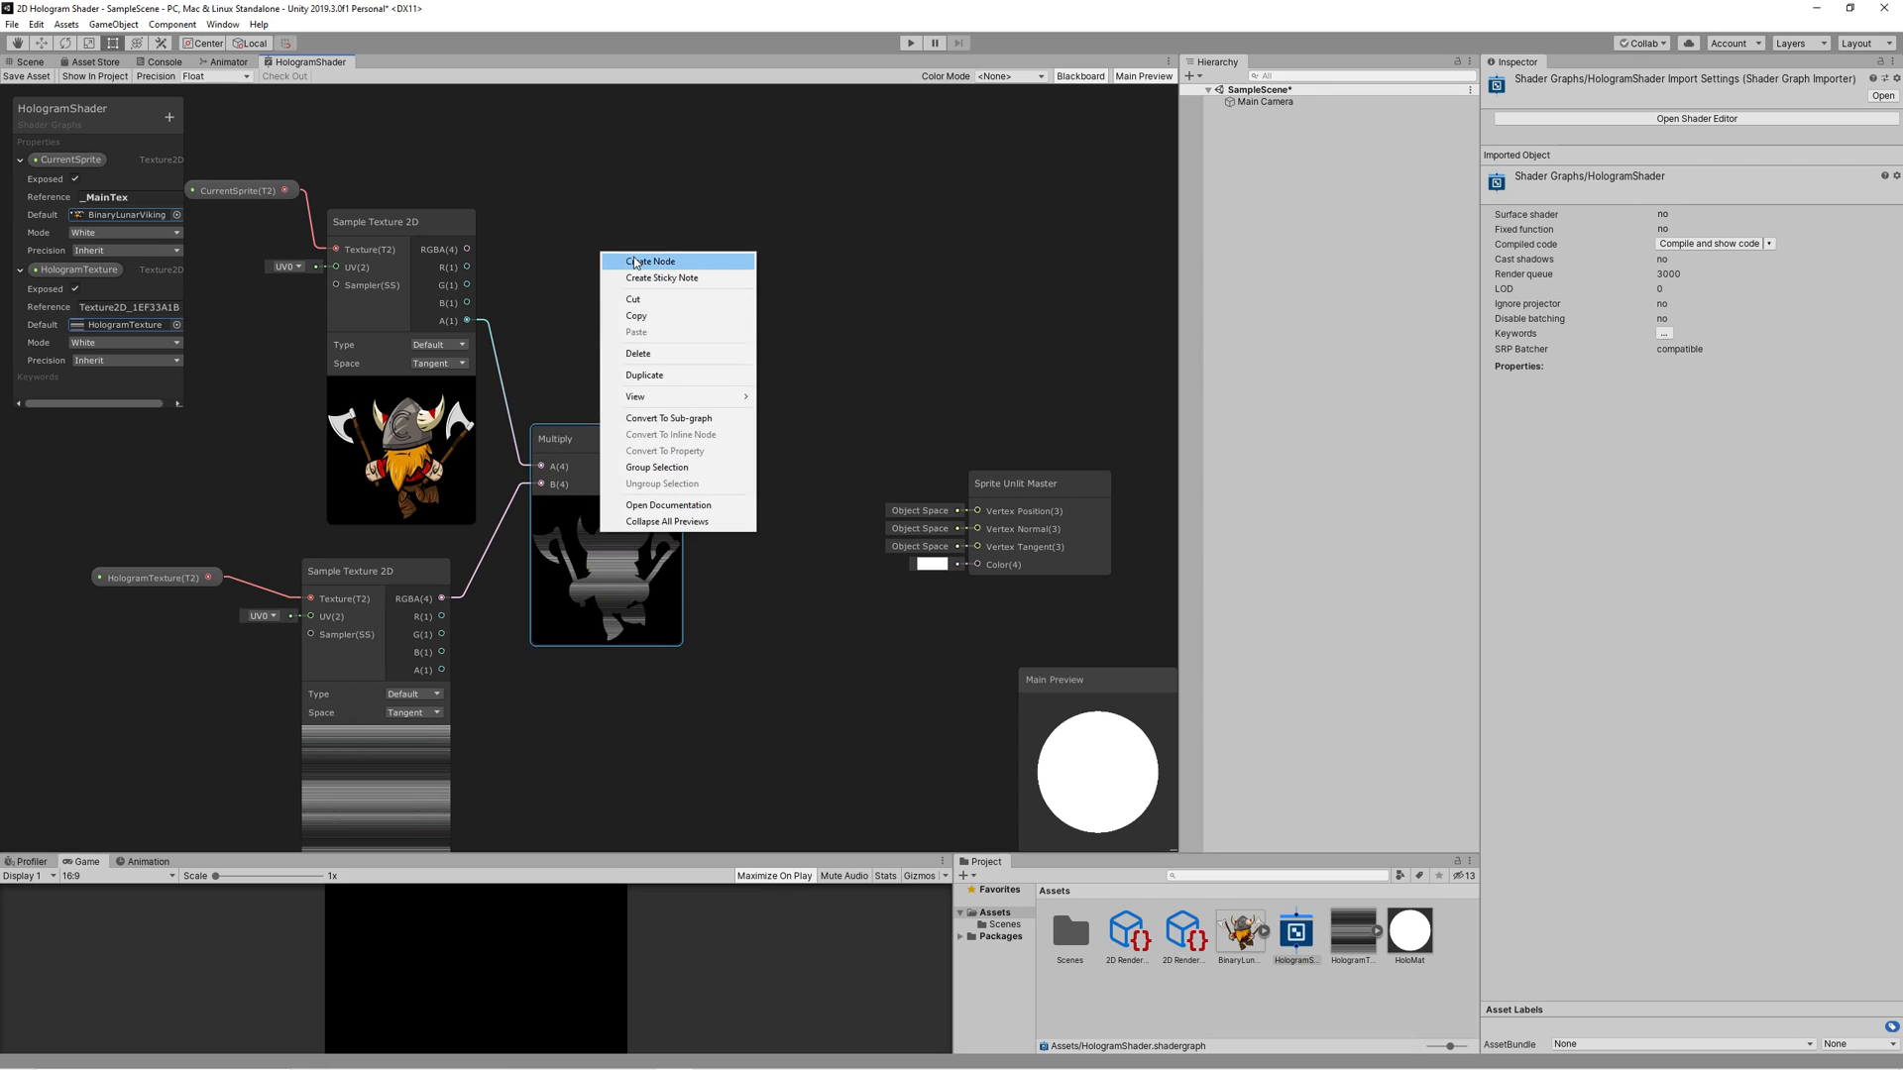
# Step: Combine the sprite's RGB with the masked alpha into Master Color and set Main Preview to Quad
pyautogui.click(650, 261)
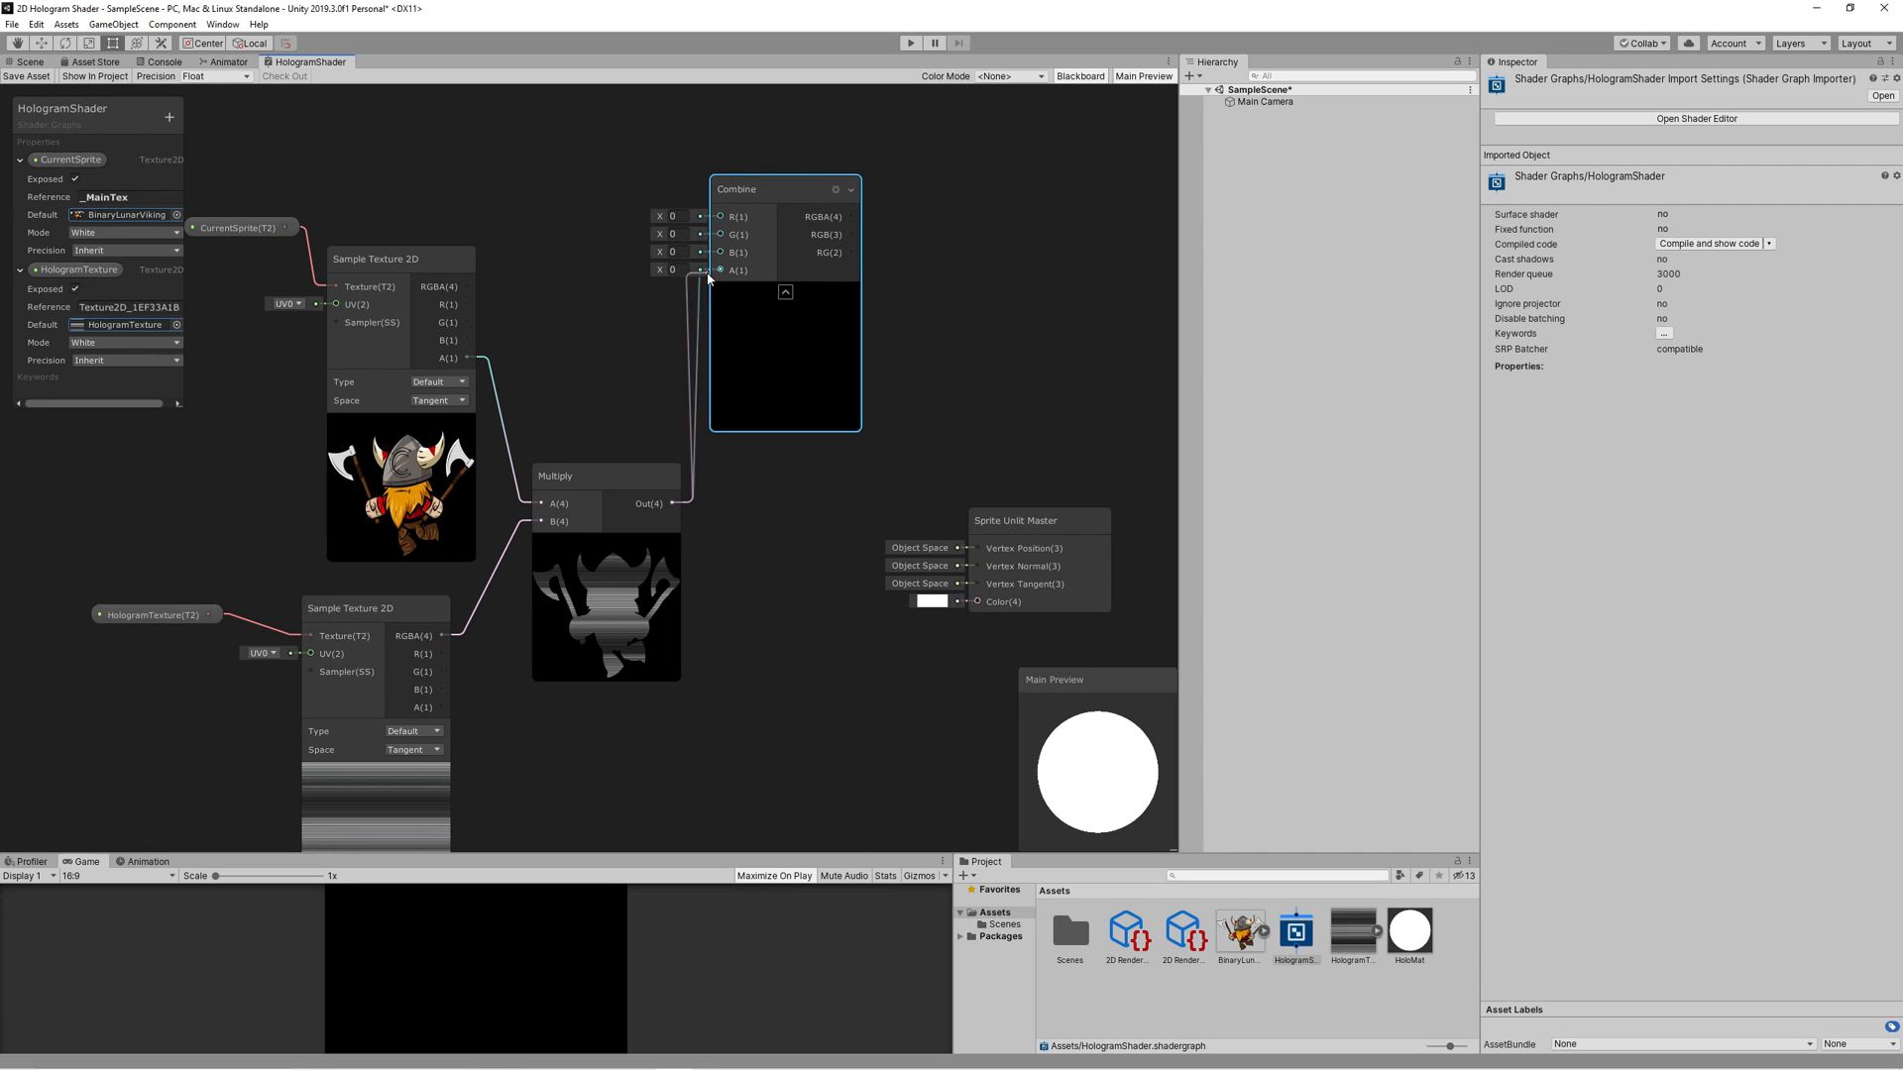
pyautogui.moveTo(398, 257); pyautogui.dragTo(389, 164)
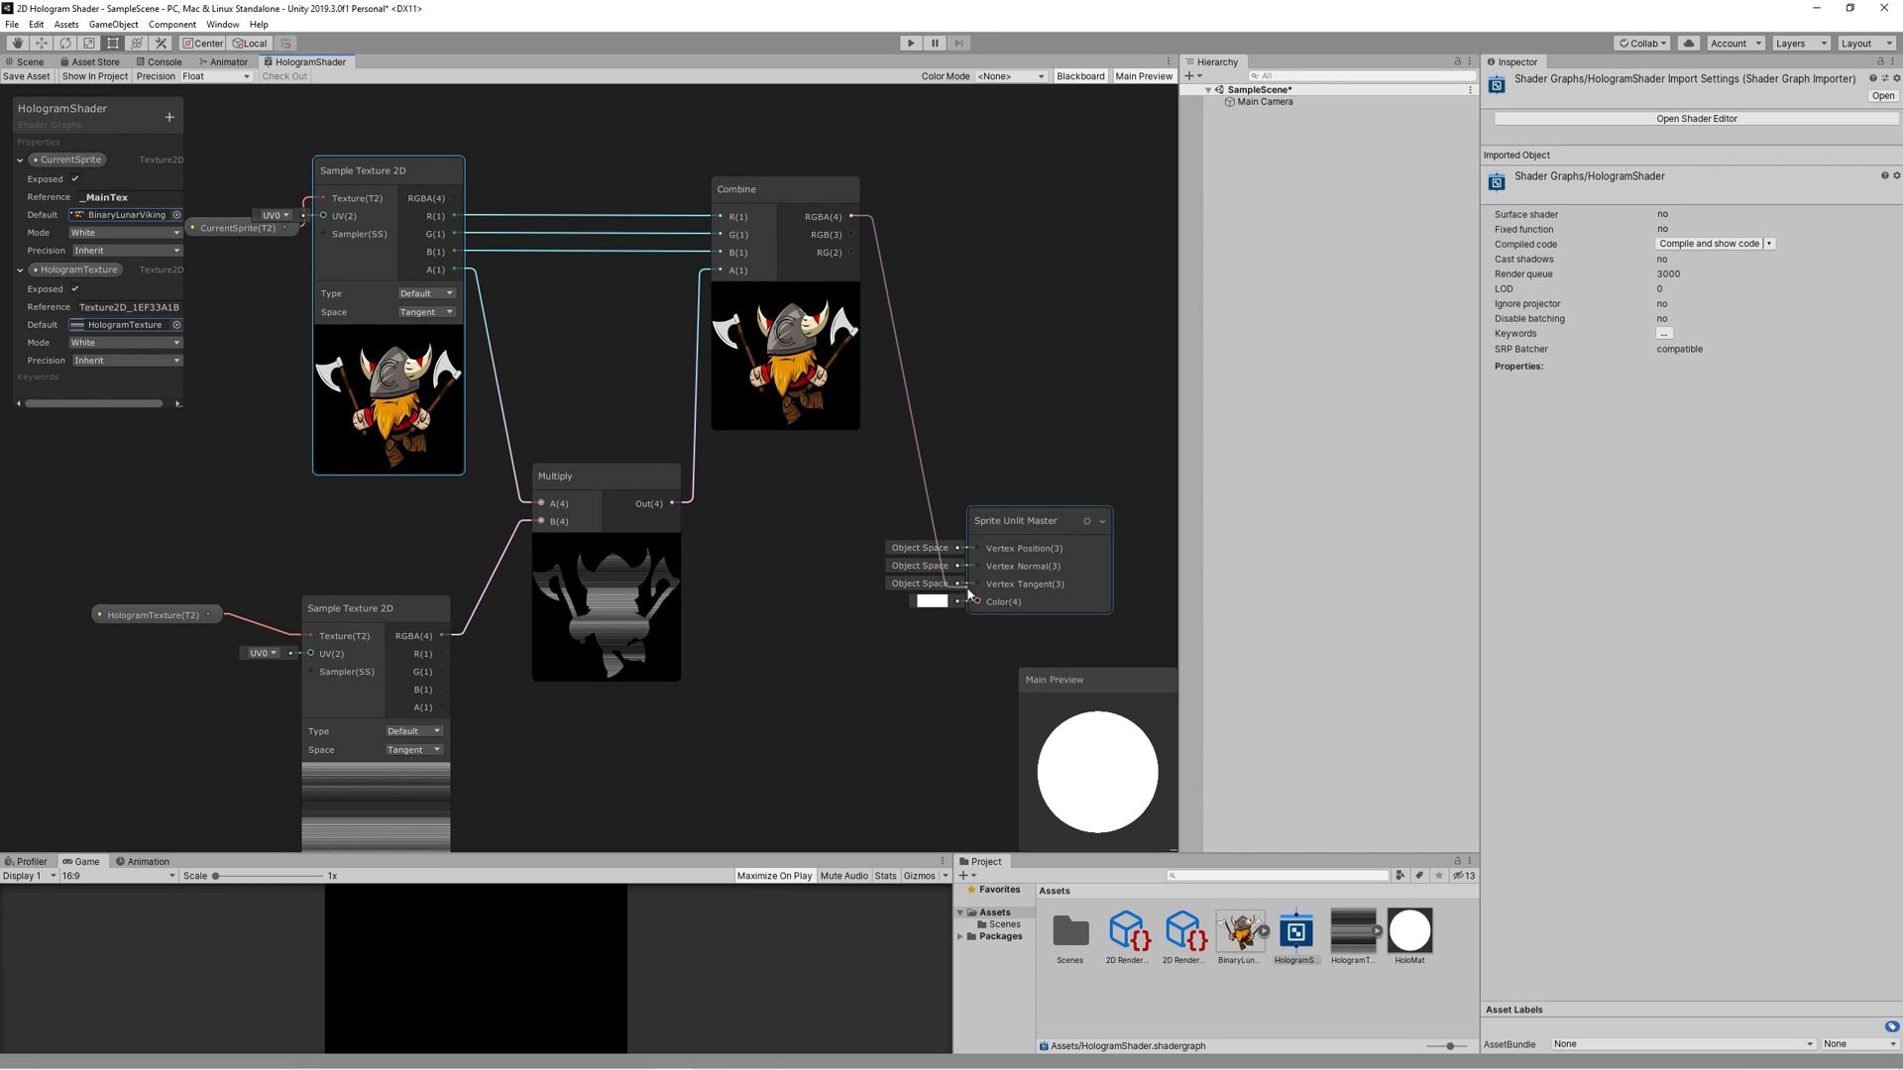
pyautogui.click(1080, 765)
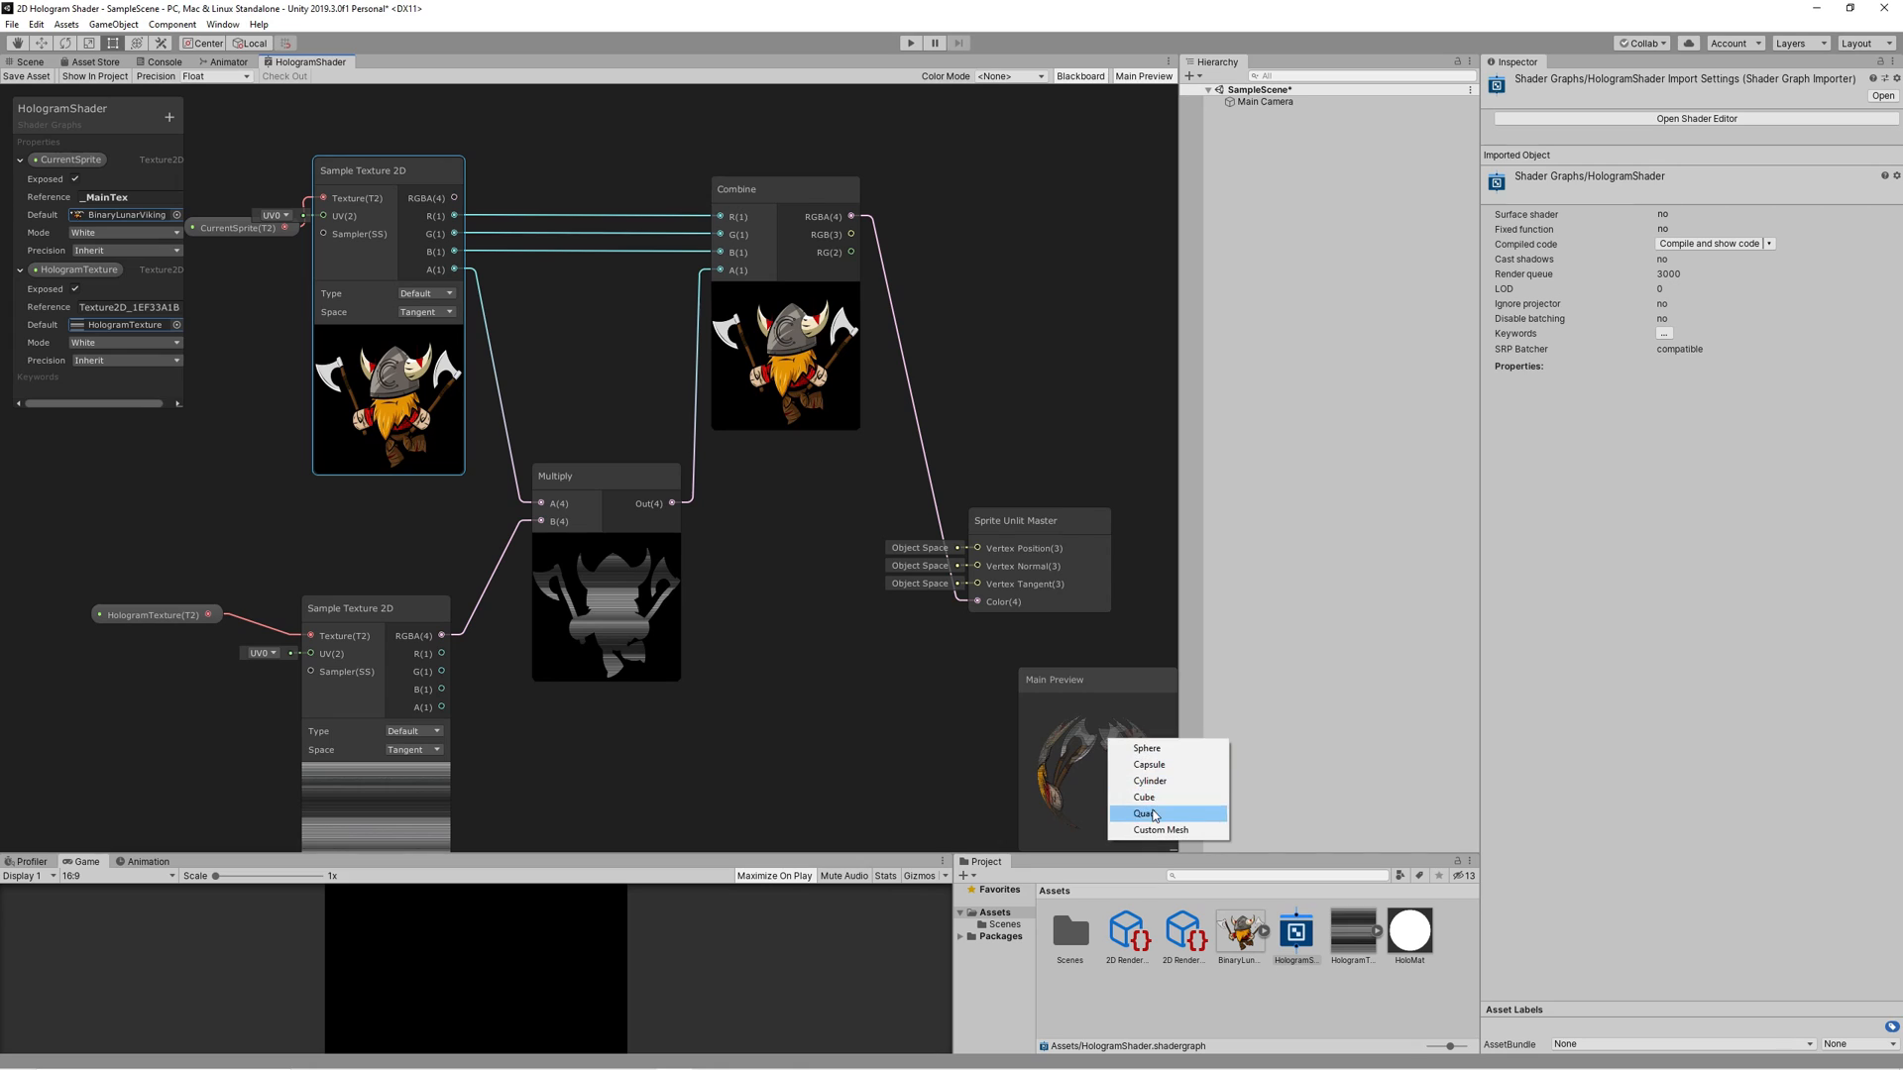
pyautogui.click(1144, 813)
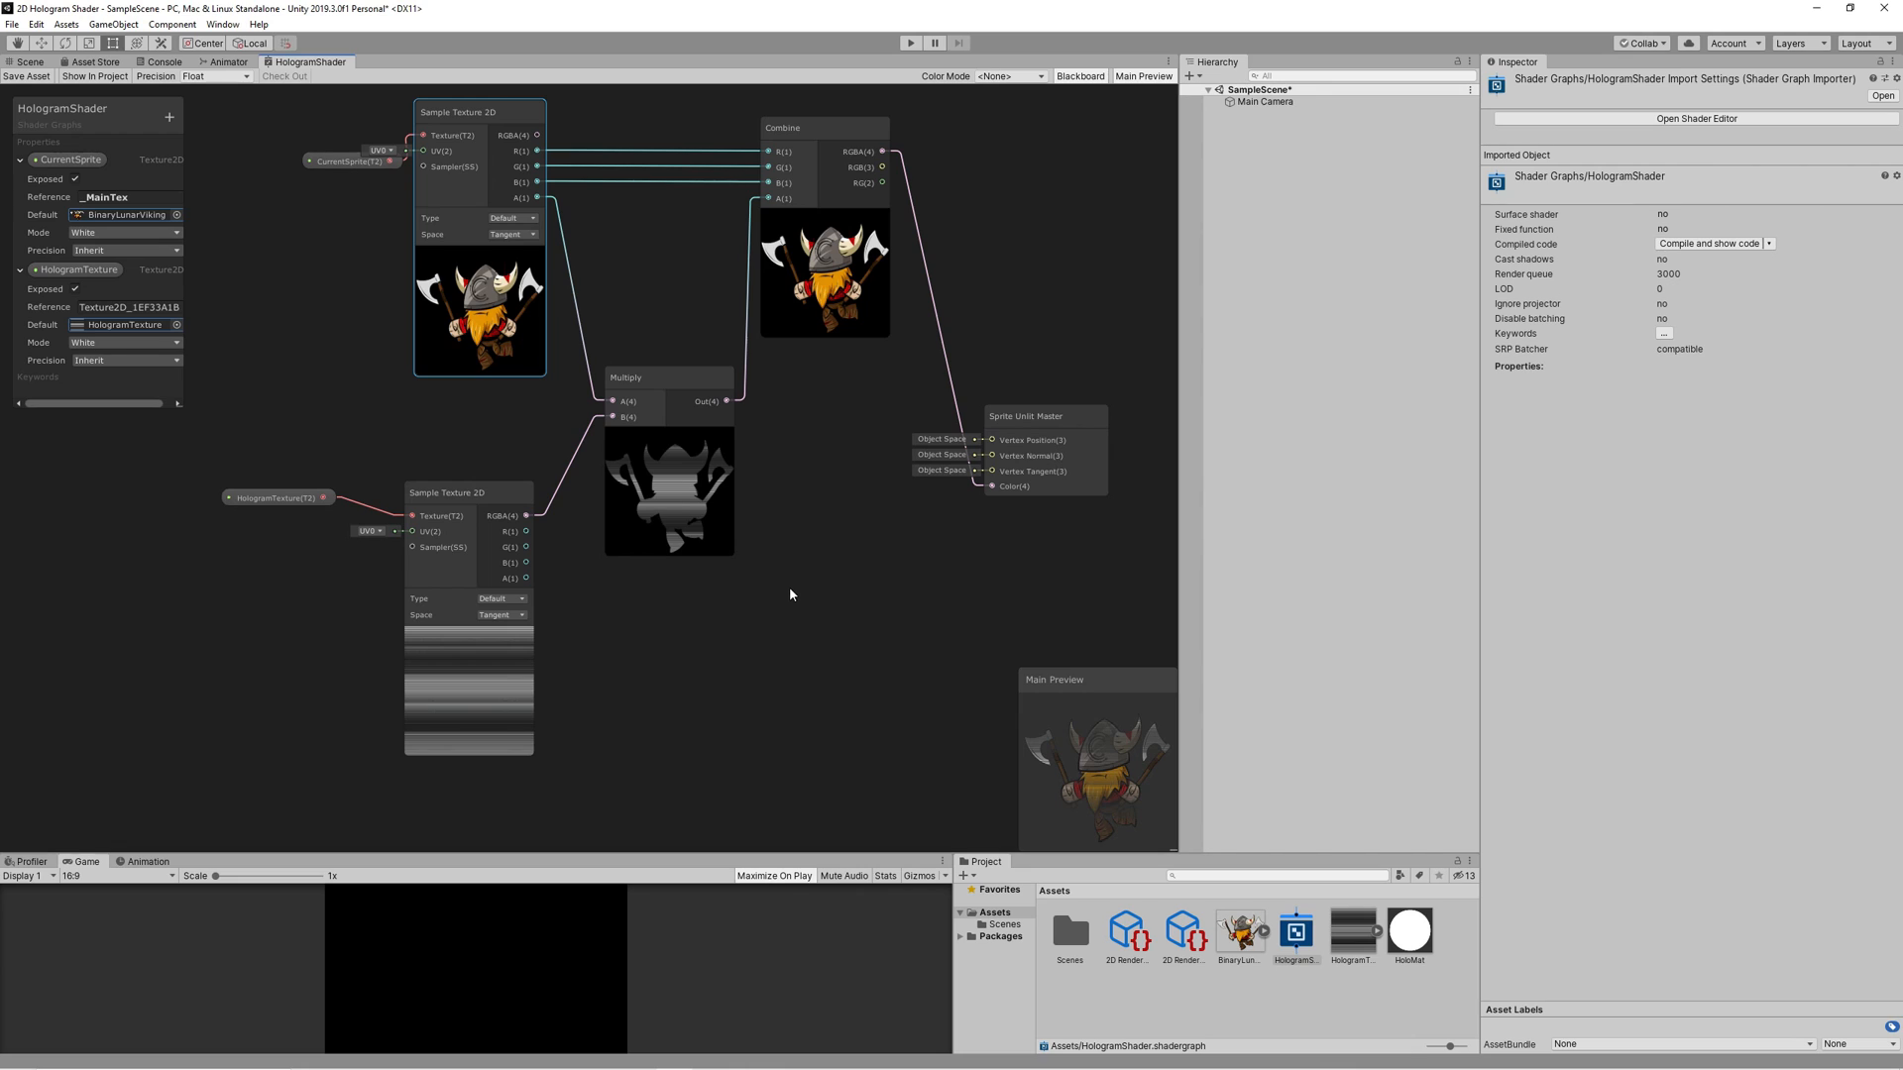
pyautogui.moveTo(654, 666)
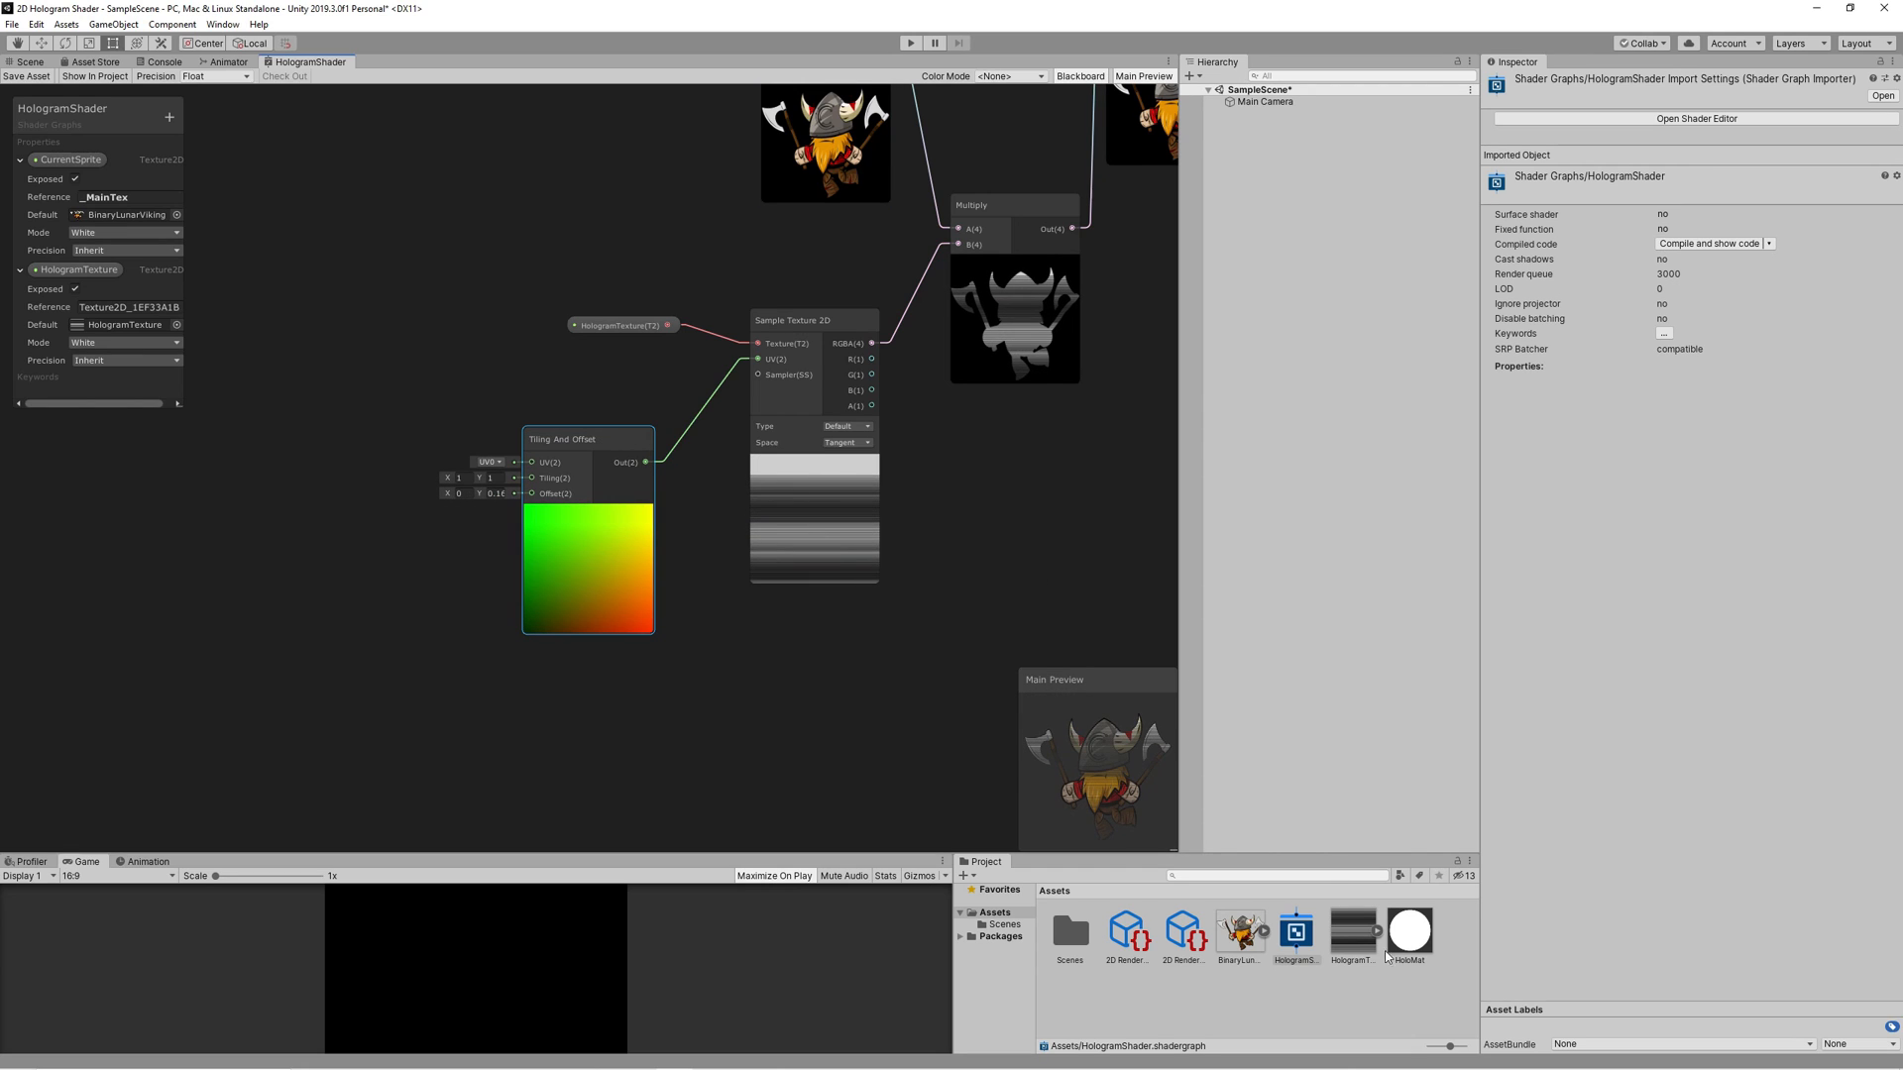
# Step: Inspect the hologram stripe texture, select the Tiling And Offset offset value and add a new node
pyautogui.click(1350, 932)
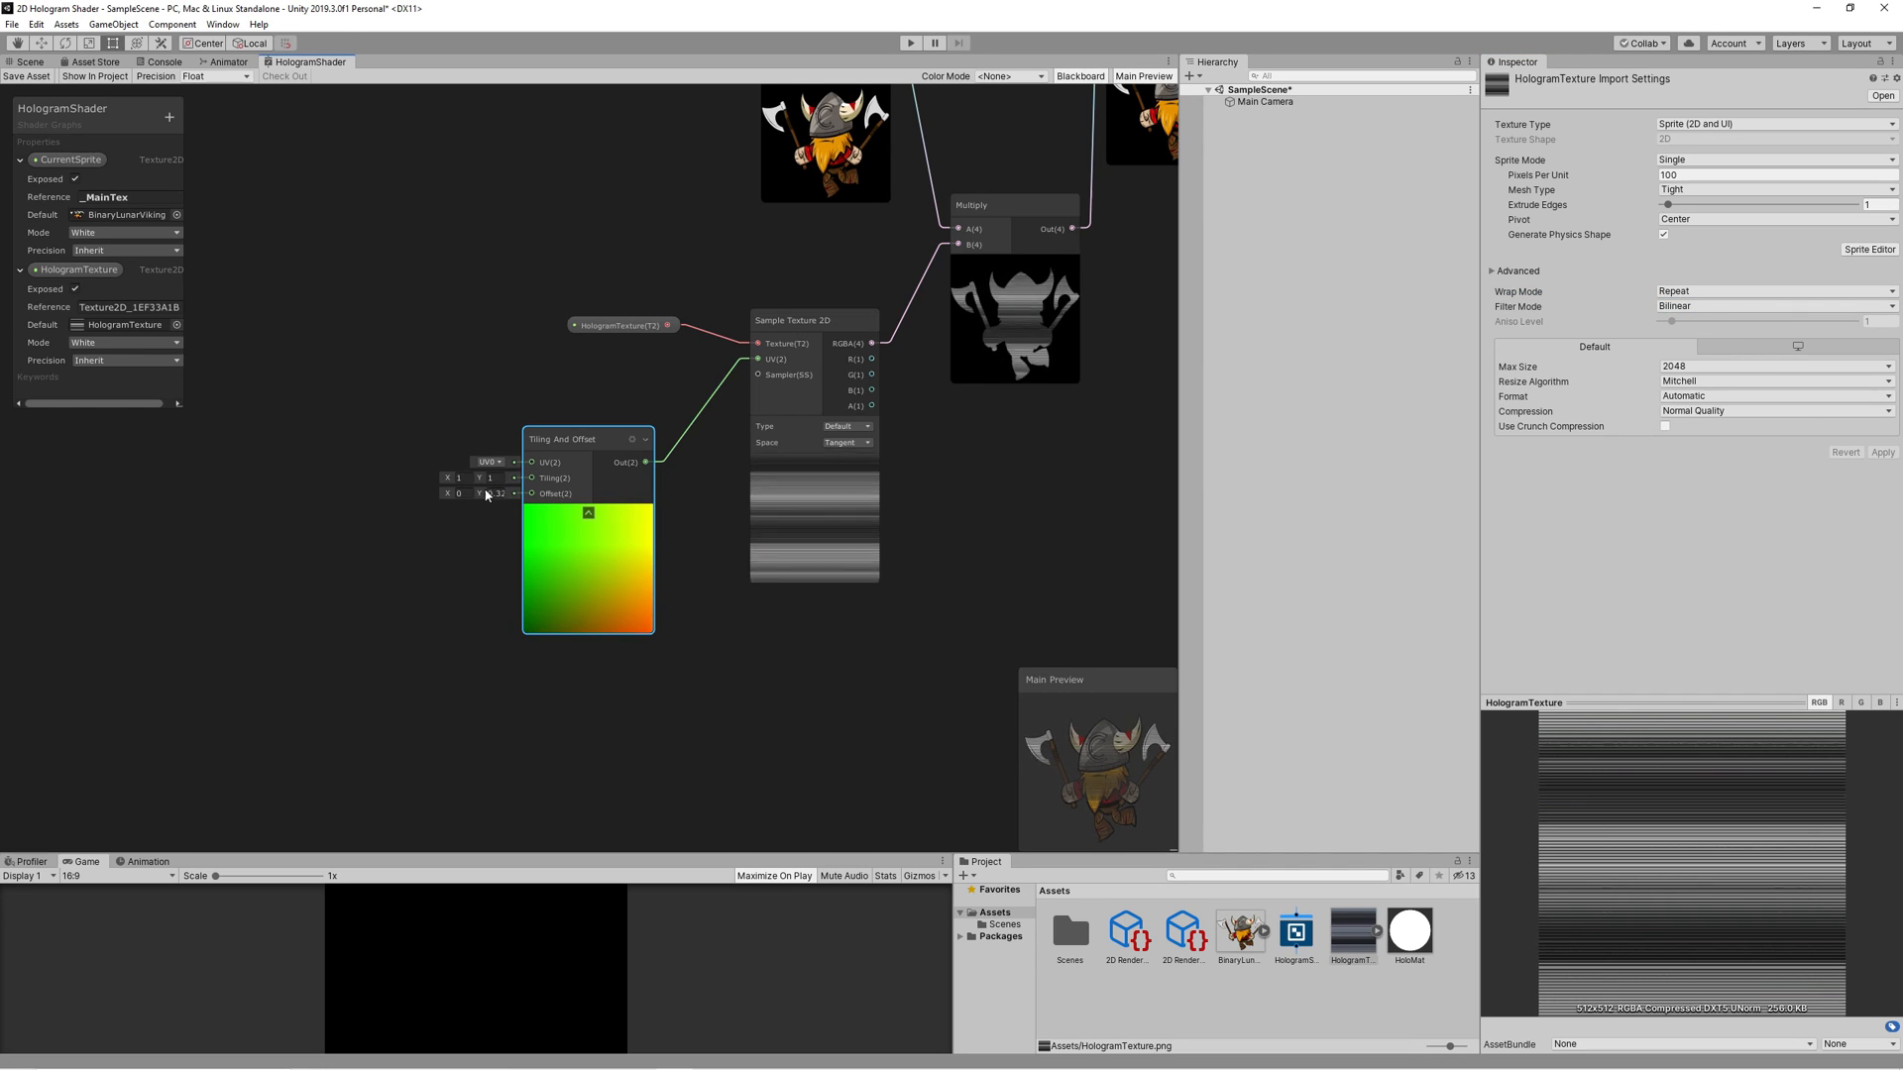
pyautogui.tripleClick(495, 493)
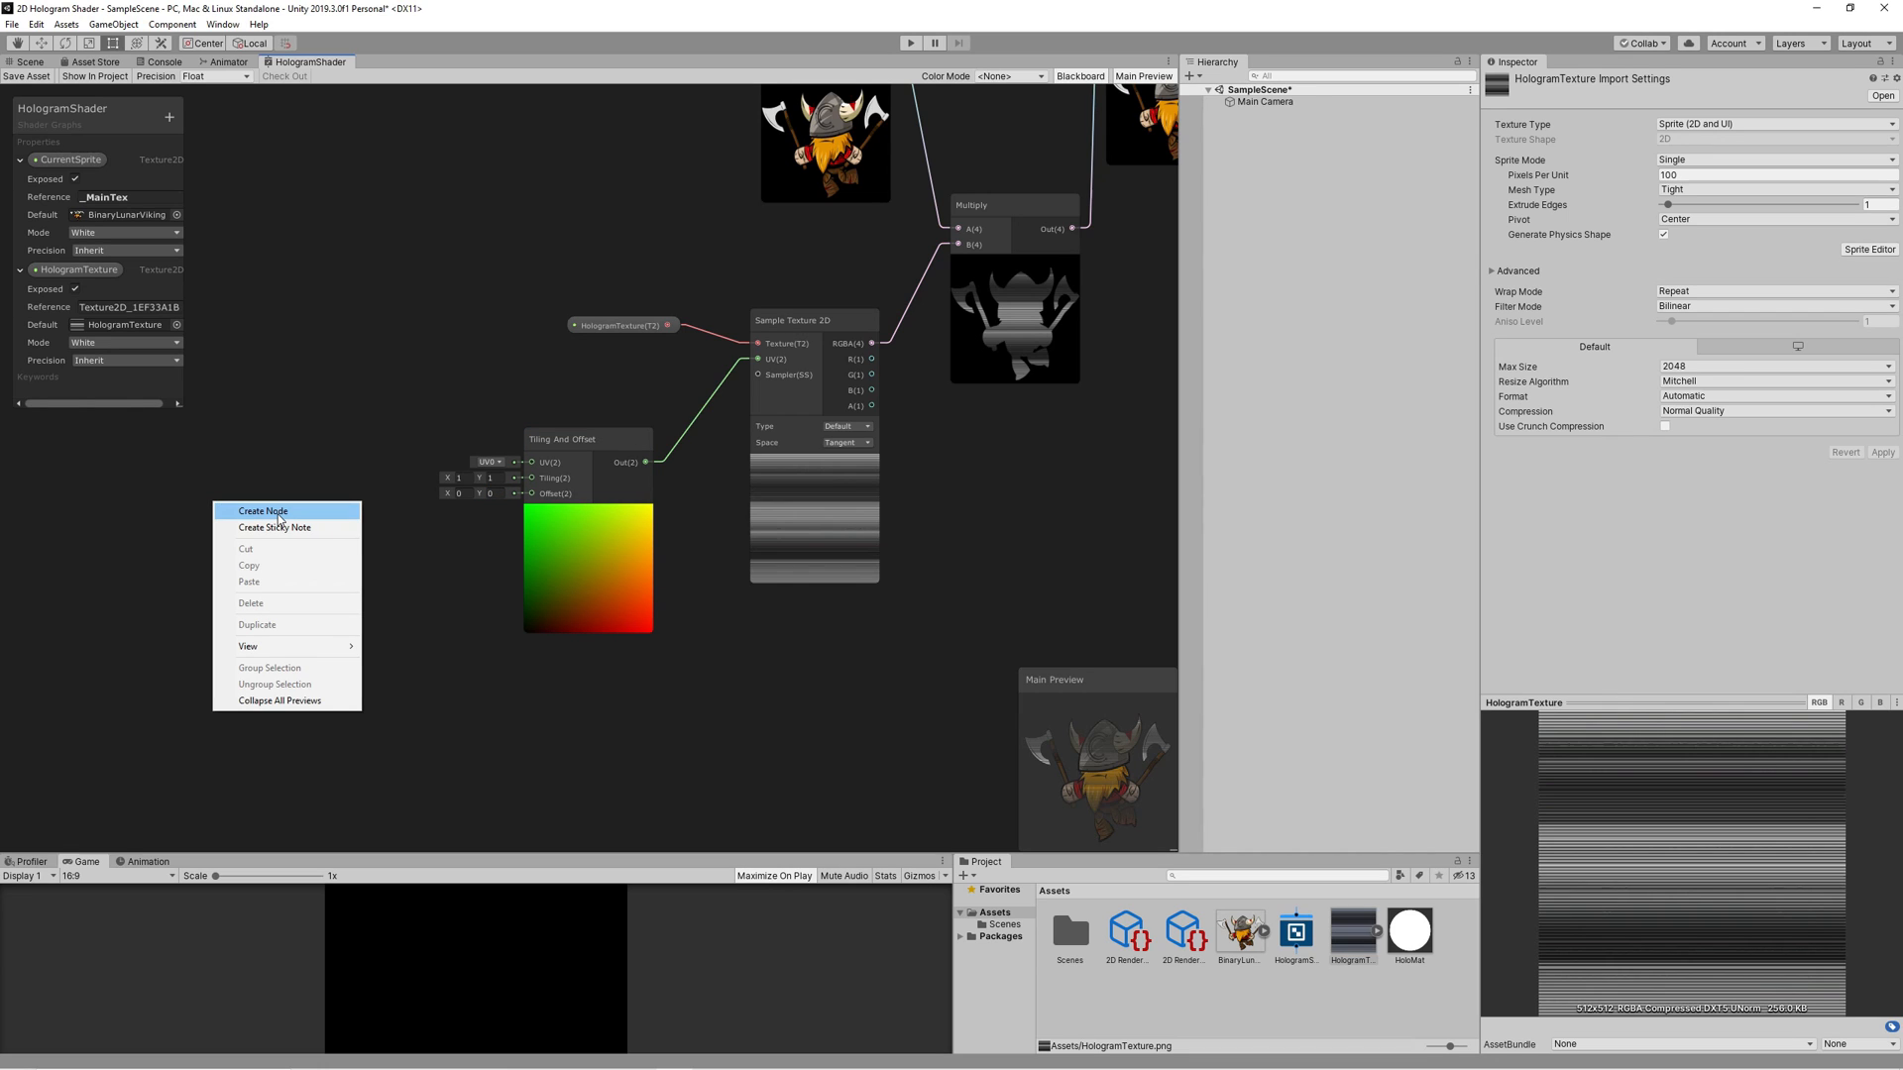
pyautogui.click(263, 511)
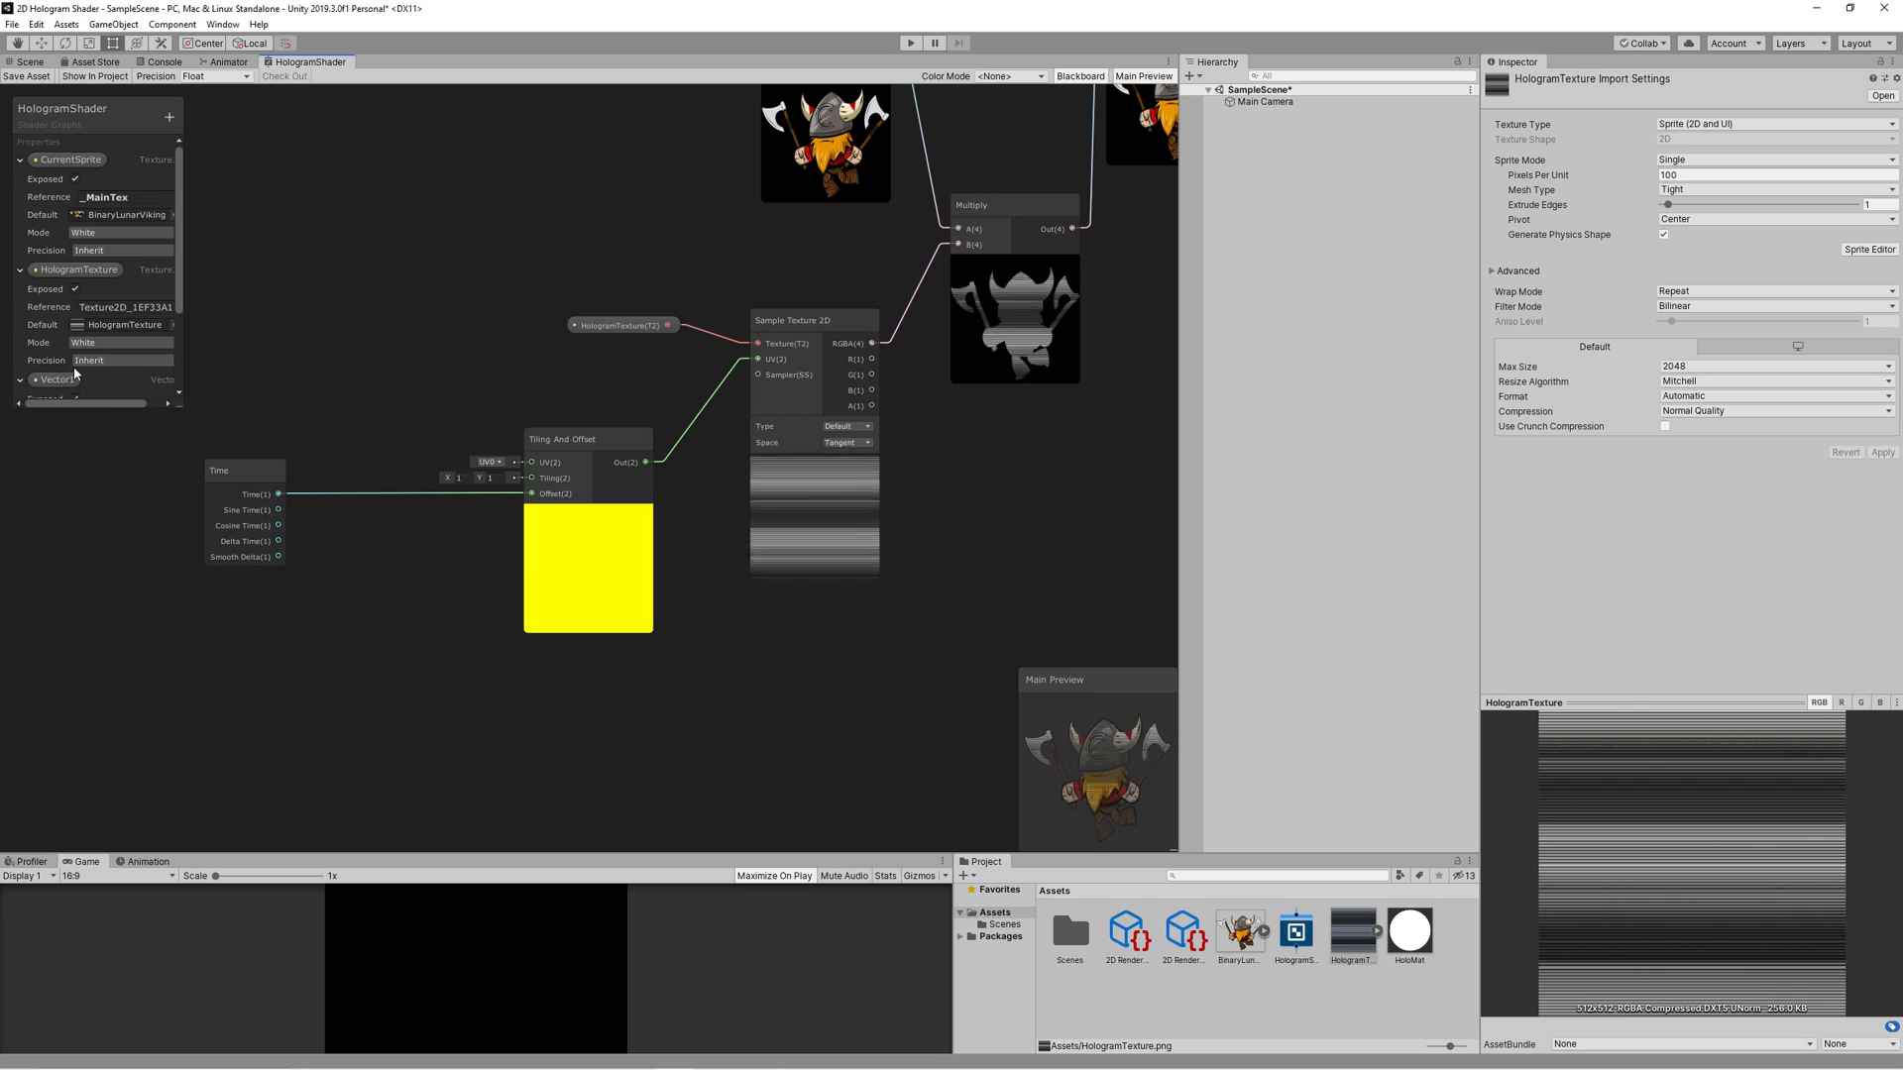
# Step: Name the new Vector1 property Scrolling Speed and give it a value of 0.3
pyautogui.doubleClick(46, 378)
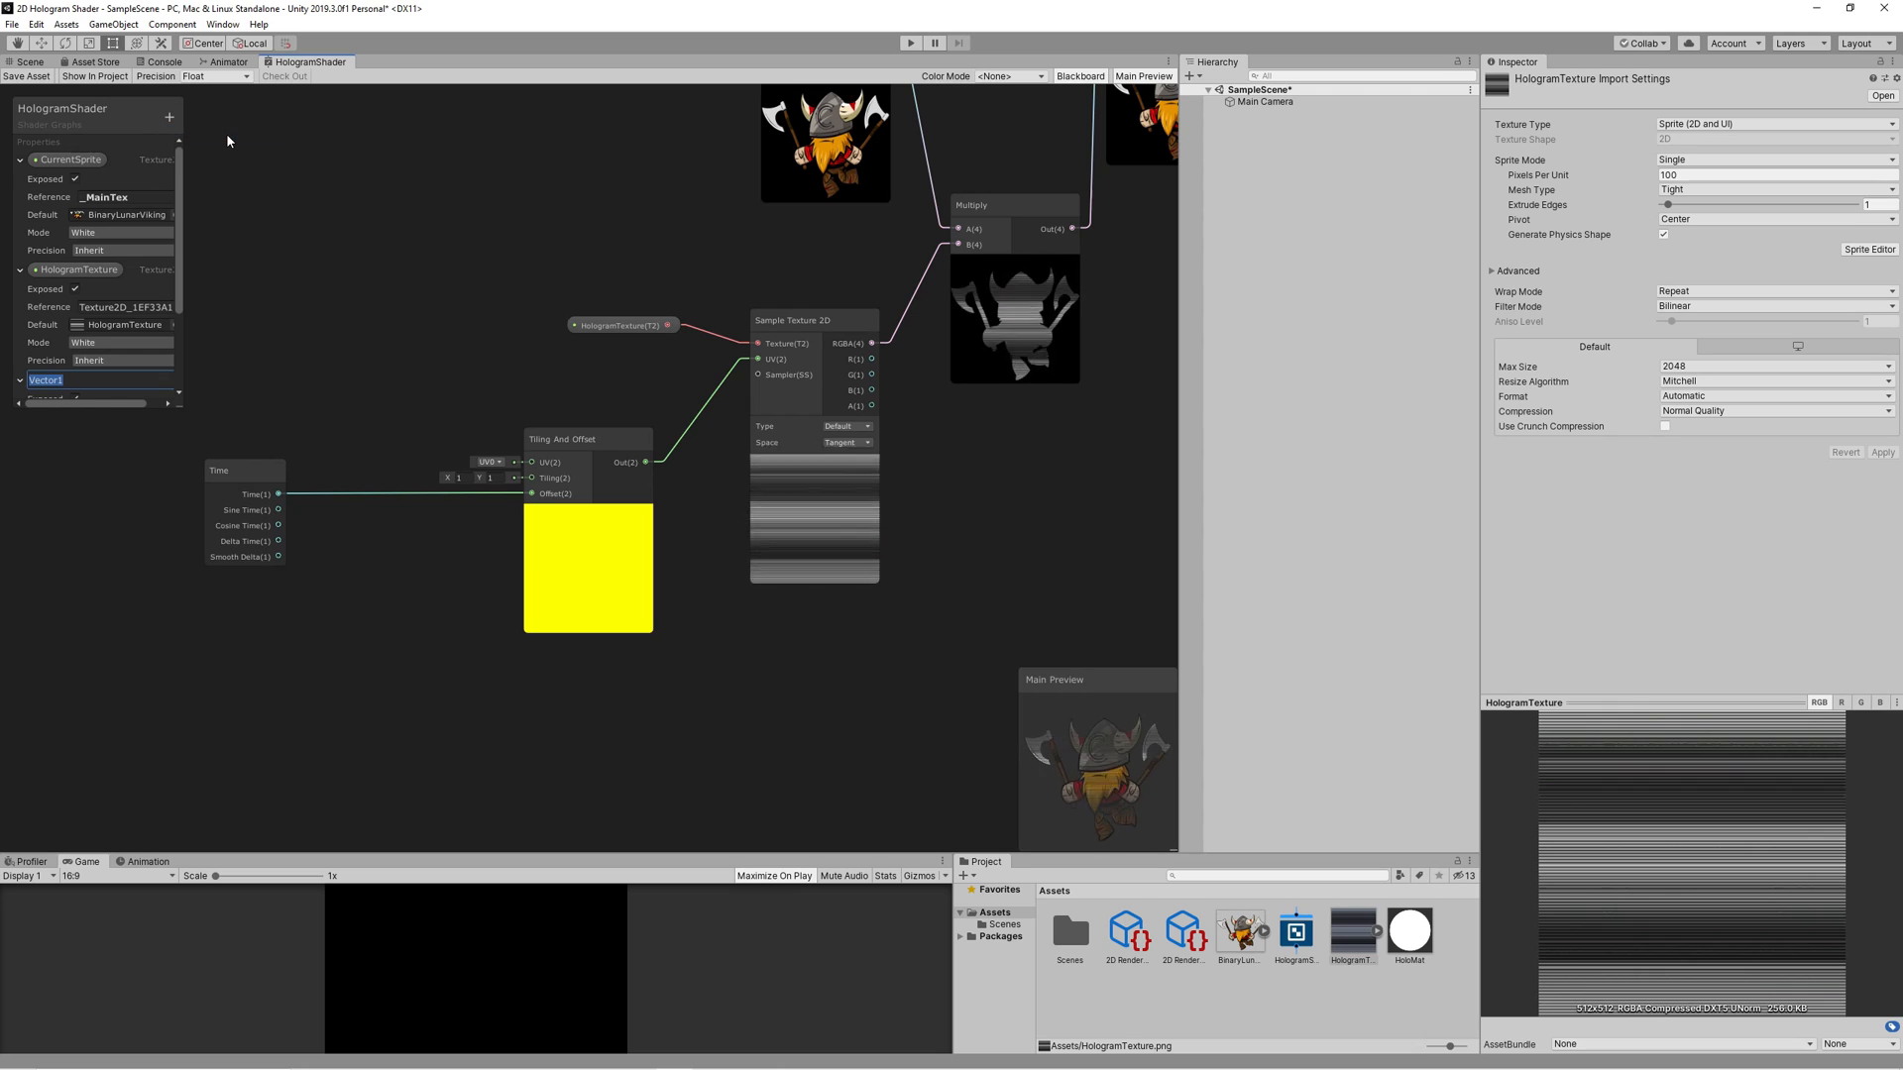
pyautogui.write('Scrolling Speed')
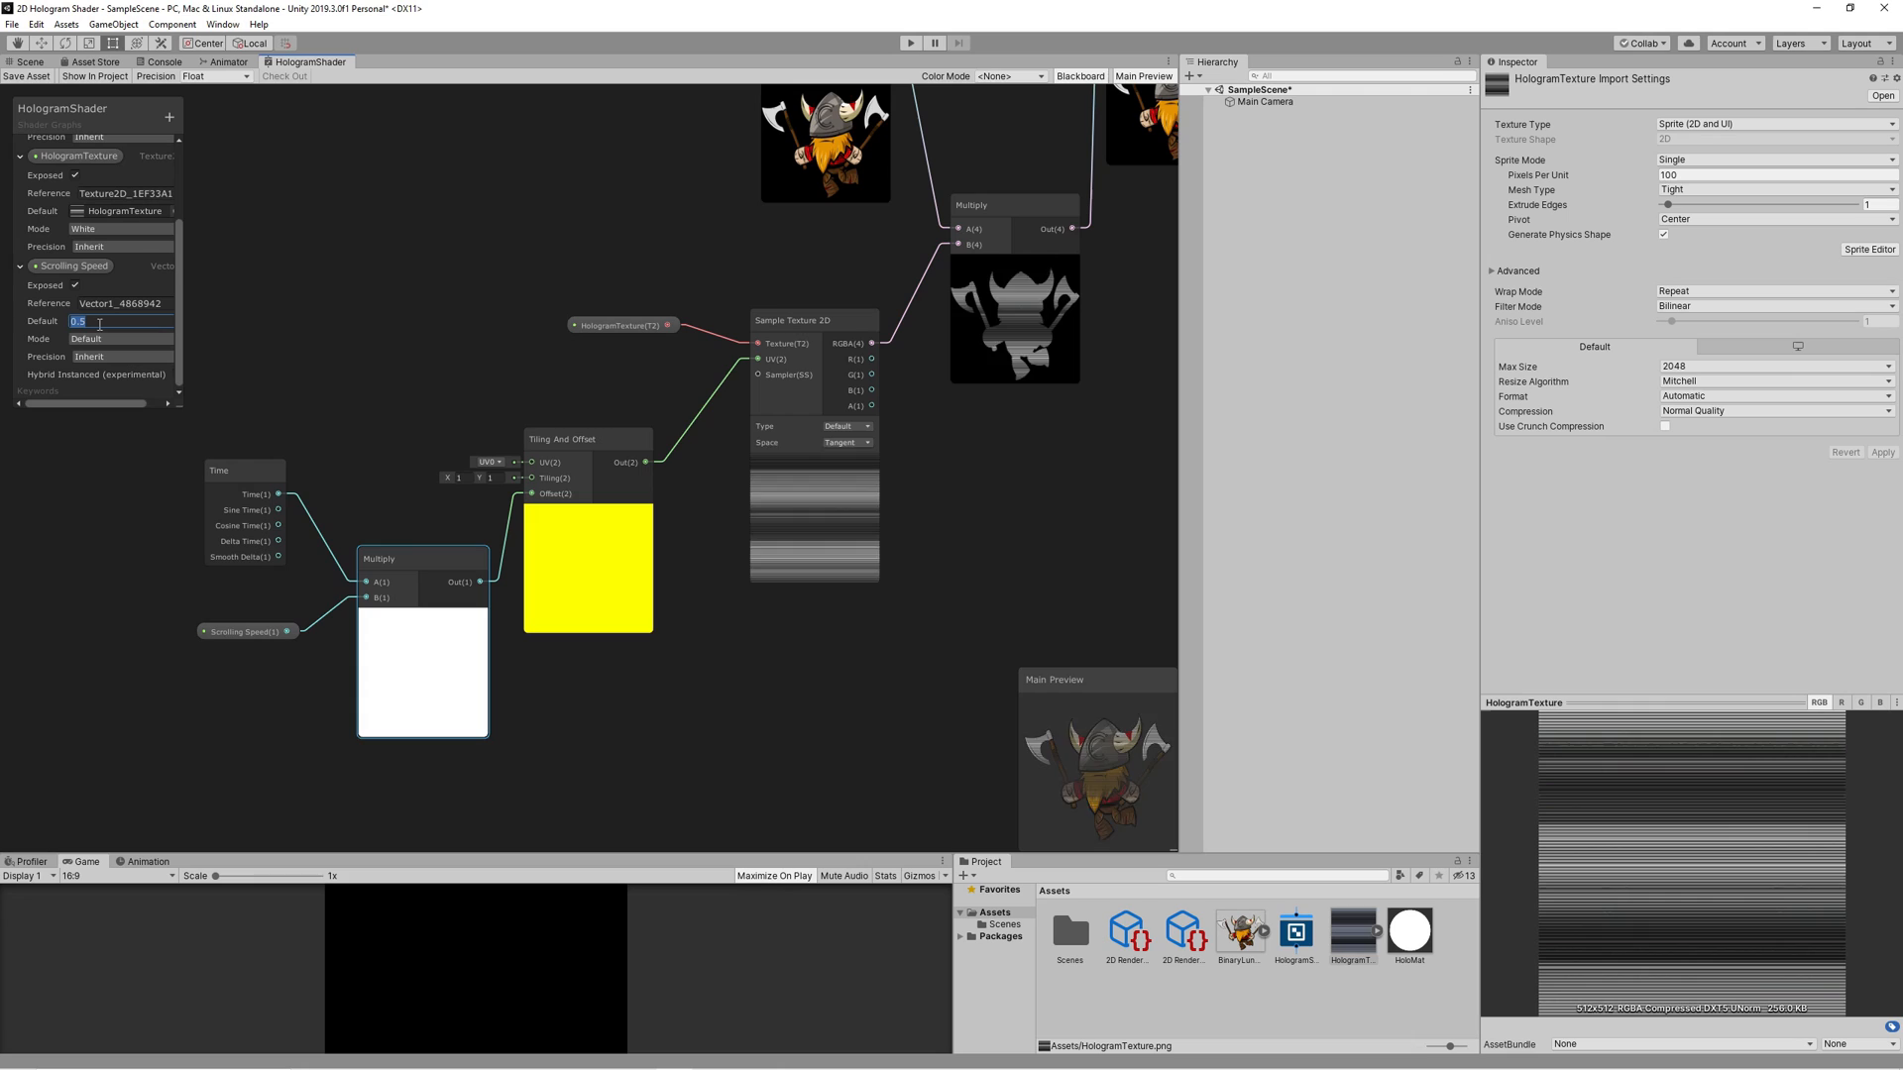
pyautogui.write('0.3')
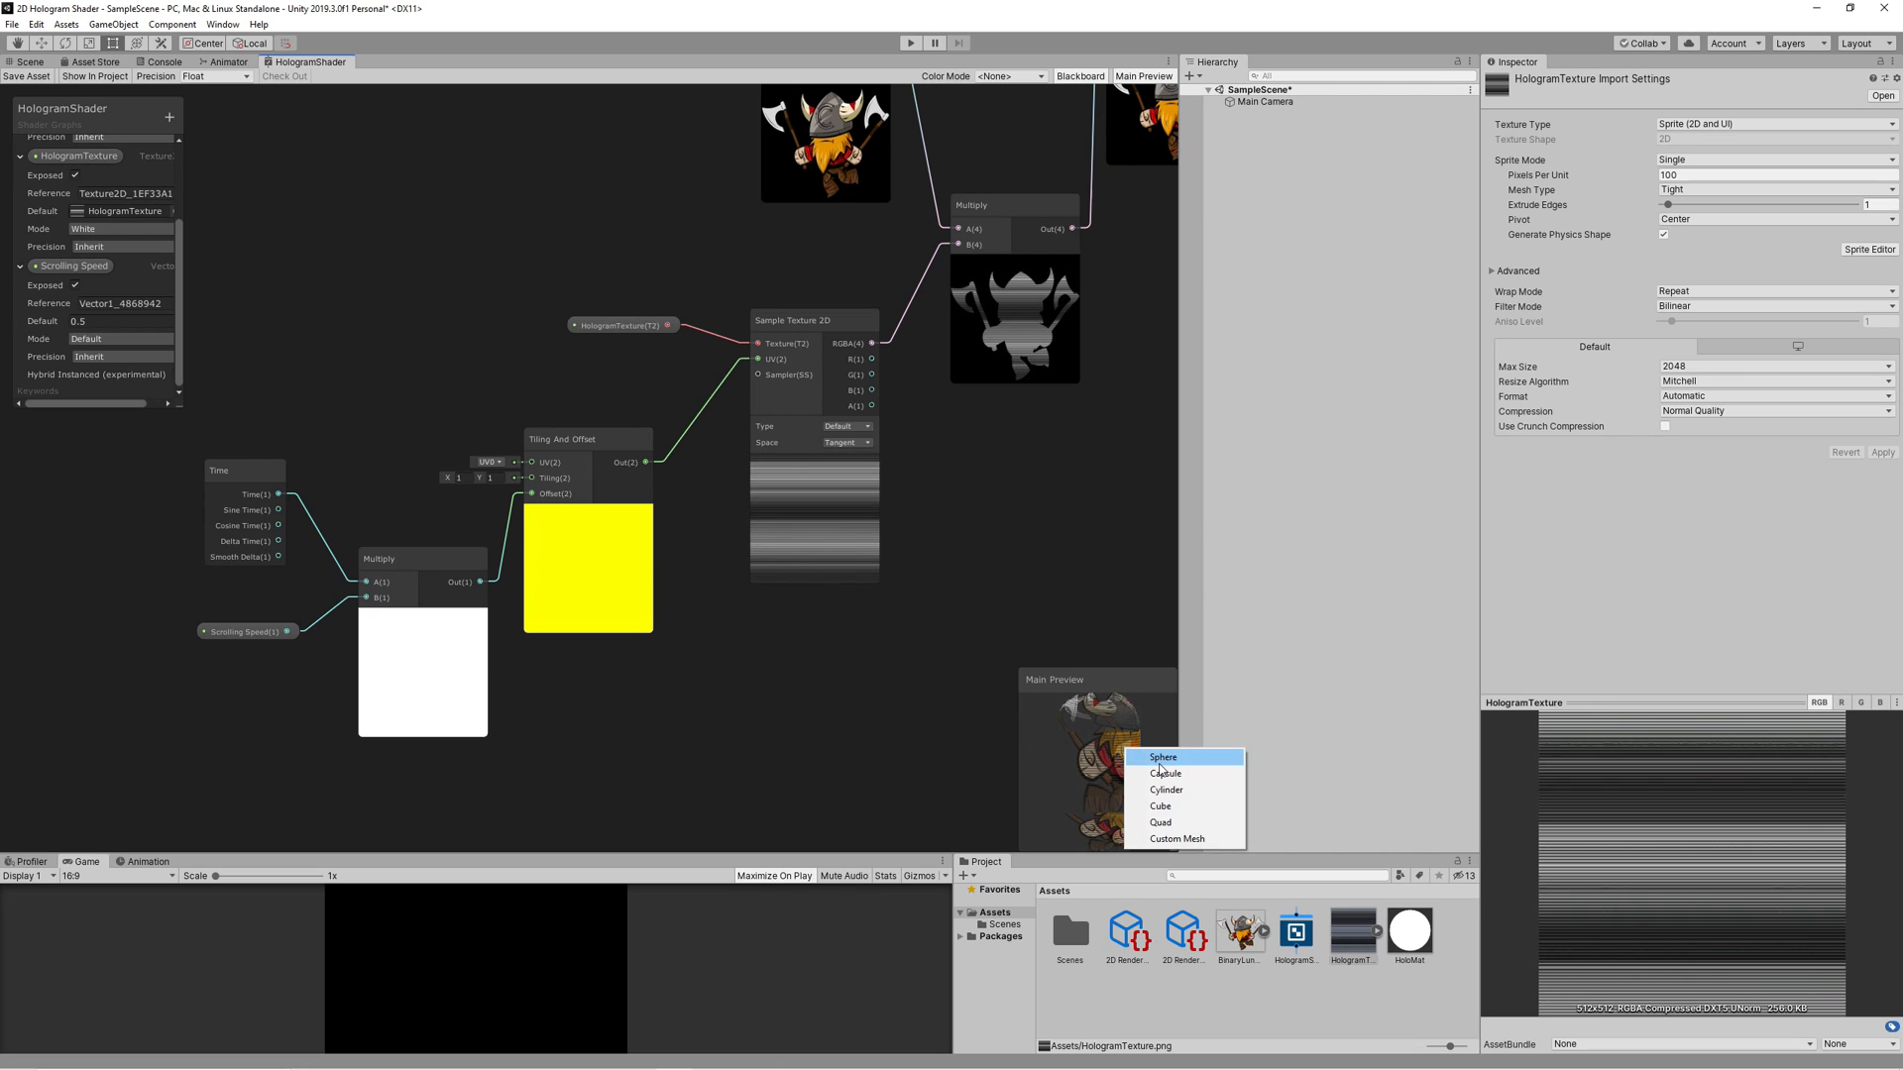
pyautogui.click(1164, 755)
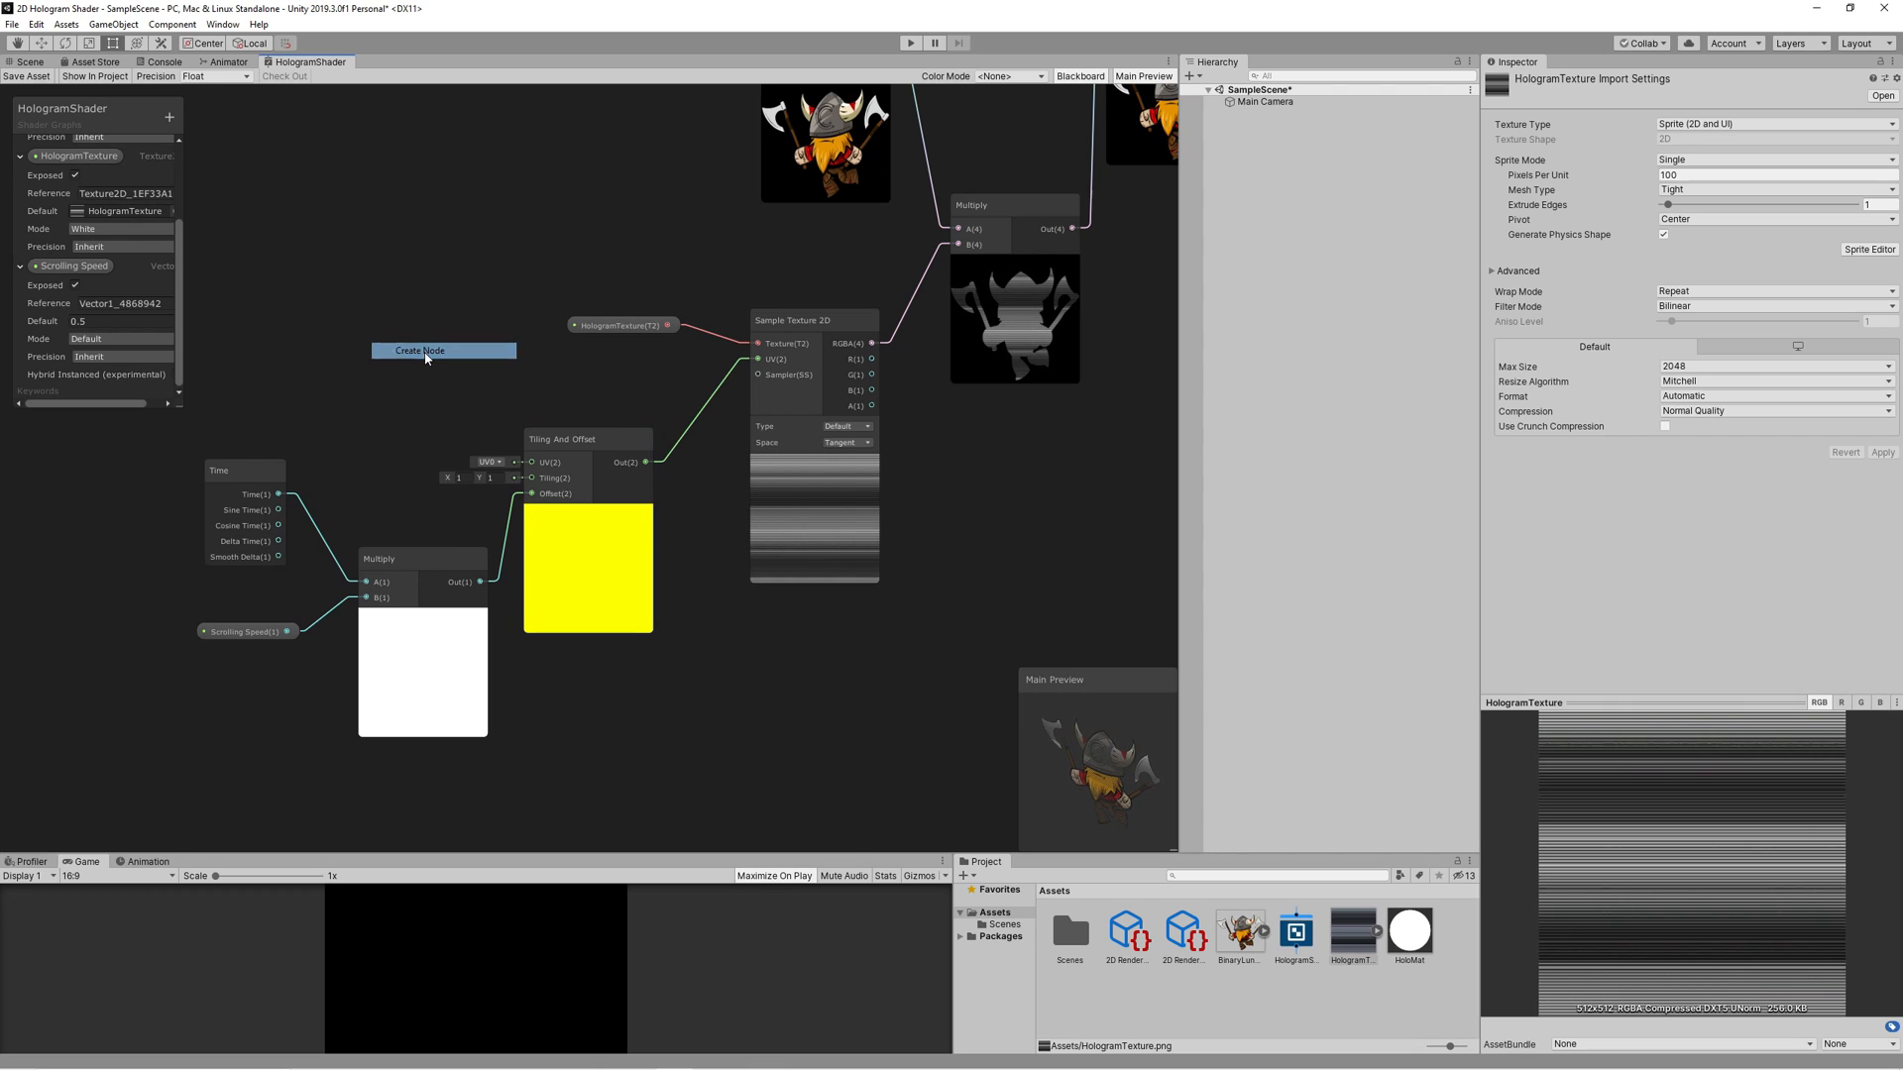
pyautogui.click(422, 349)
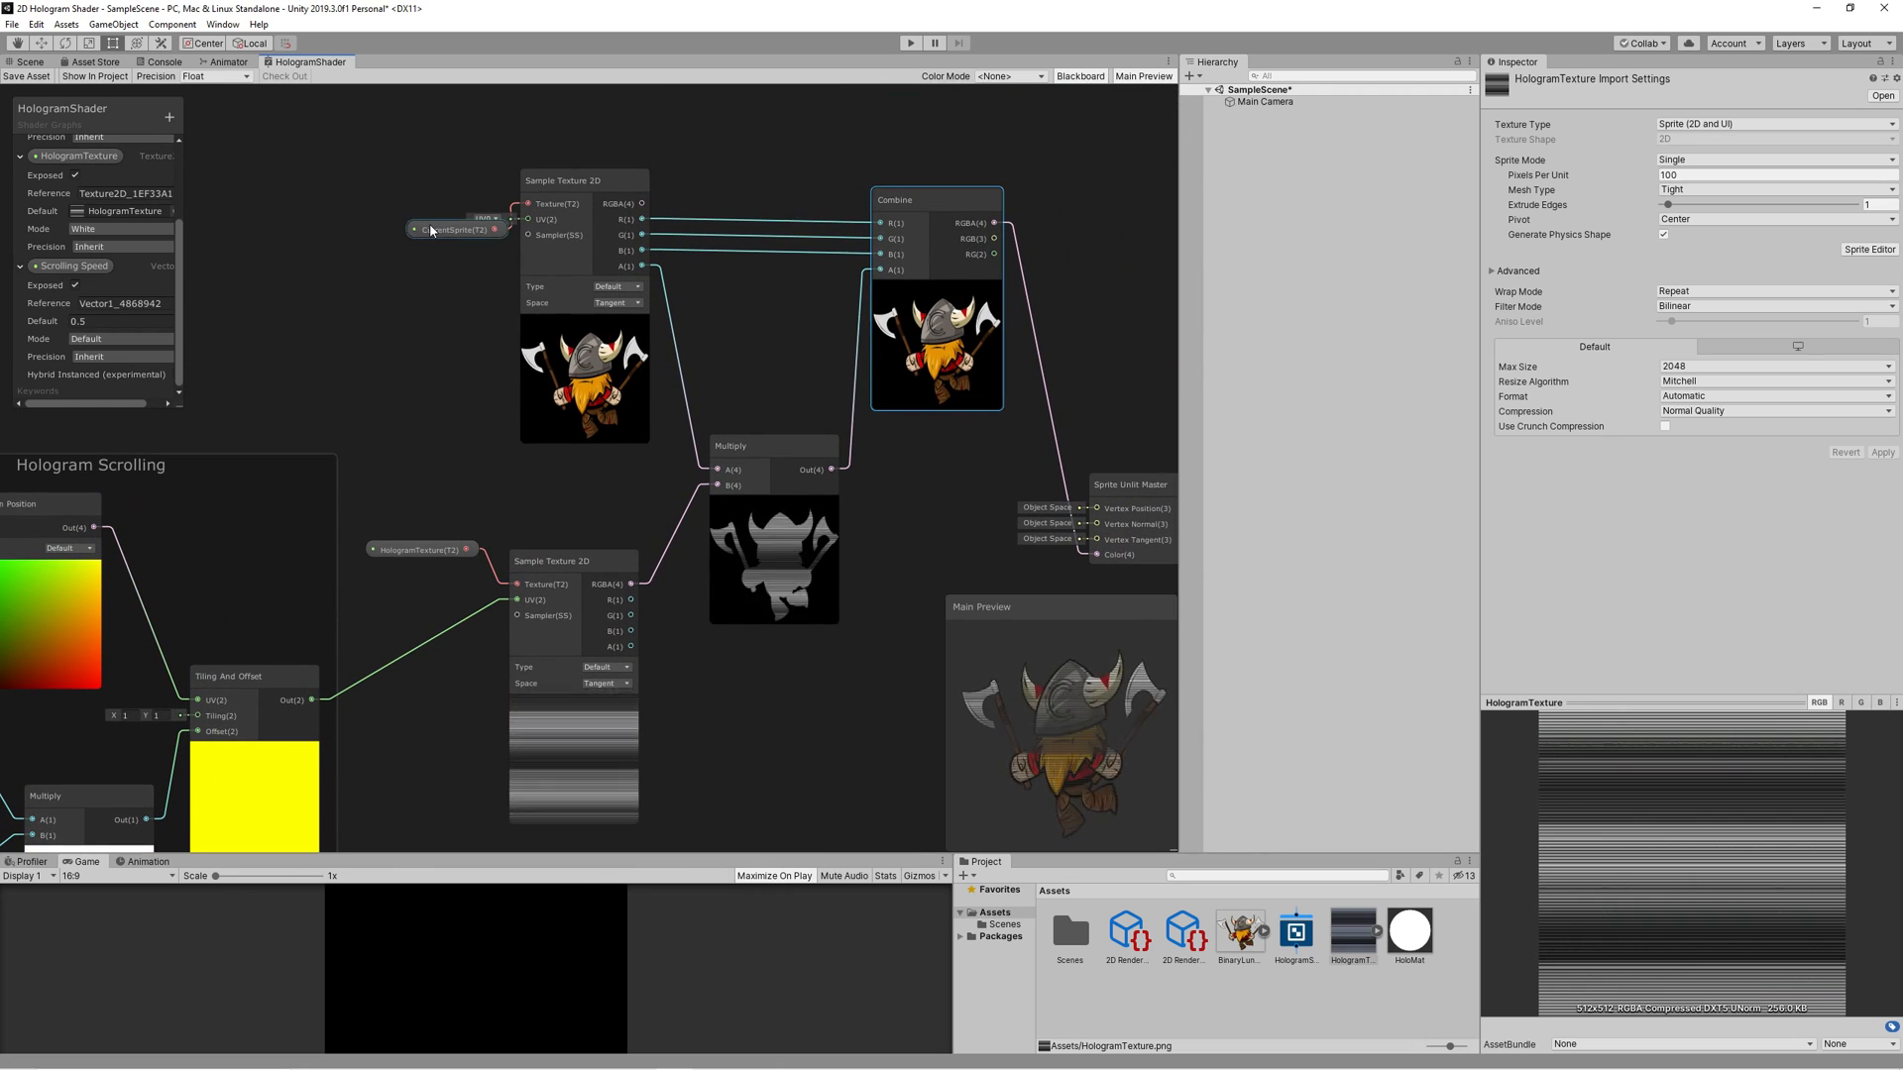
# Step: Group the selected texture sampling nodes into a group titled Hologram Texture
pyautogui.scroll(-3)
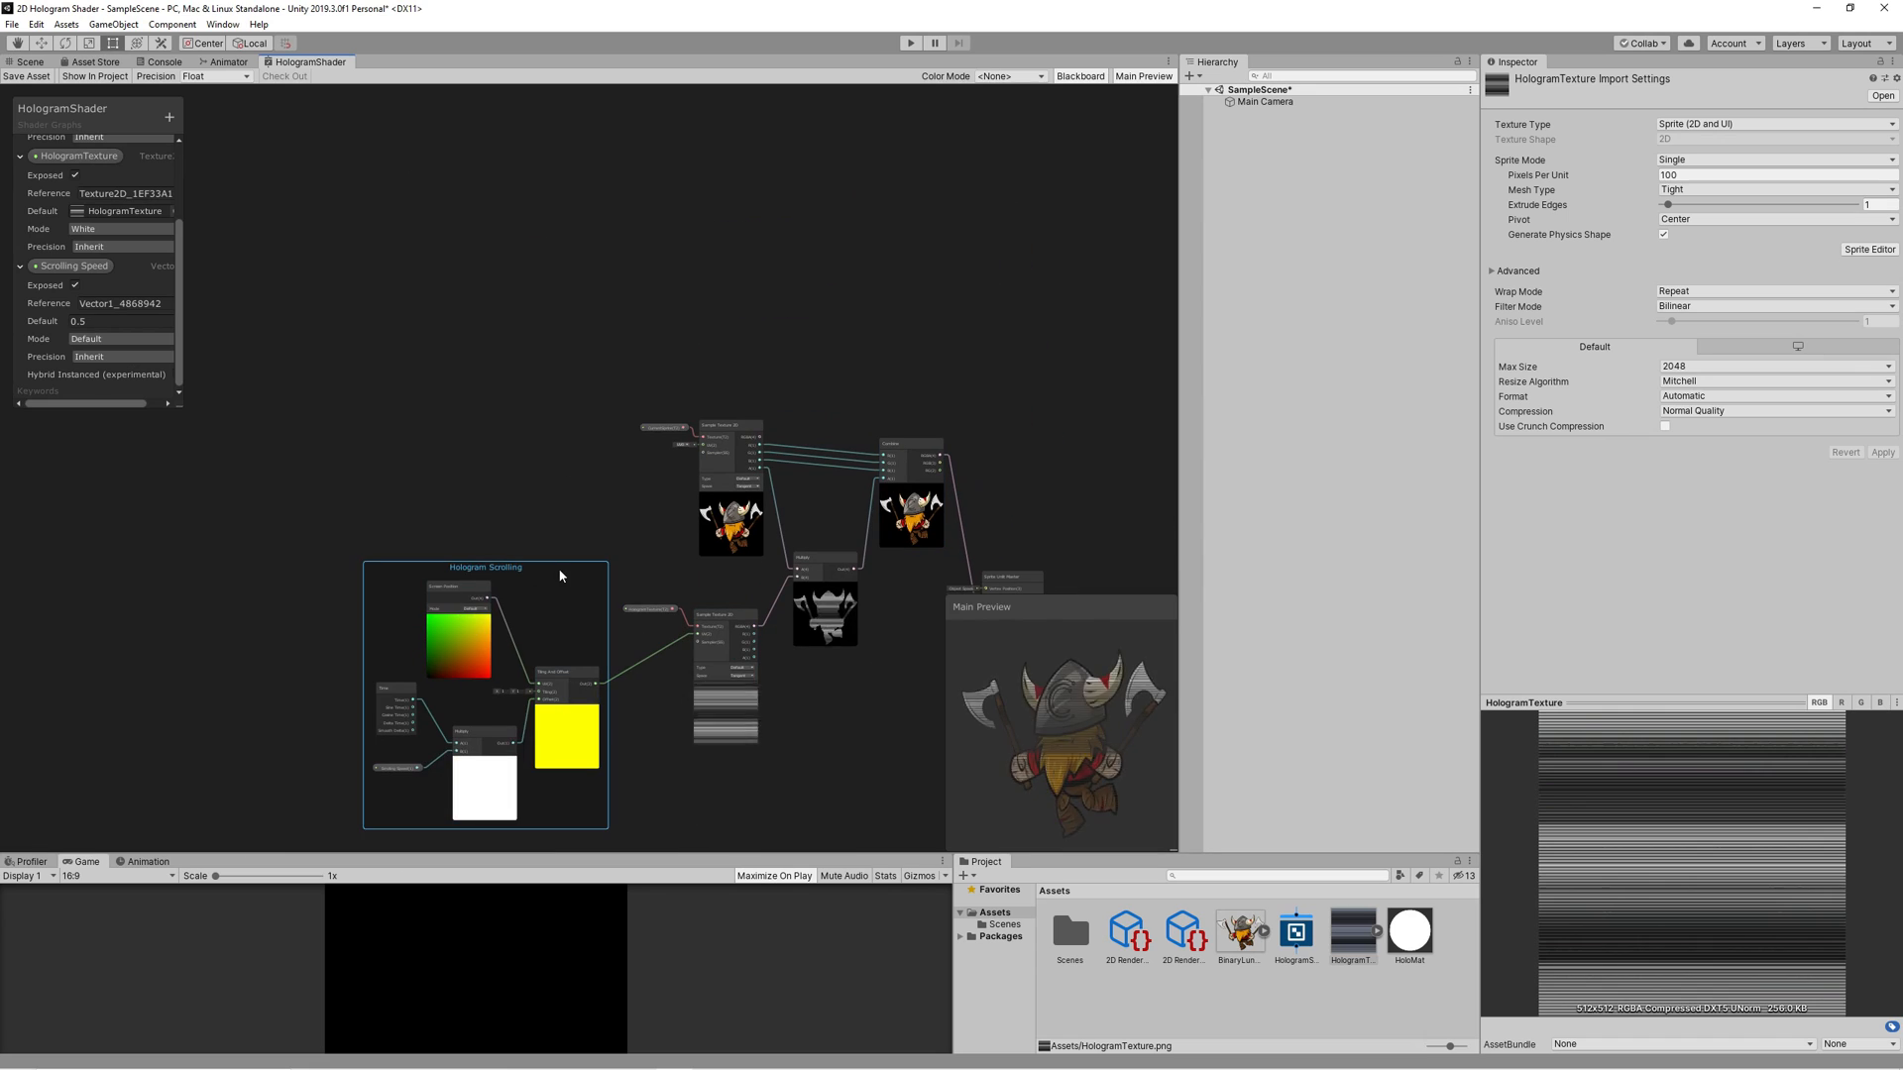
pyautogui.rightClick(765, 448)
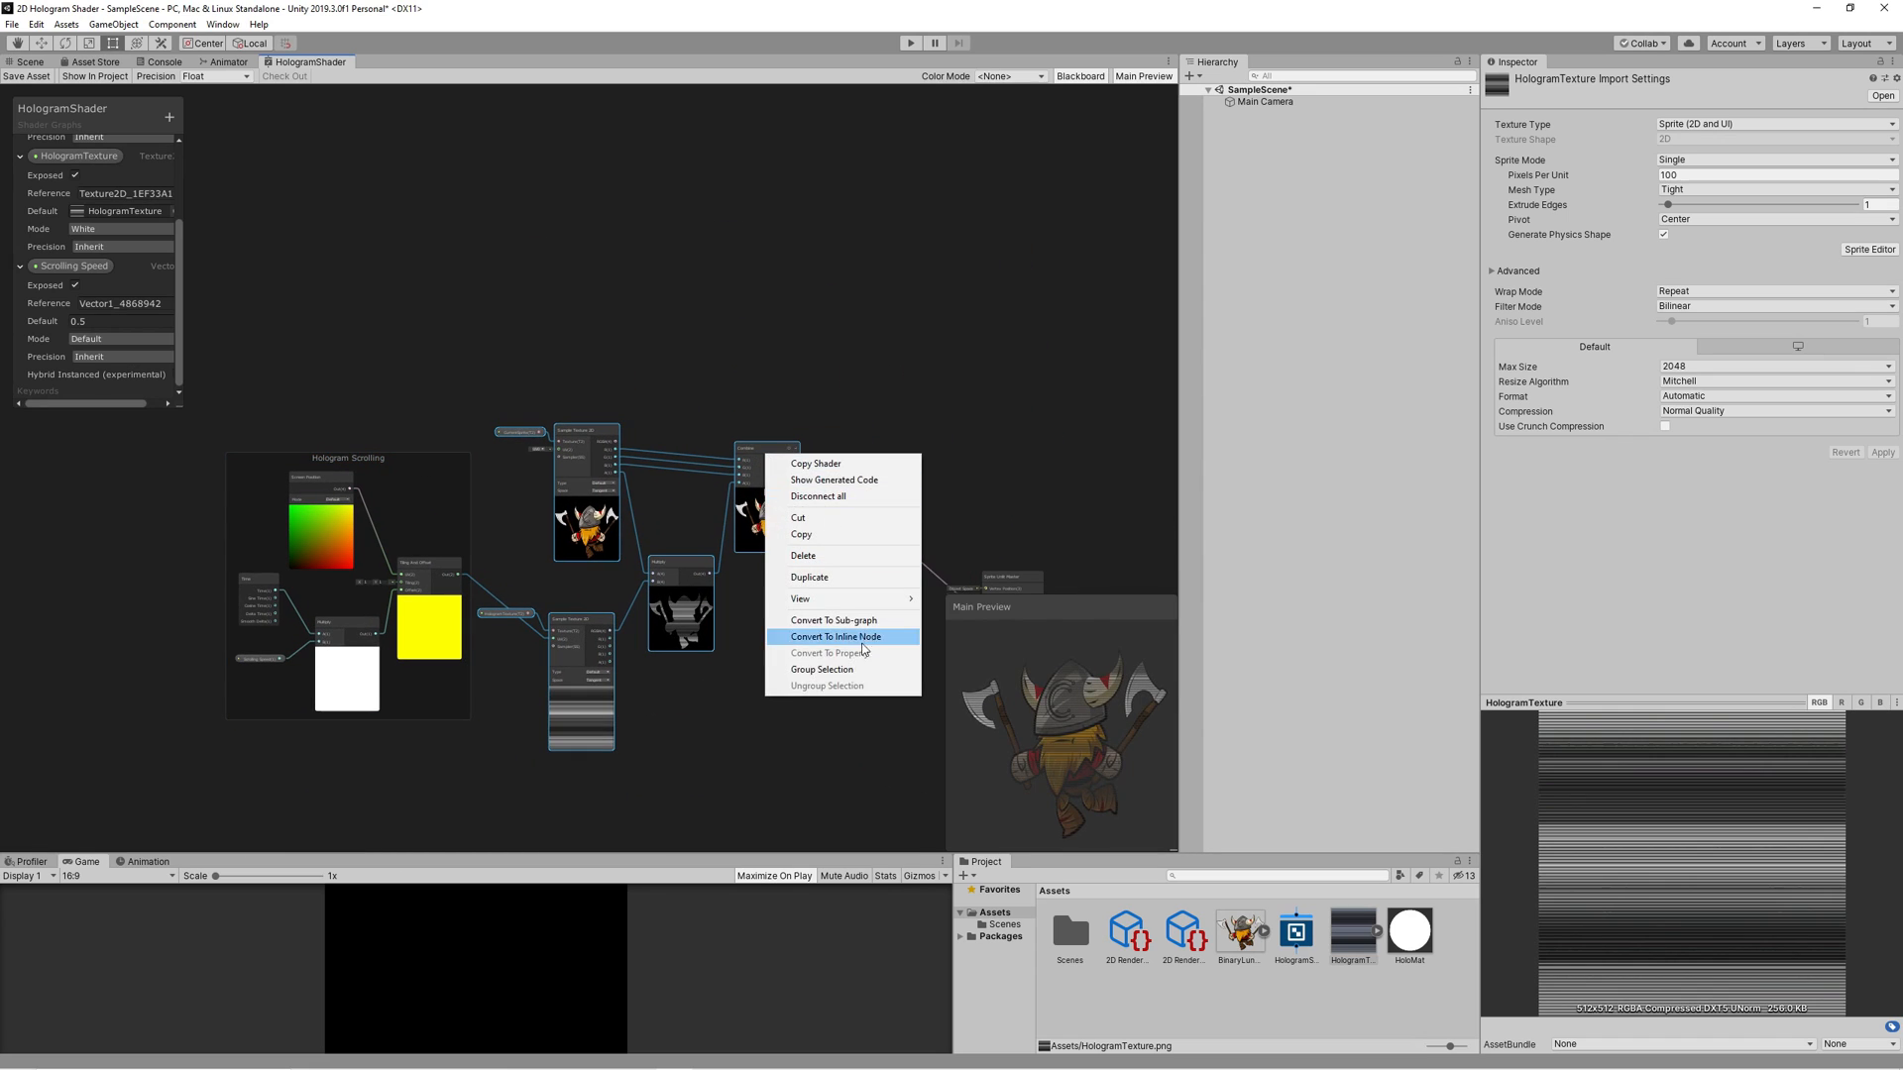
pyautogui.click(834, 637)
pyautogui.write('Hologram Texture')
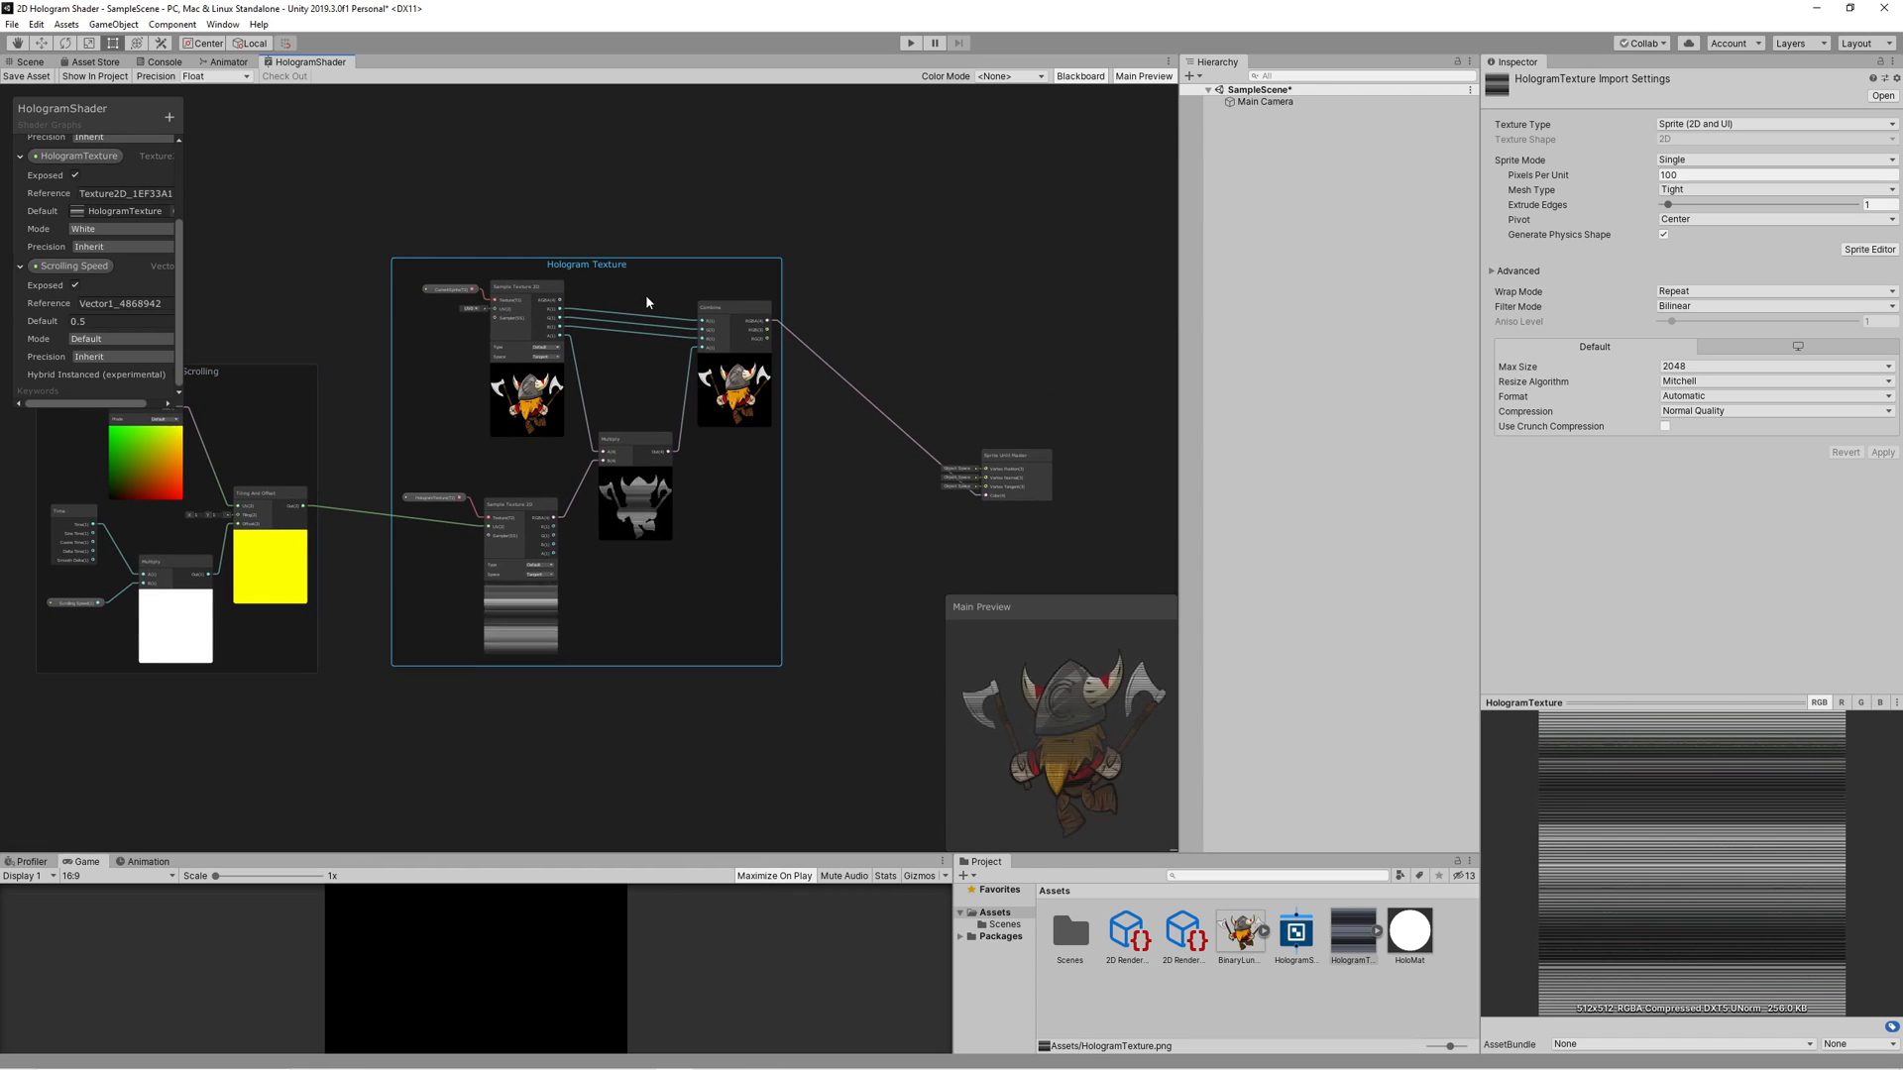
# Step: Add a Multiply node combining the Combine output with the Hologram Color property
pyautogui.rightClick(866, 722)
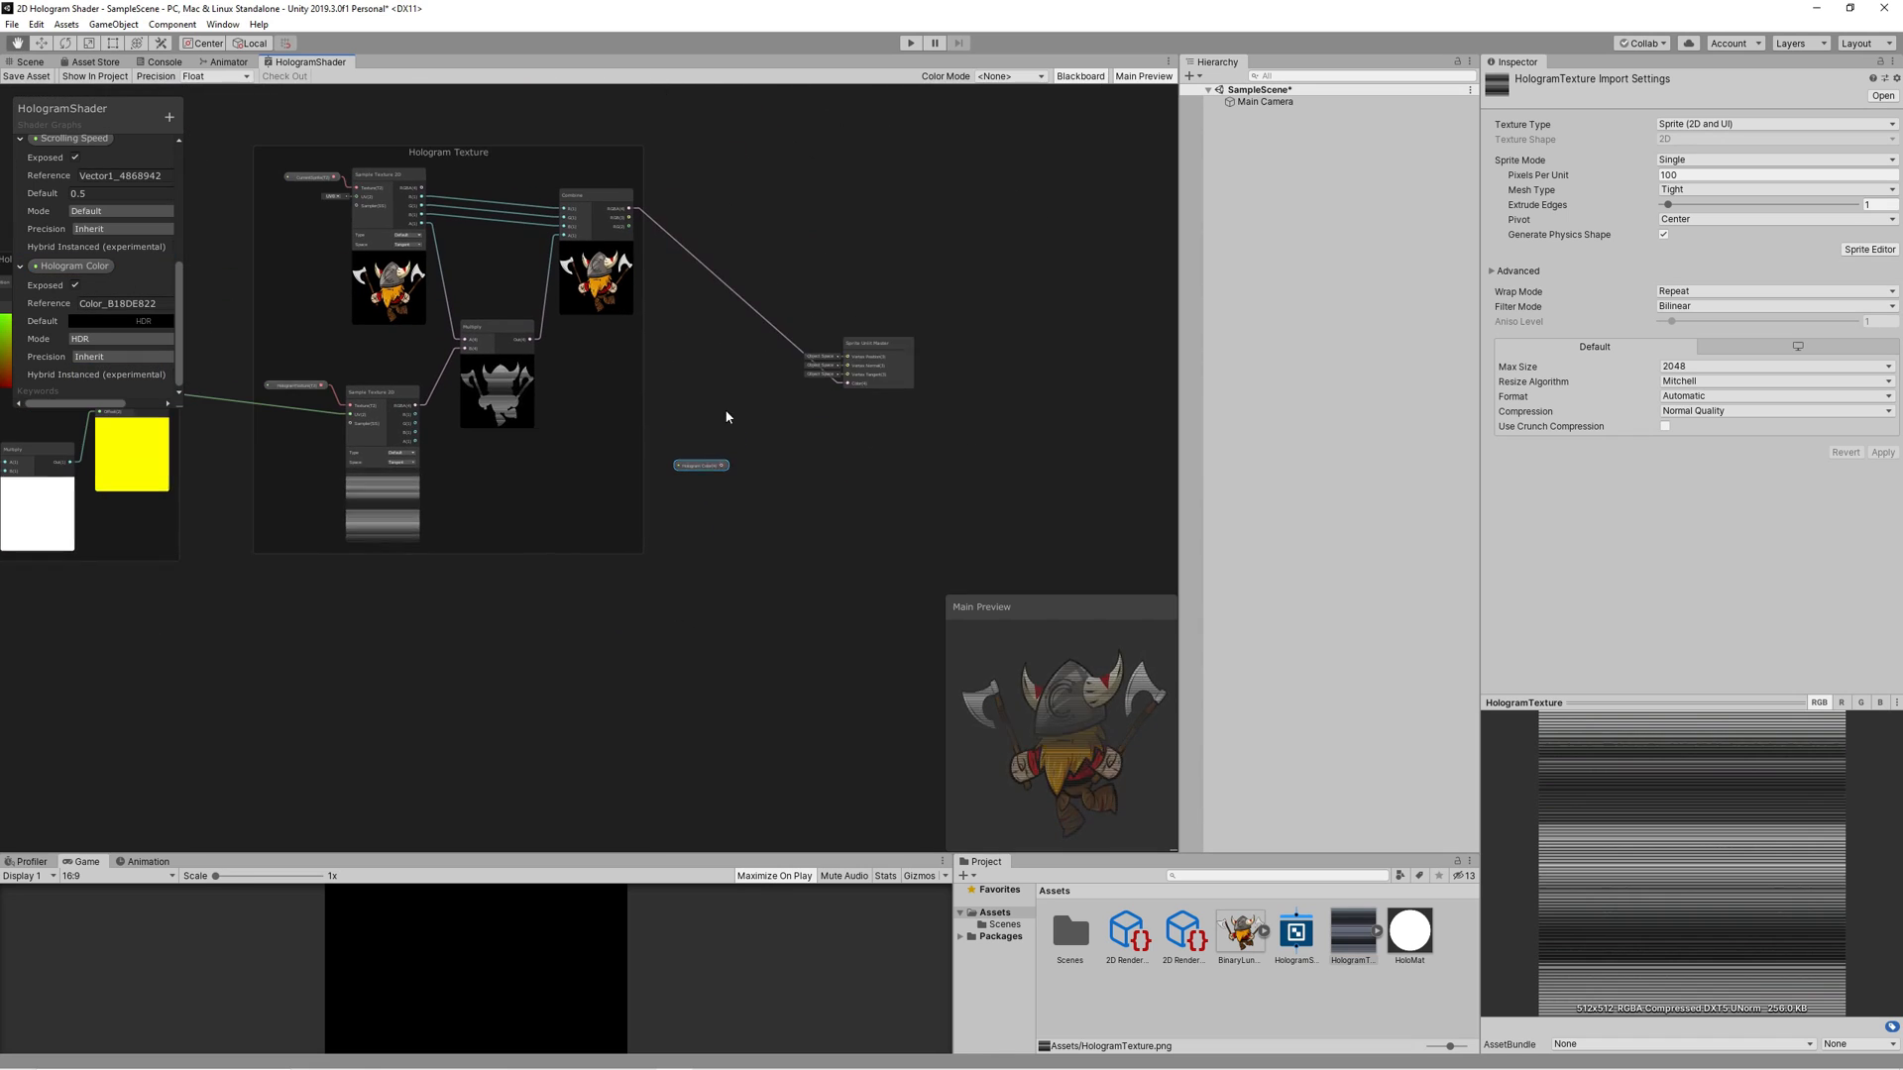
pyautogui.rightClick(727, 419)
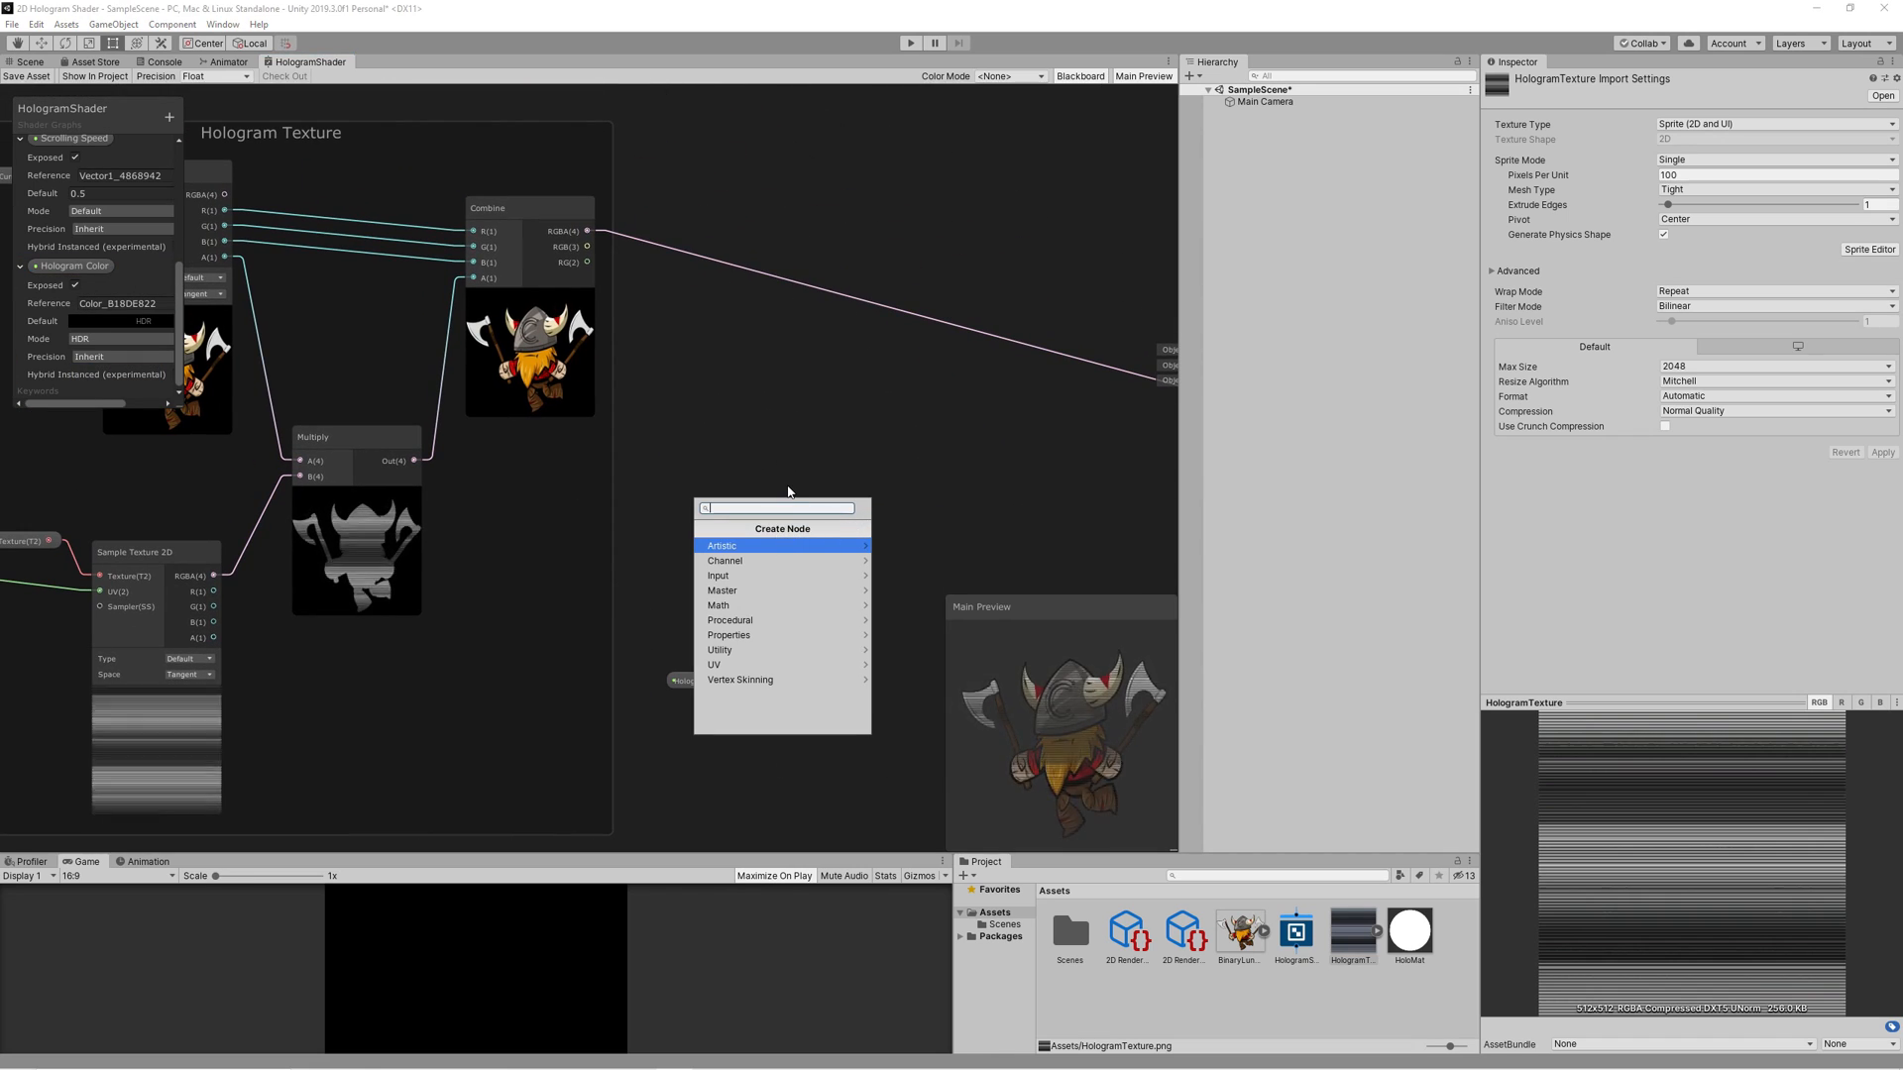
pyautogui.click(722, 605)
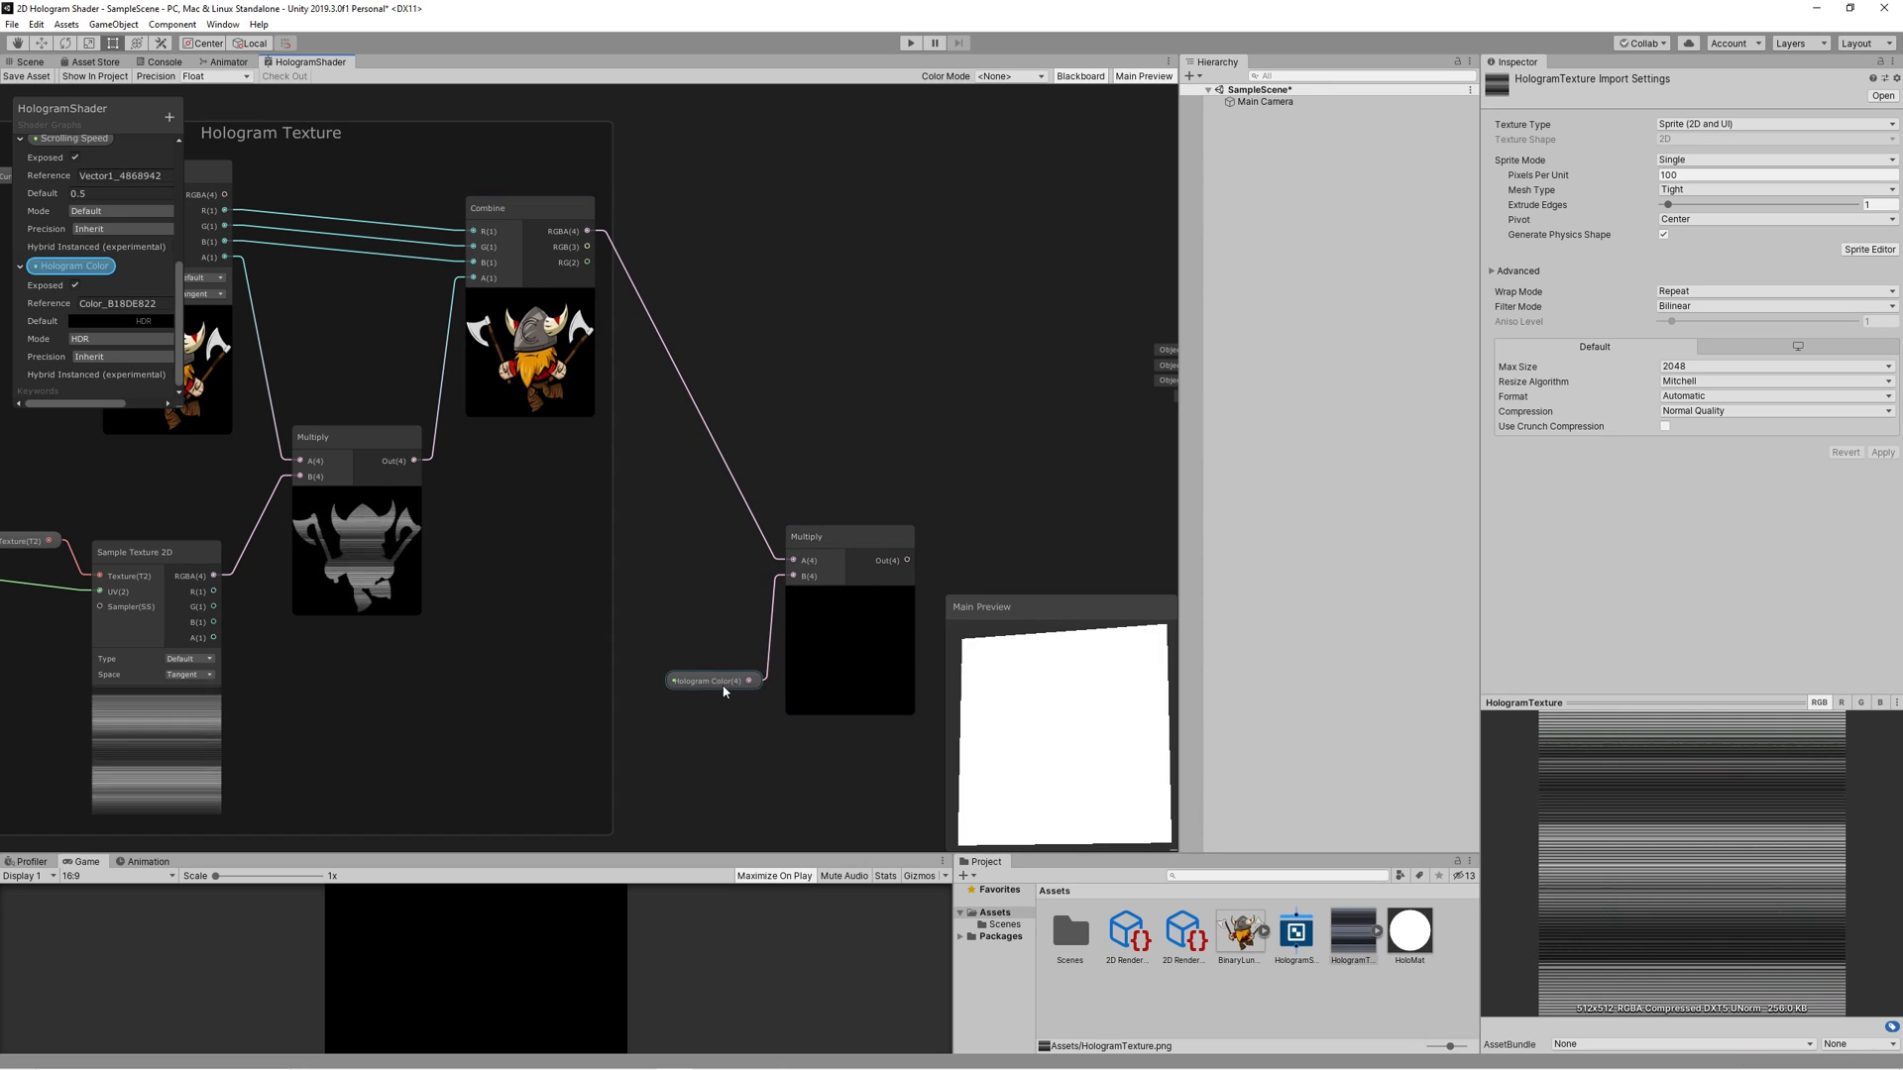
# Step: Set the Hologram Color HDR default colour and intensity in the colour picker
pyautogui.click(121, 322)
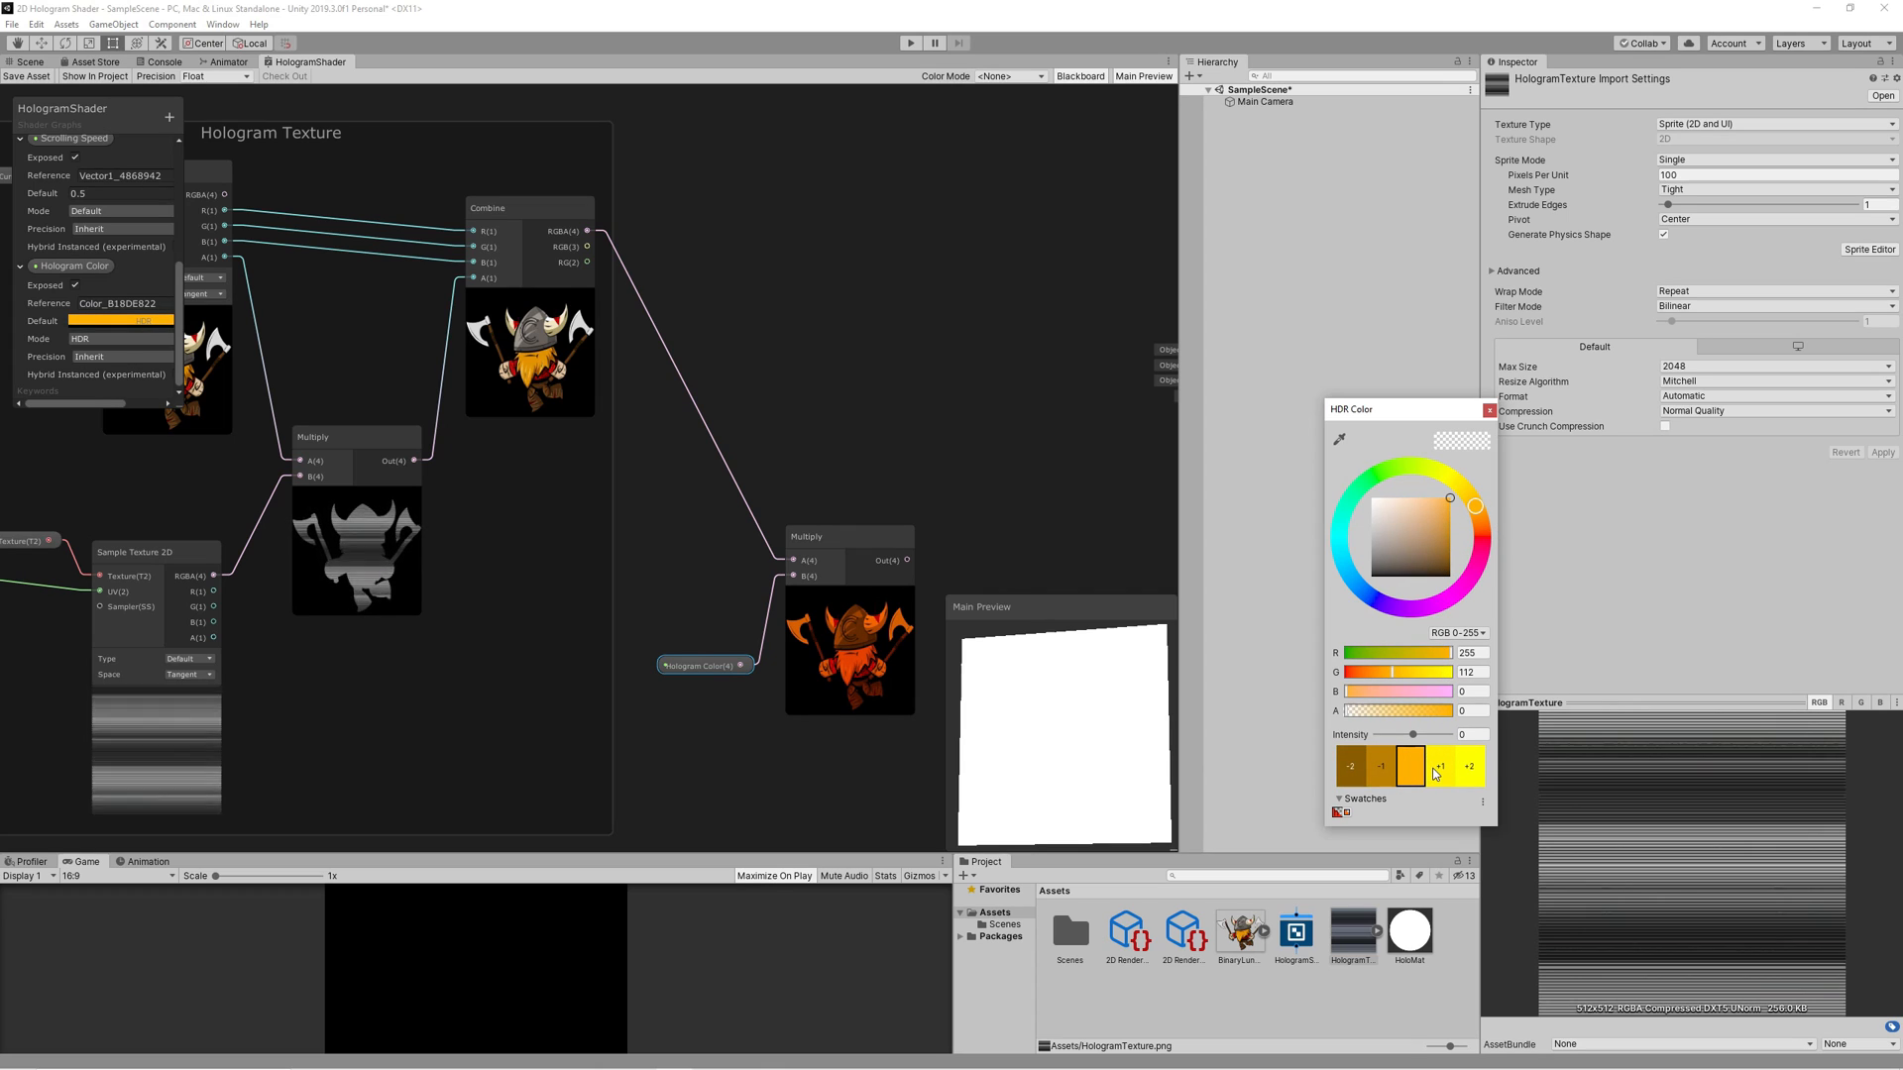
pyautogui.click(1465, 765)
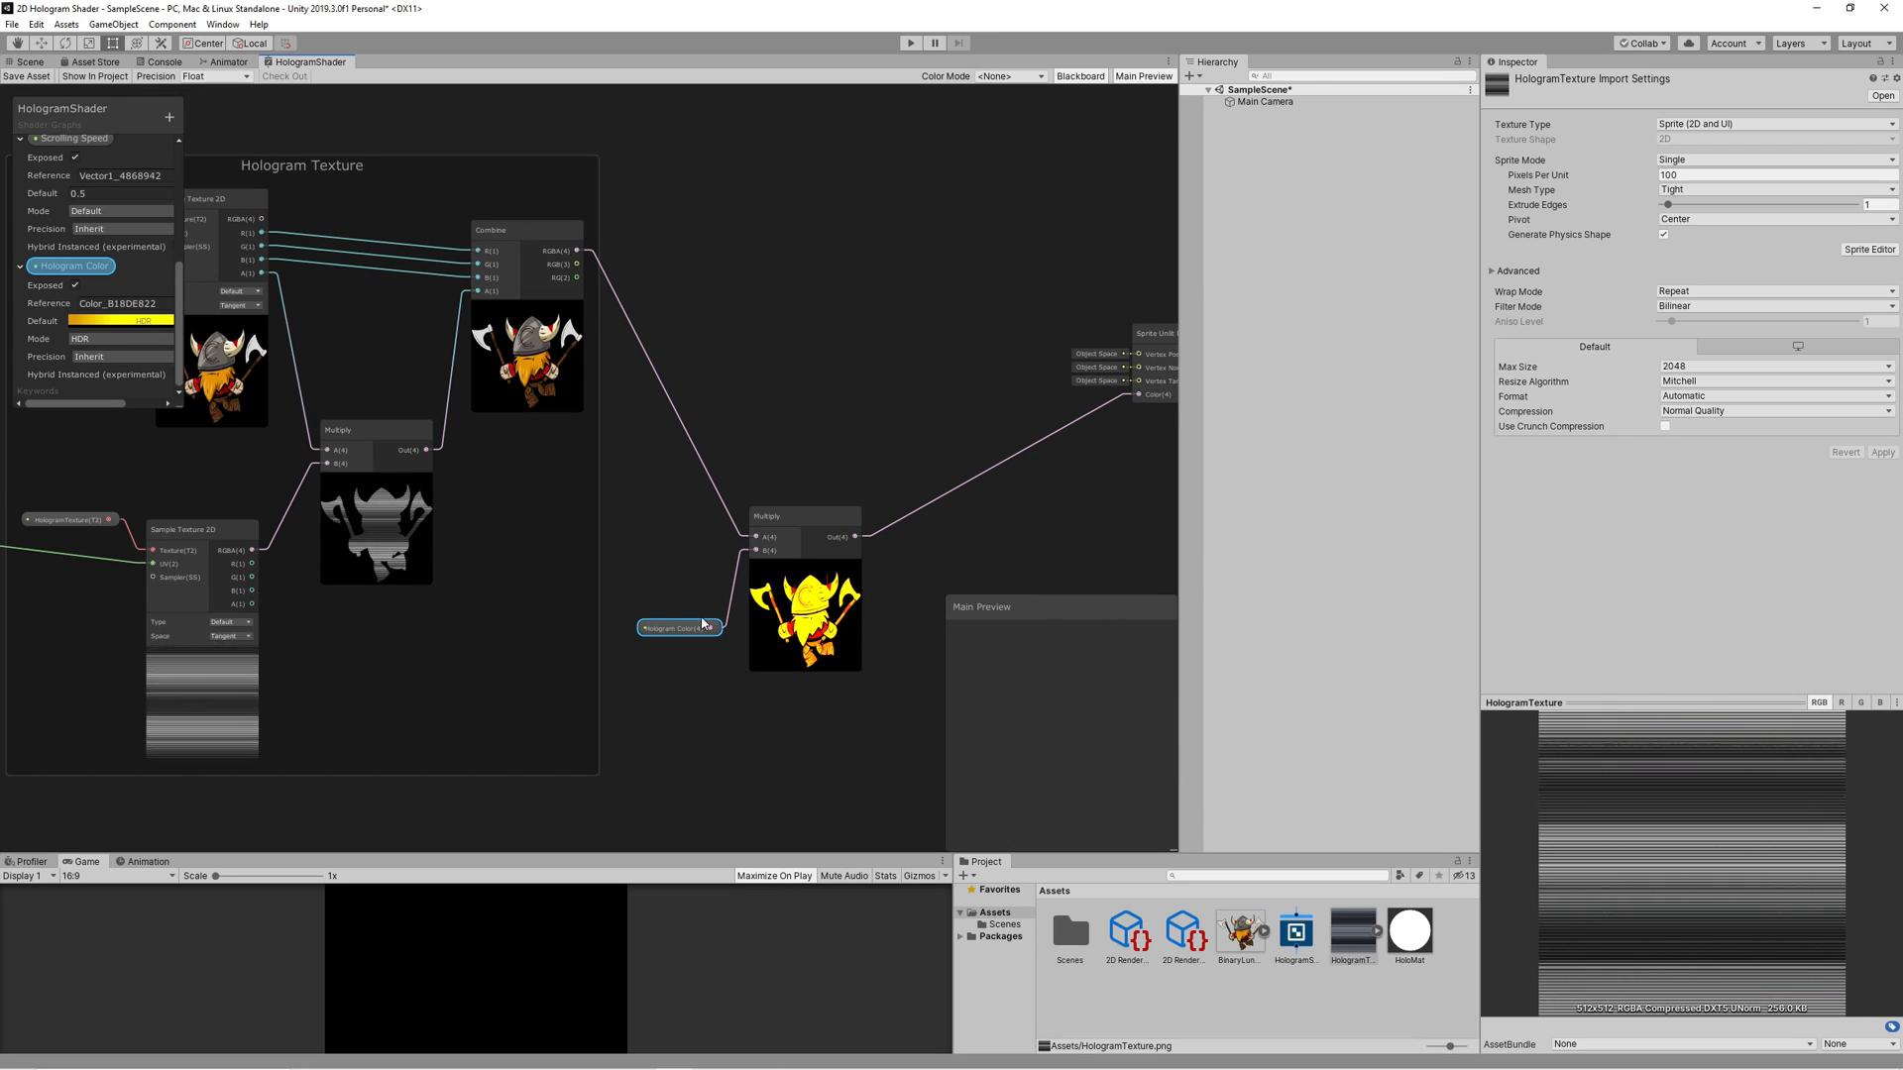
pyautogui.click(121, 319)
pyautogui.write('0')
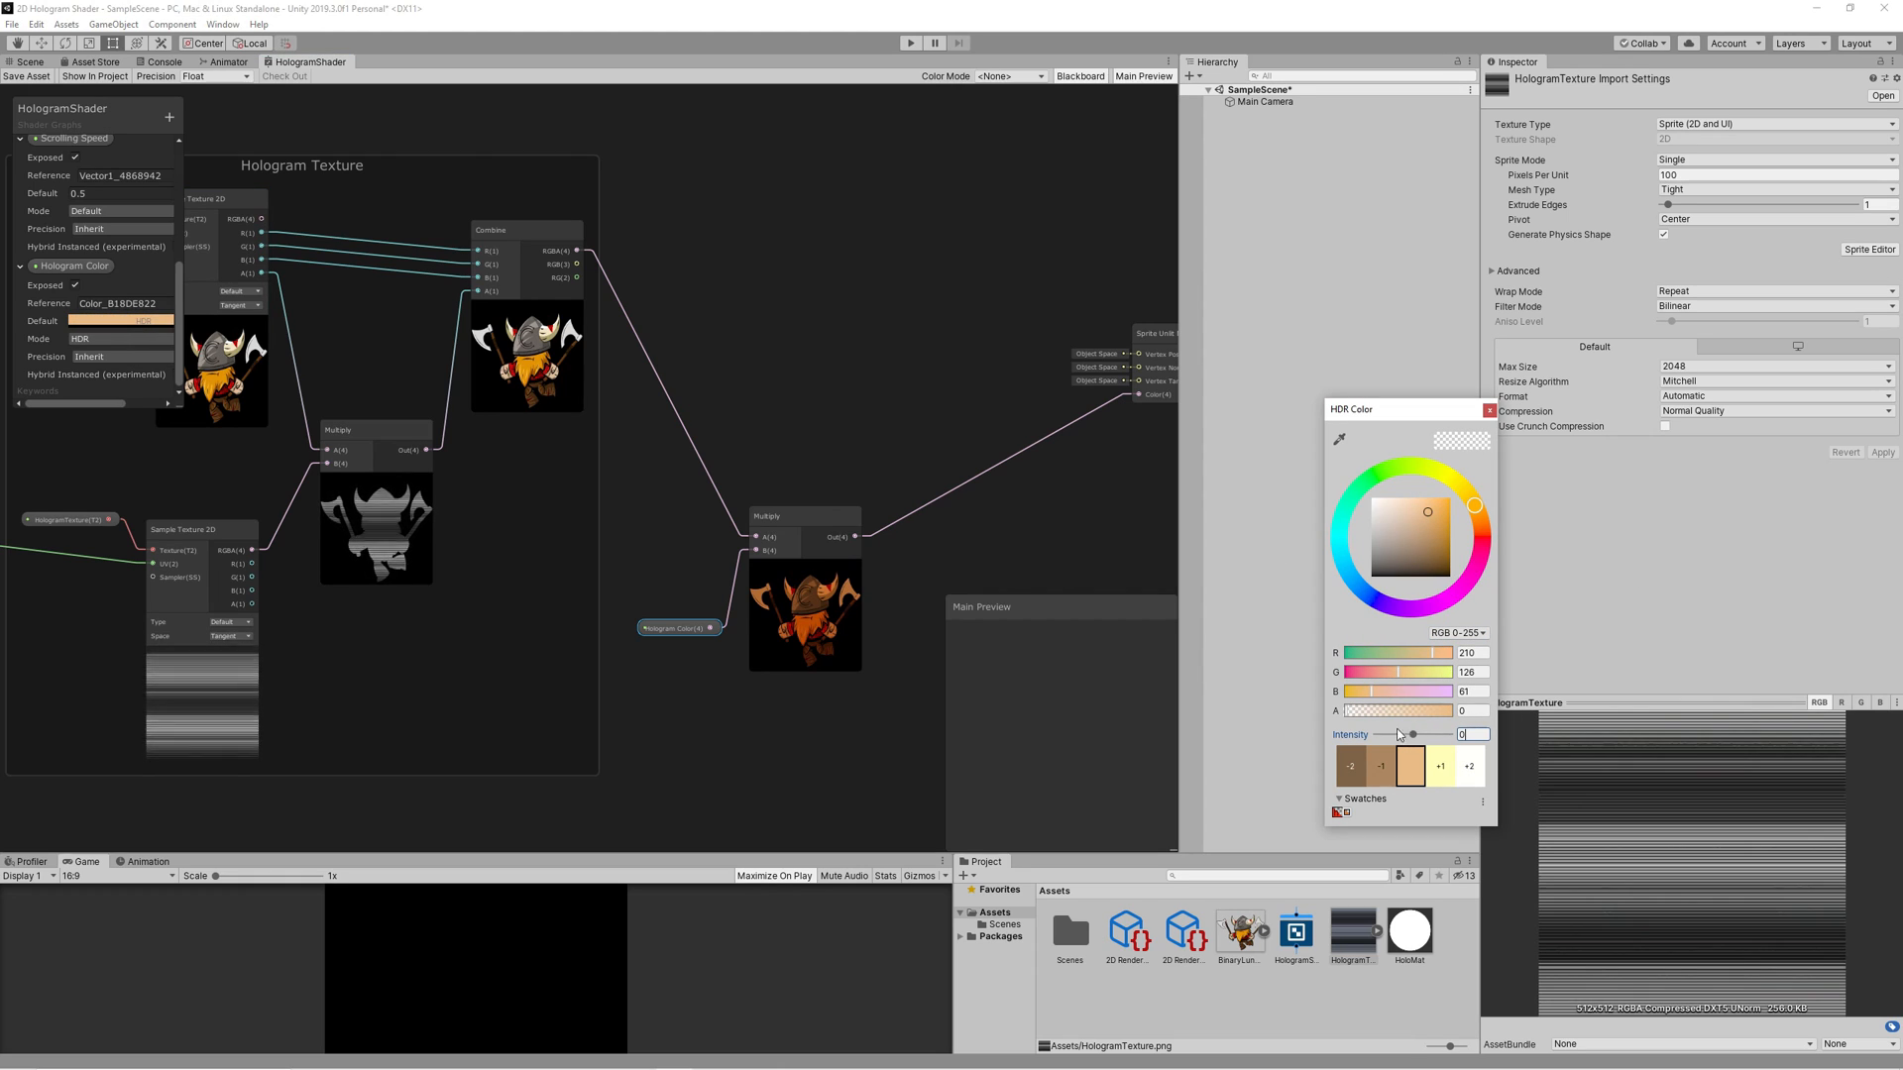
pyautogui.click(1489, 409)
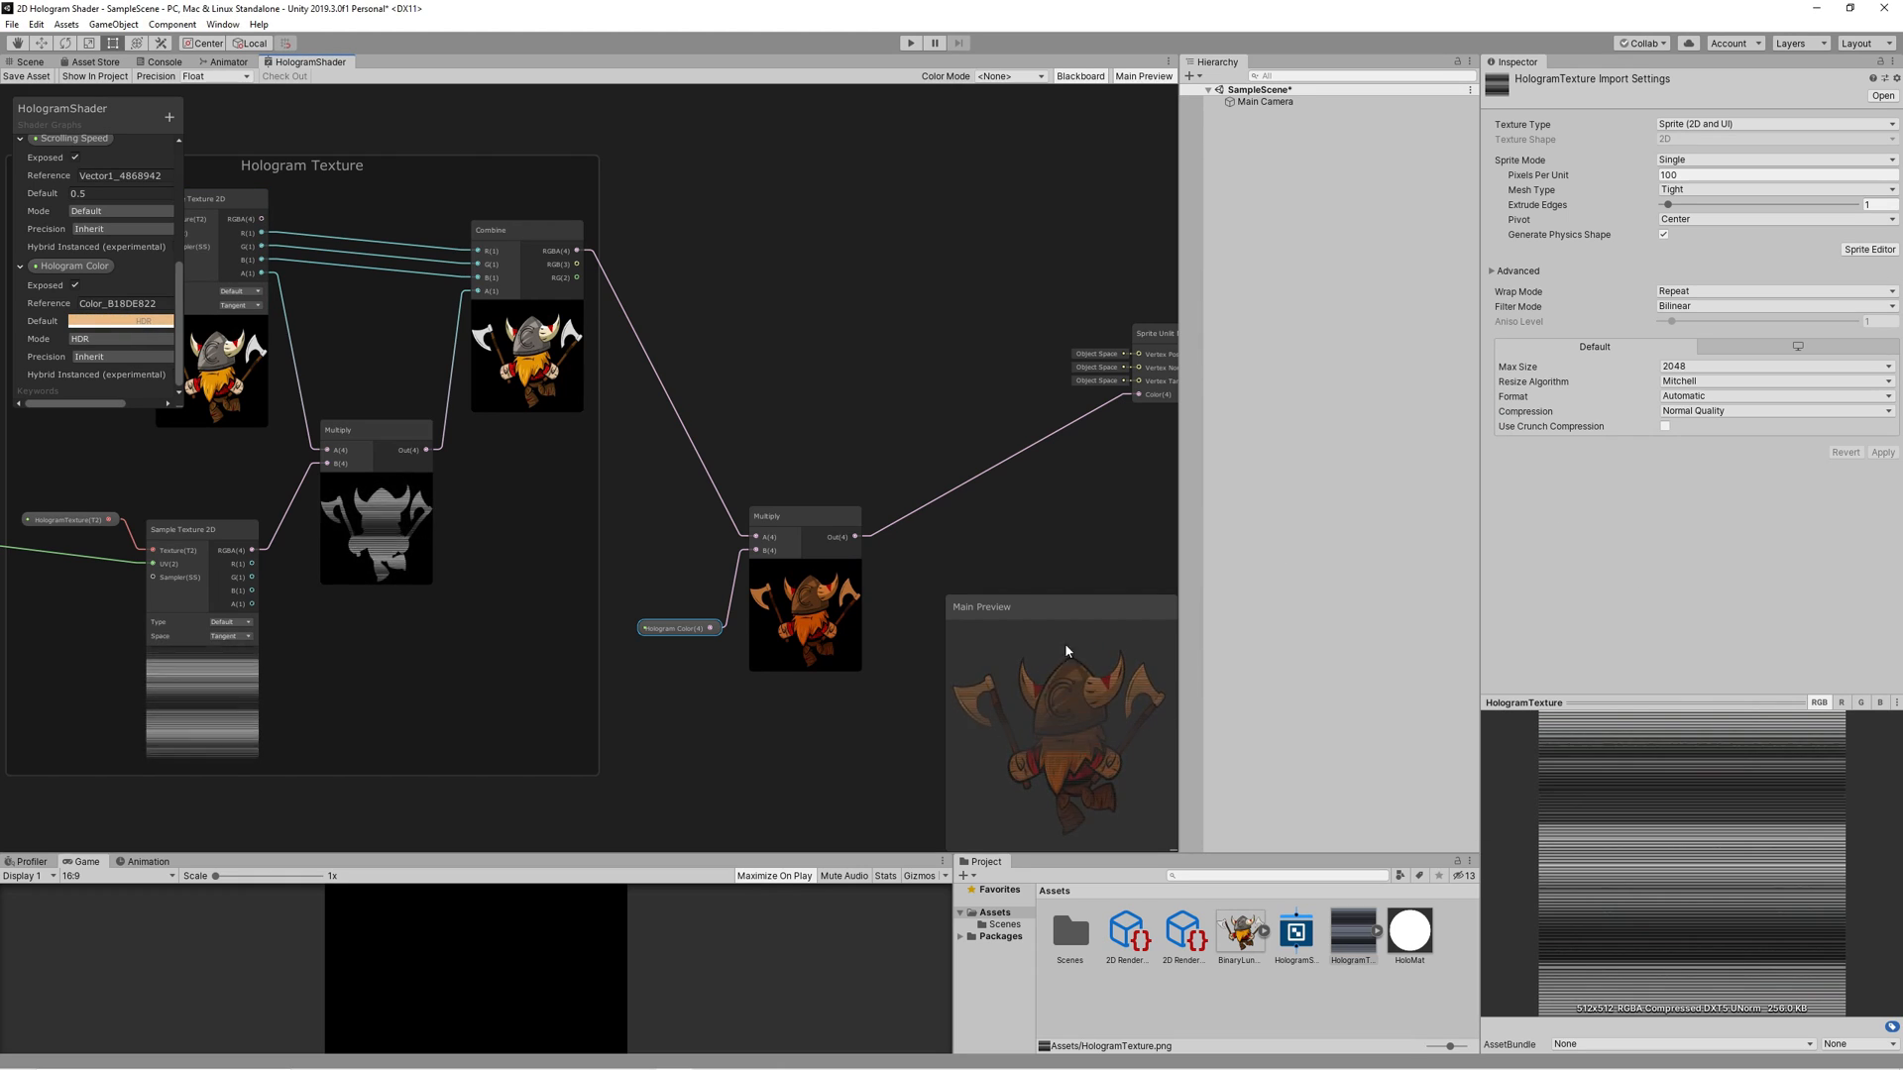
pyautogui.click(121, 321)
pyautogui.write('2')
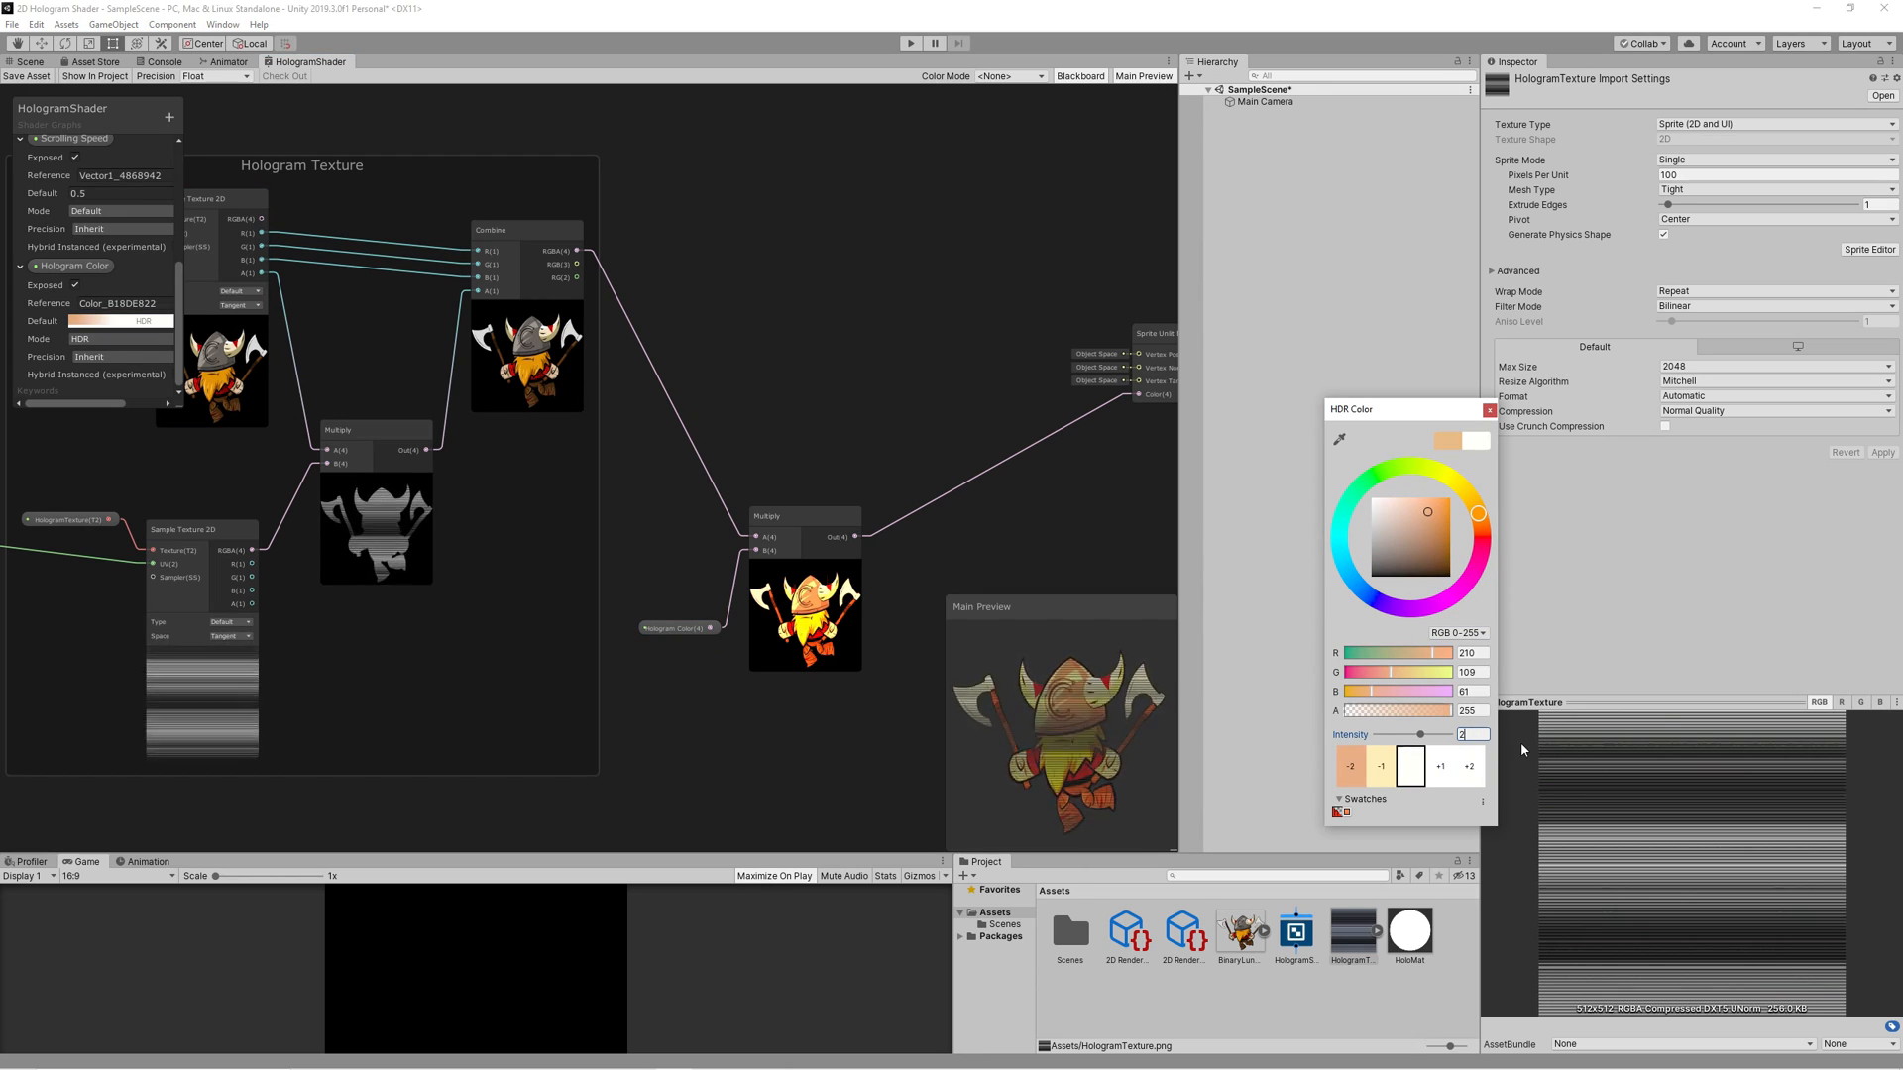
pyautogui.click(1489, 409)
pyautogui.write('Colo')
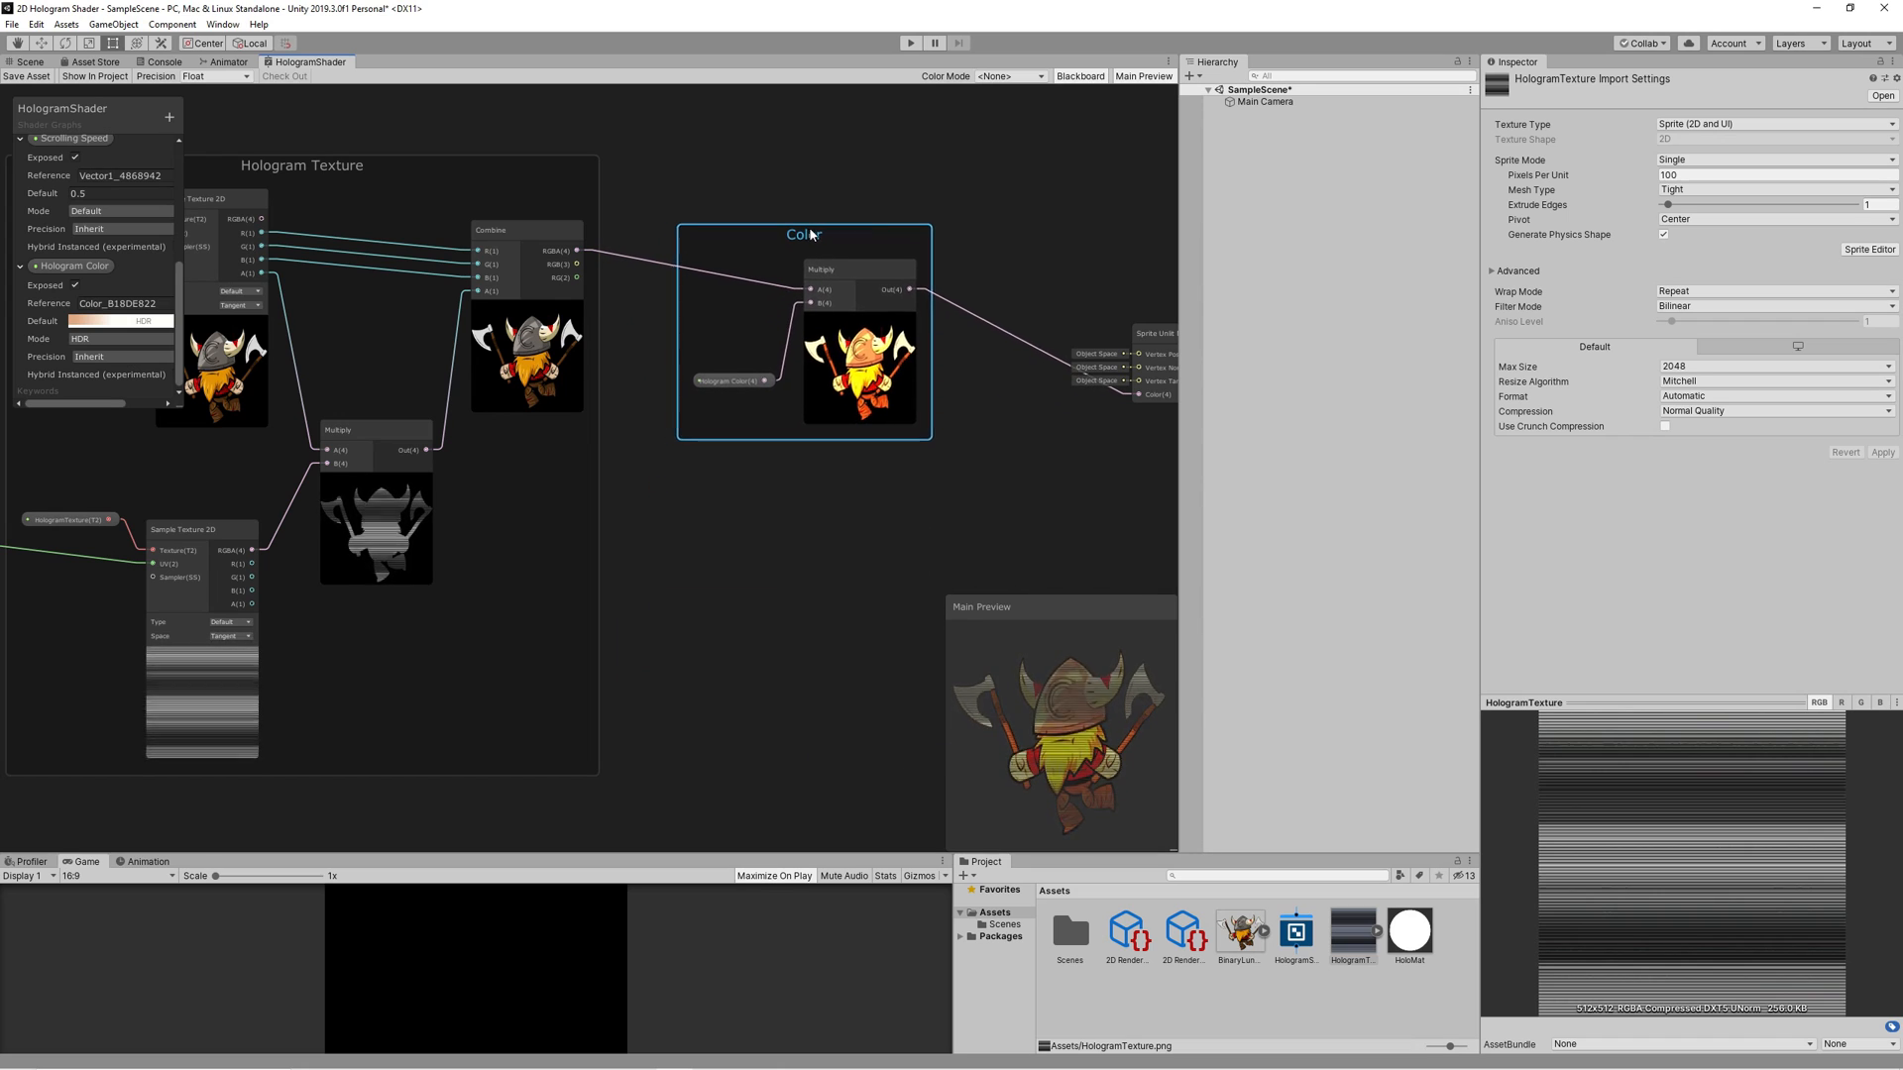
# Step: Add Time feeding Random Range (0.7–1), group as Flickering, and multiply it with the Color output
pyautogui.rightClick(785, 641)
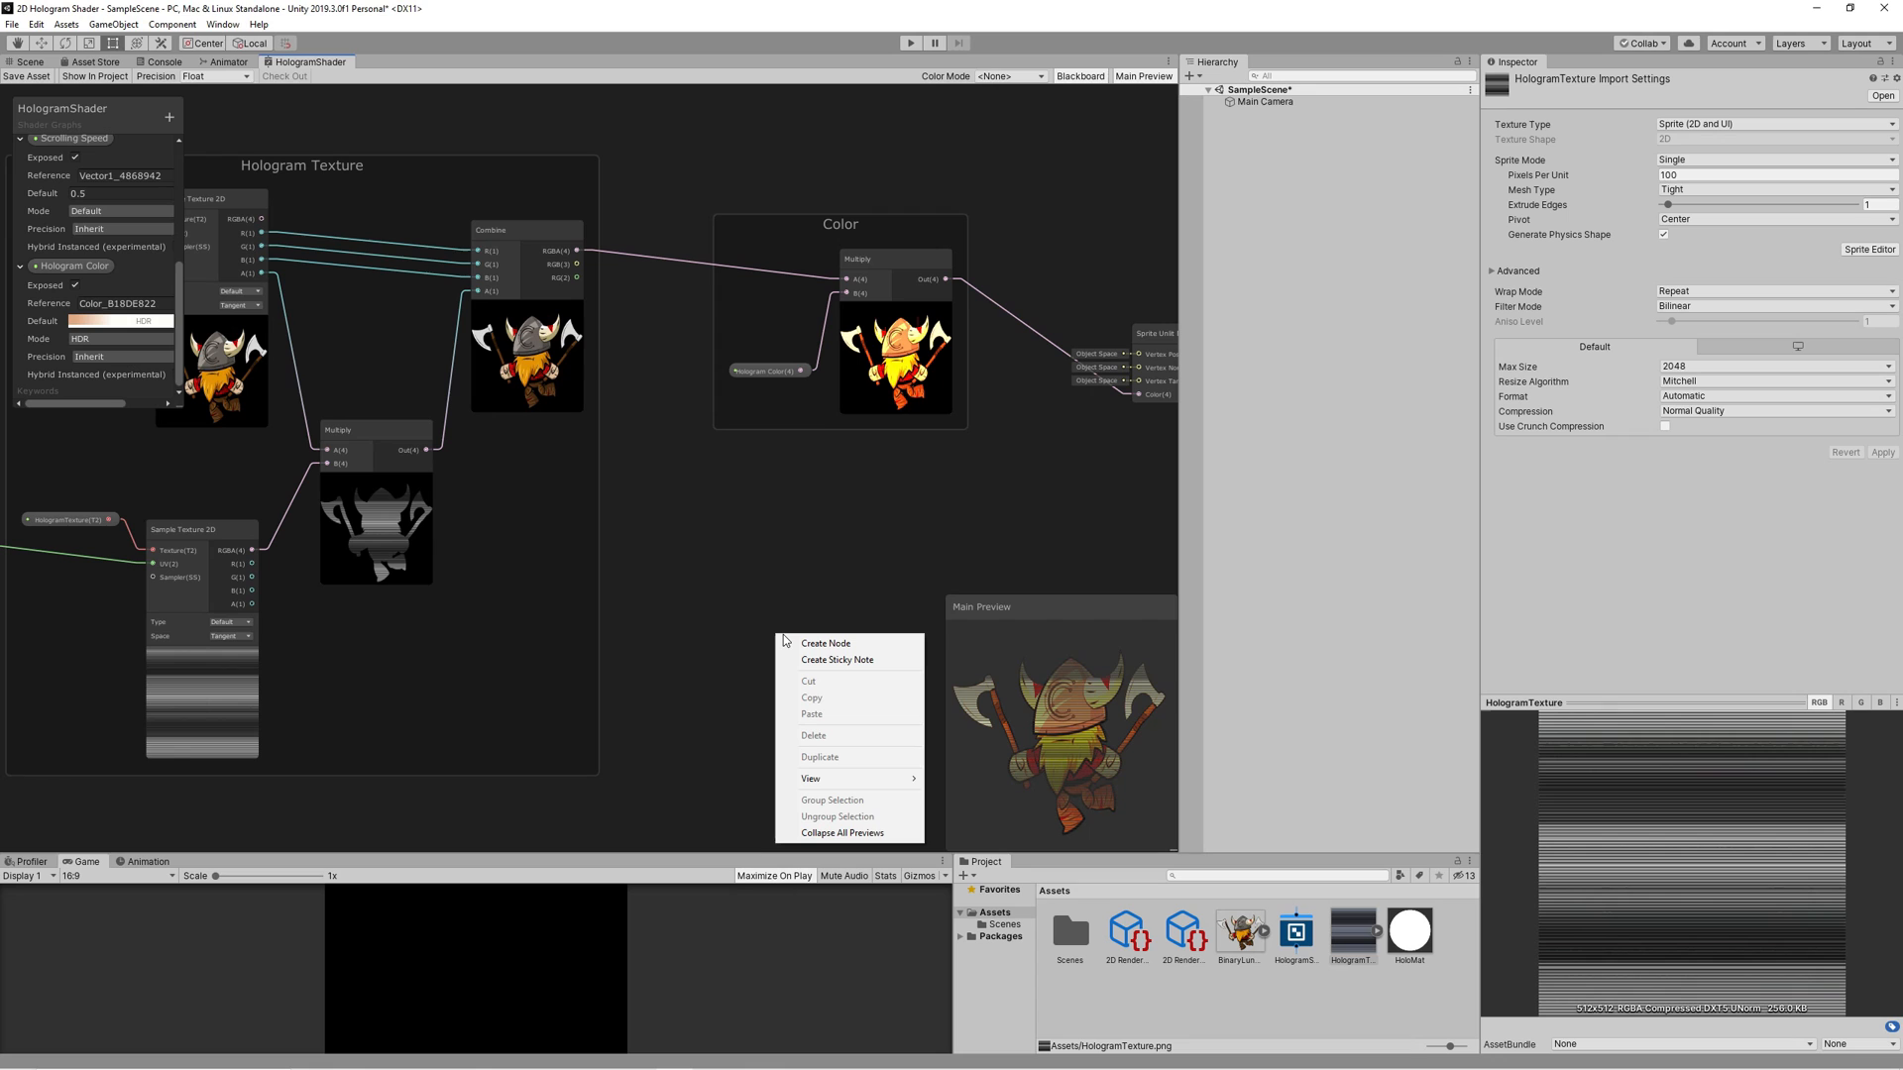
pyautogui.click(826, 642)
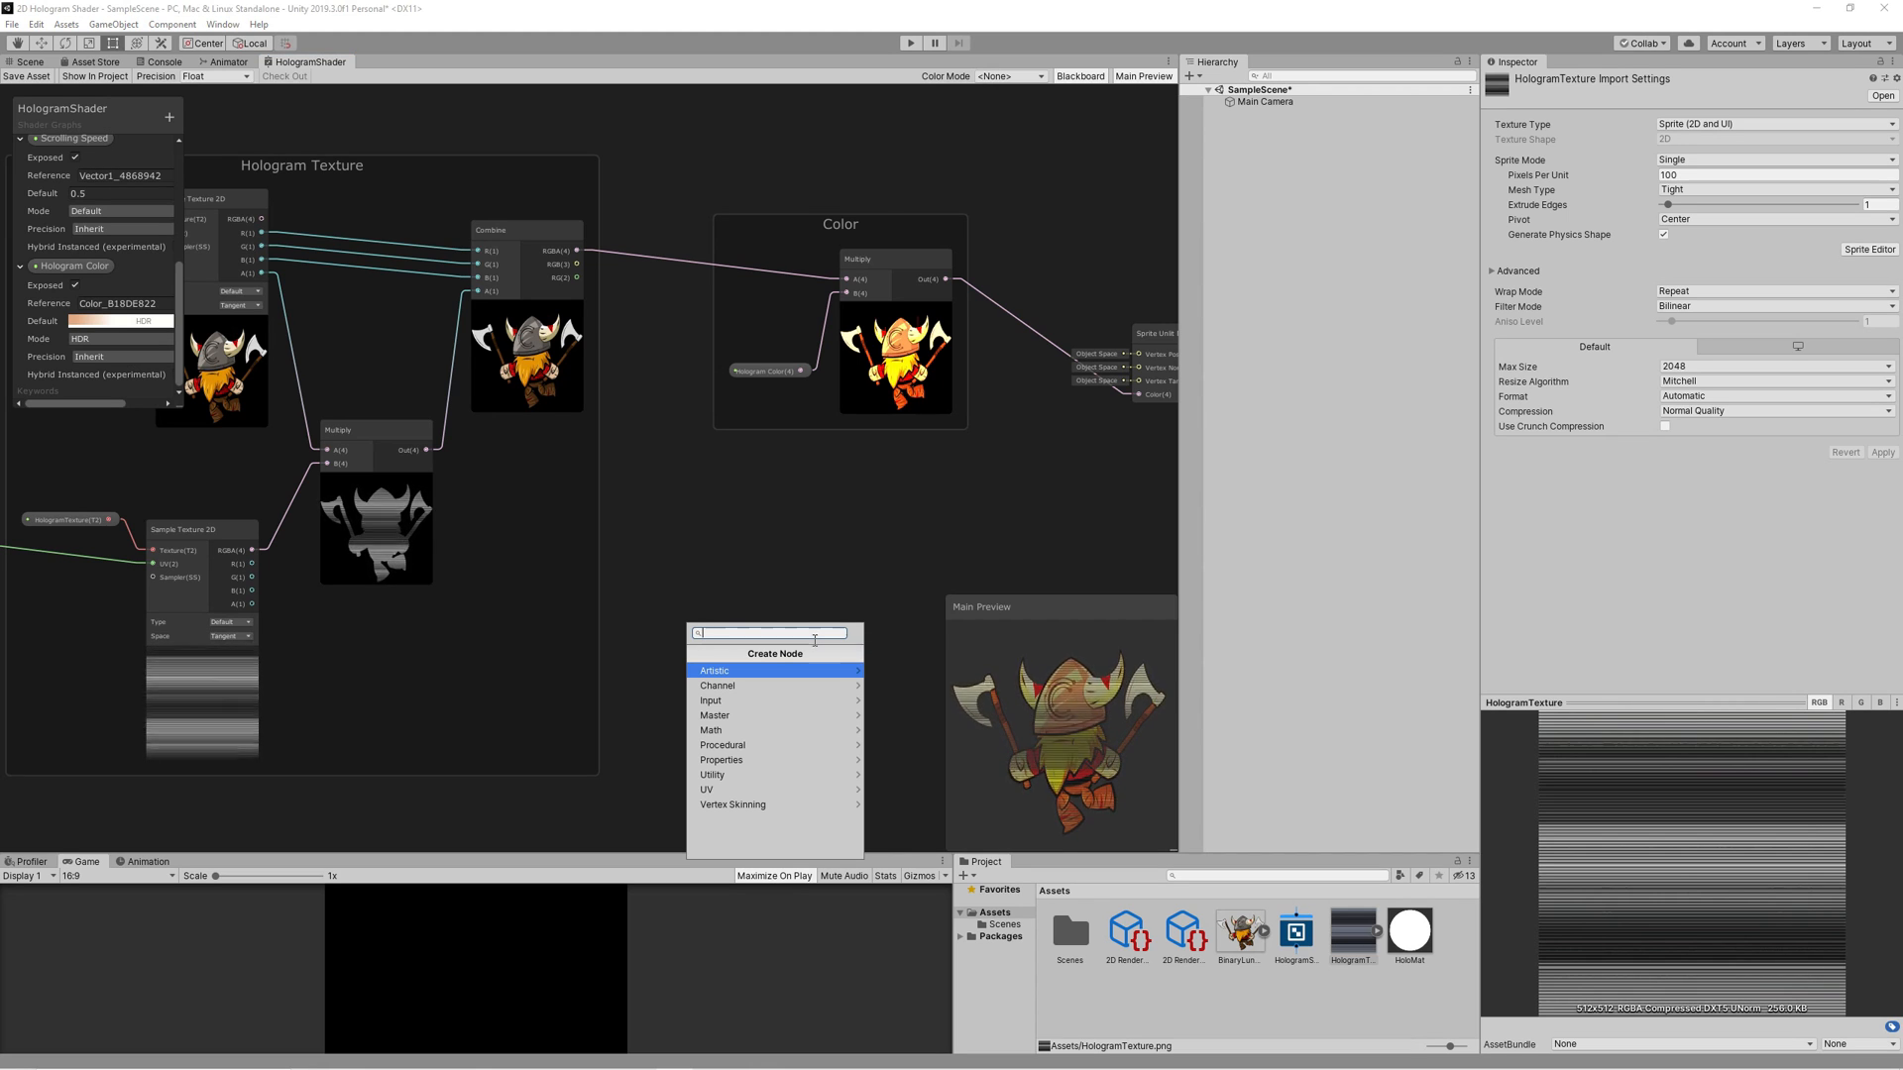
pyautogui.write('ra')
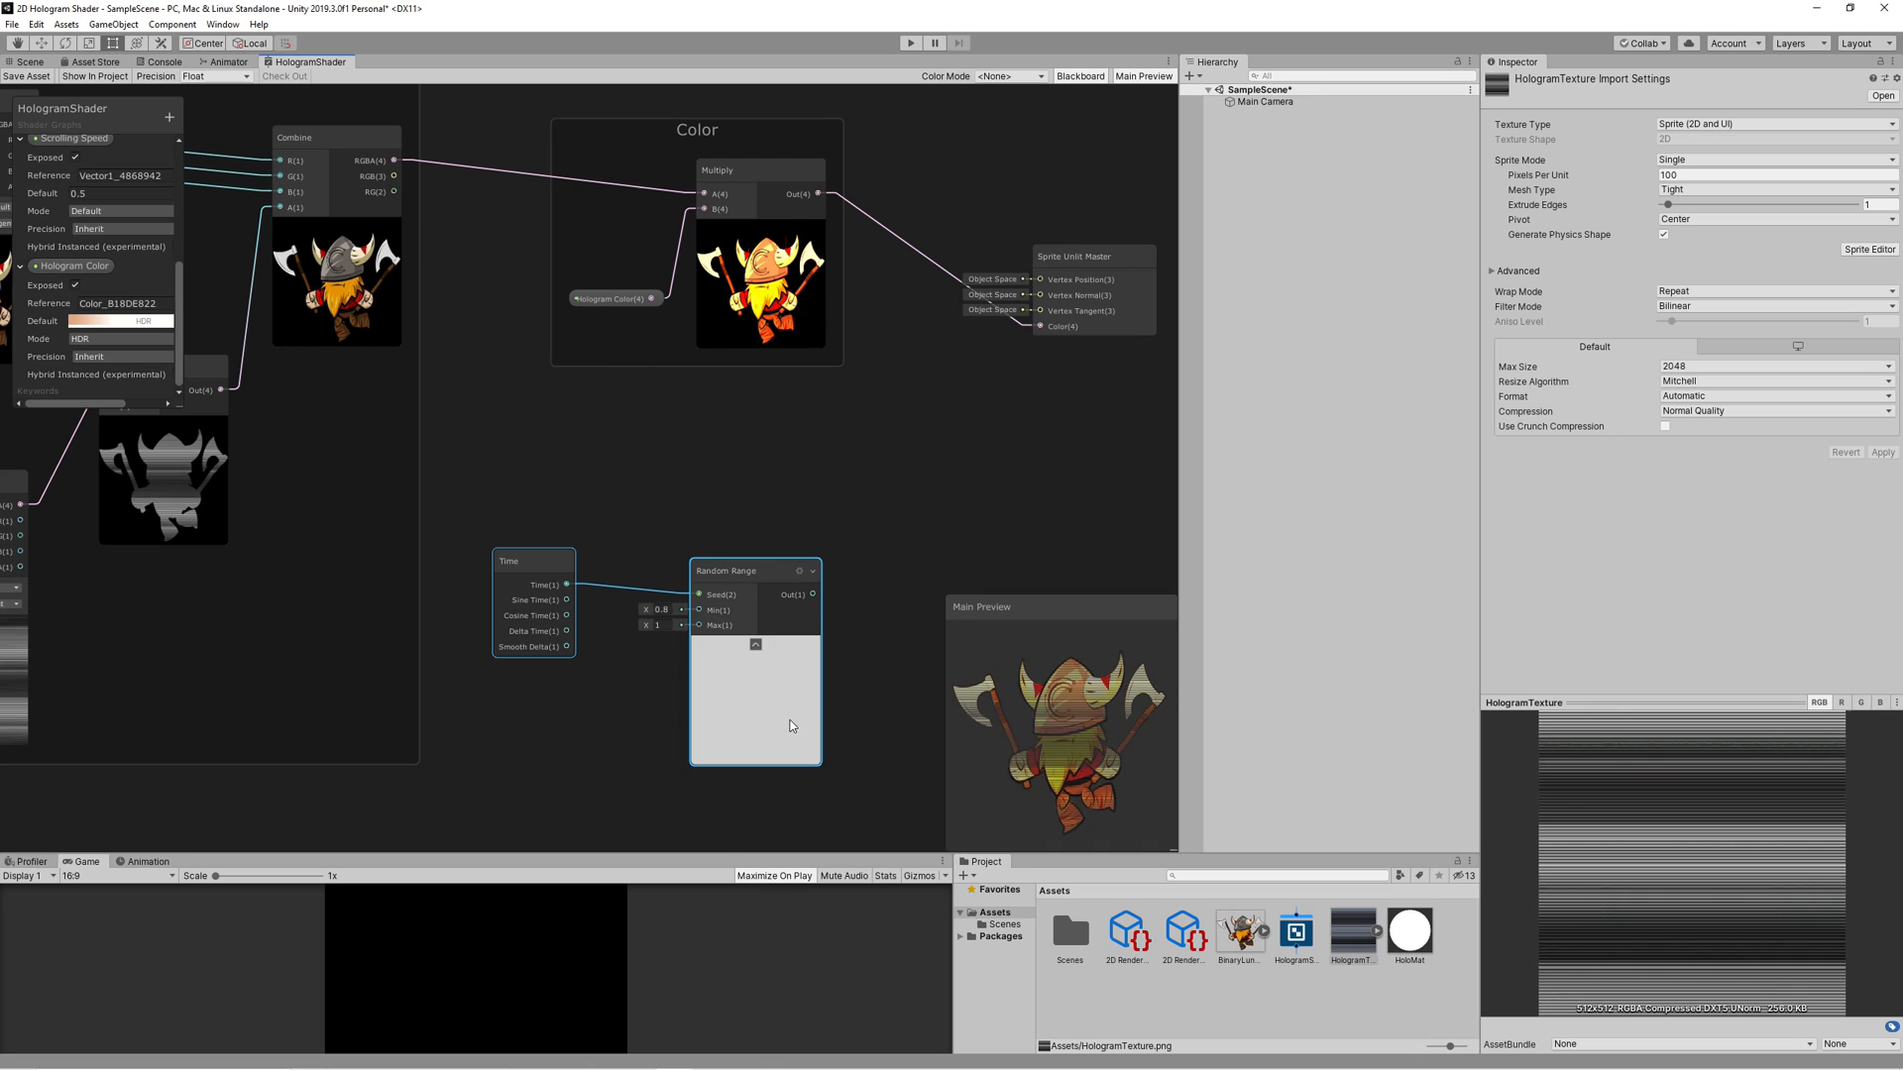
pyautogui.rightClick(789, 725)
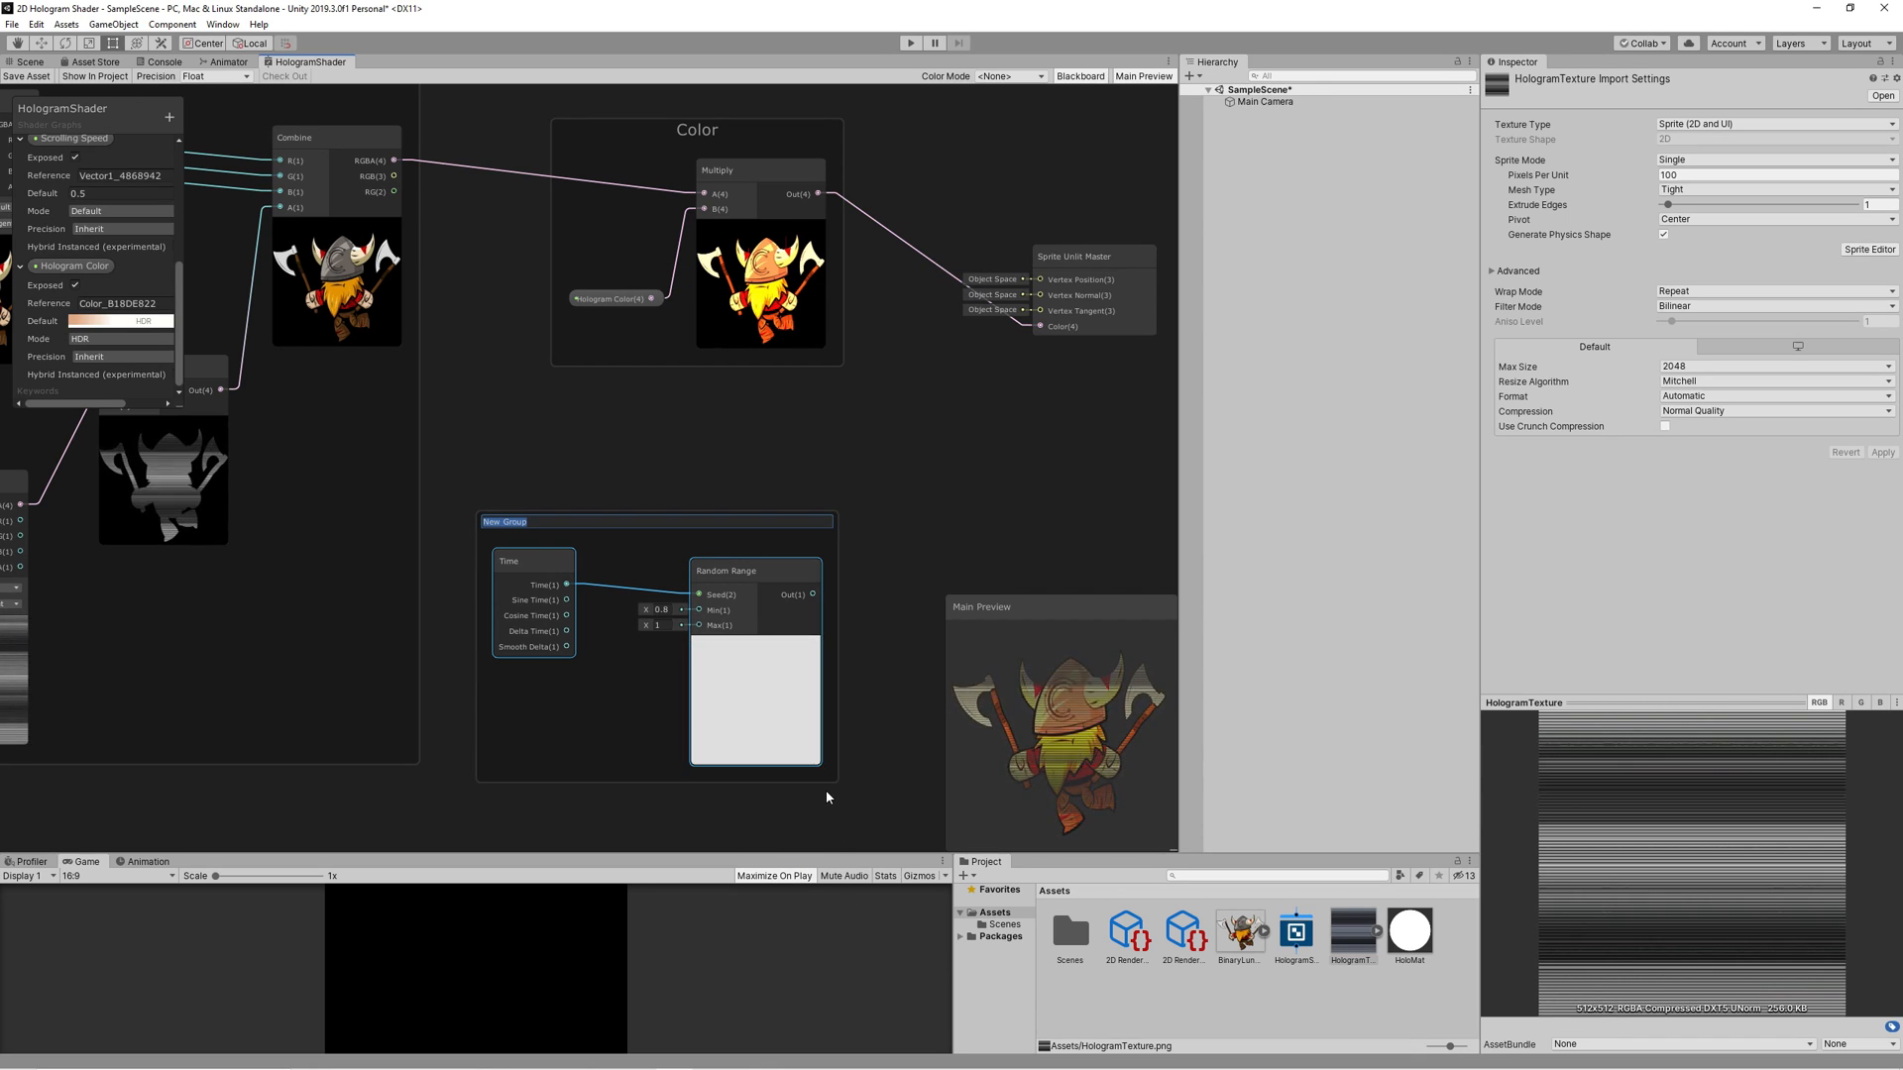
pyautogui.write('Flickering')
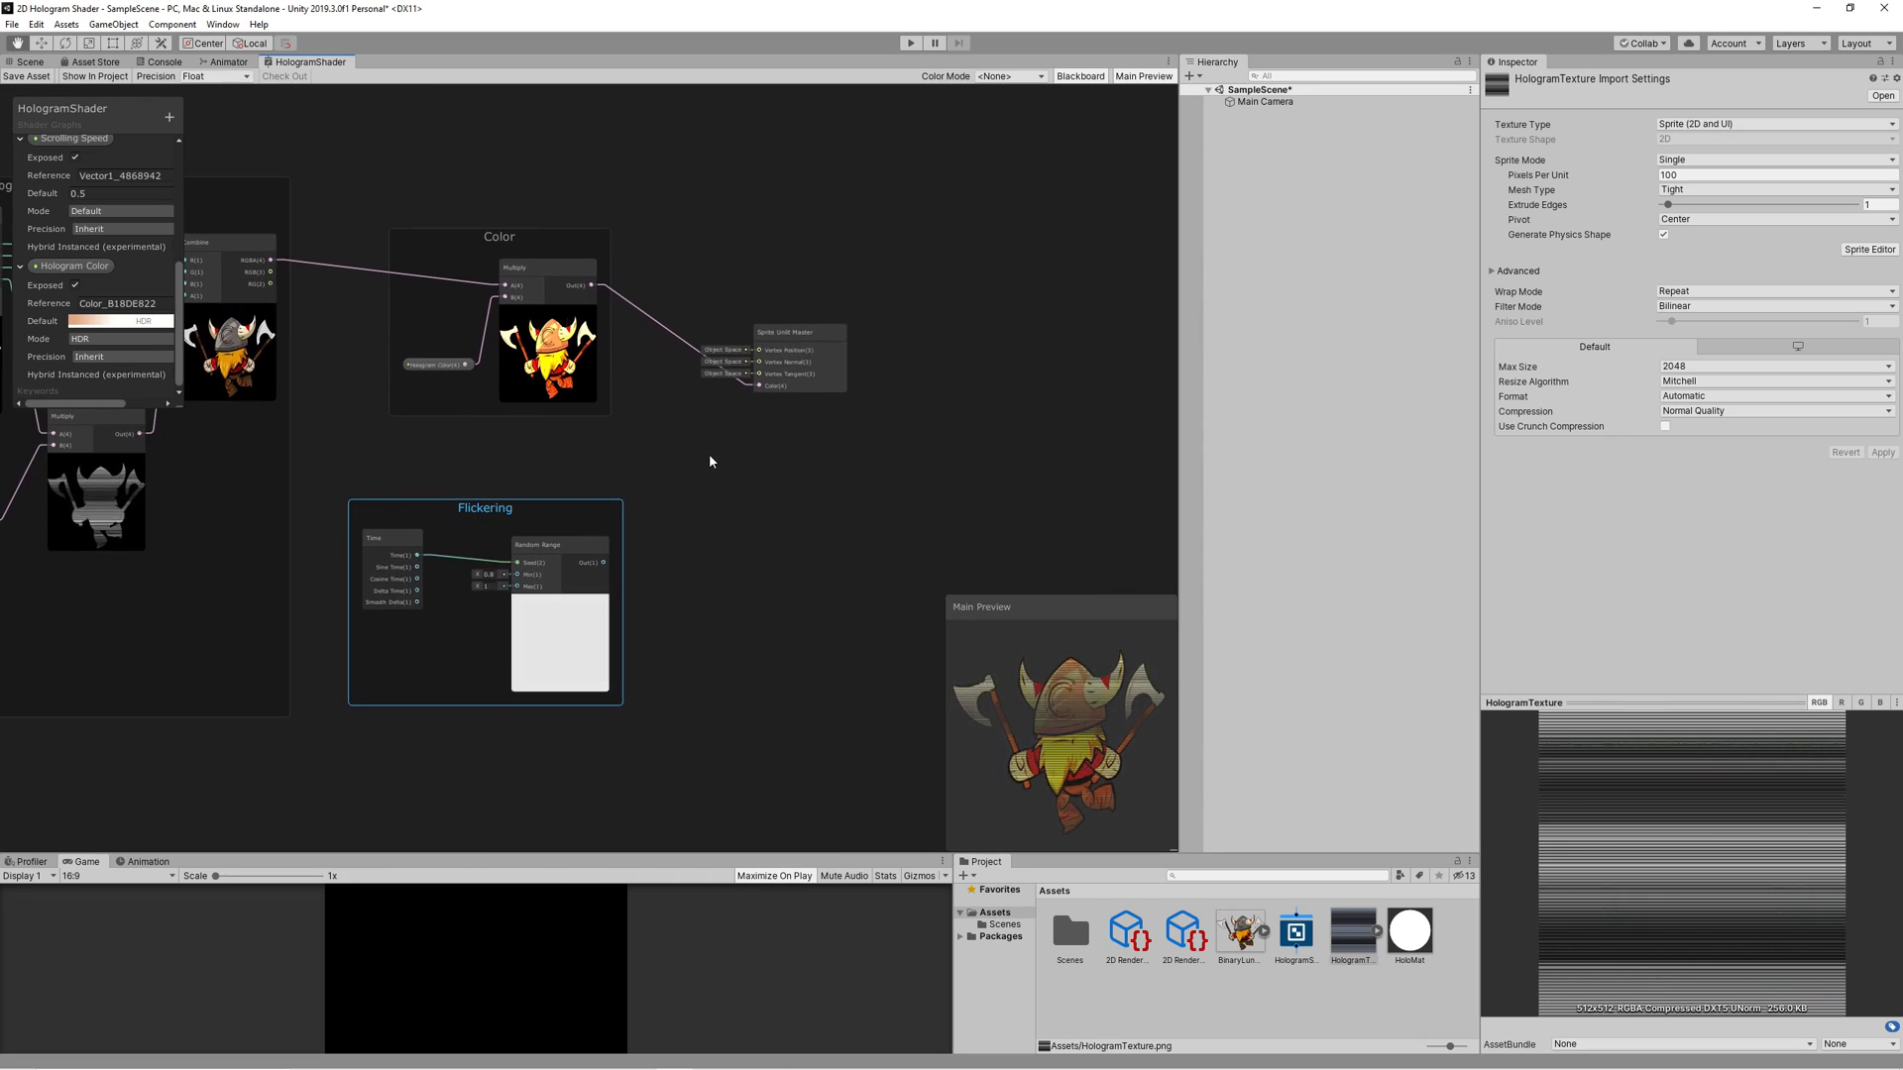
pyautogui.rightClick(709, 462)
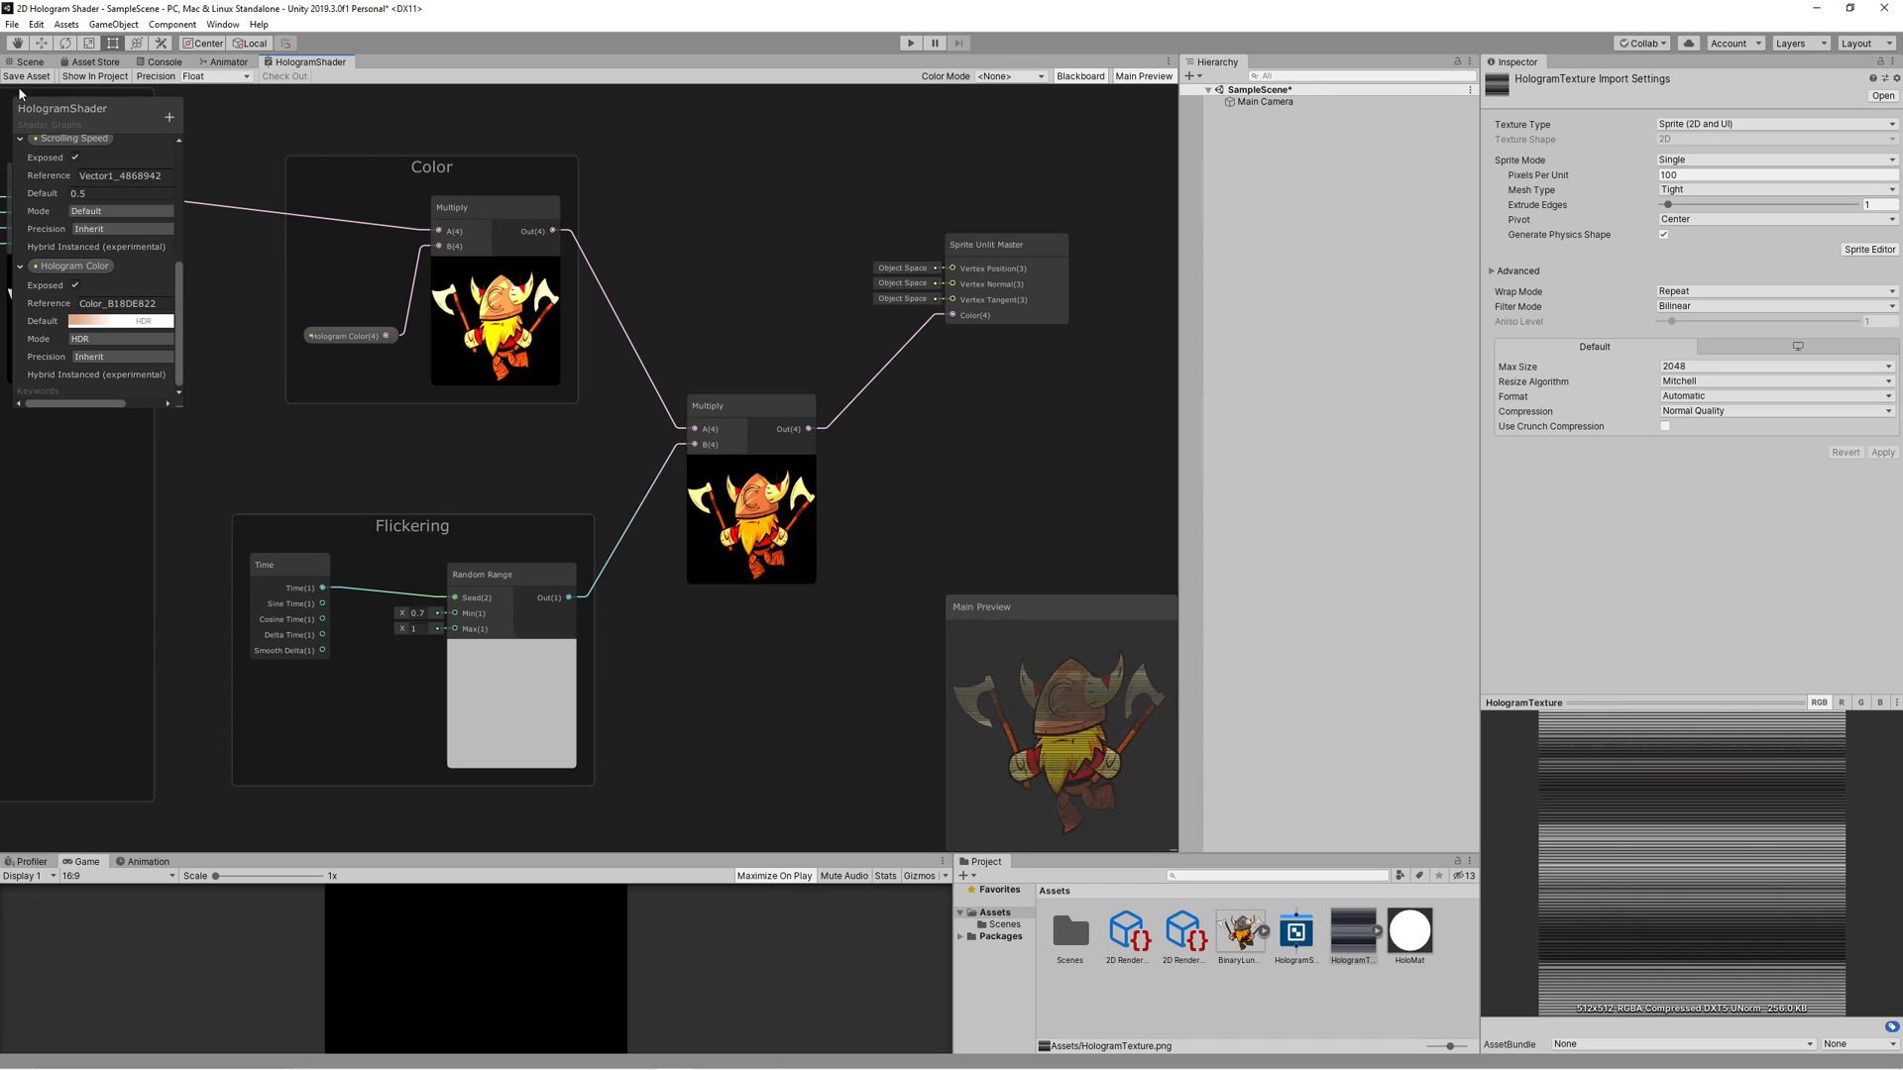
# Step: Place the Viking sprite in the scene with HoloMat and HologramTexture stripes assigned
pyautogui.click(26, 61)
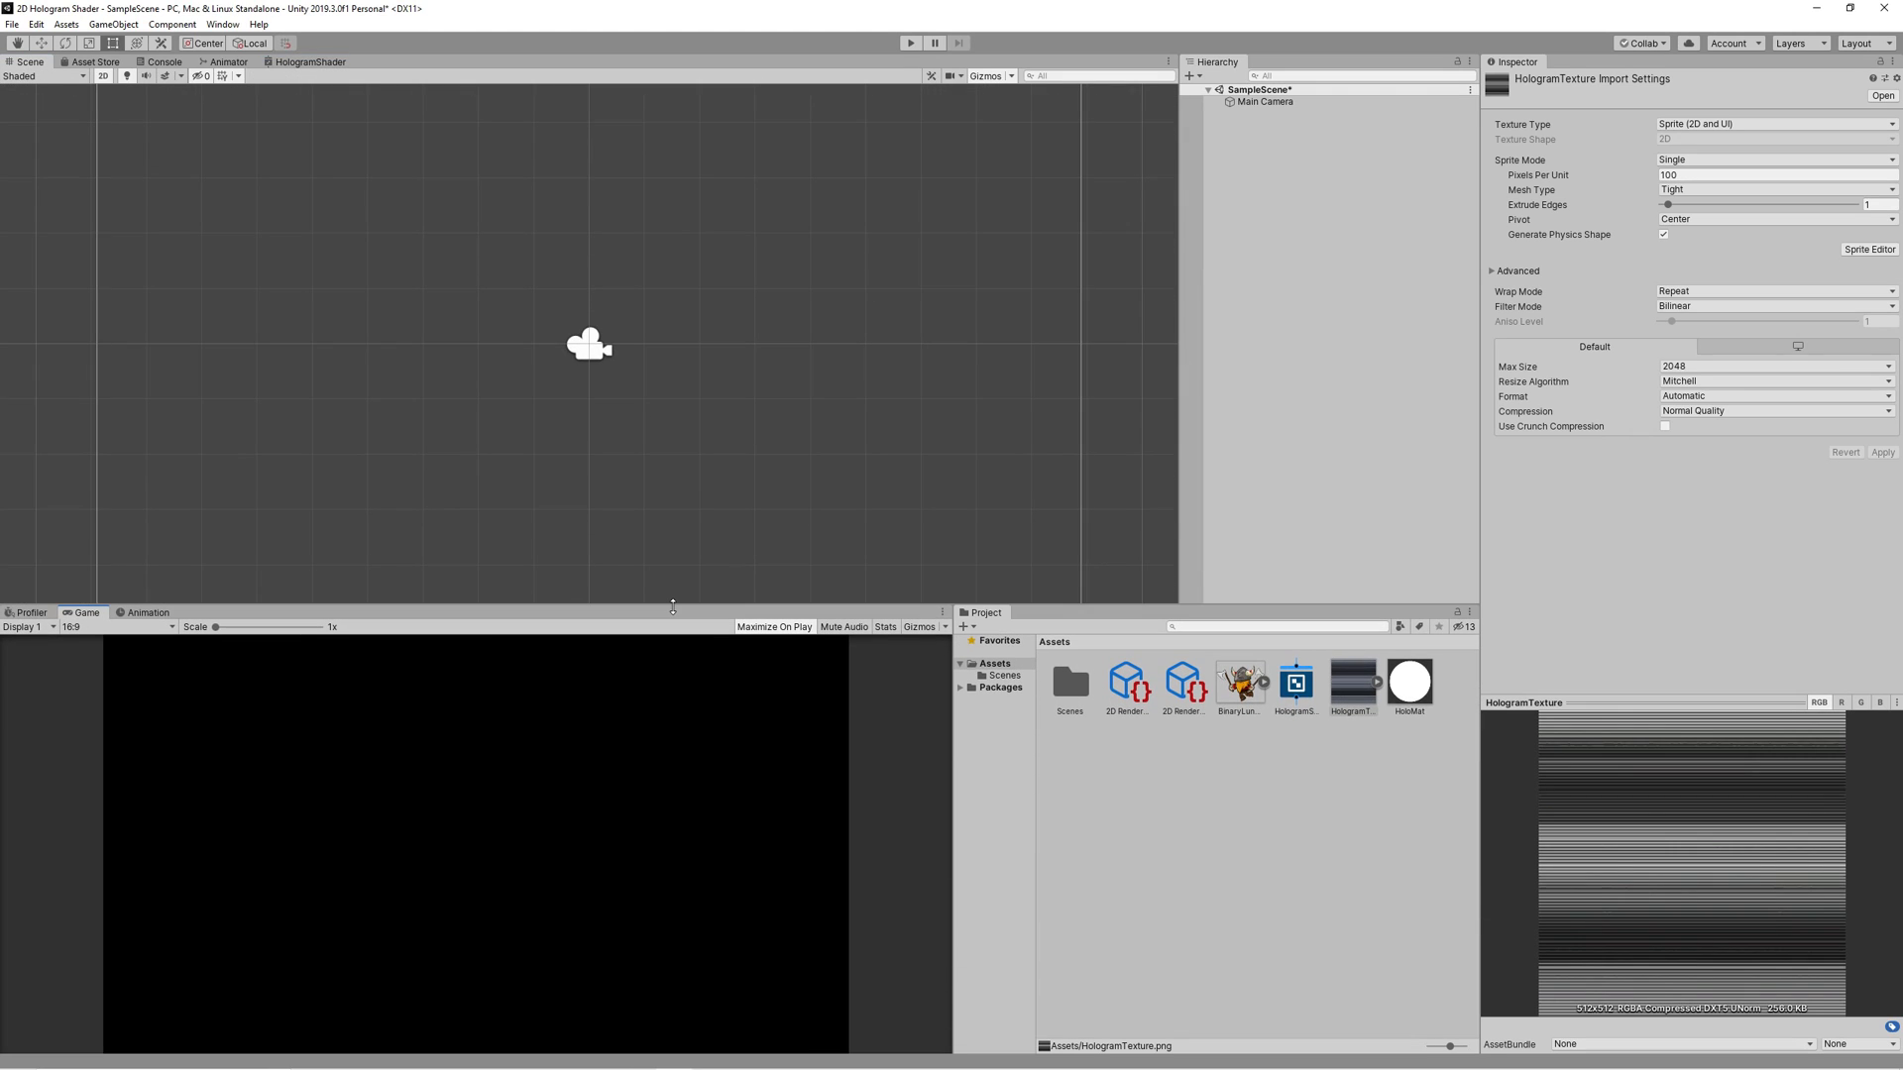
pyautogui.moveTo(1241, 680)
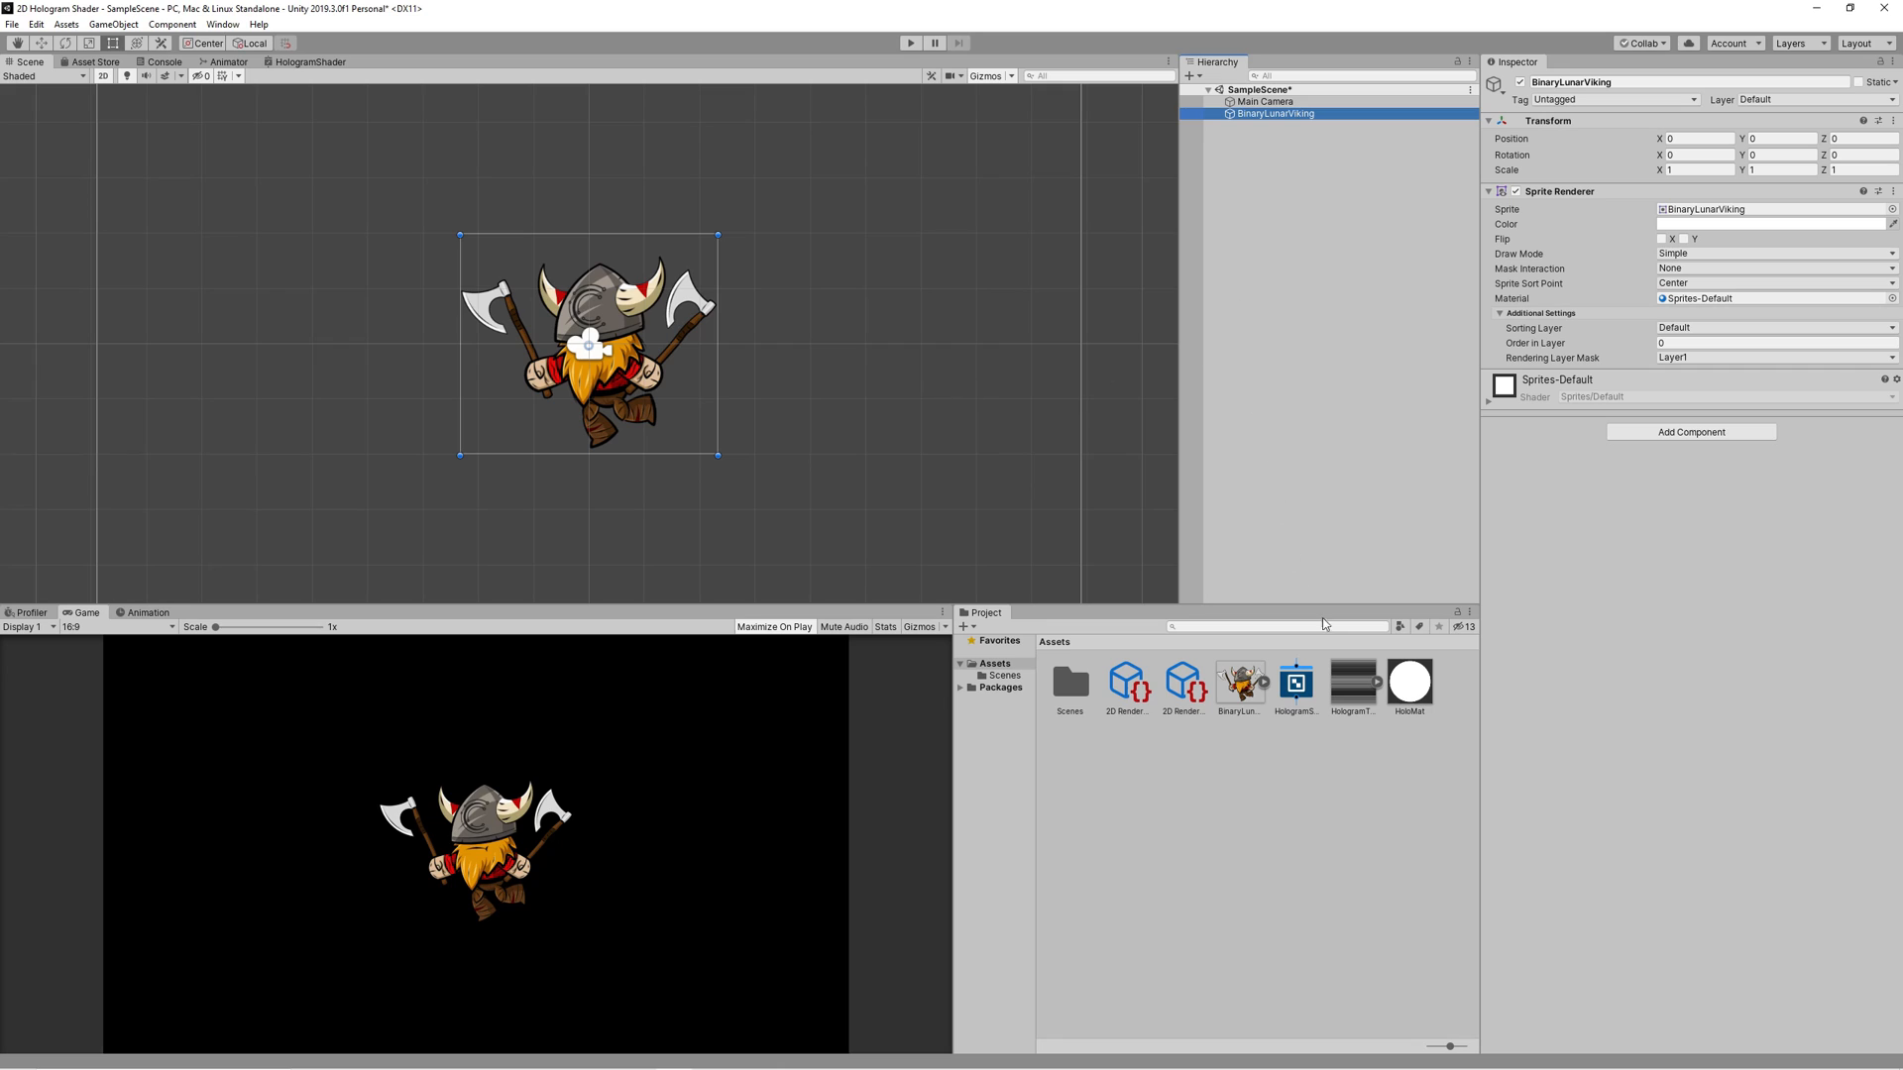
pyautogui.click(1409, 680)
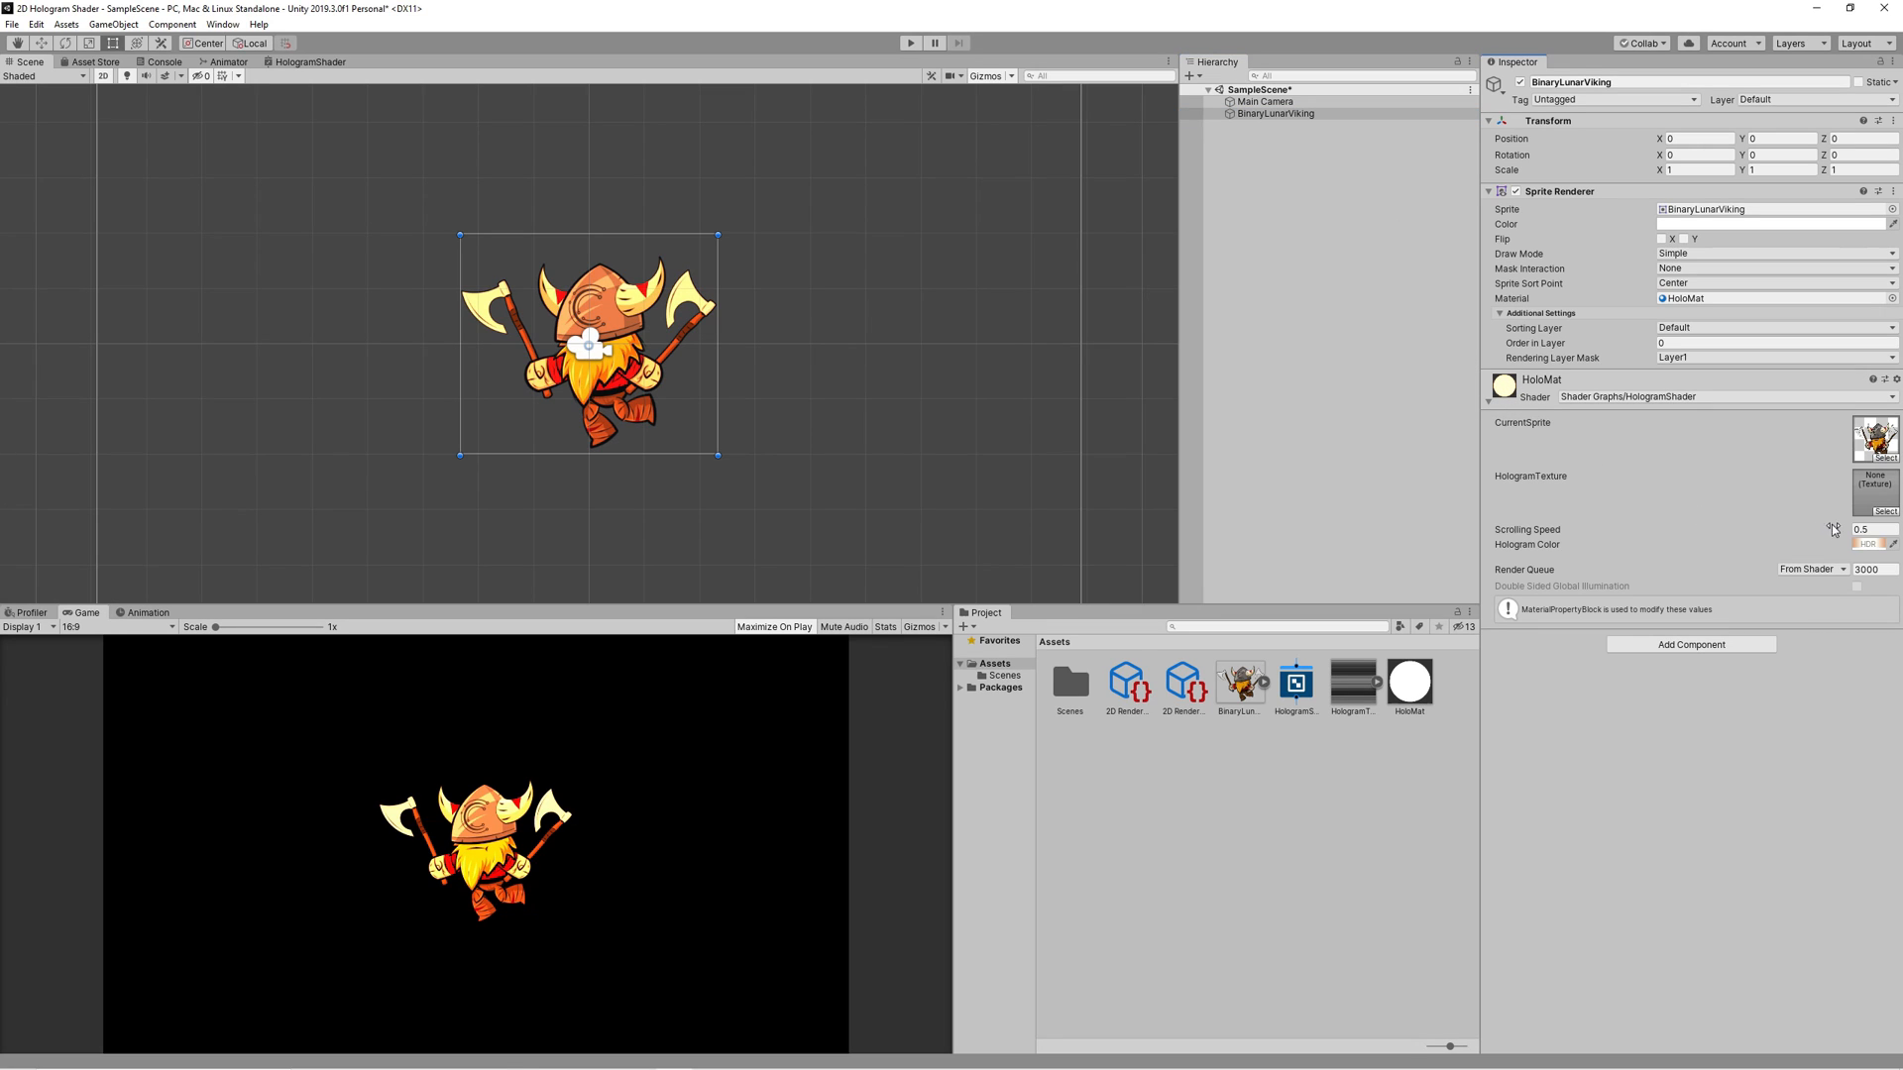
pyautogui.click(1883, 512)
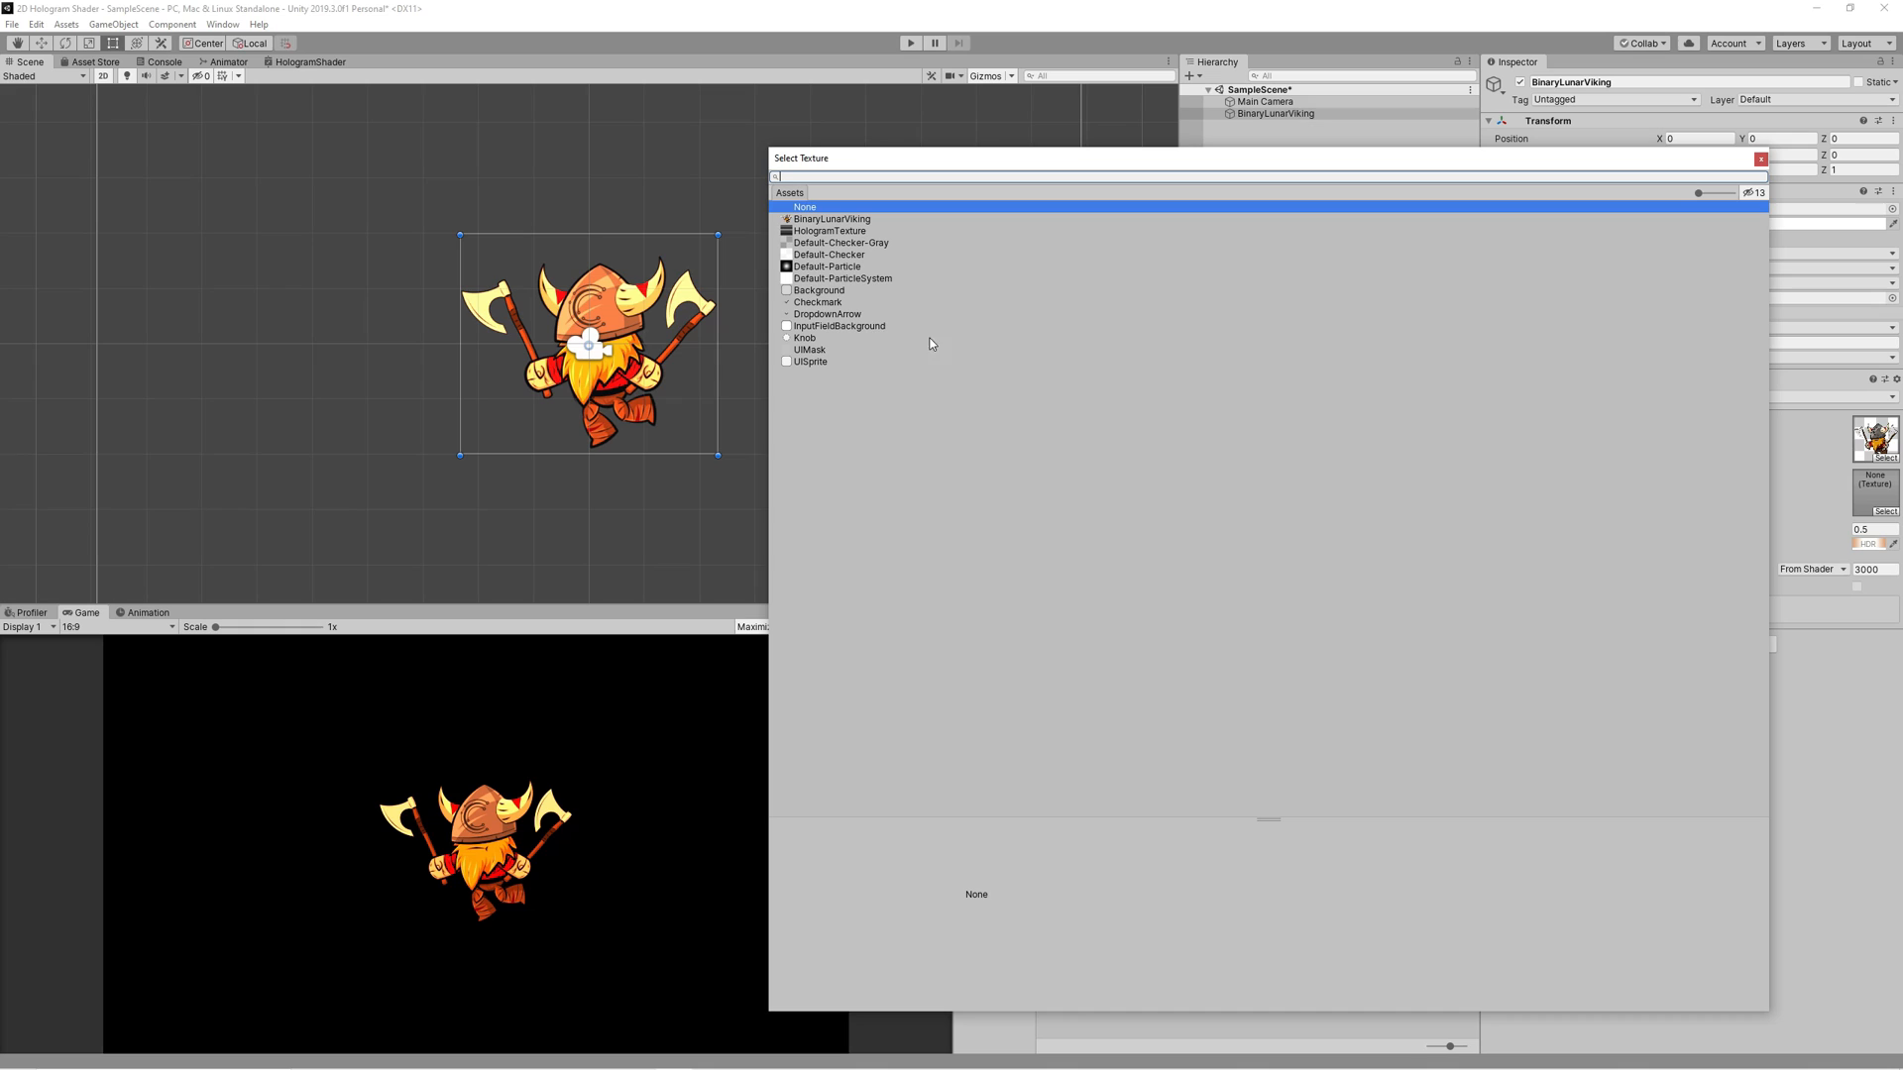
pyautogui.moveTo(834, 271)
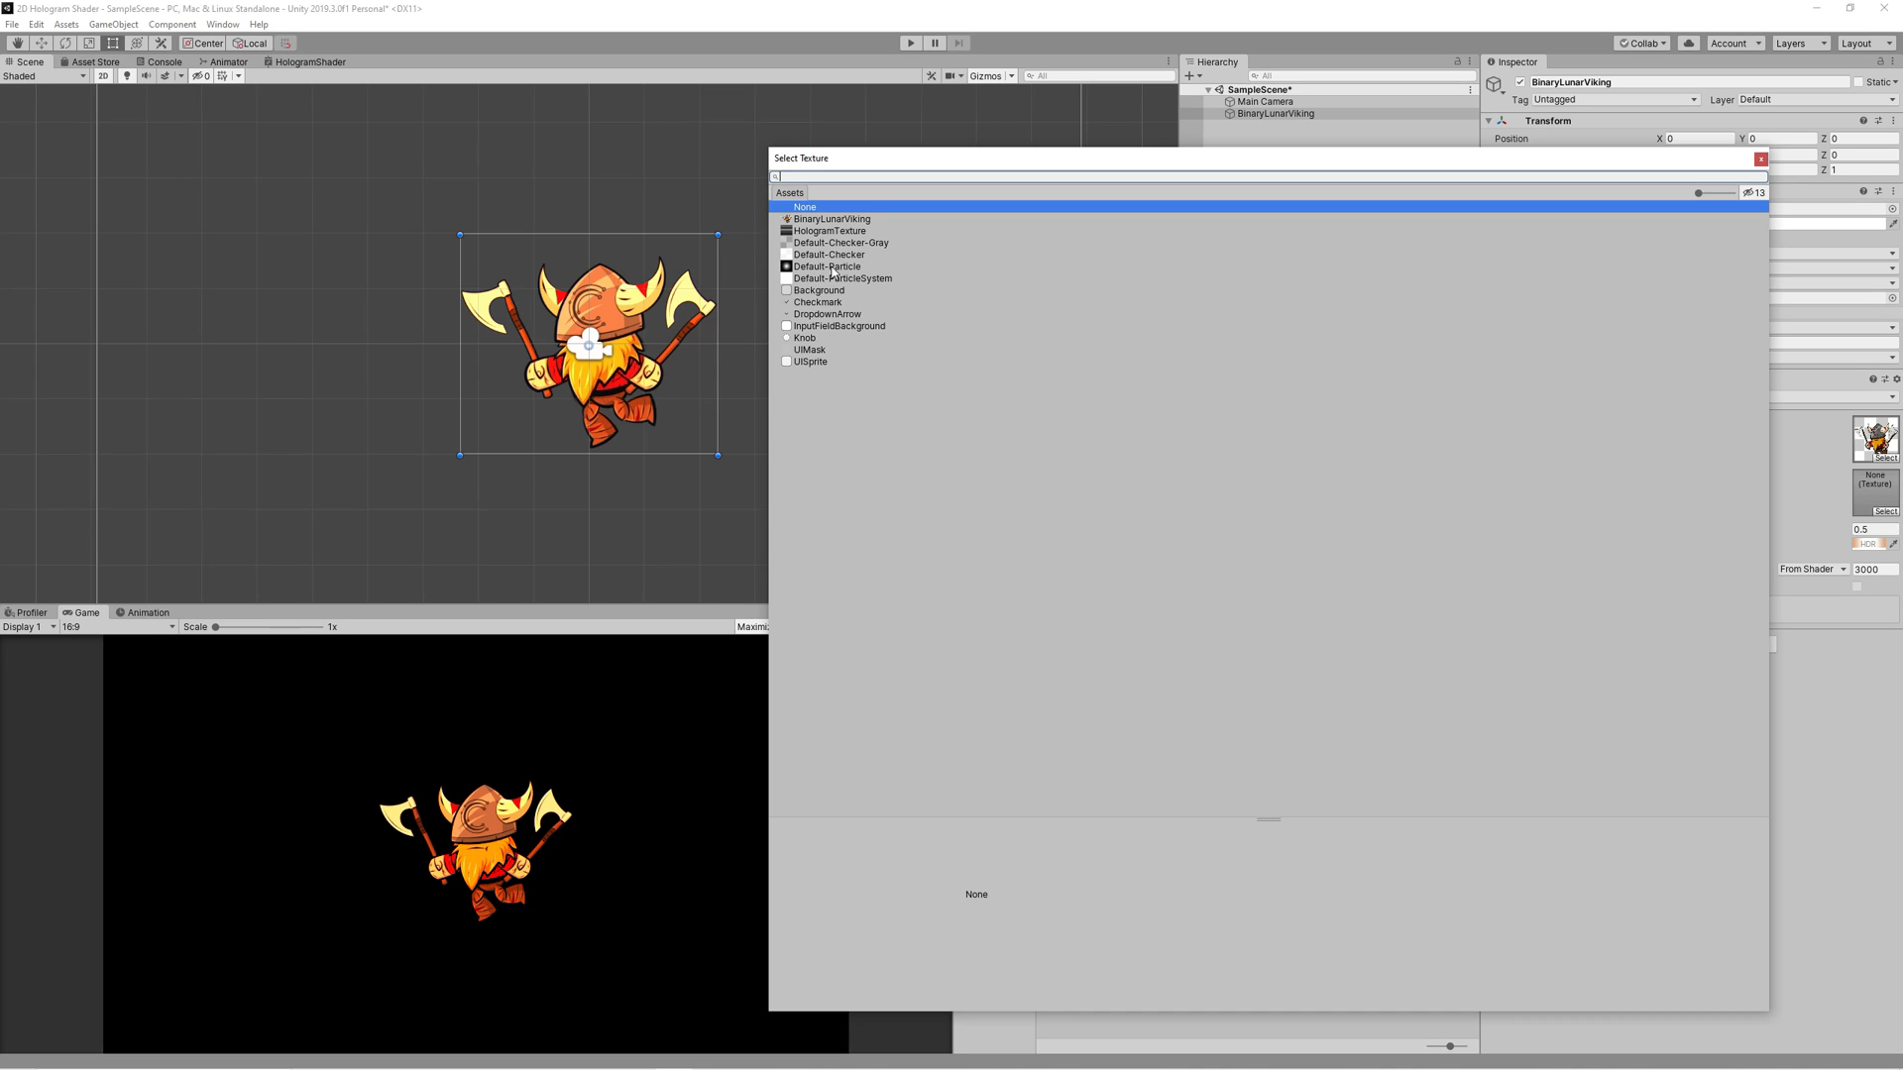
pyautogui.click(830, 230)
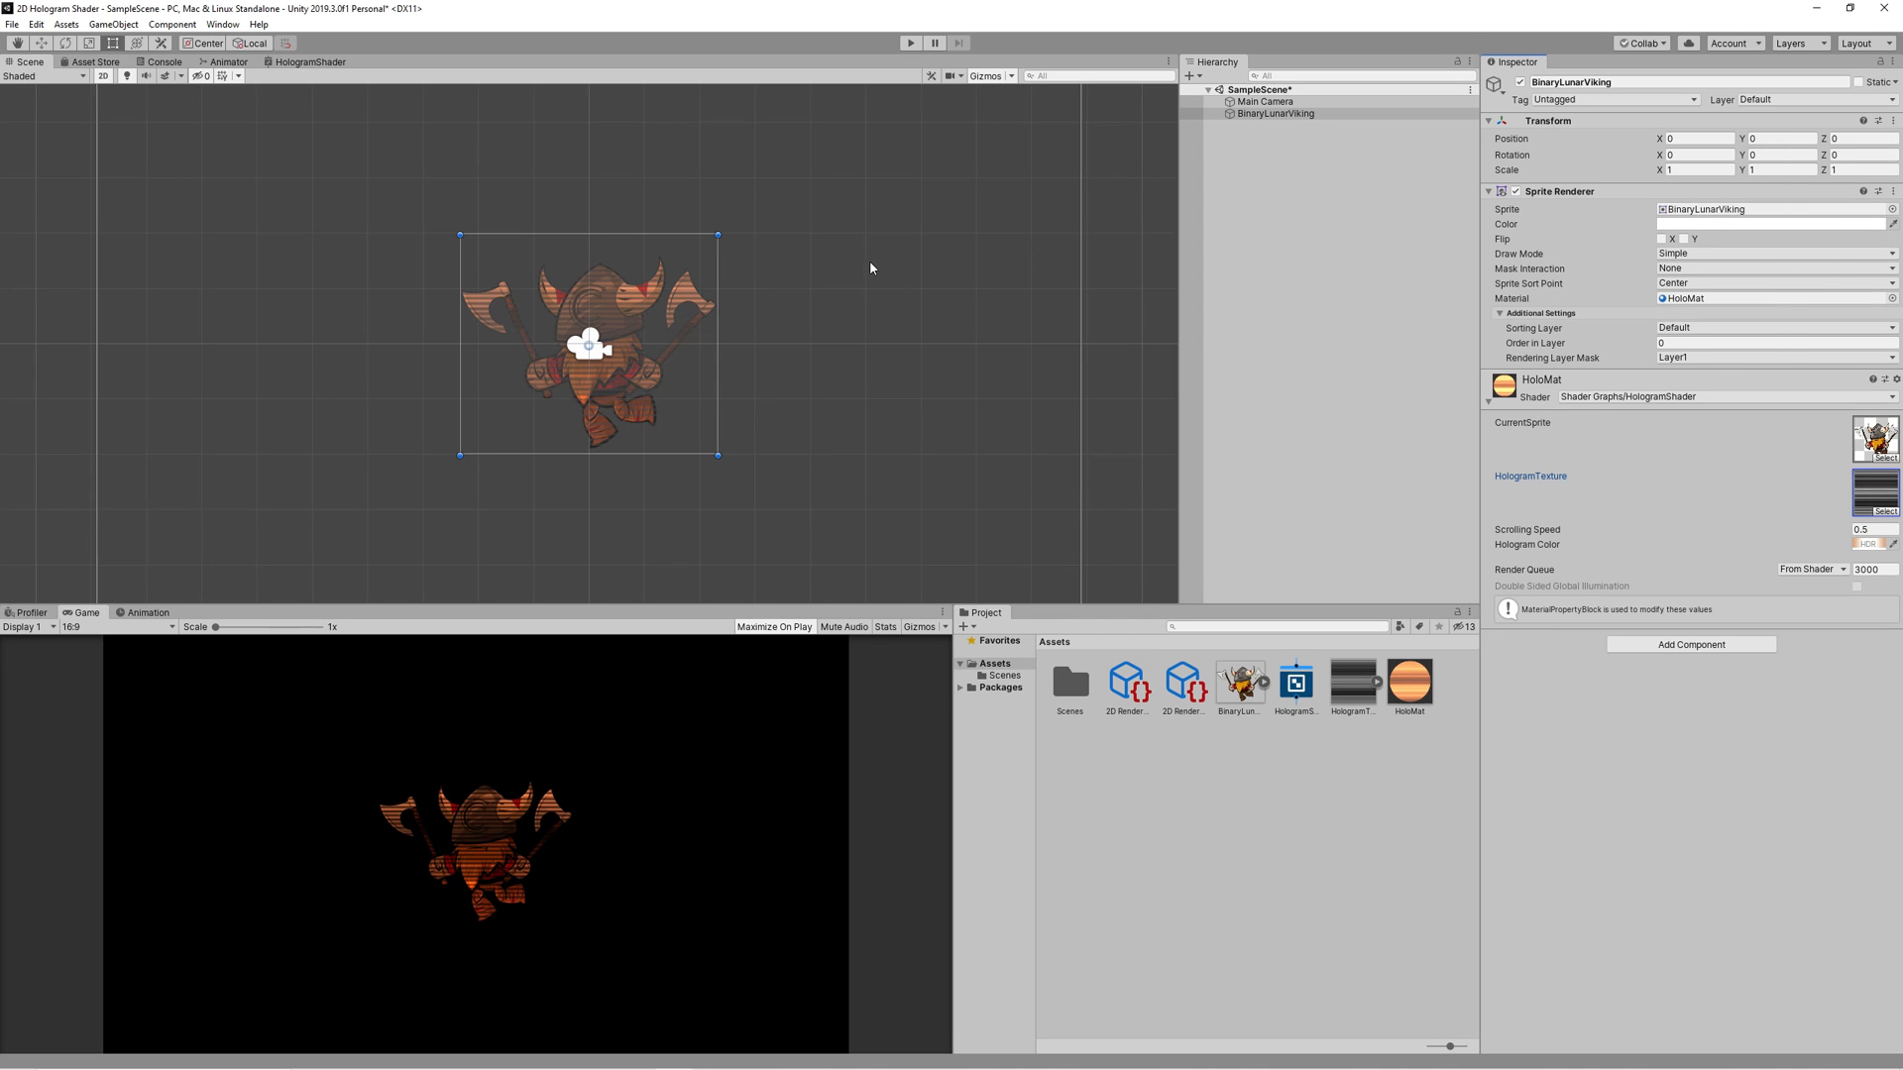
pyautogui.moveTo(874, 161)
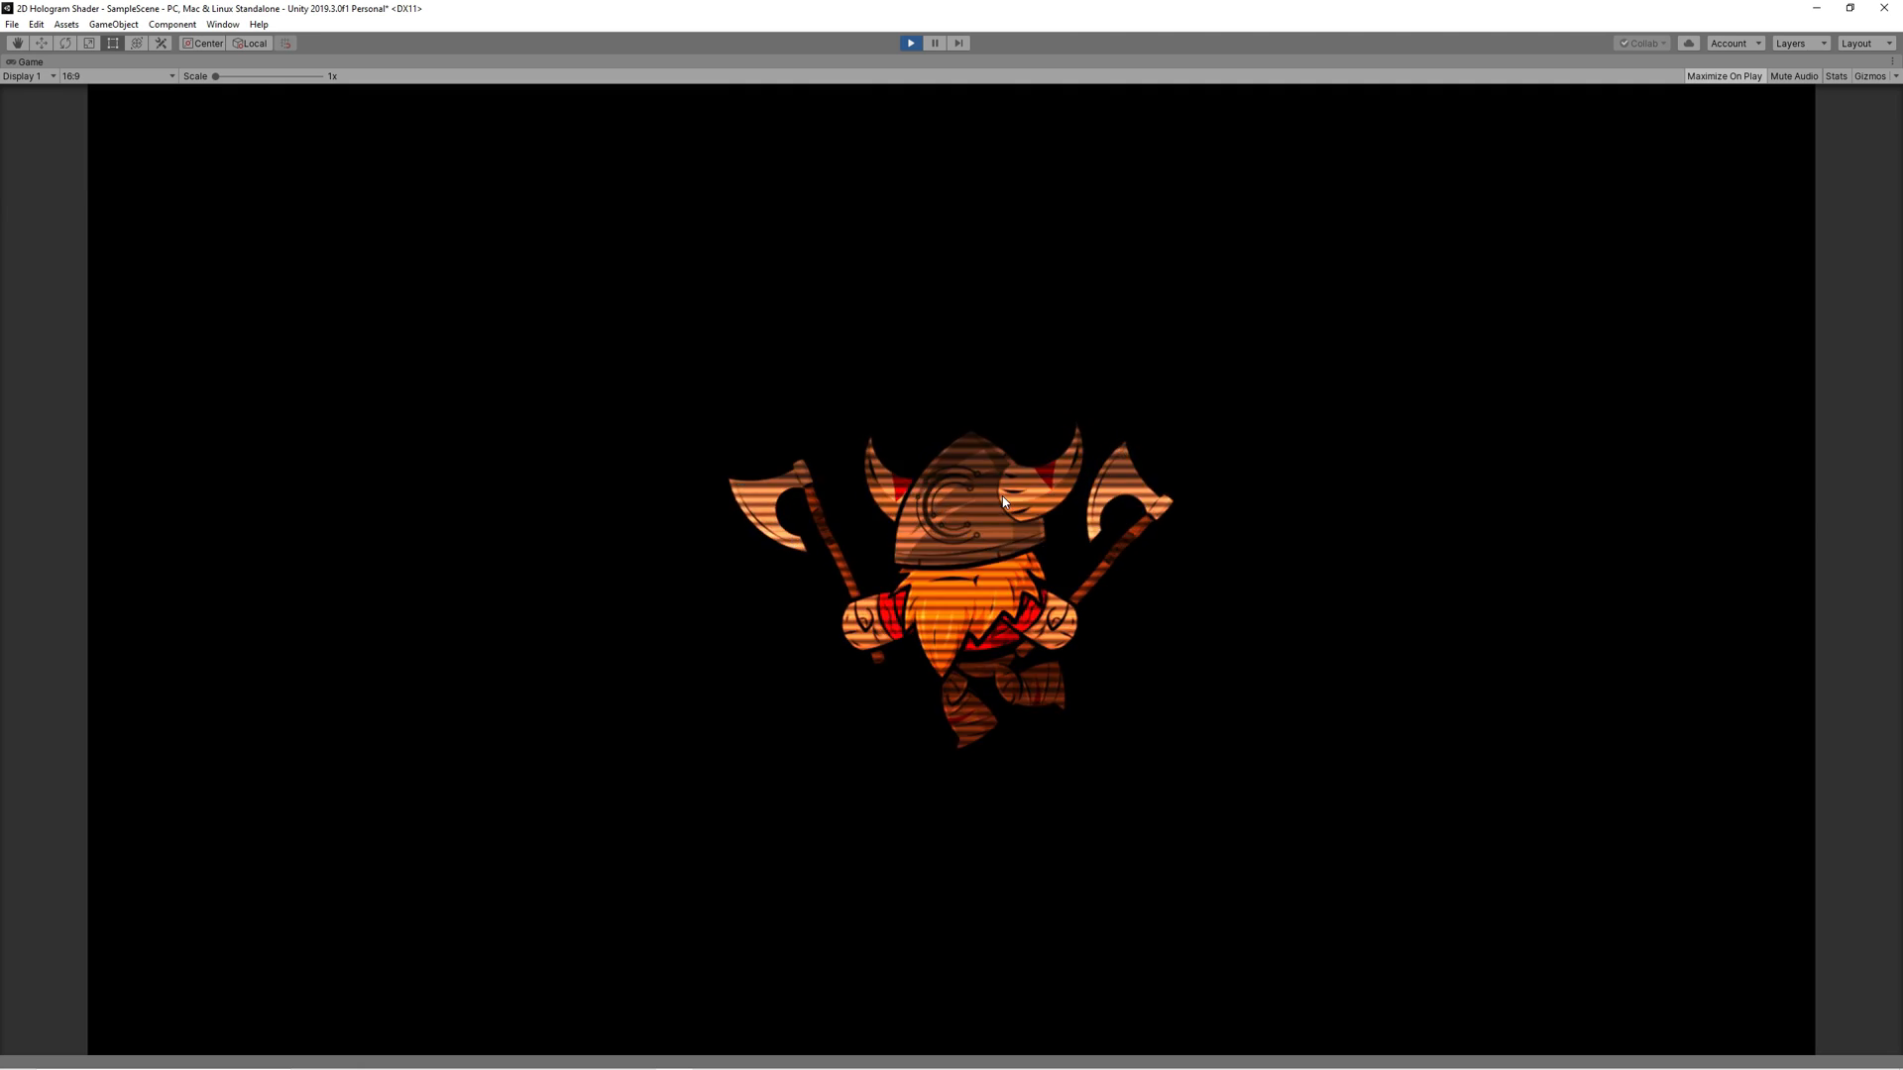
# Step: Run the game briefly in Play mode to check the striped hologram
pyautogui.click(910, 42)
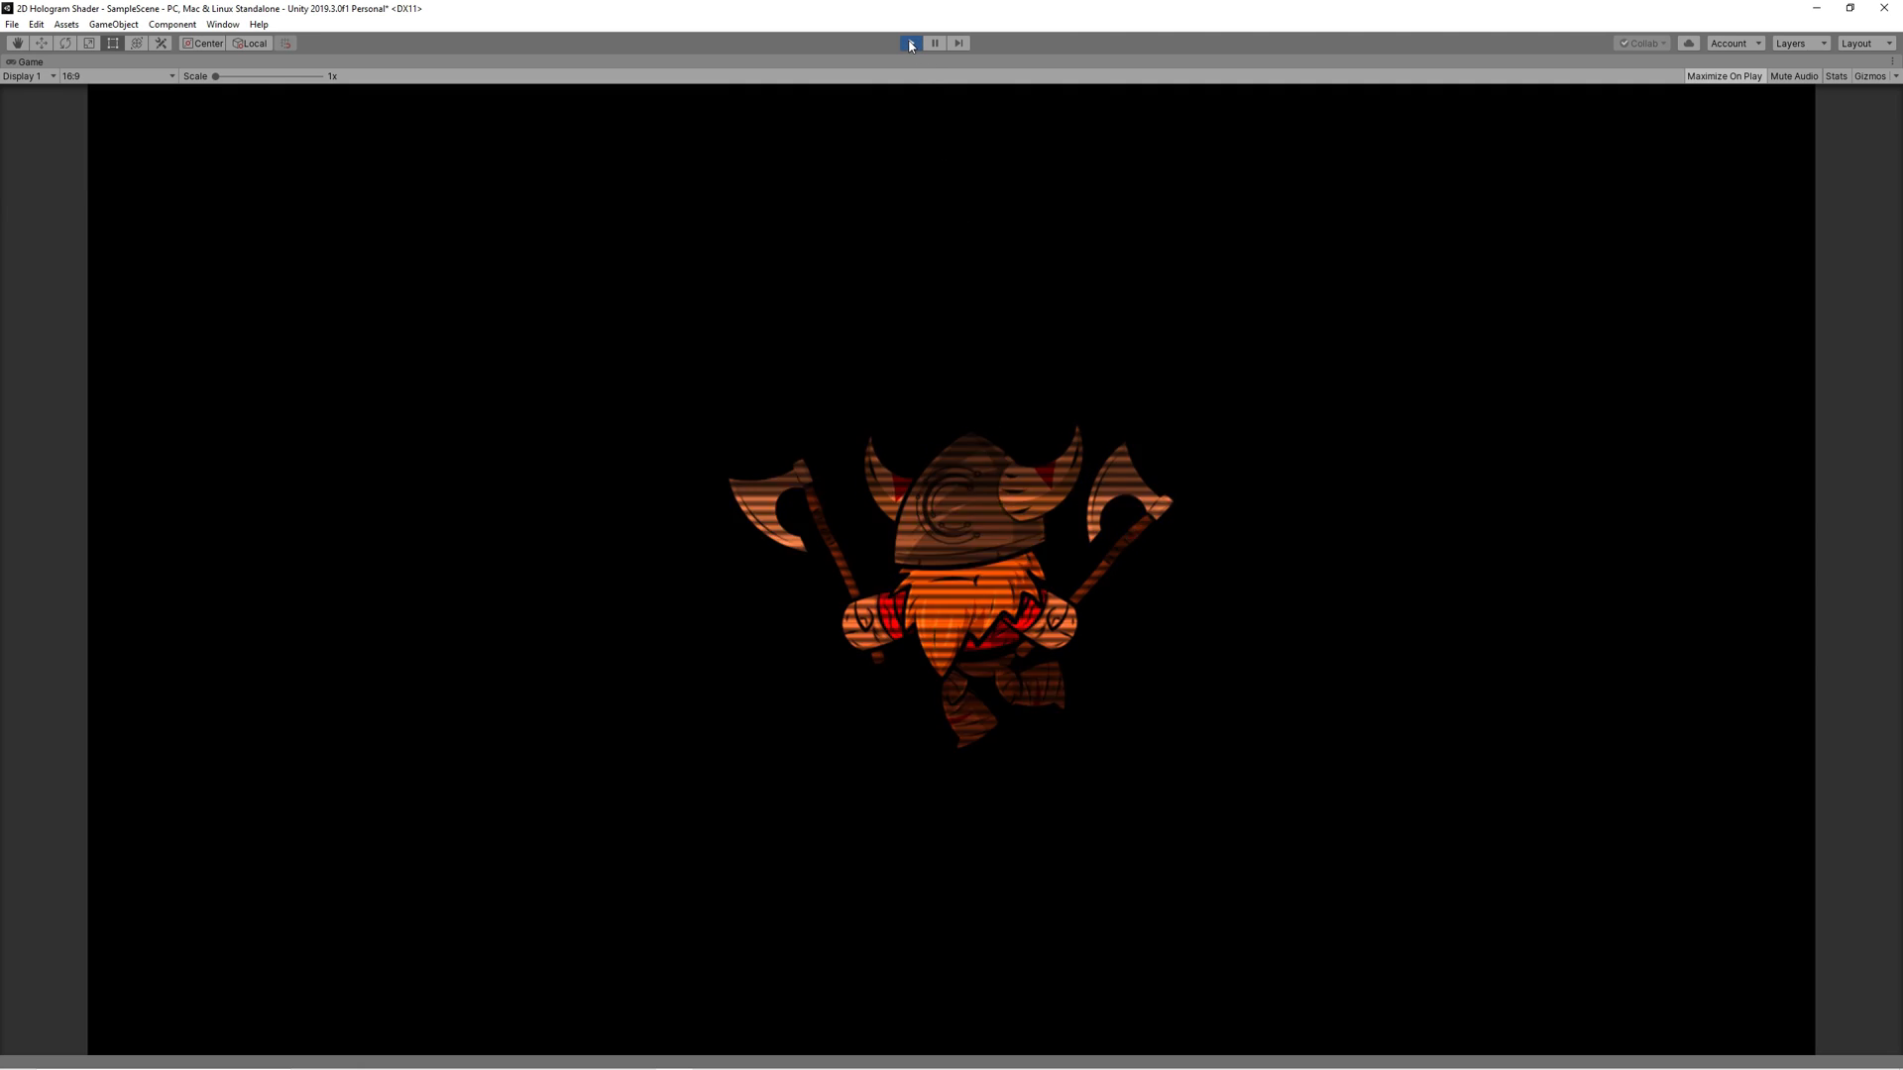
pyautogui.click(910, 42)
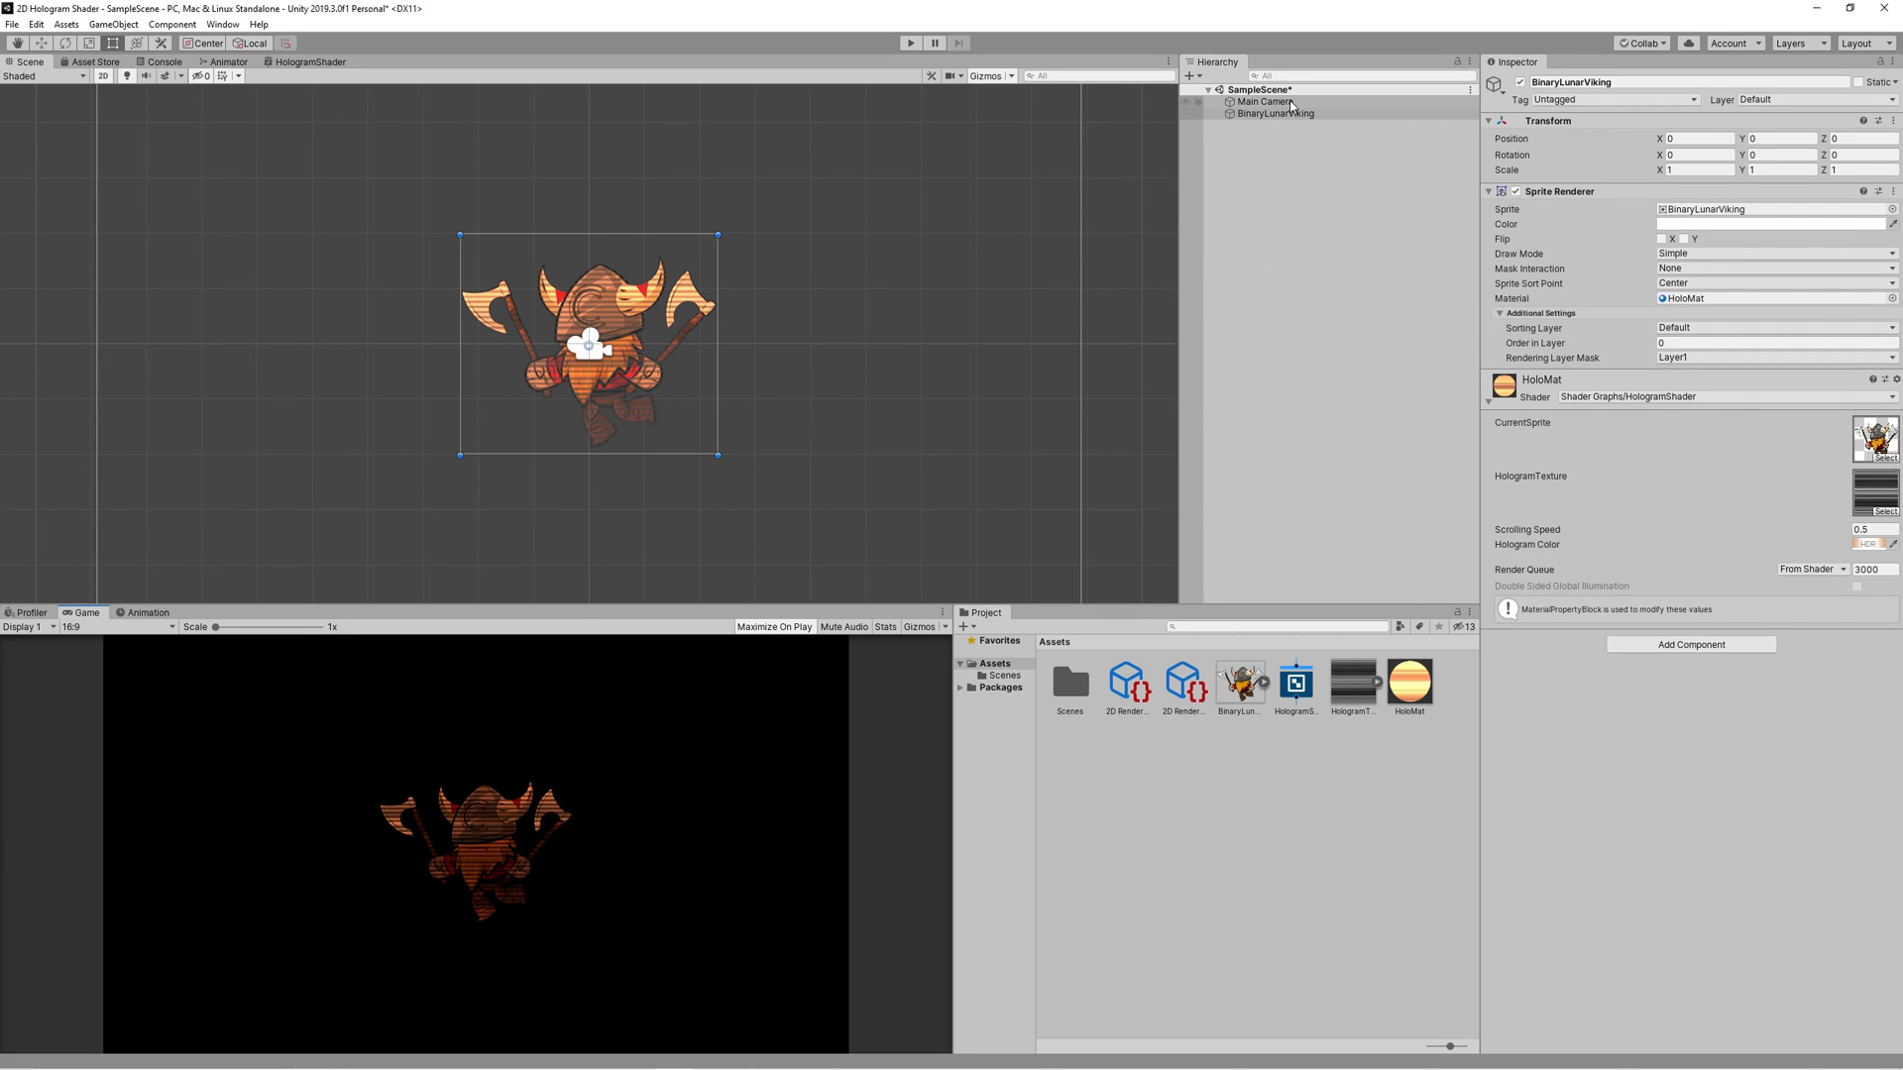
# Step: Give Main Camera post-processing and a global Volume profile with a Bloom override
pyautogui.click(1263, 101)
pyautogui.write('vol')
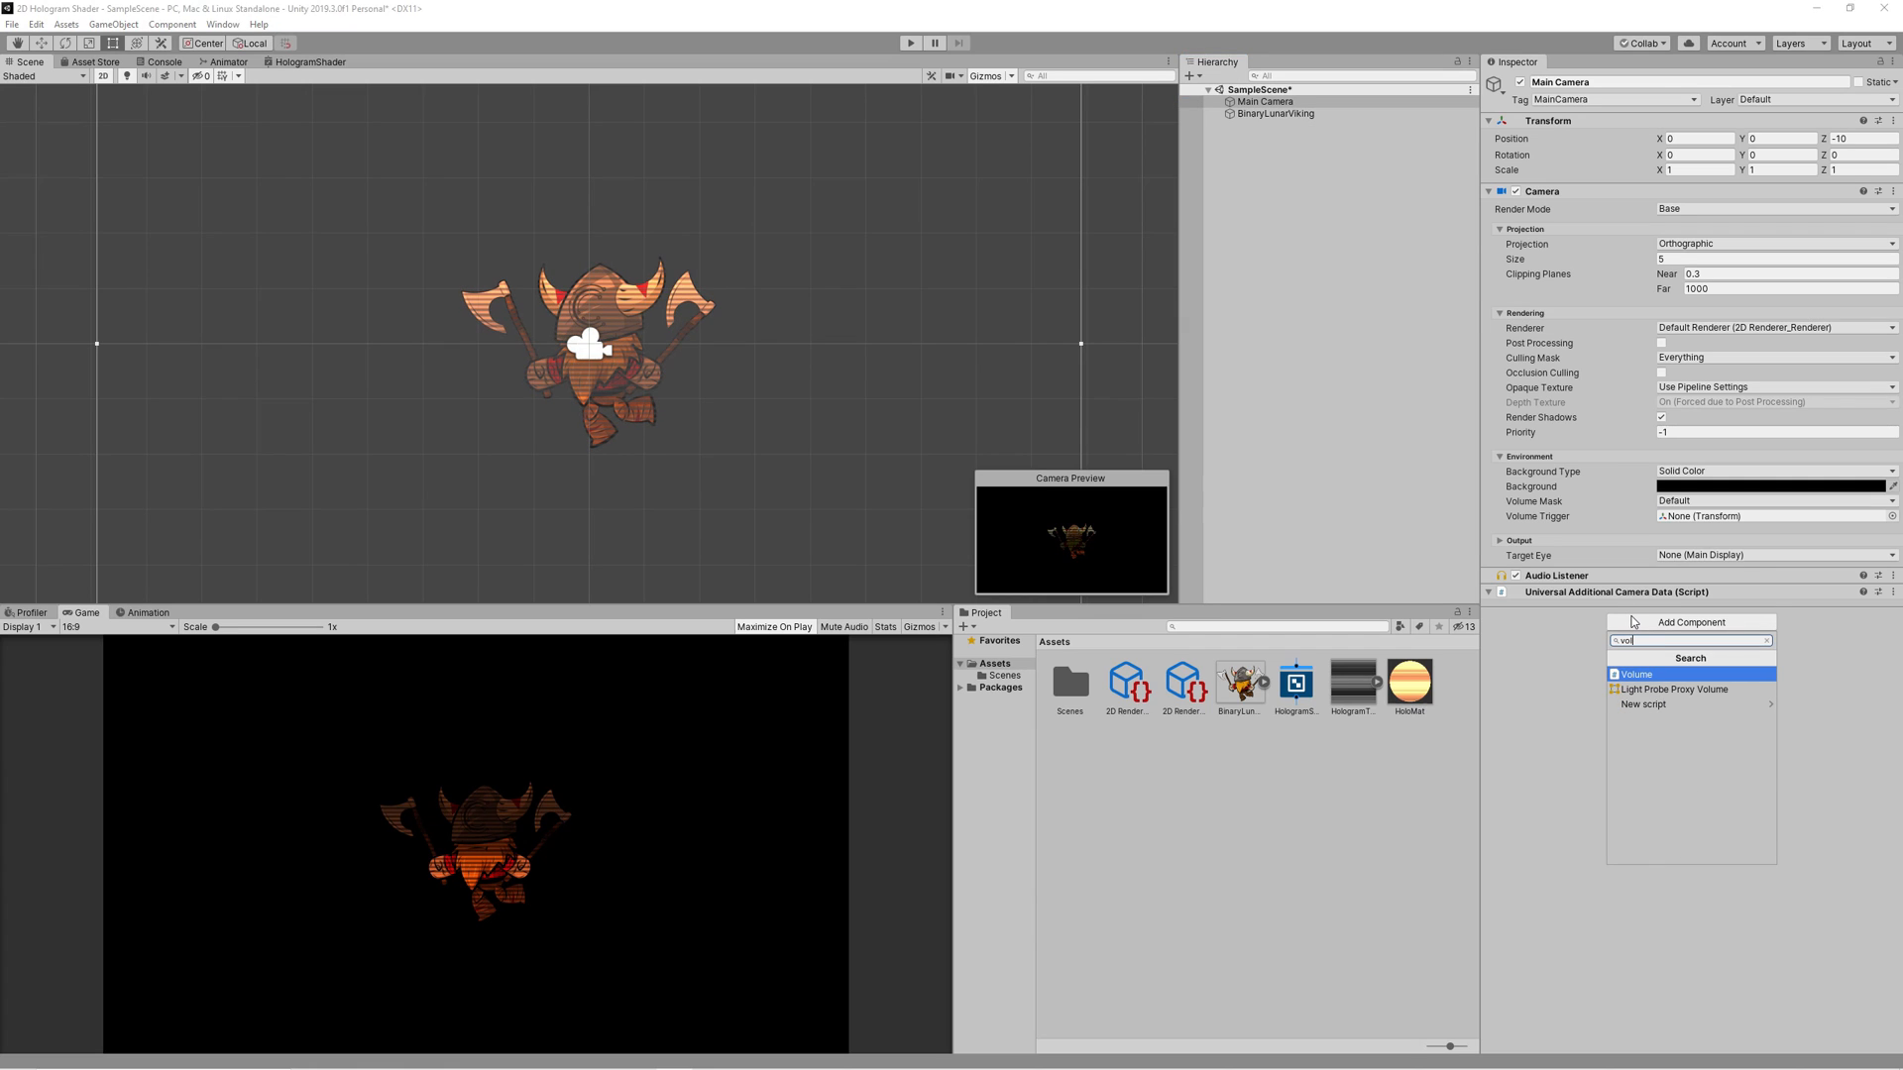
pyautogui.click(1635, 674)
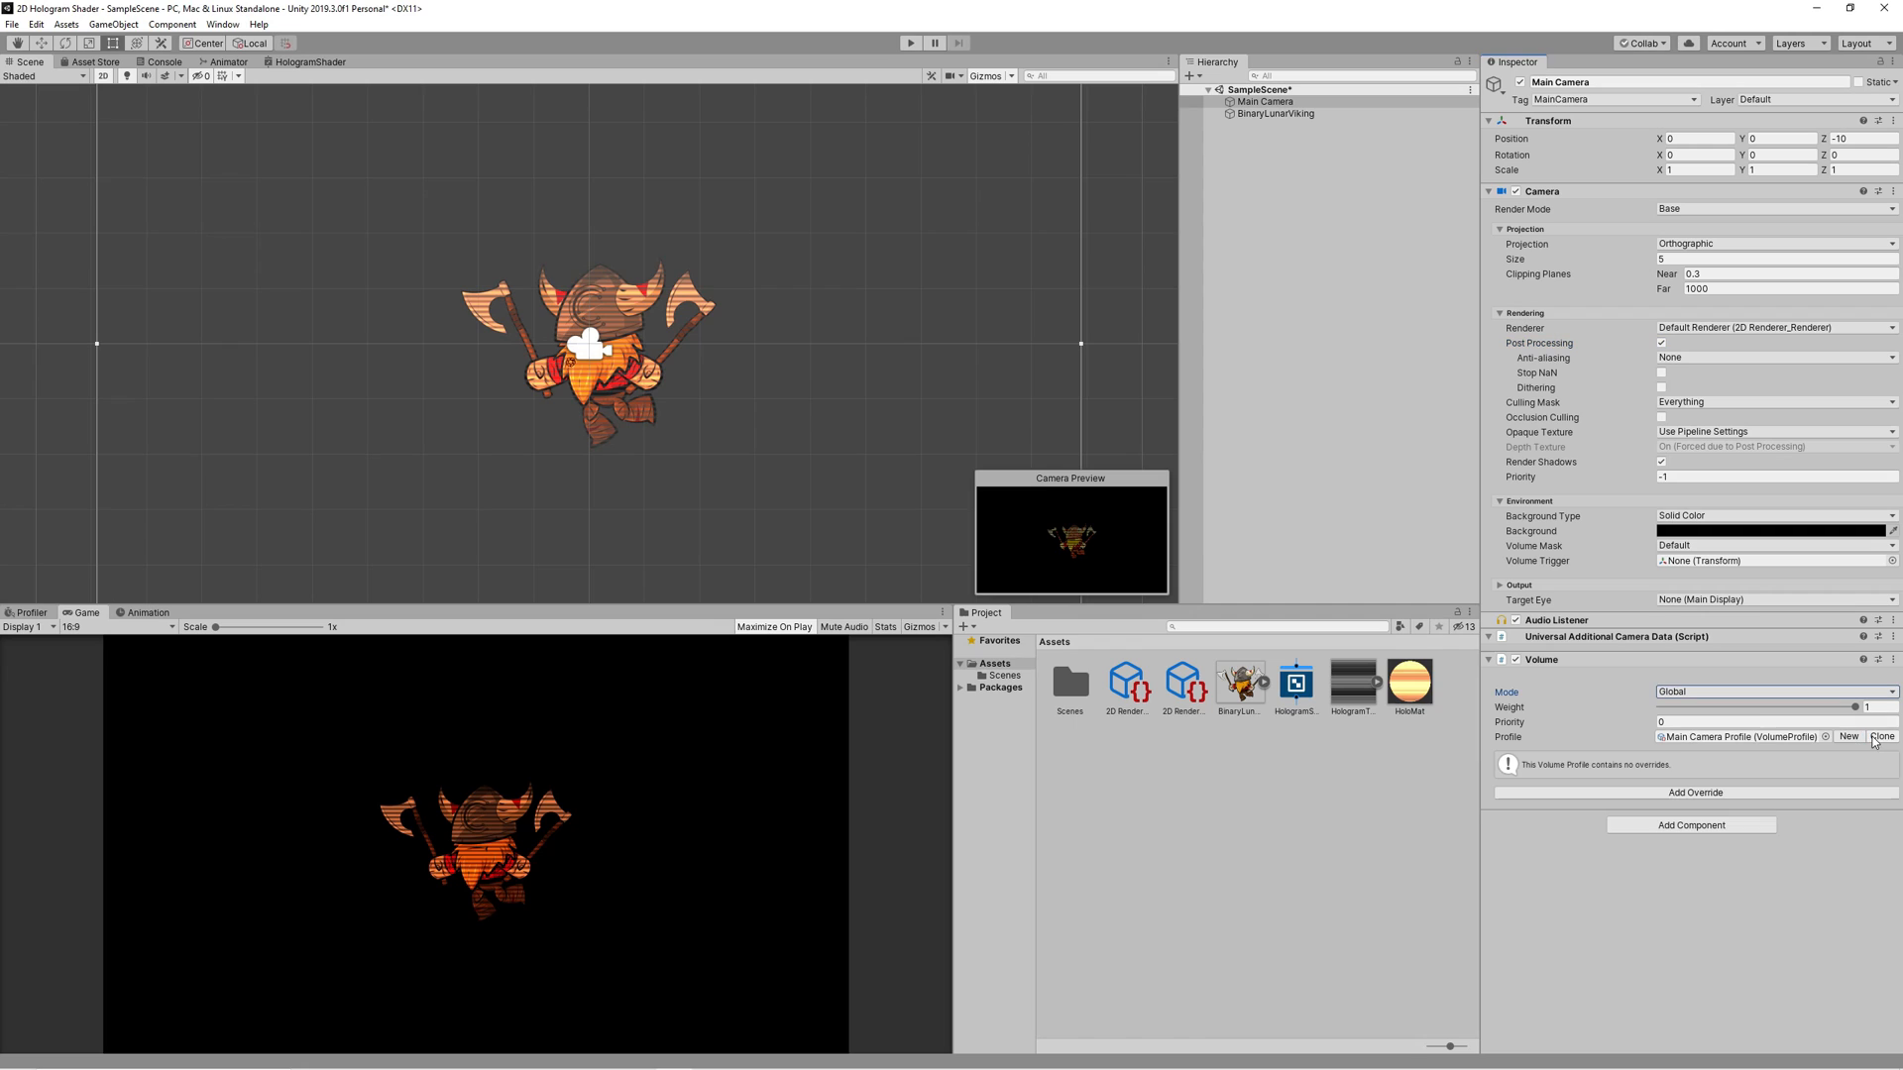
pyautogui.click(1695, 792)
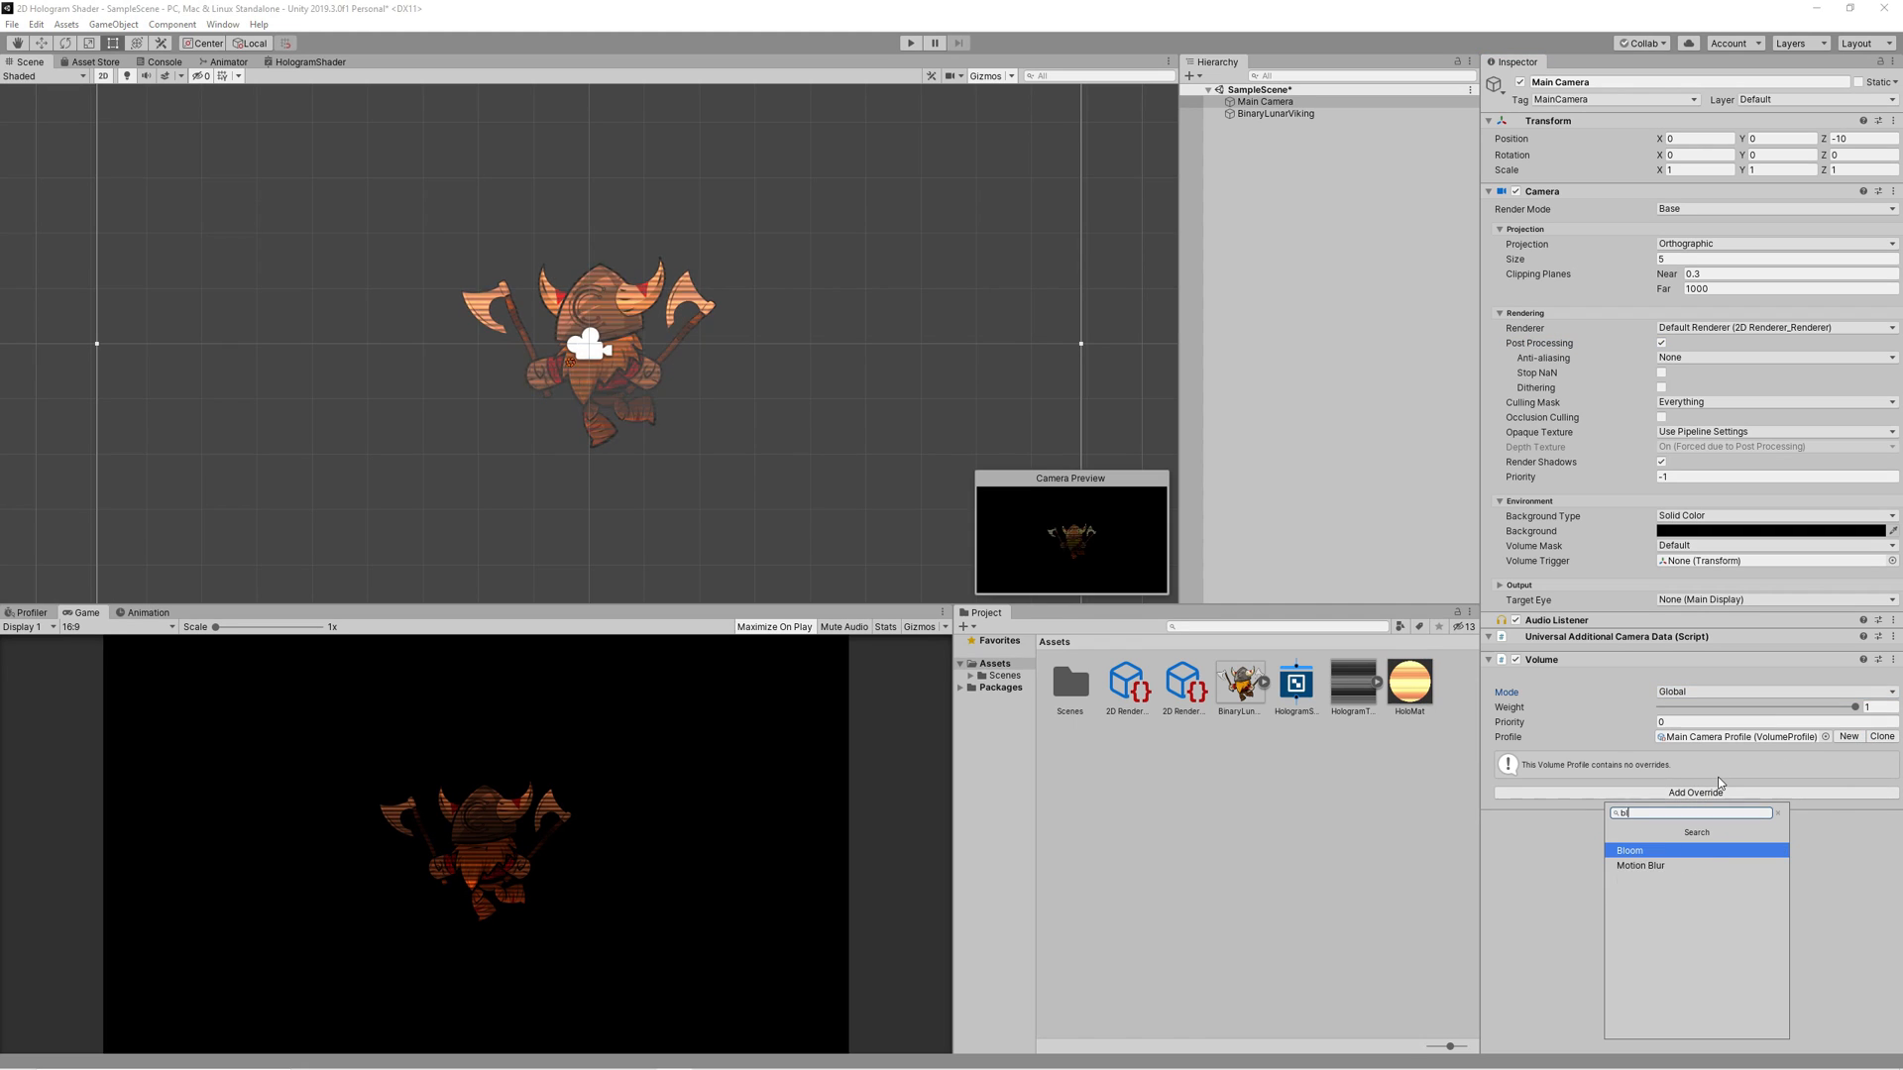
pyautogui.click(1630, 850)
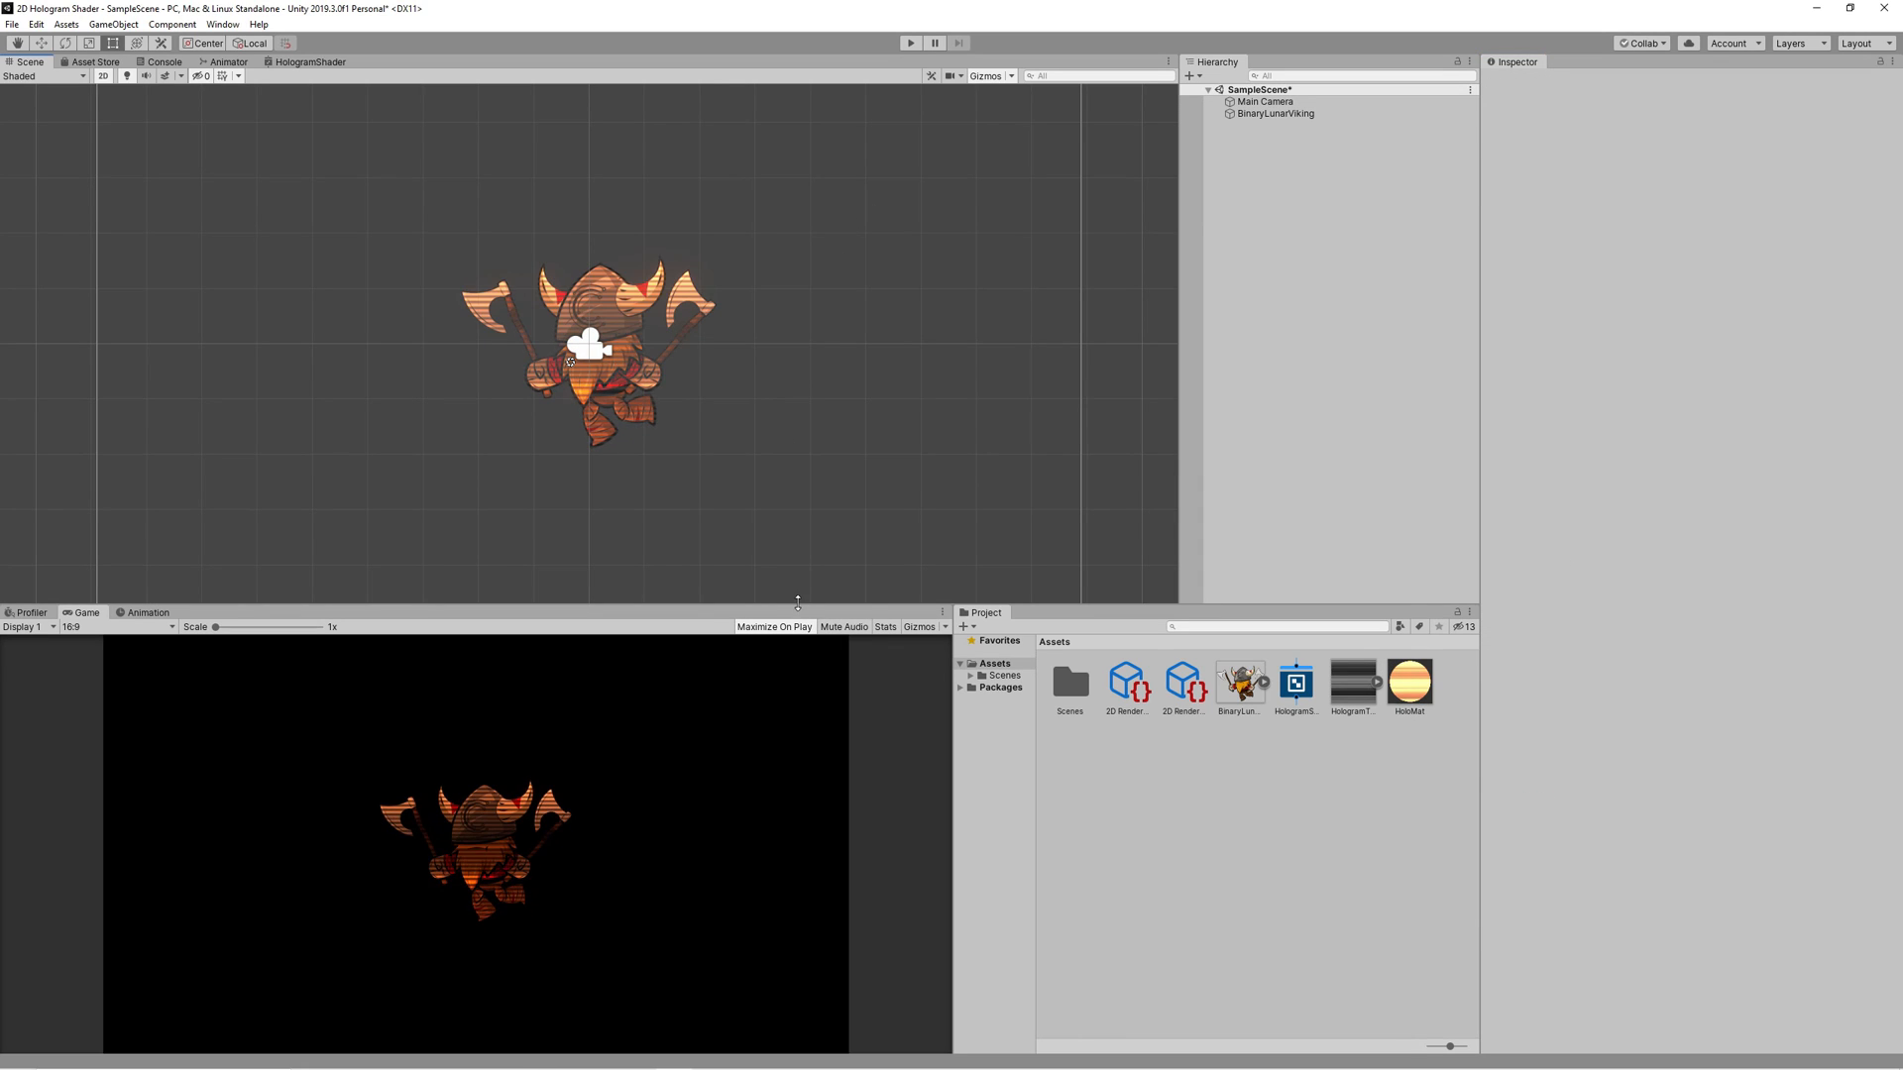
# Step: Select BinaryLunarViking and run the game in Play mode
pyautogui.click(1274, 113)
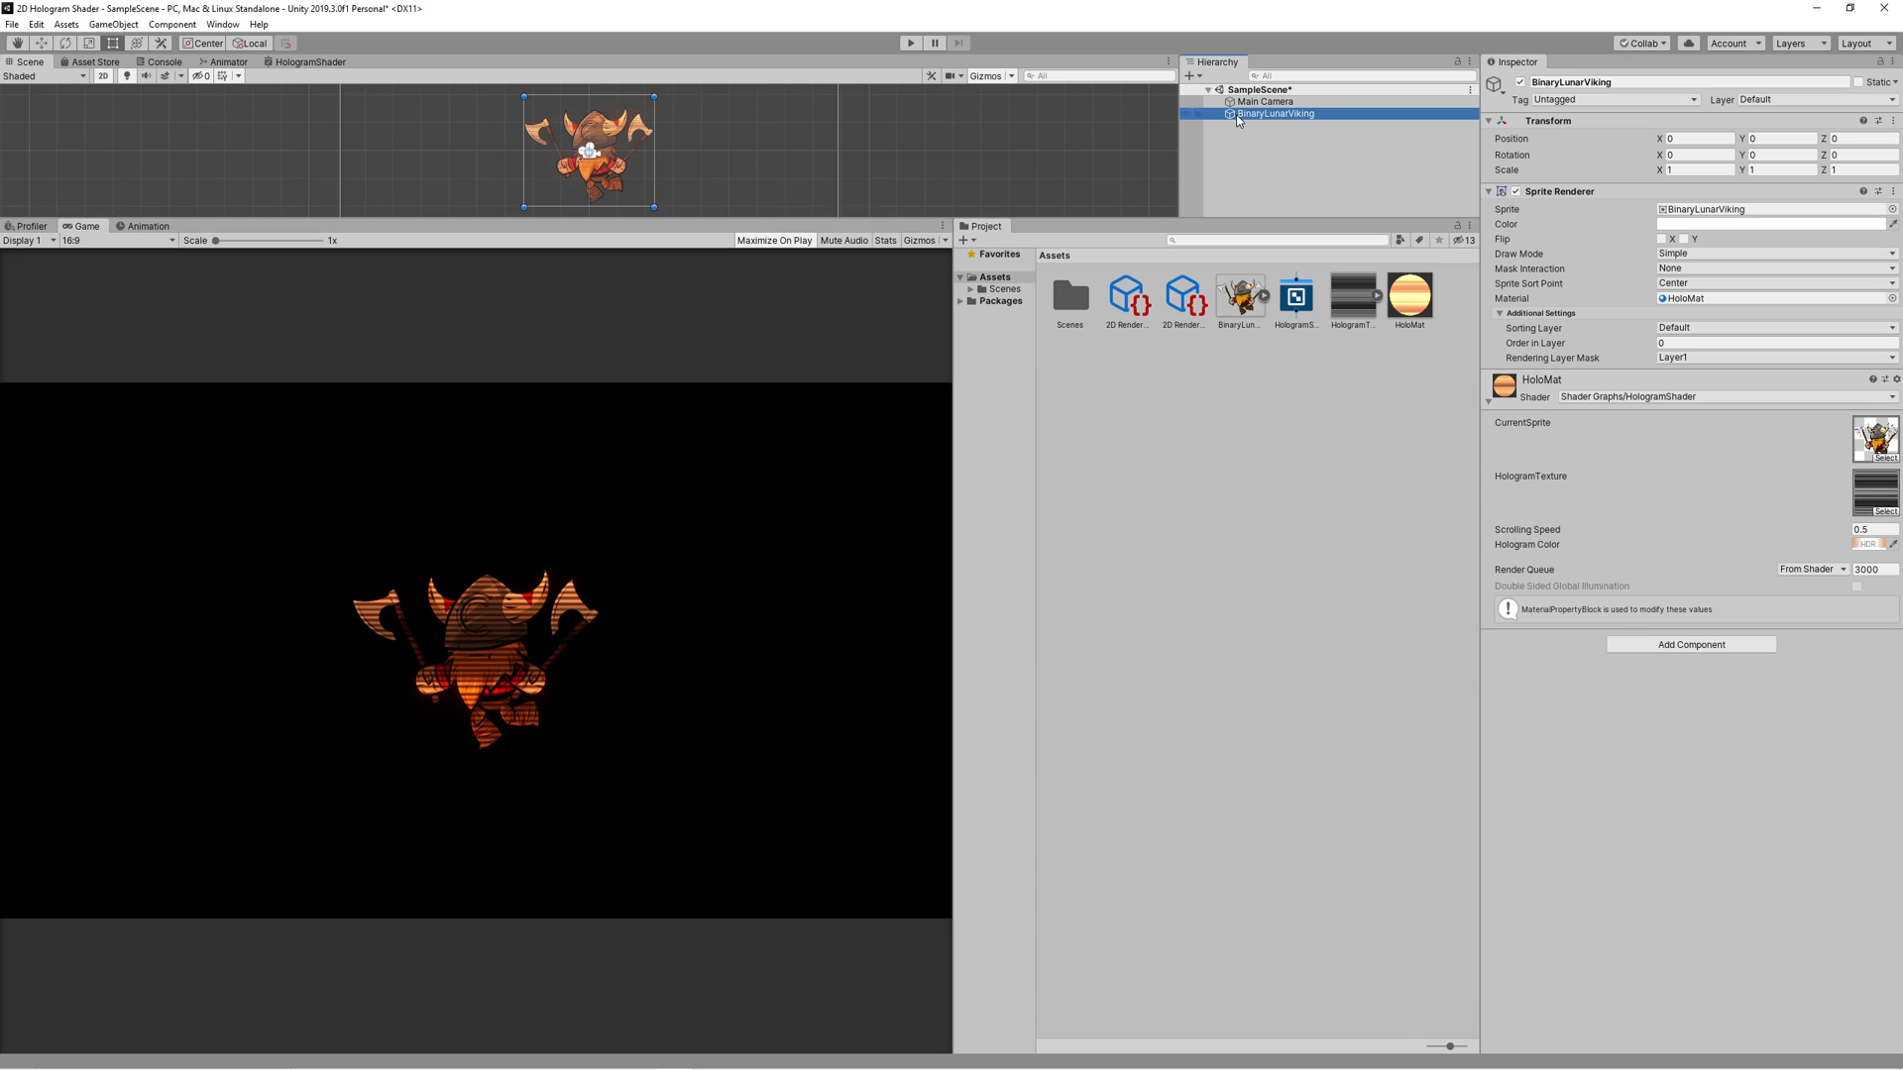
pyautogui.click(909, 41)
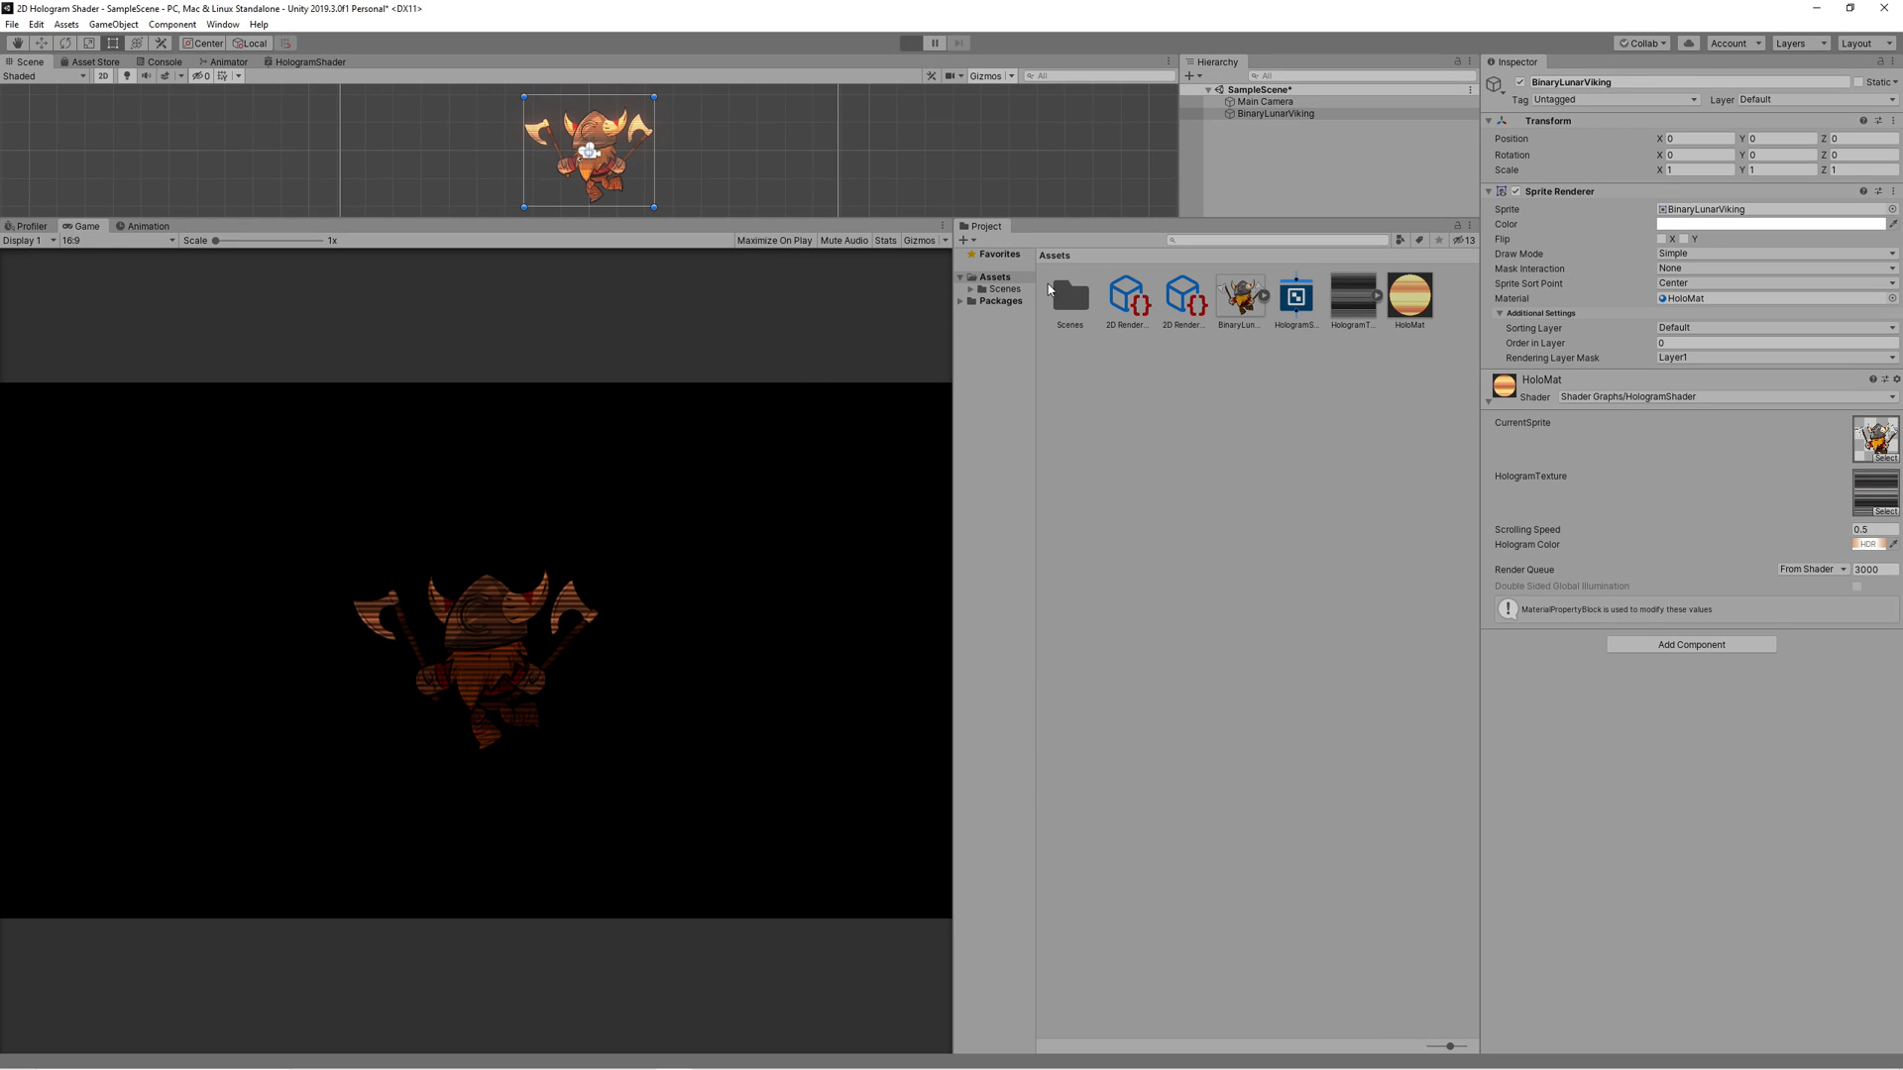
pyautogui.click(909, 42)
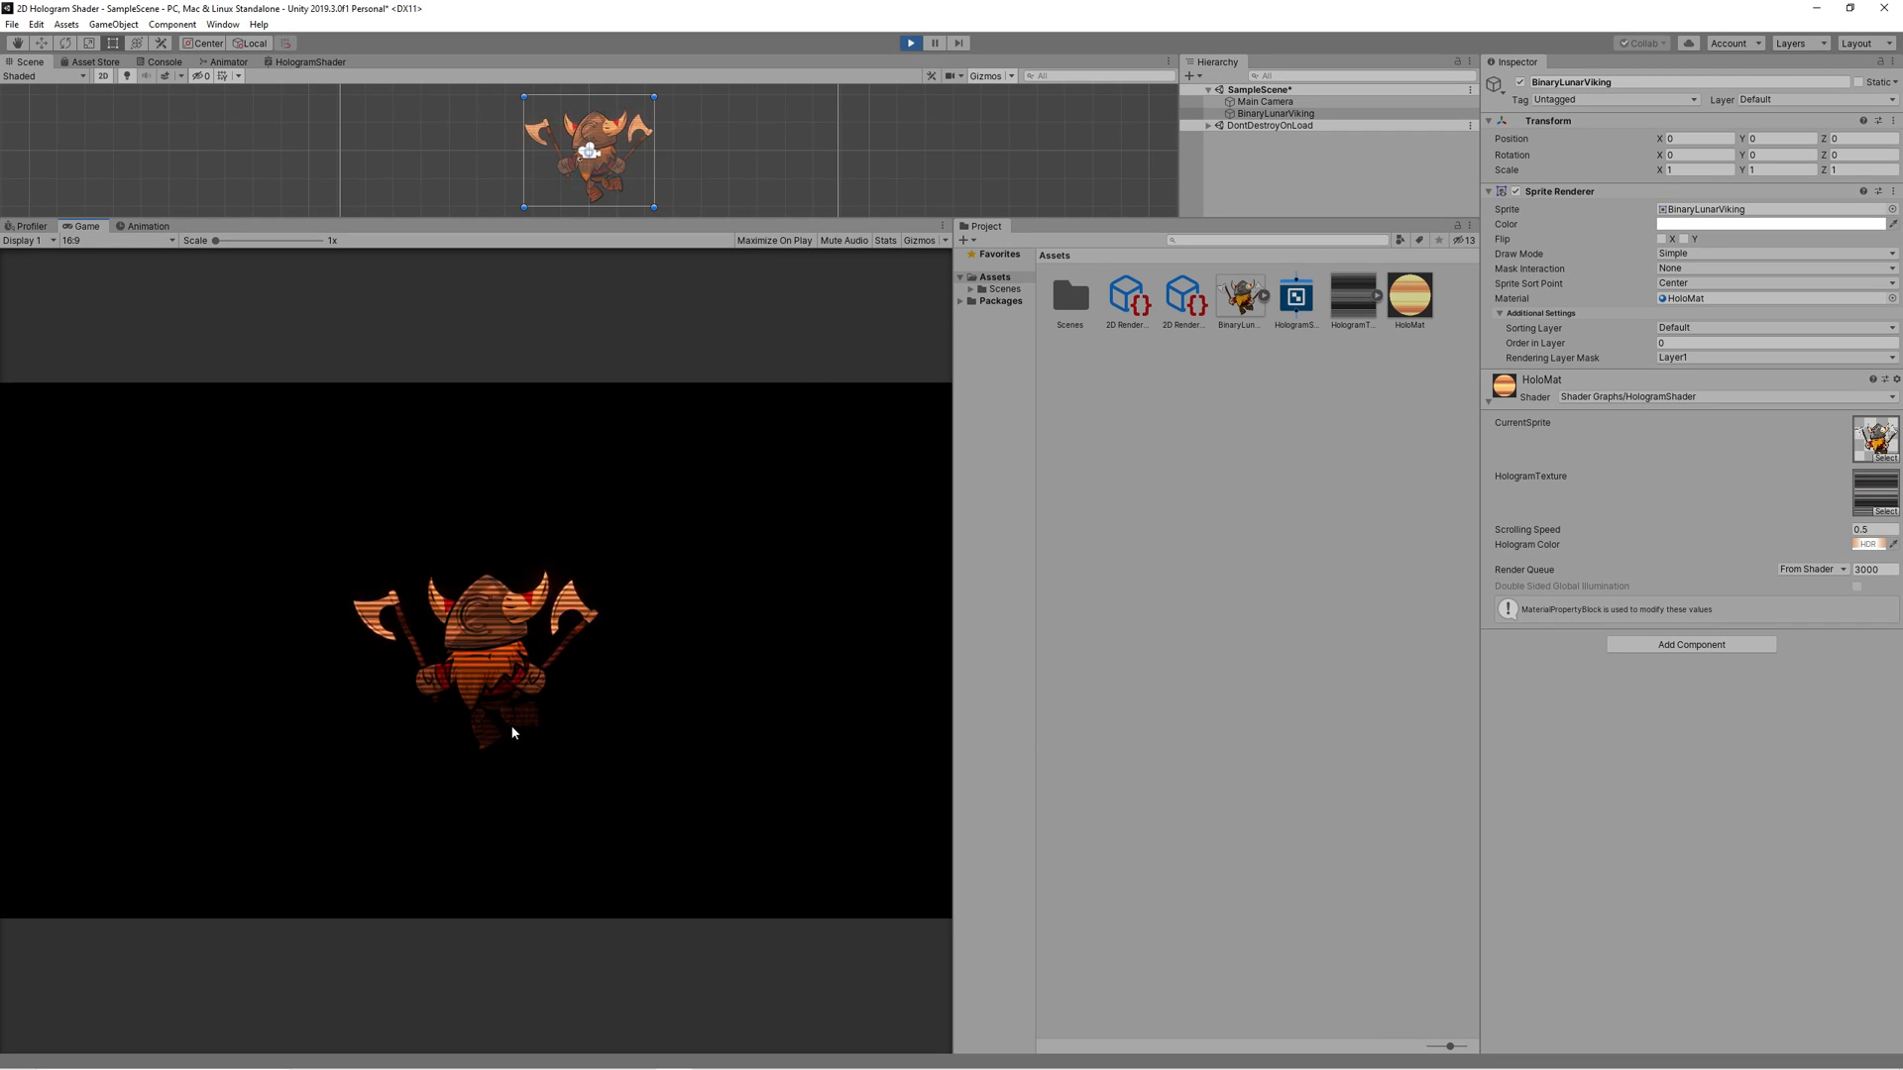
# Step: Set HoloMat's Hologram Color to a bright cyan HDR tint at intensity about 3
pyautogui.click(1873, 545)
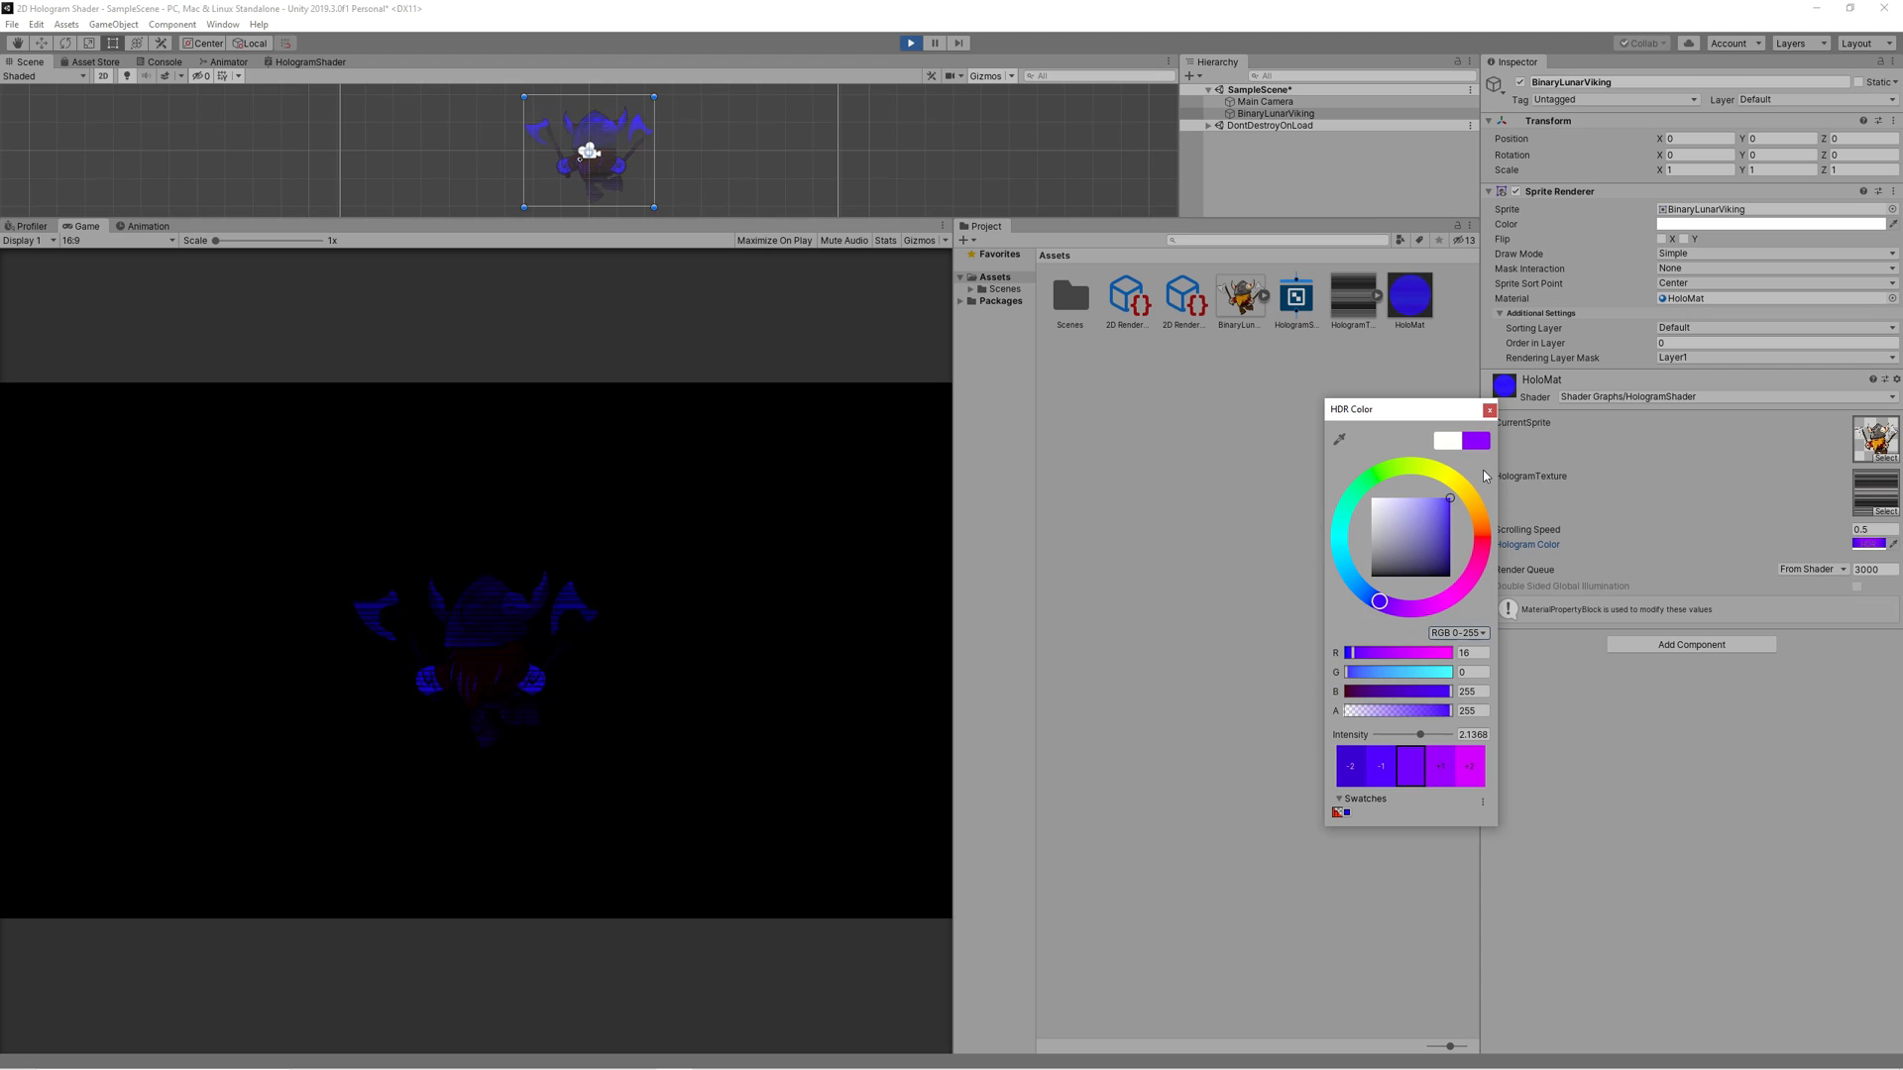
pyautogui.click(1440, 549)
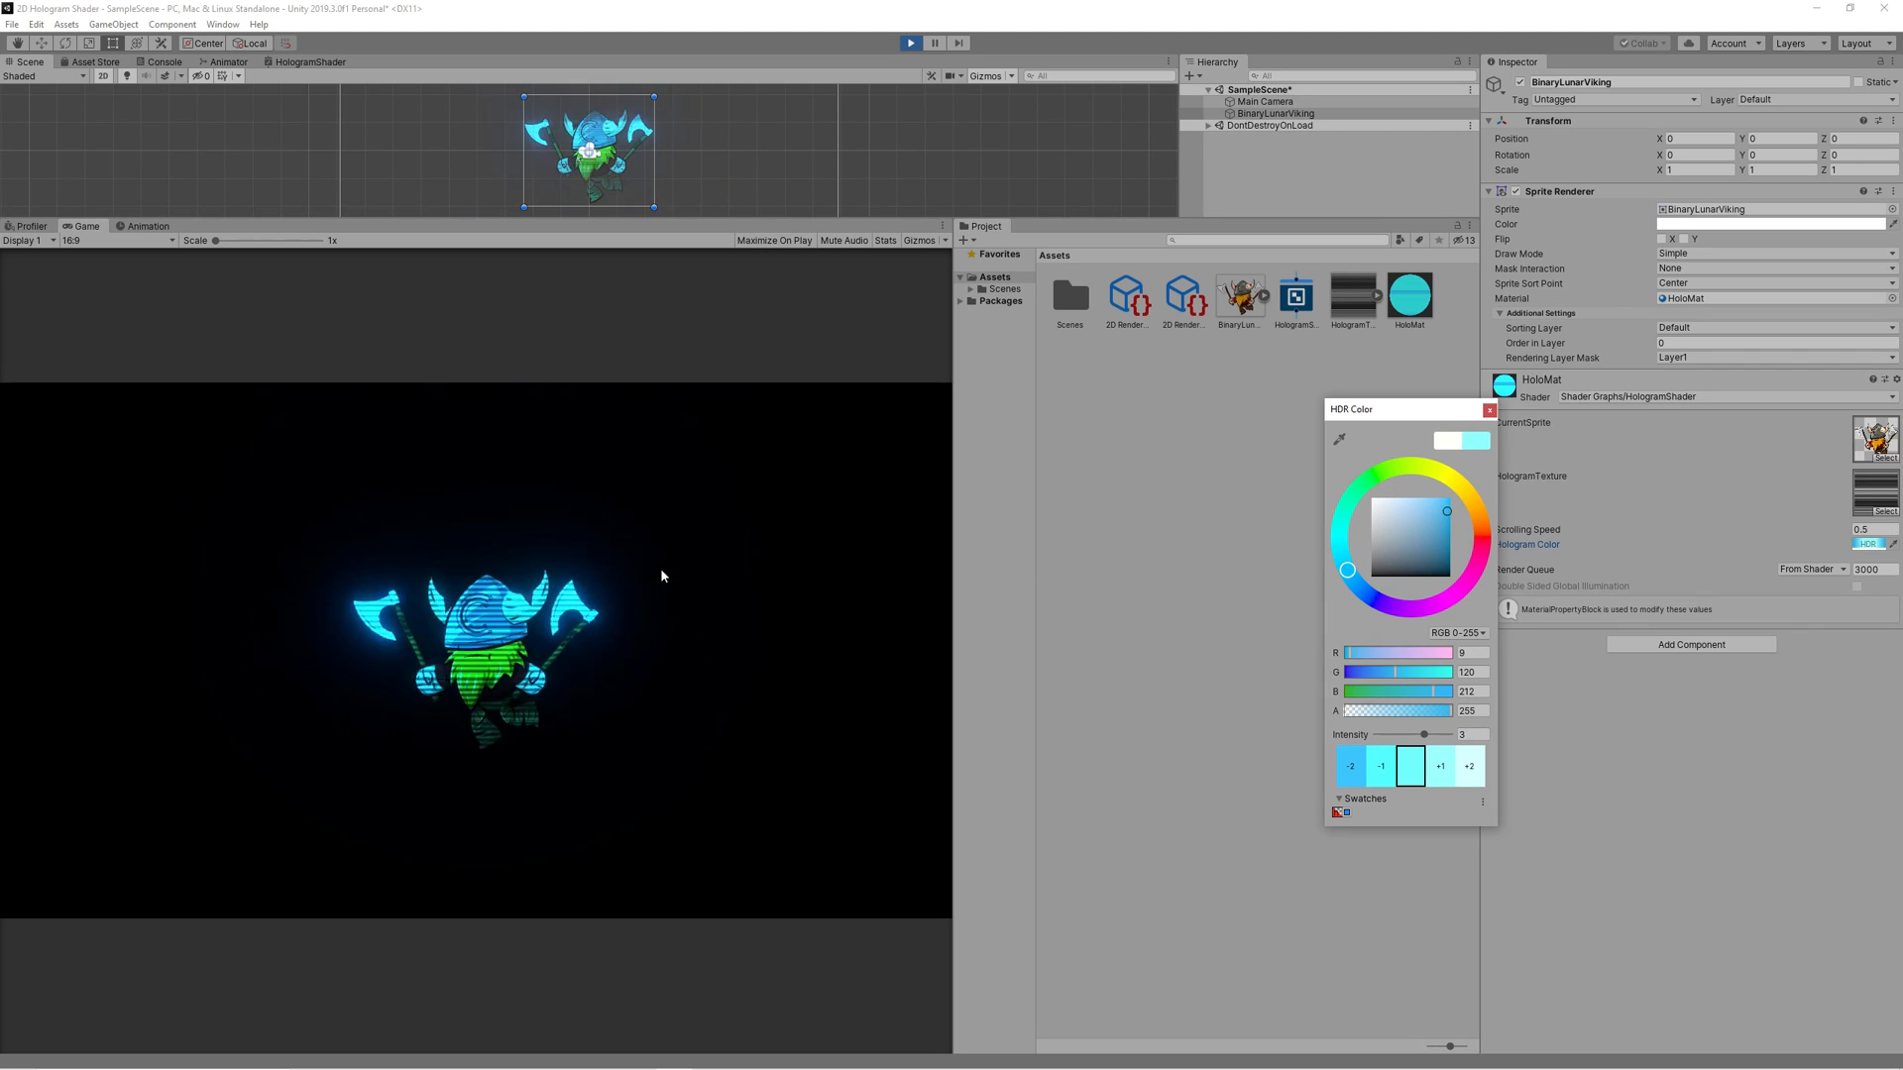
pyautogui.click(1489, 408)
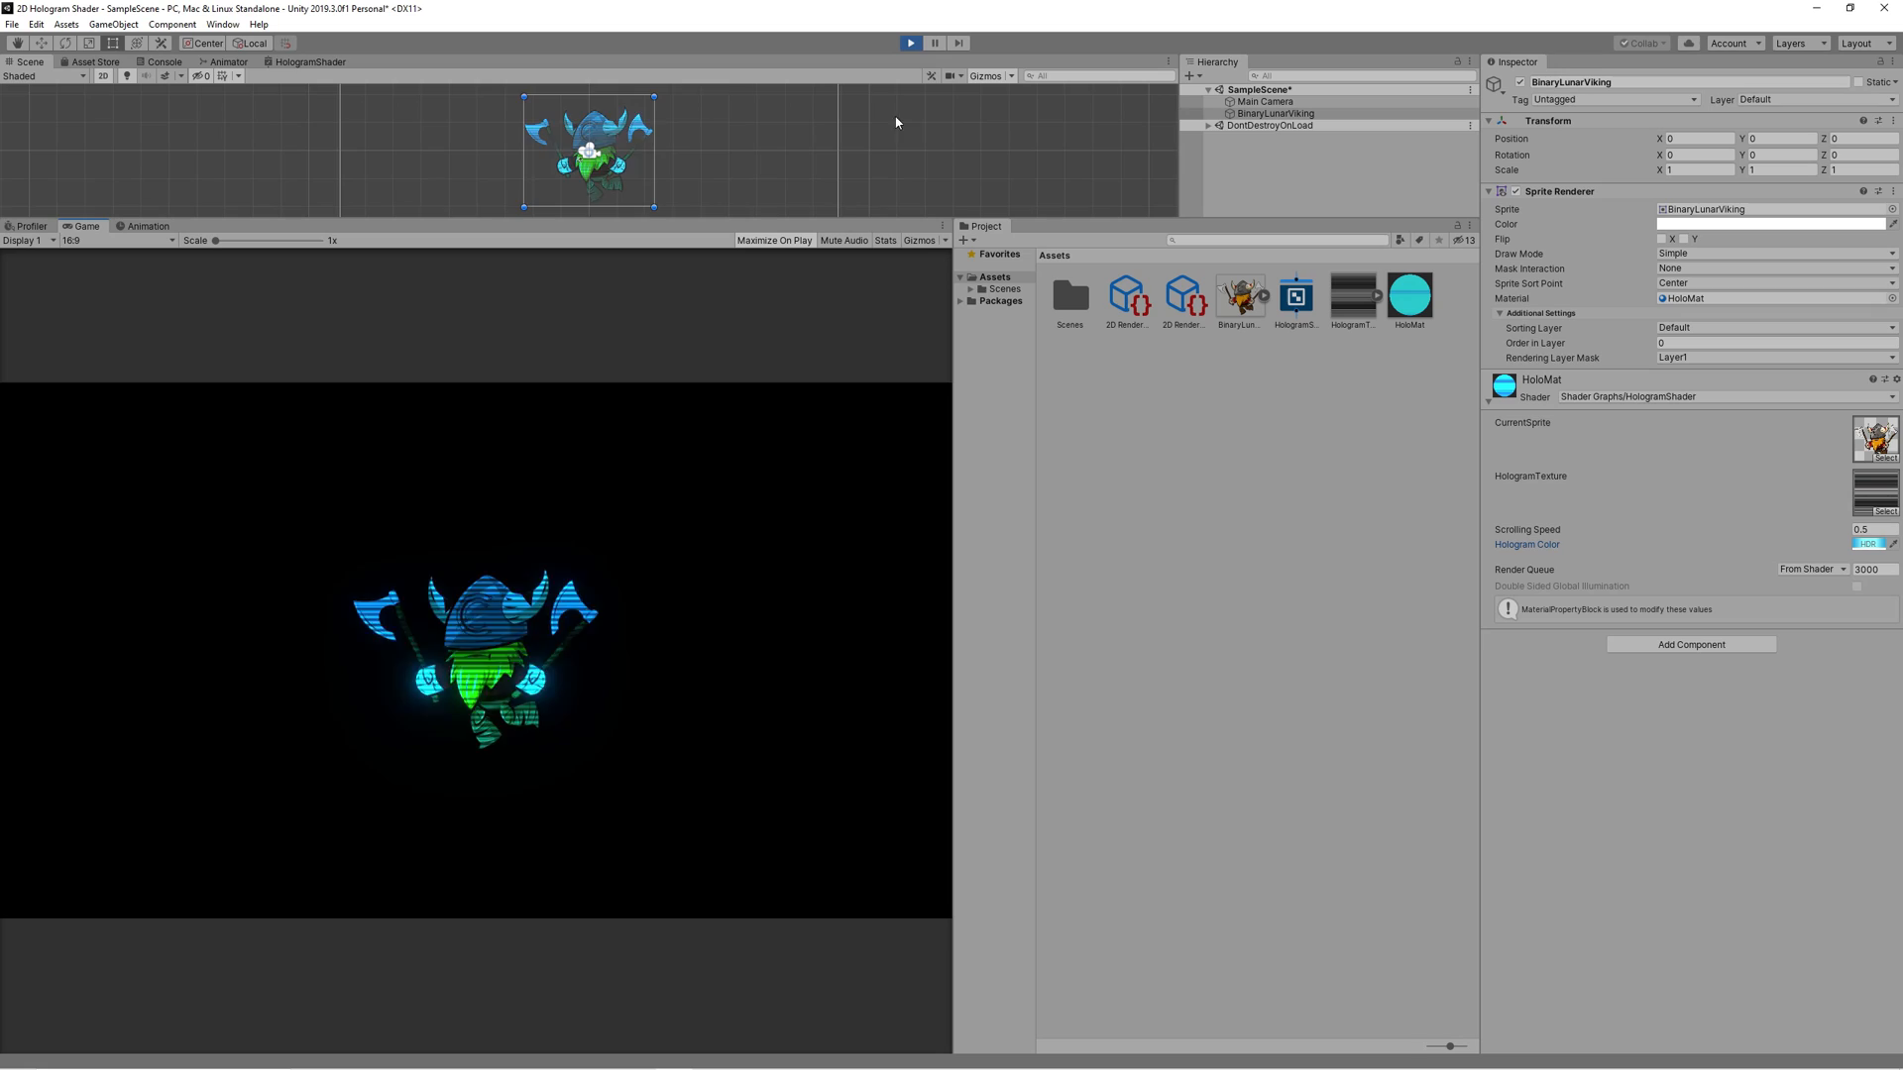